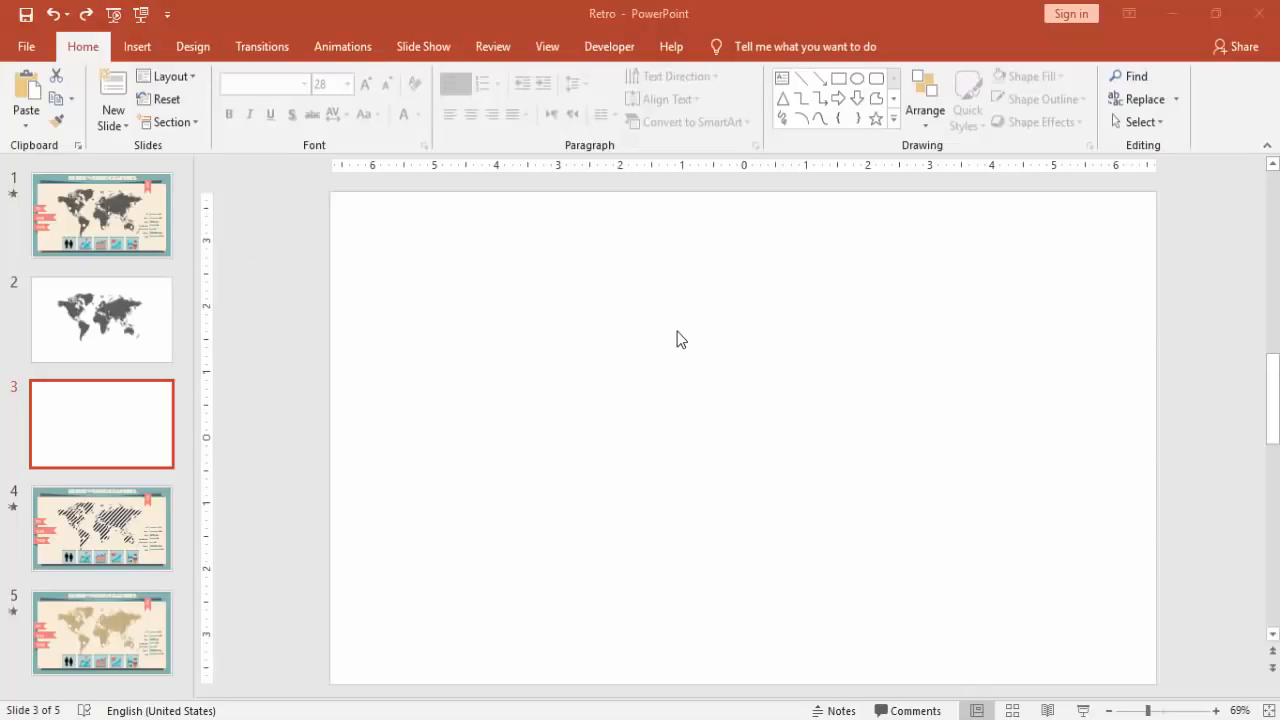
Step: Fill slide 3's background with a solid teal from the colour choices
right_click(680, 338)
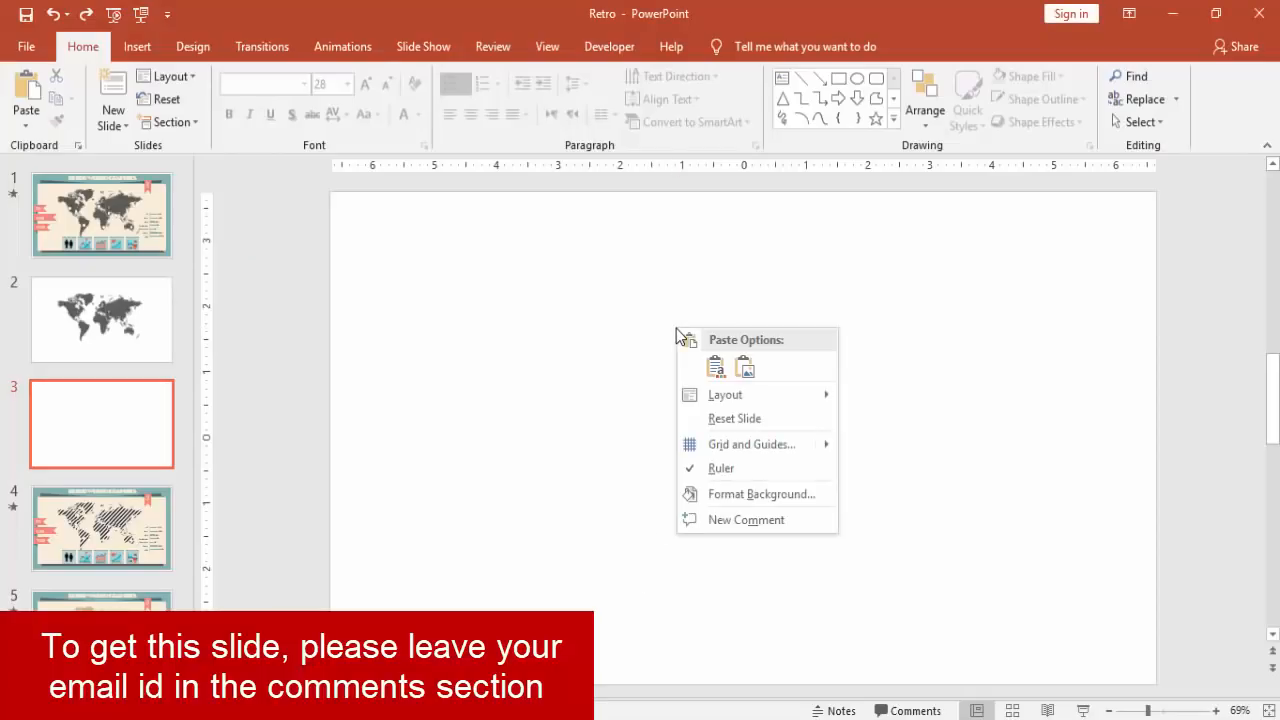
left_click(762, 494)
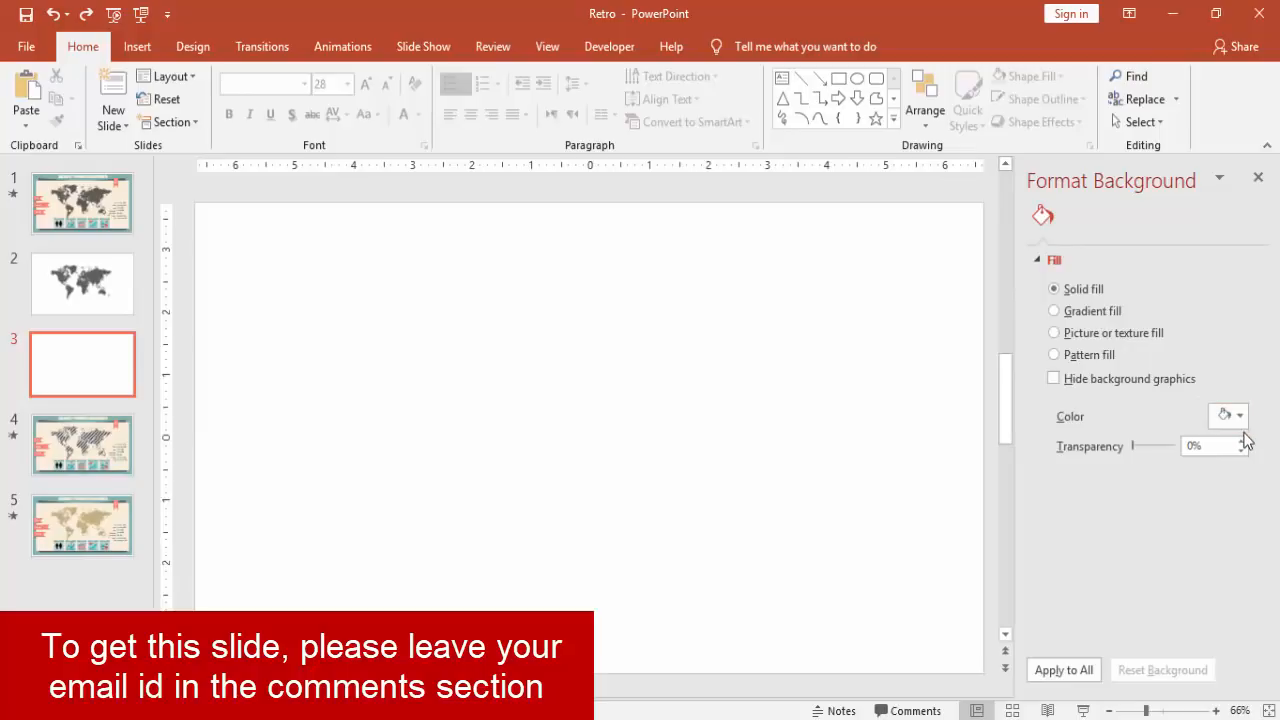
left_click(1236, 416)
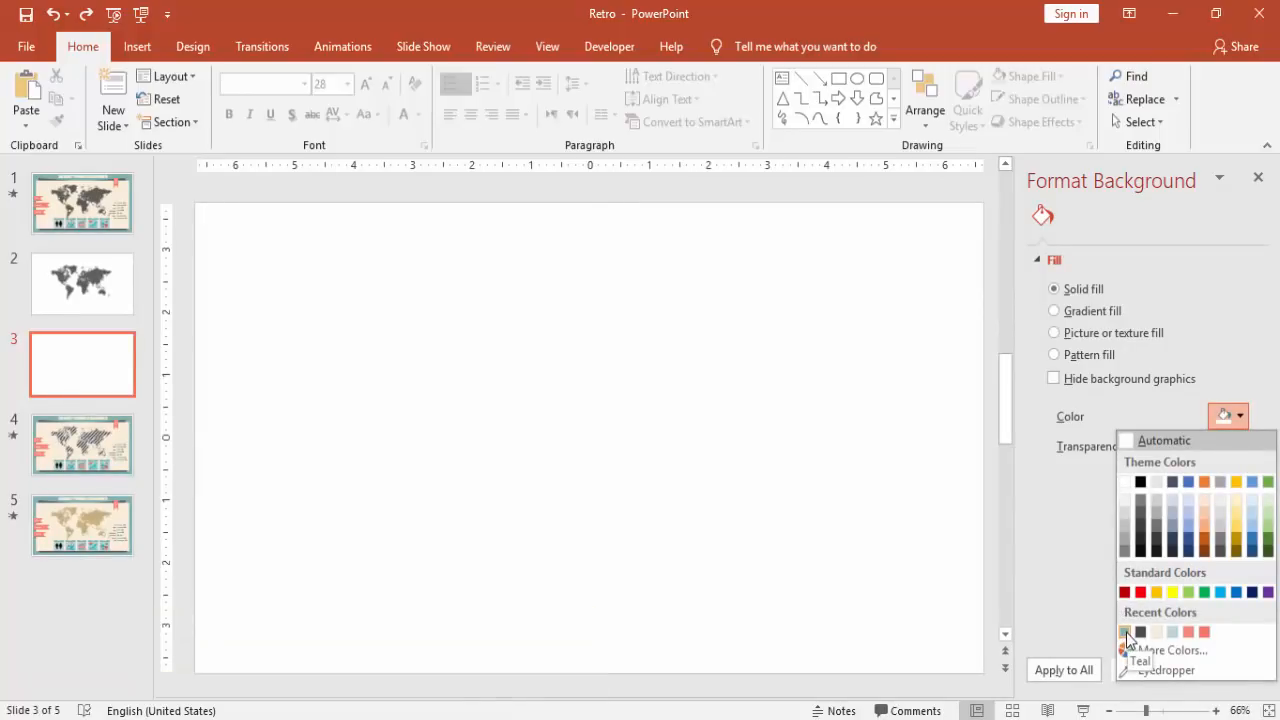
left_click(1128, 642)
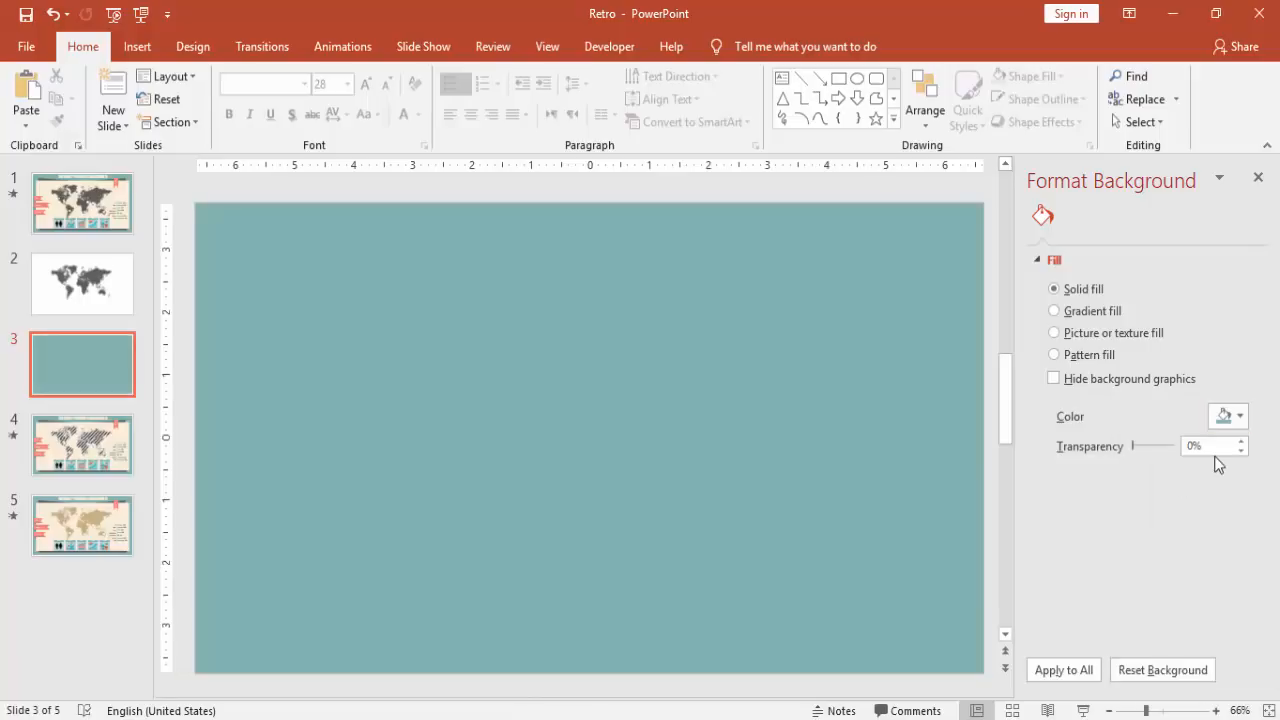
Step: Refine the background to the custom teal RGB 129, 177, 177
left_click(1238, 416)
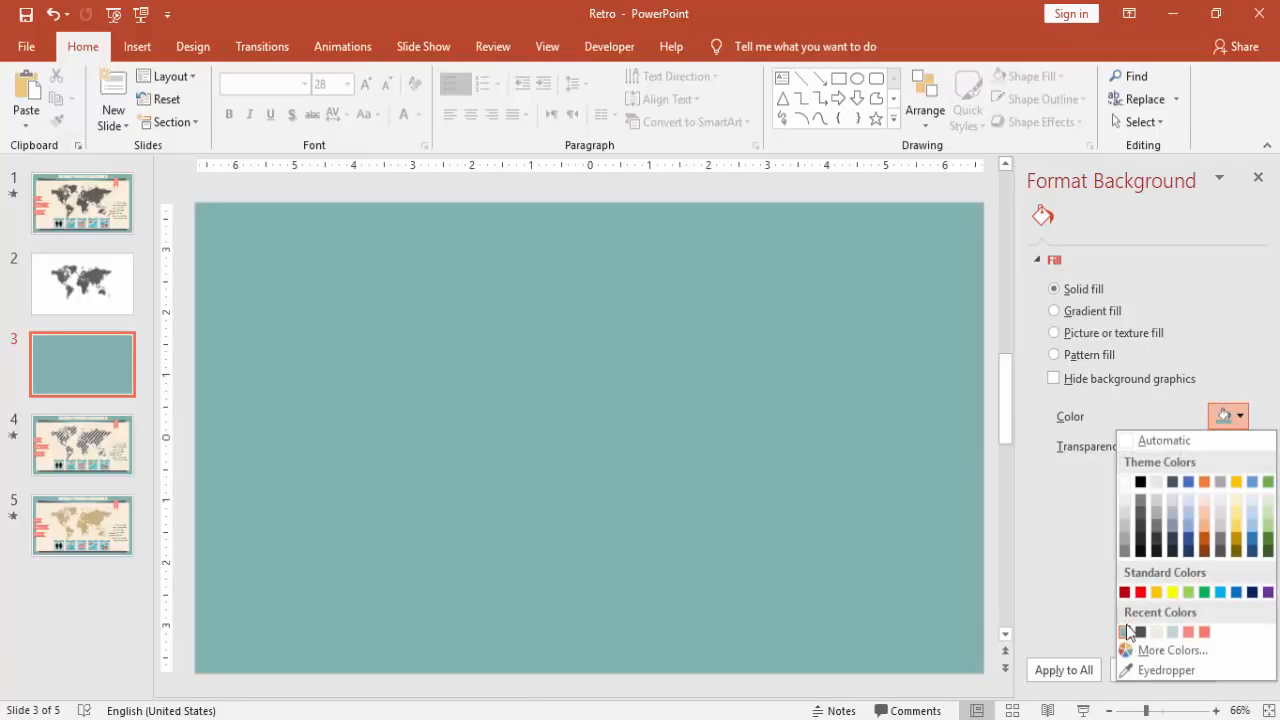
left_click(1156, 650)
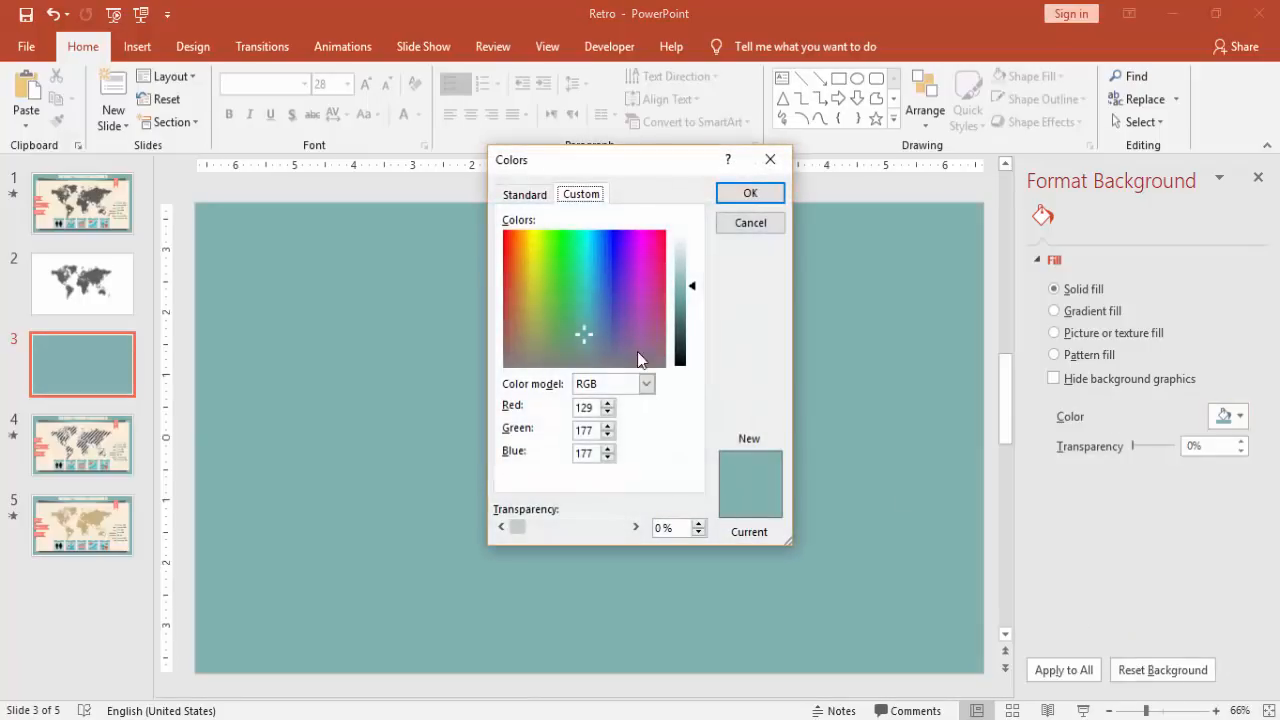
left_click(584, 408)
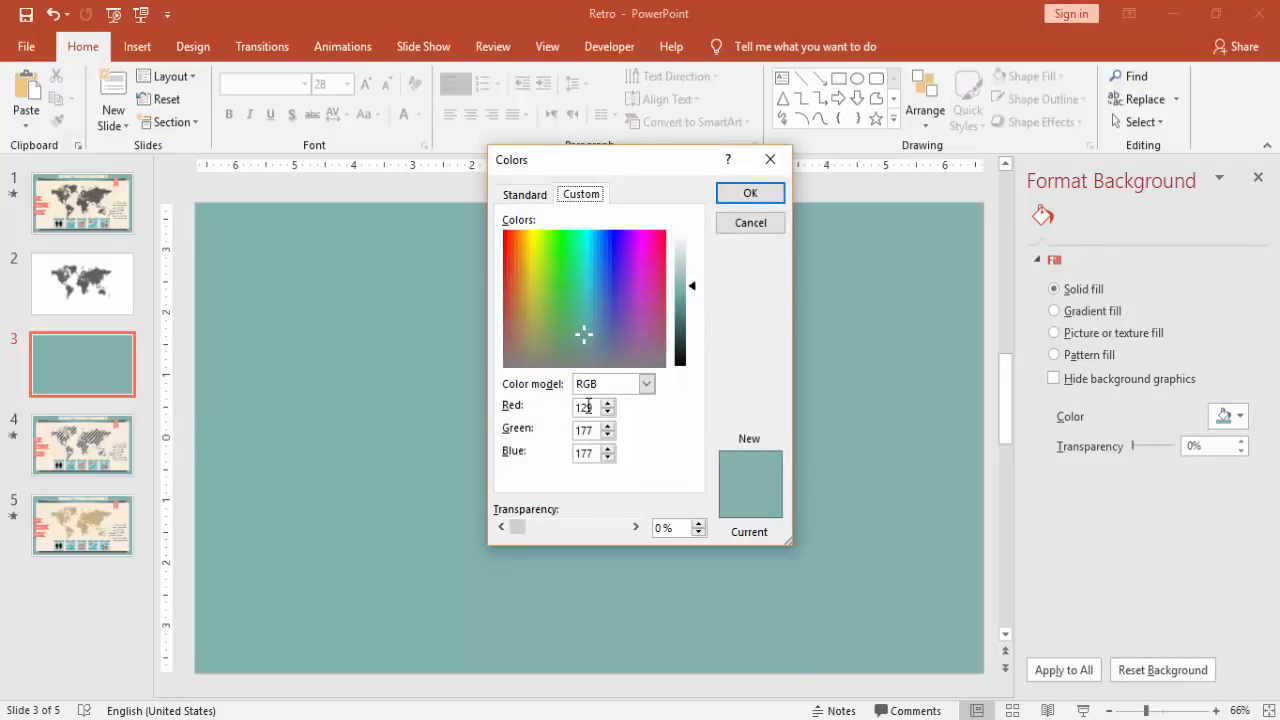
left_click(608, 402)
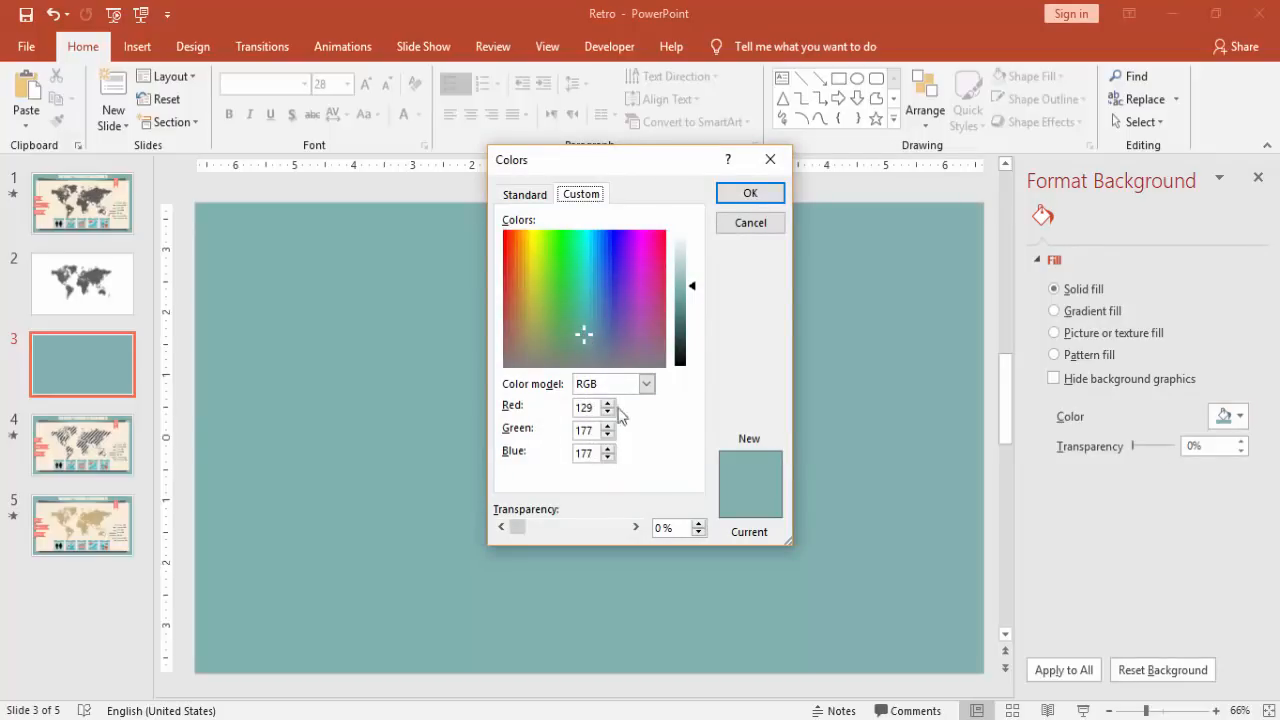
left_click(750, 192)
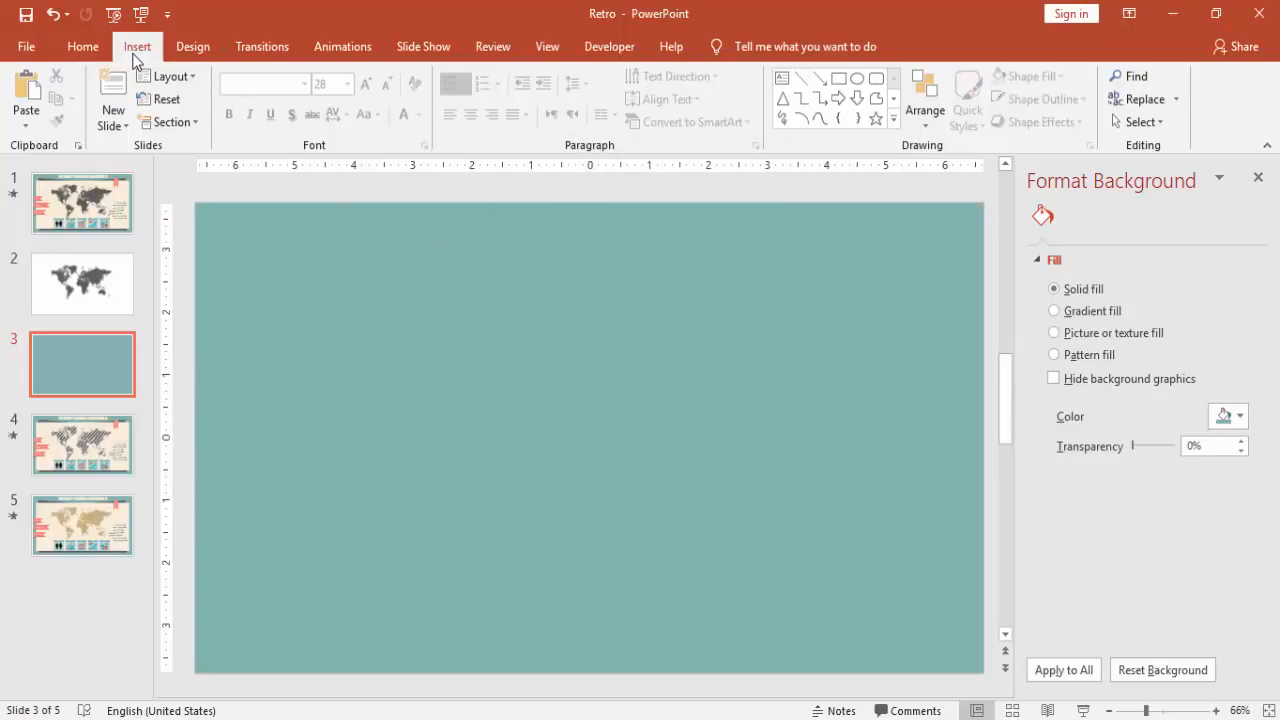
Step: Draw a rectangle on the slide sized 6 in high by 12.5 in wide
left_click(342, 96)
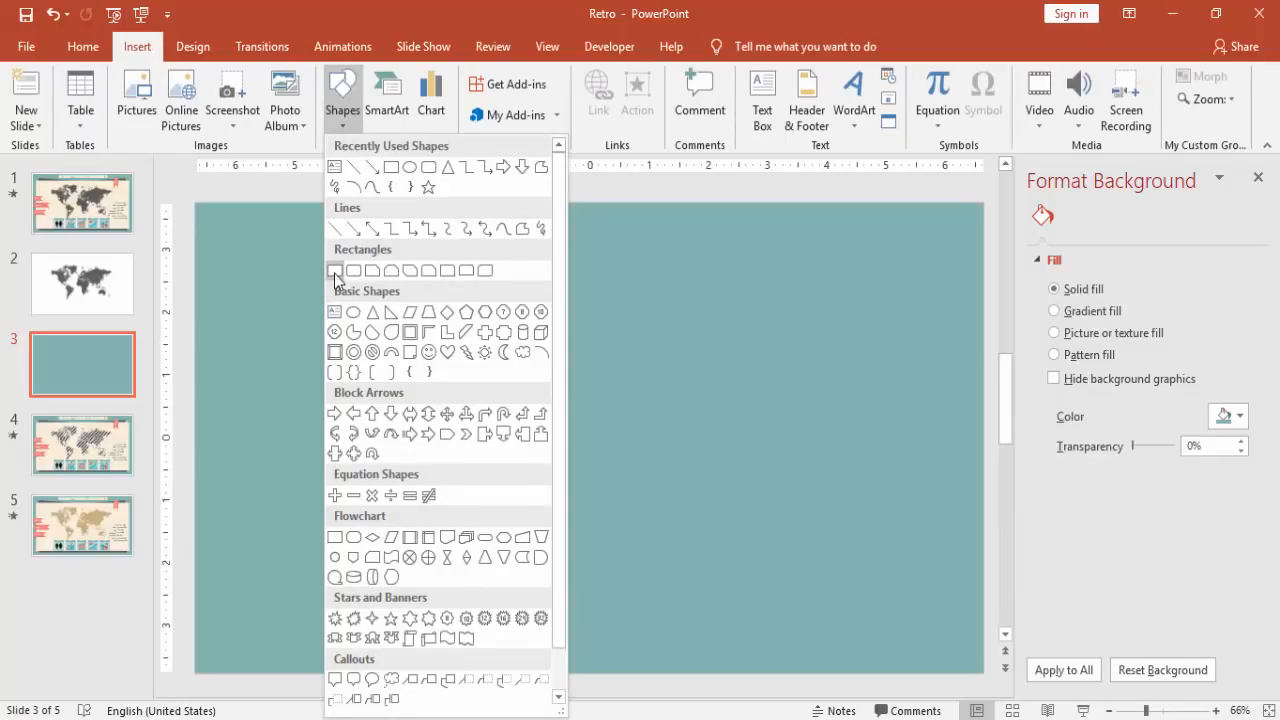
left_click_drag(380, 320, 444, 380)
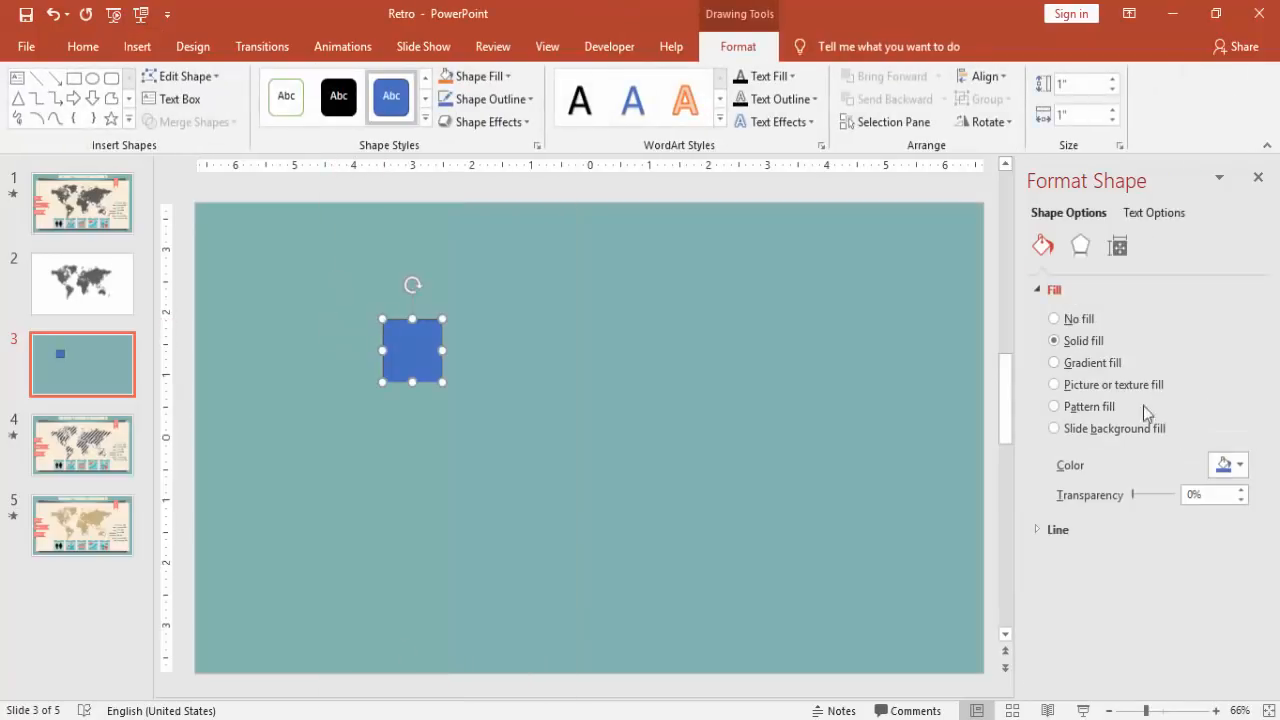
left_click(1078, 84)
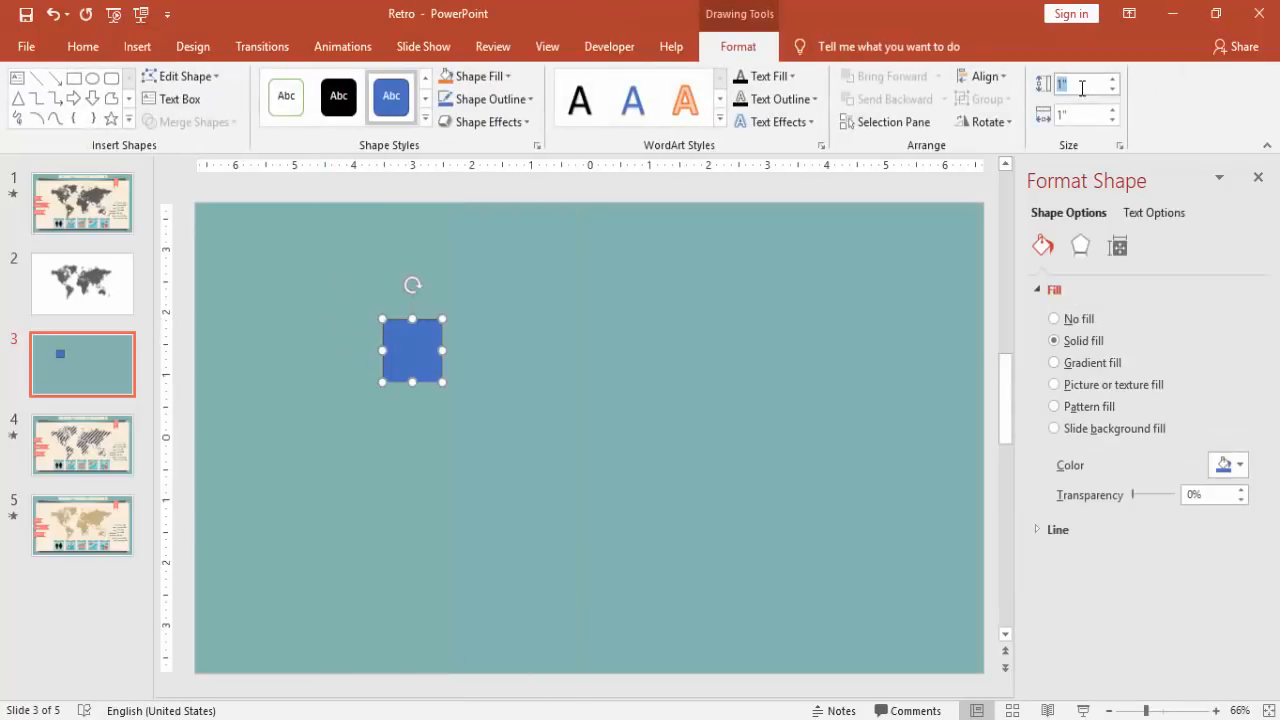
type("6")
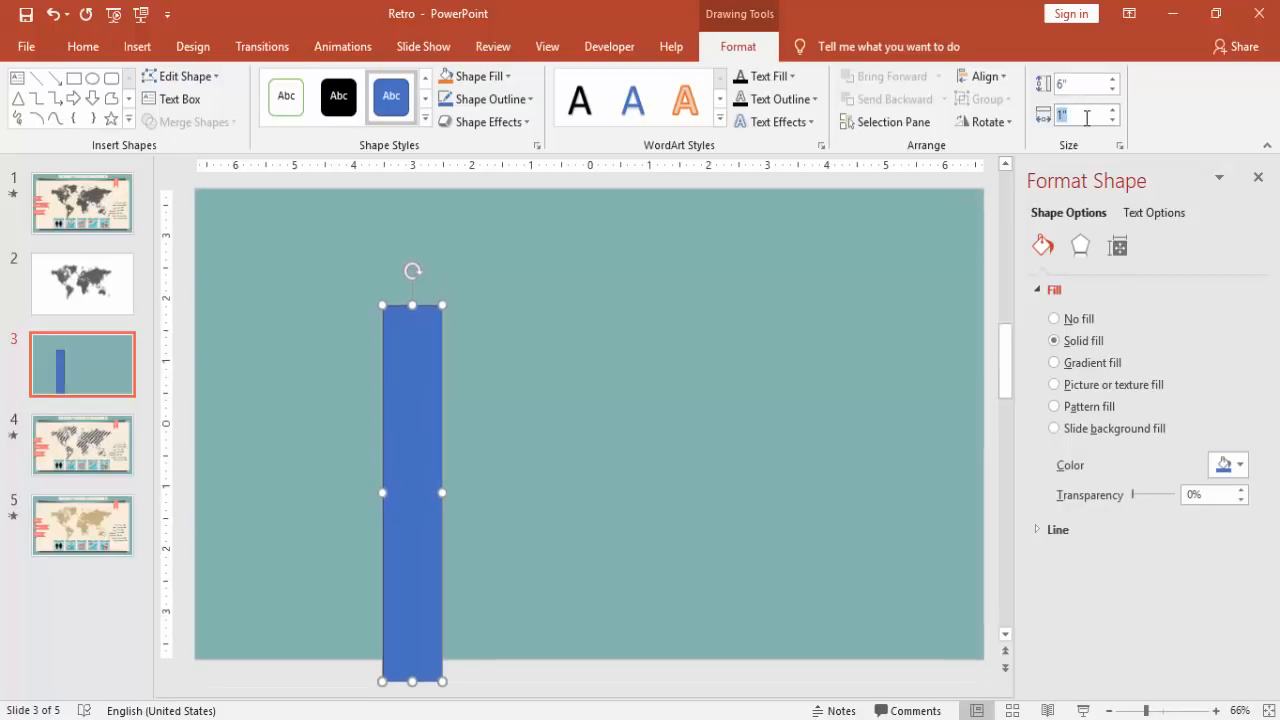
type("12.5")
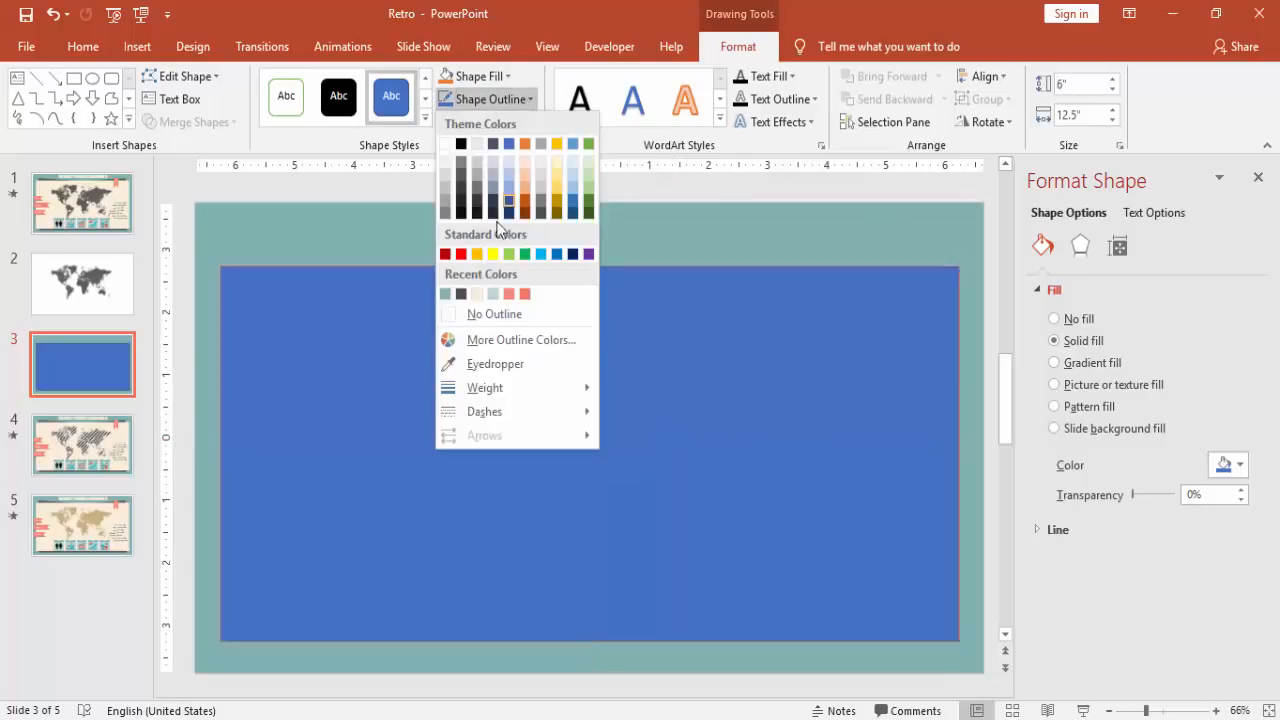
Step: Remove the rectangle's outline and fill it light yellow
left_click(496, 312)
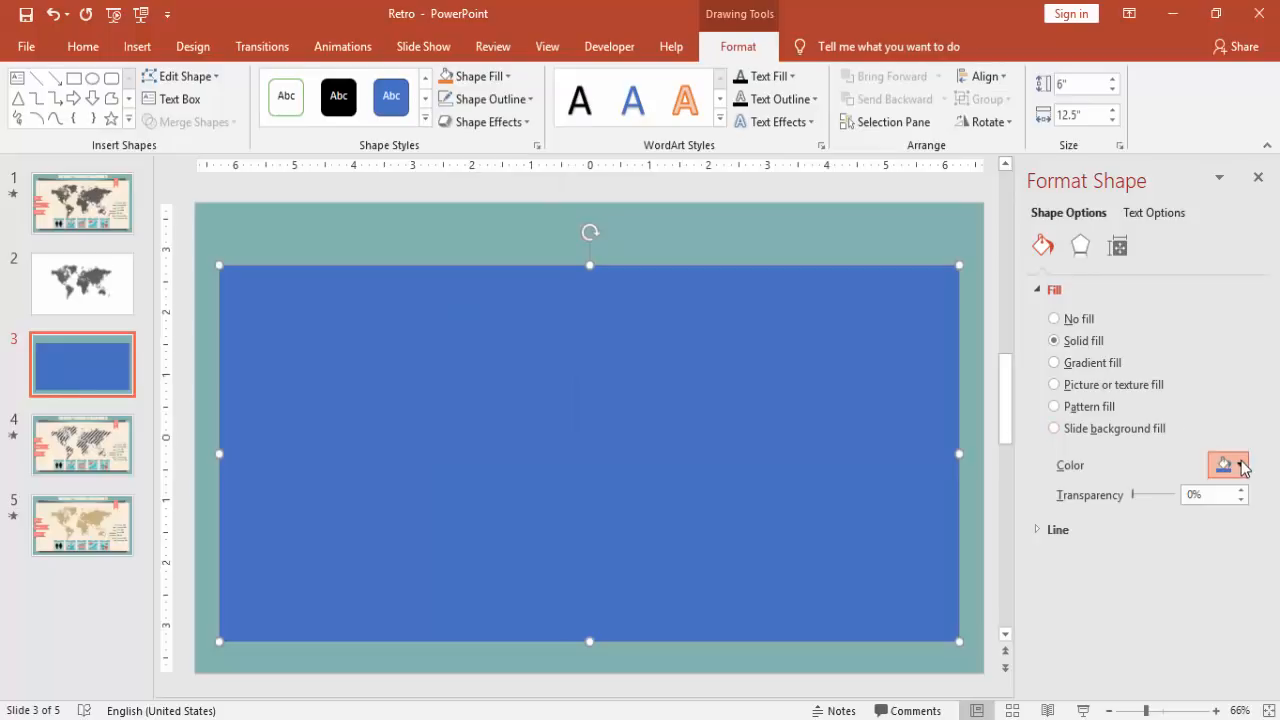
left_click(1236, 464)
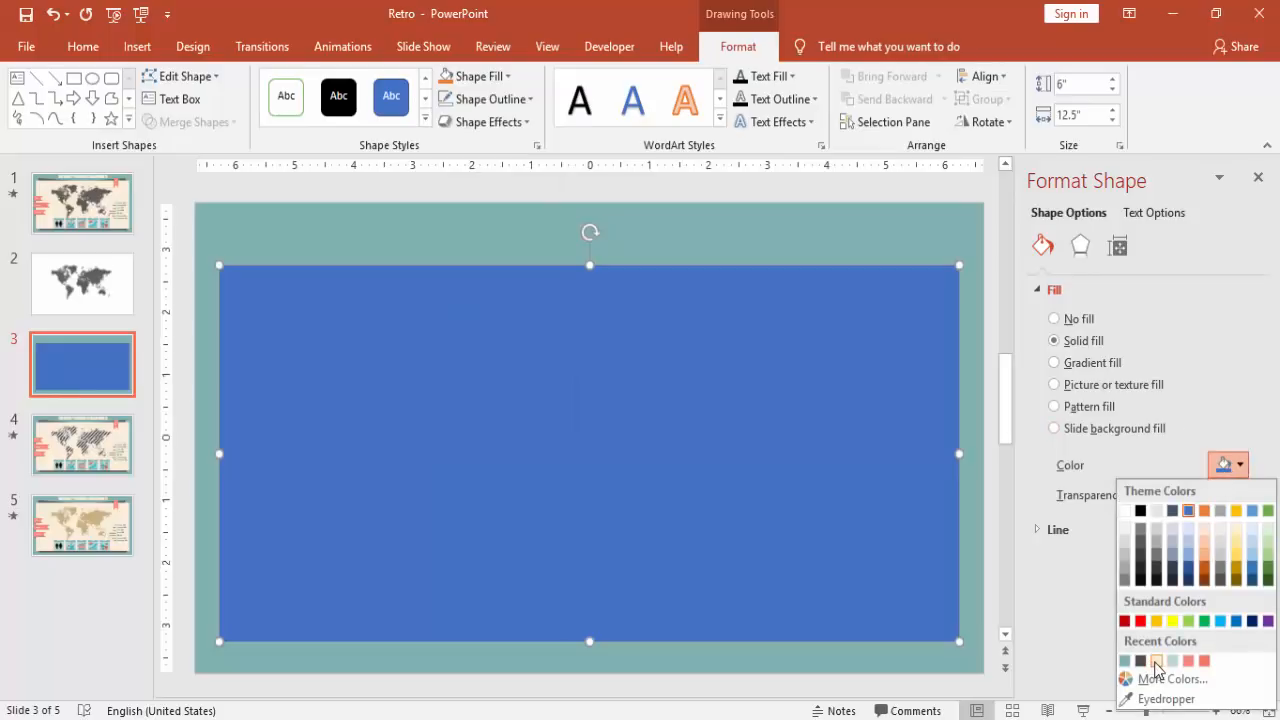
mouse_move(1152, 664)
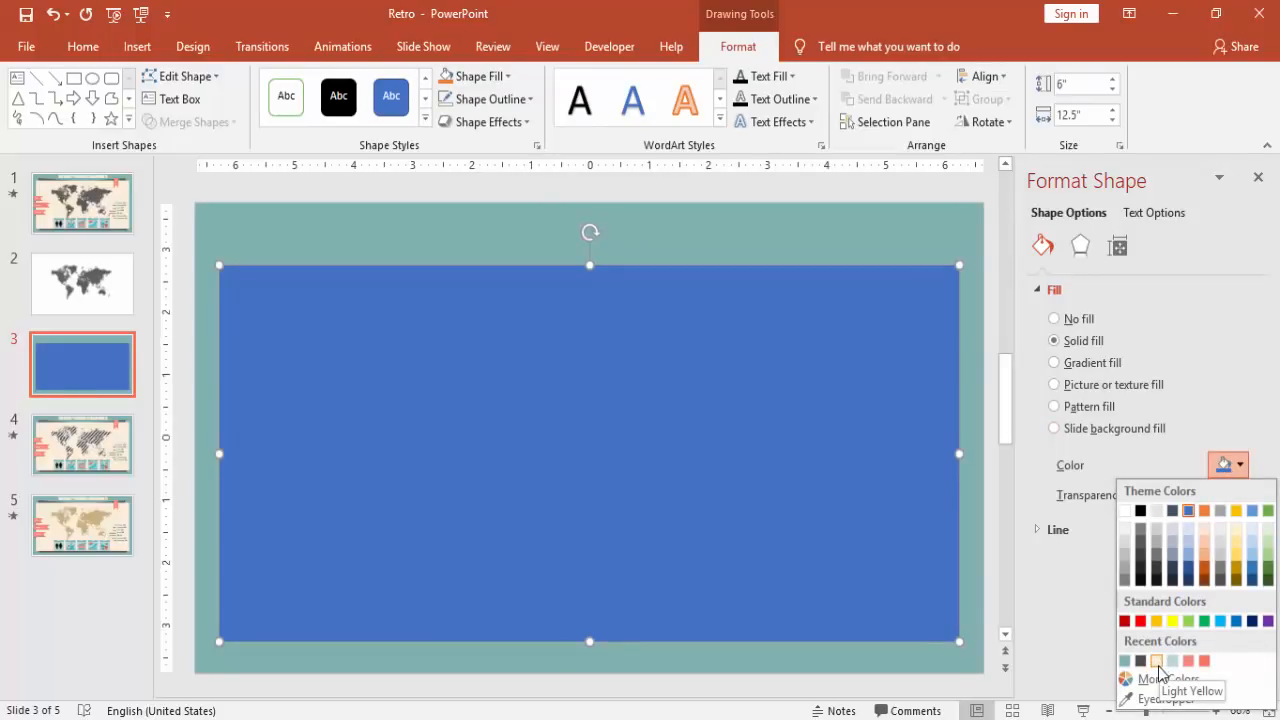
left_click(1152, 664)
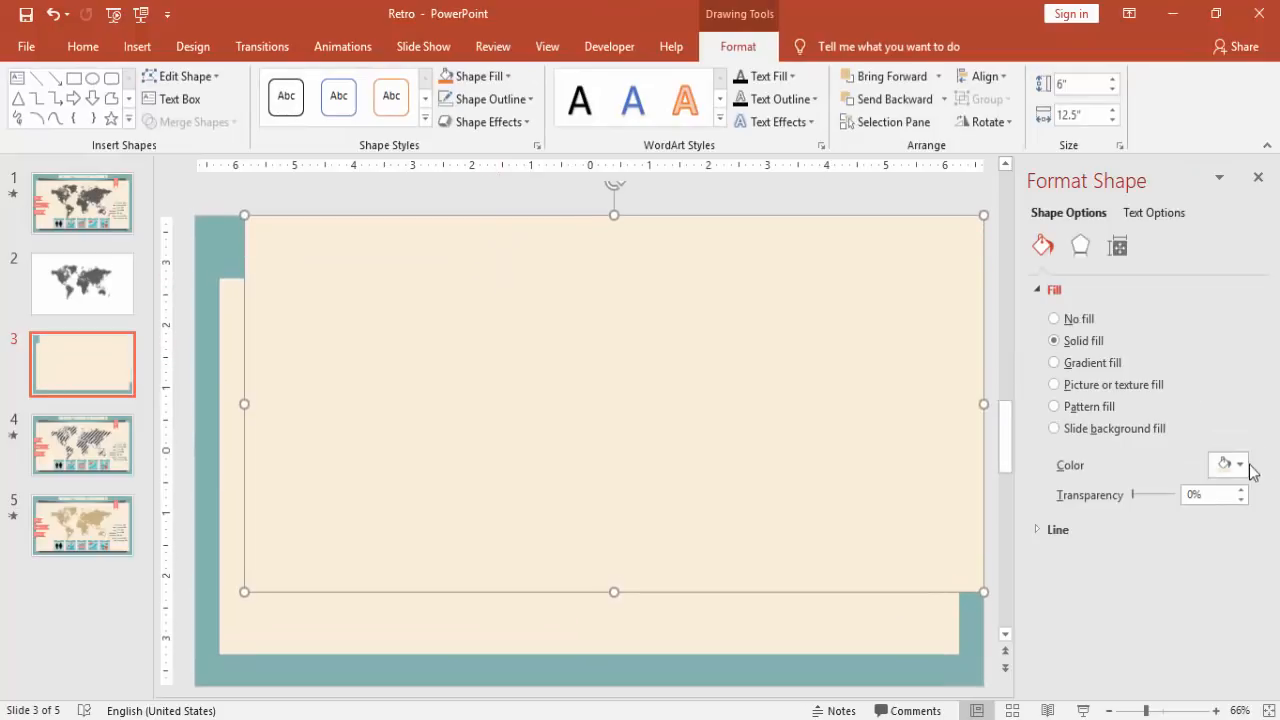
Step: Send the dark grey rectangle behind the yellow panel so a thin strip shows below
left_click(1238, 464)
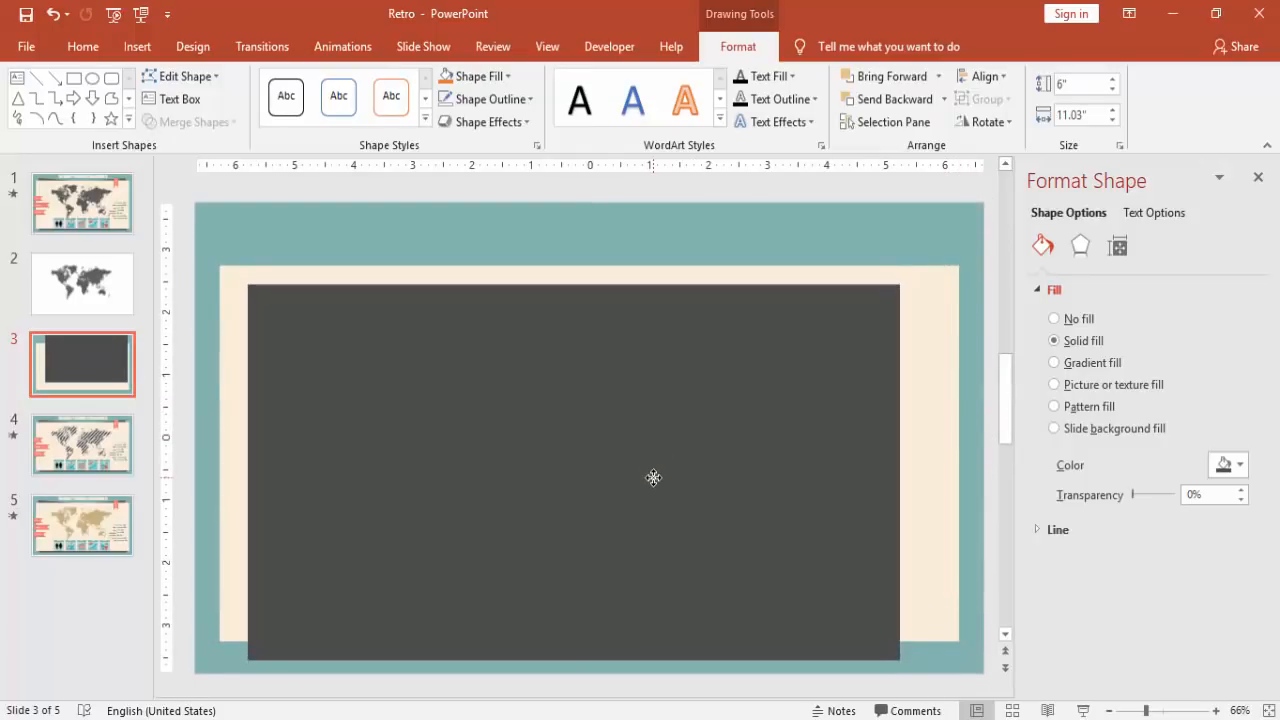
left_click(652, 476)
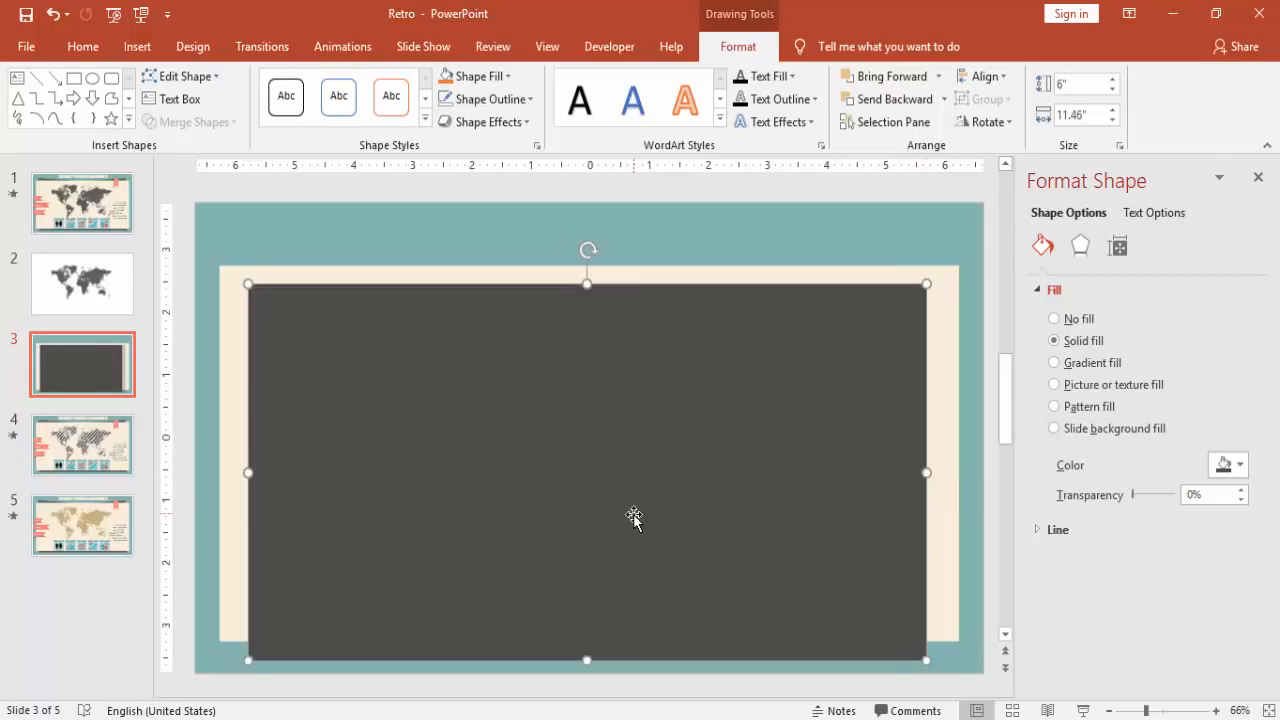
mouse_move(916, 144)
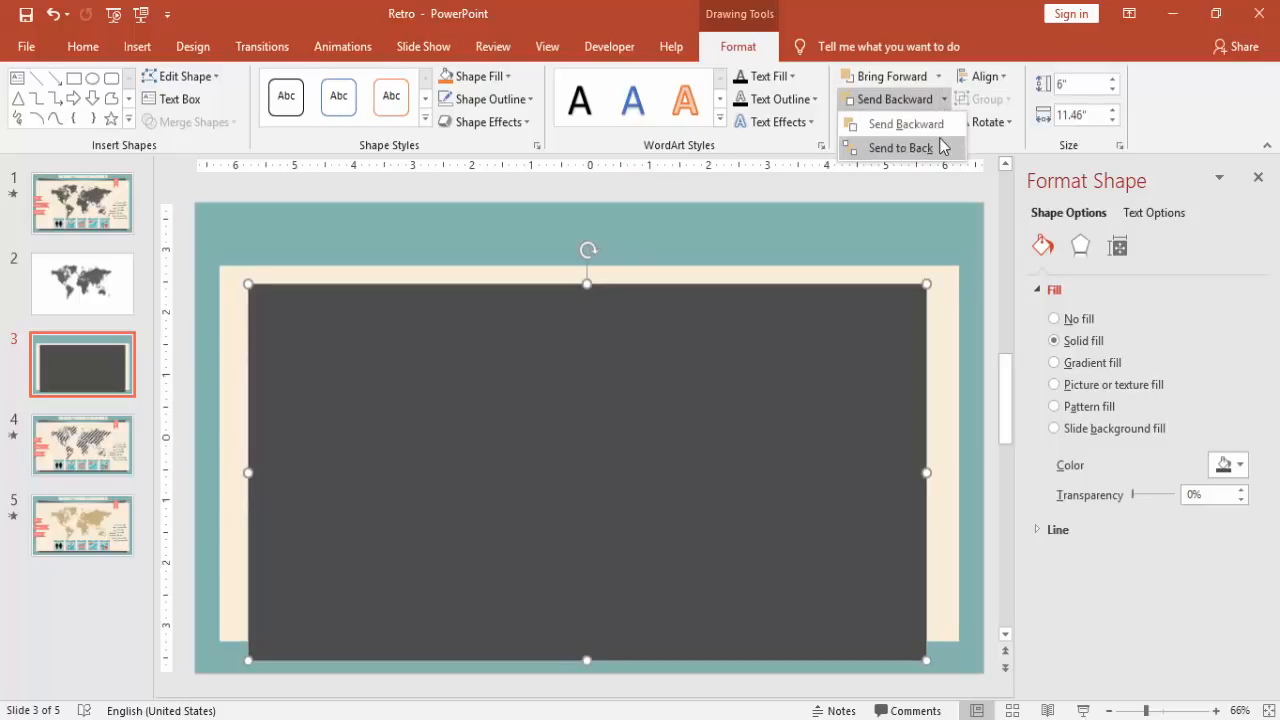
left_click(898, 148)
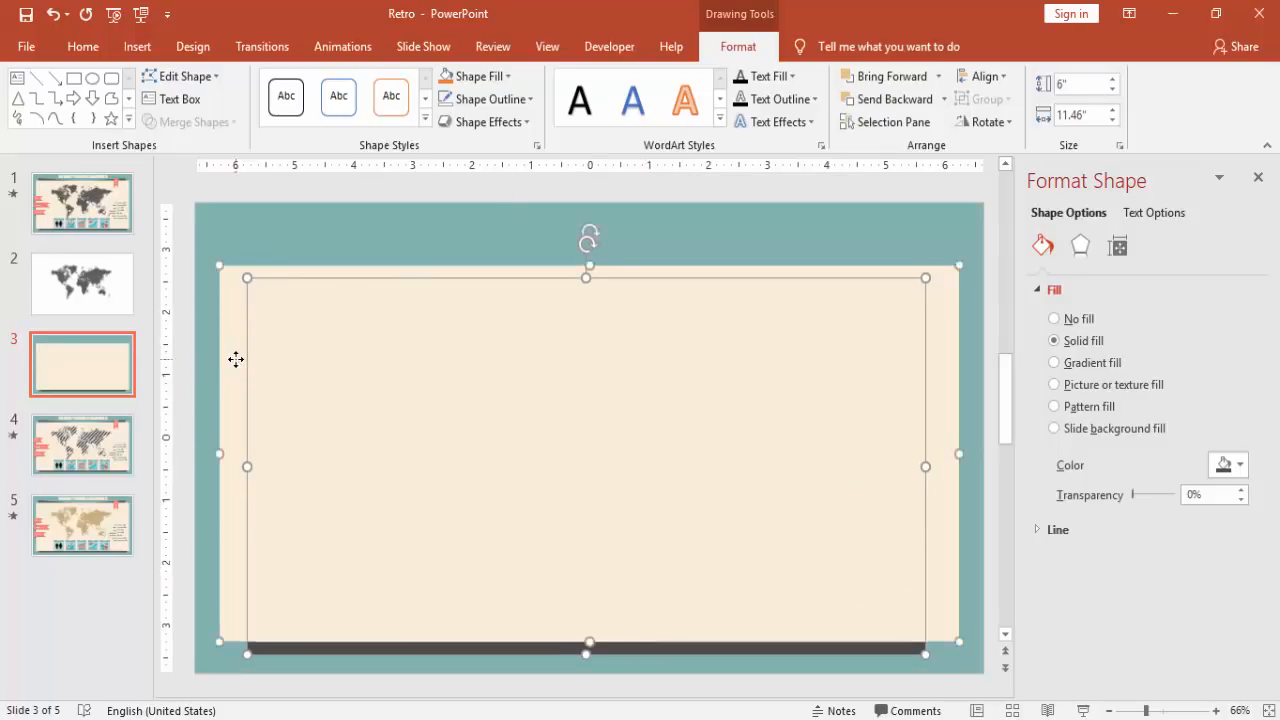
left_click(984, 76)
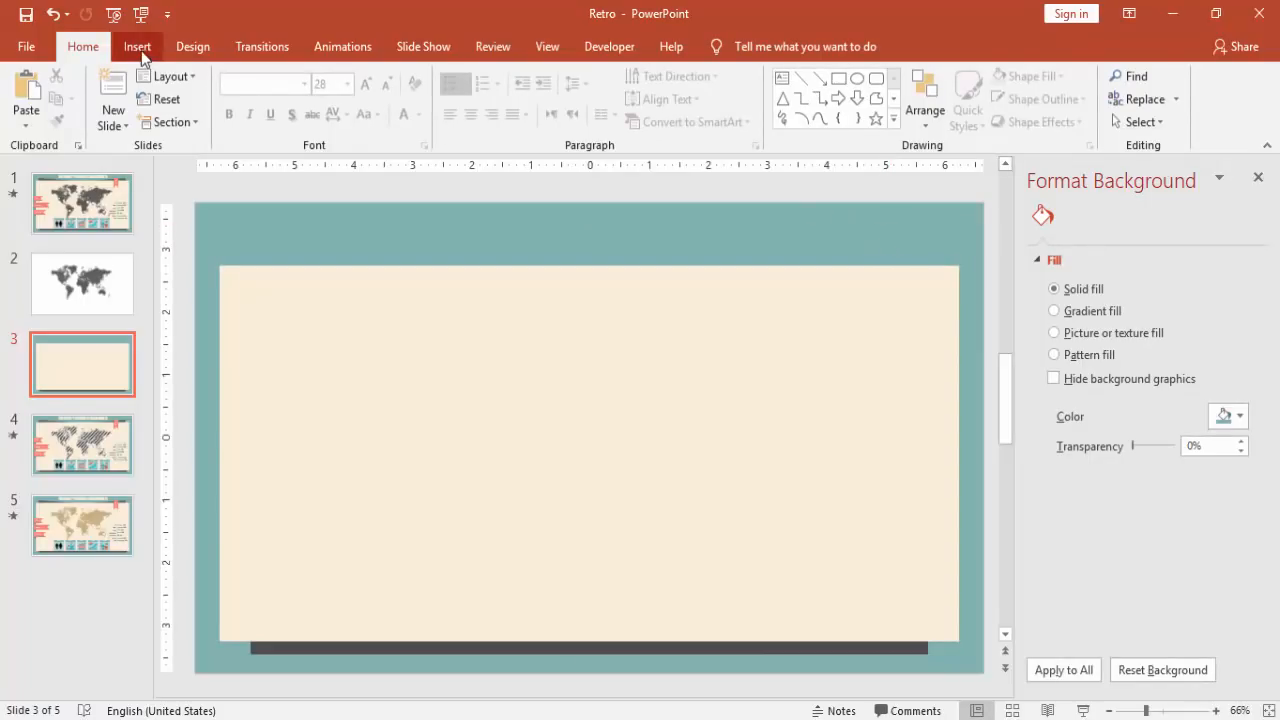
Step: Add a triangle wedge at the panel's top edge and colour it dark grey
left_click(138, 46)
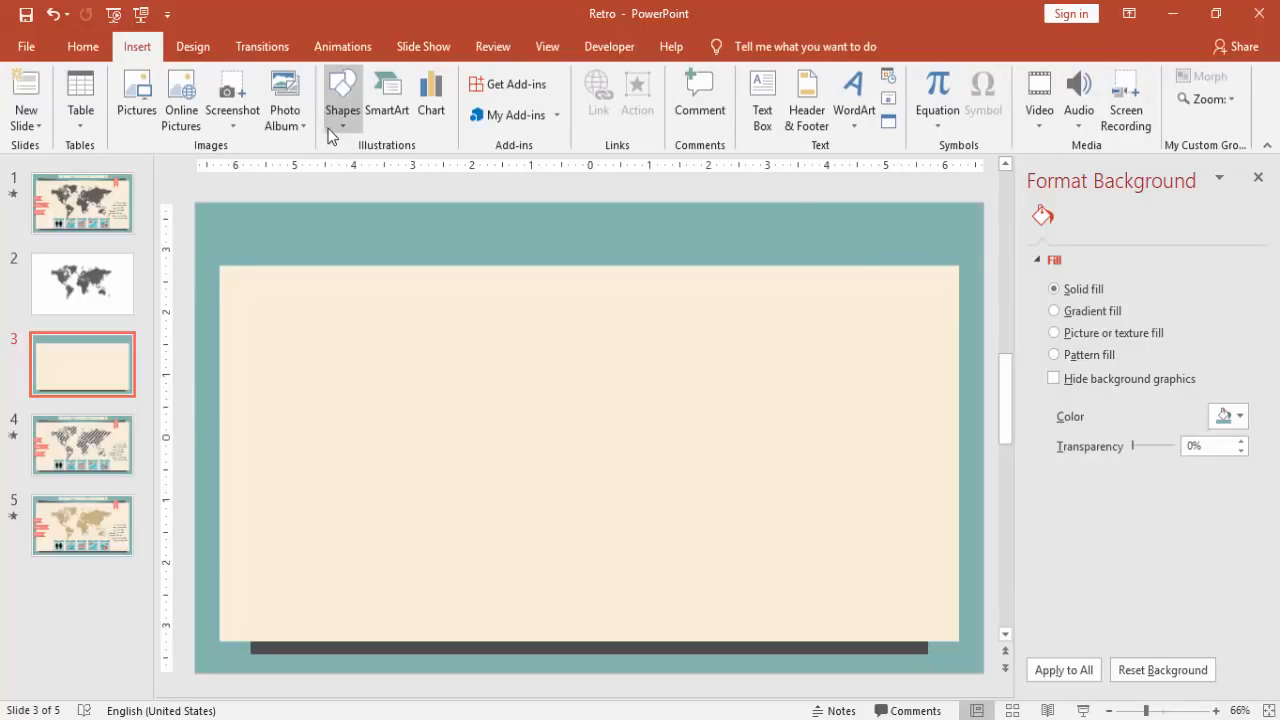
left_click(342, 98)
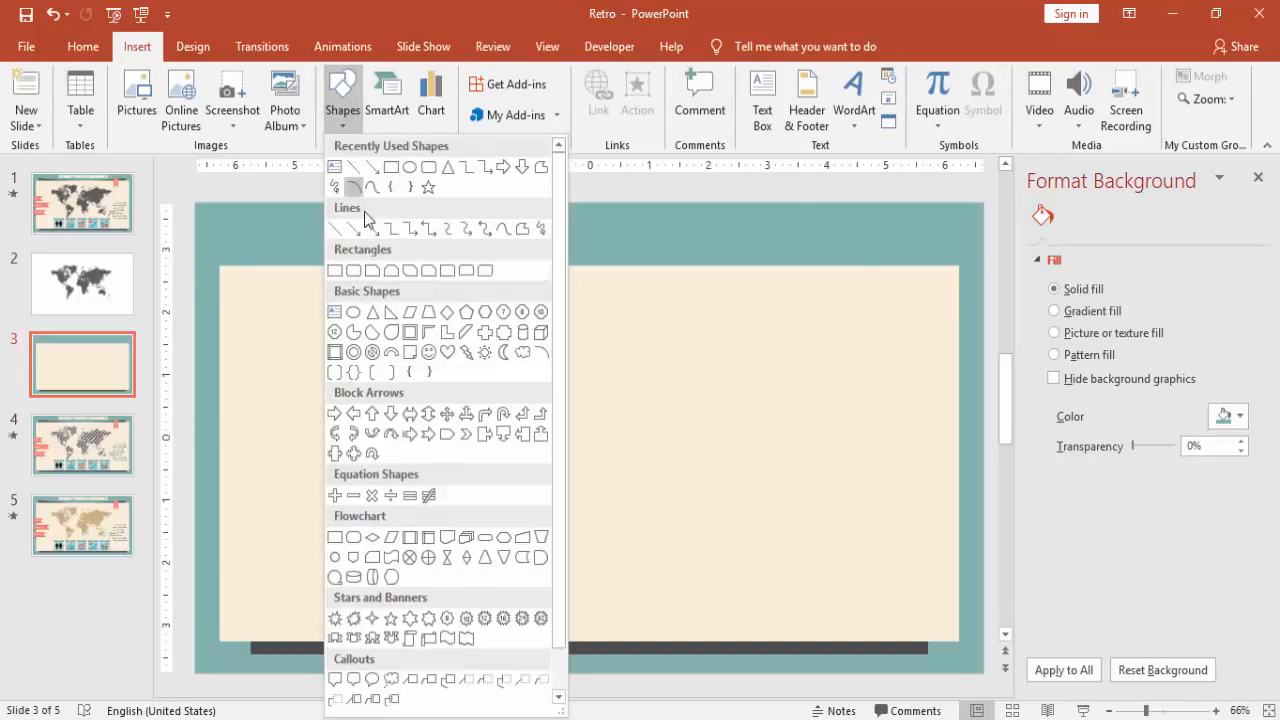
mouse_move(390, 312)
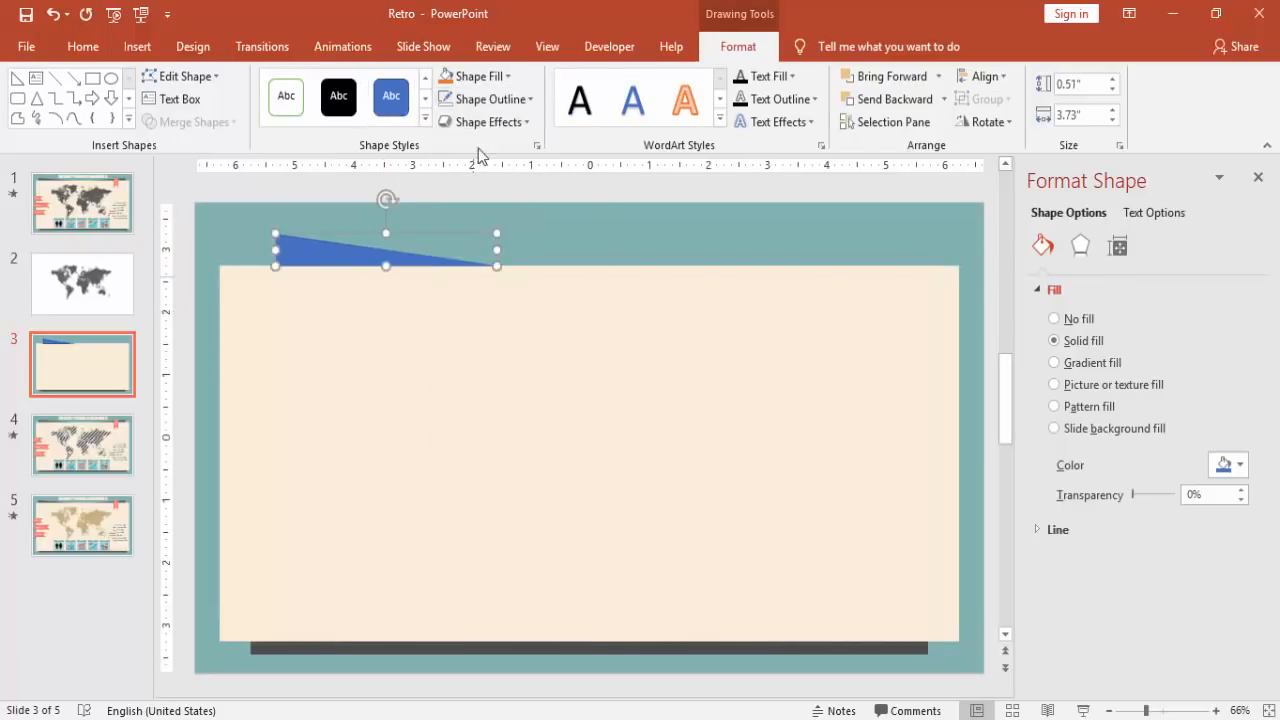
left_click(472, 76)
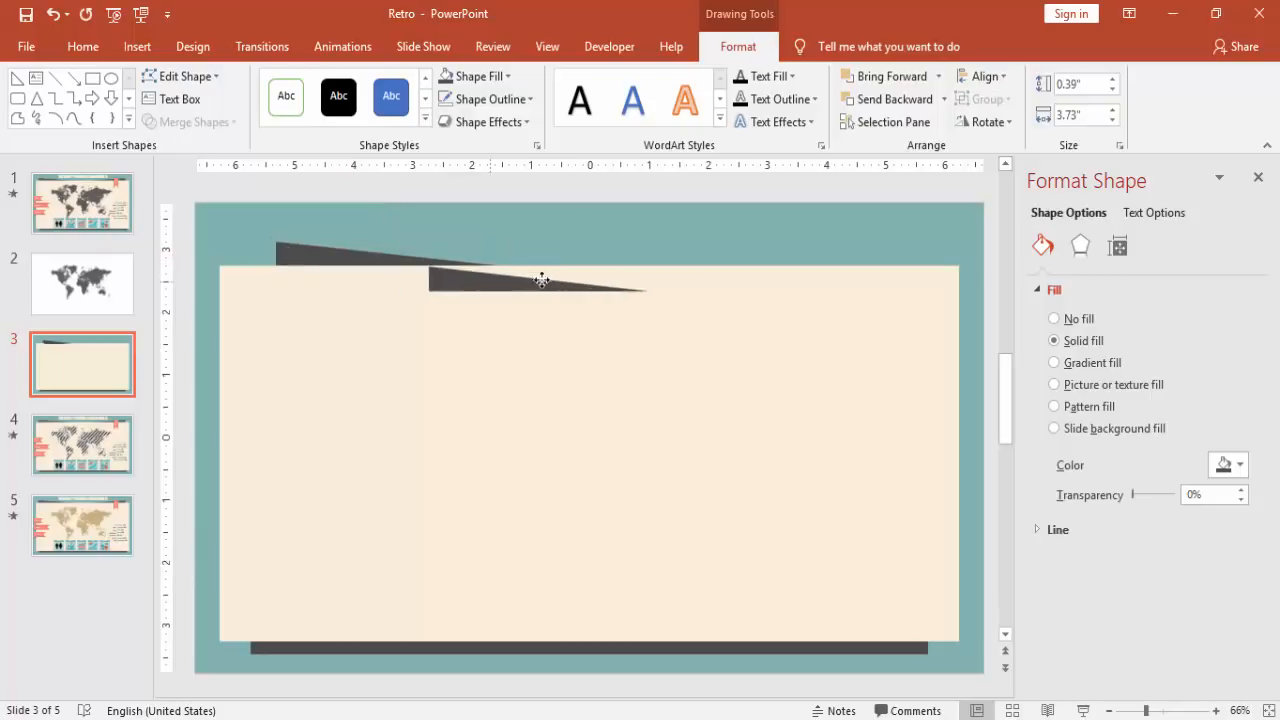
Step: Flip the second wedge horizontally and move it to the opposite end of the top edge
left_click(542, 280)
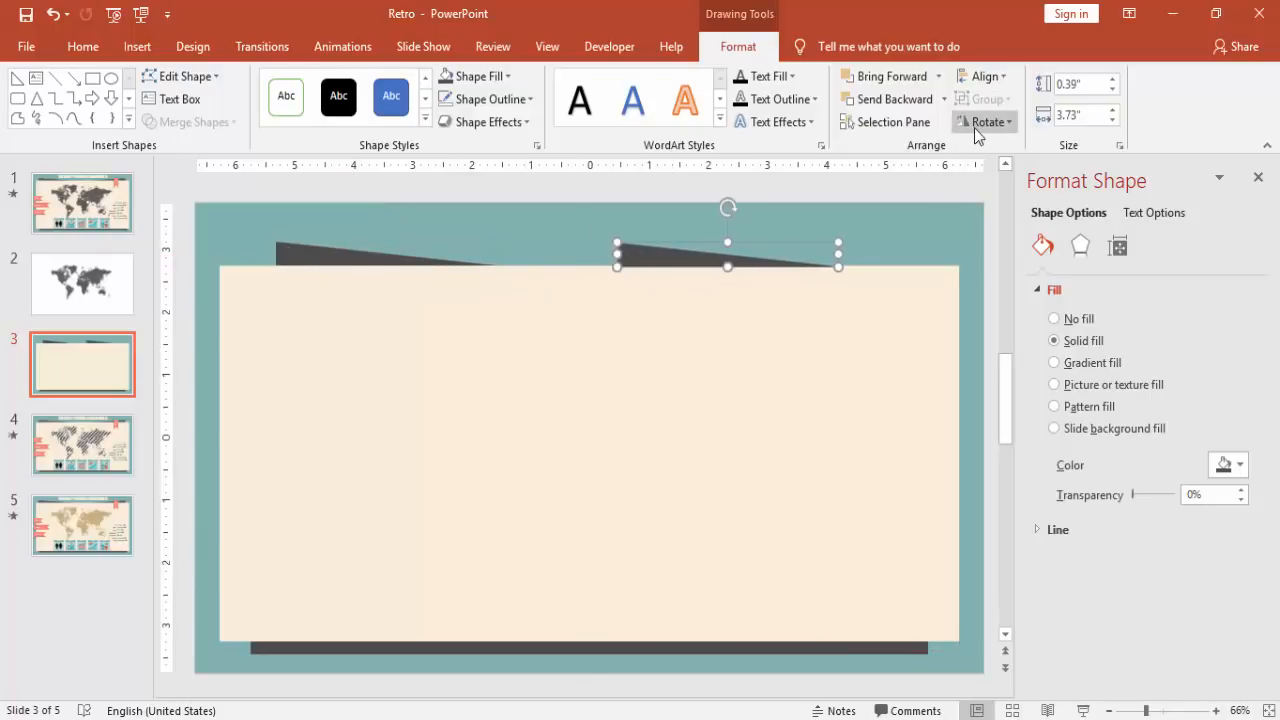
left_click(986, 122)
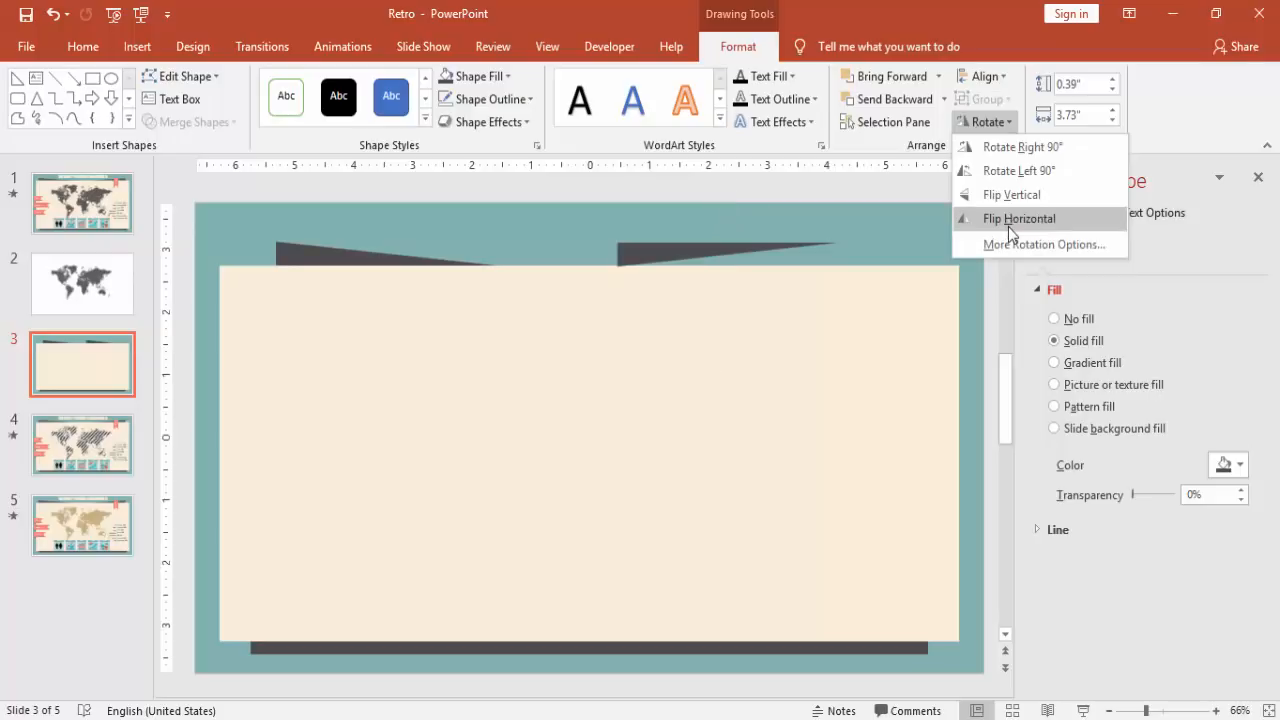
left_click(1016, 218)
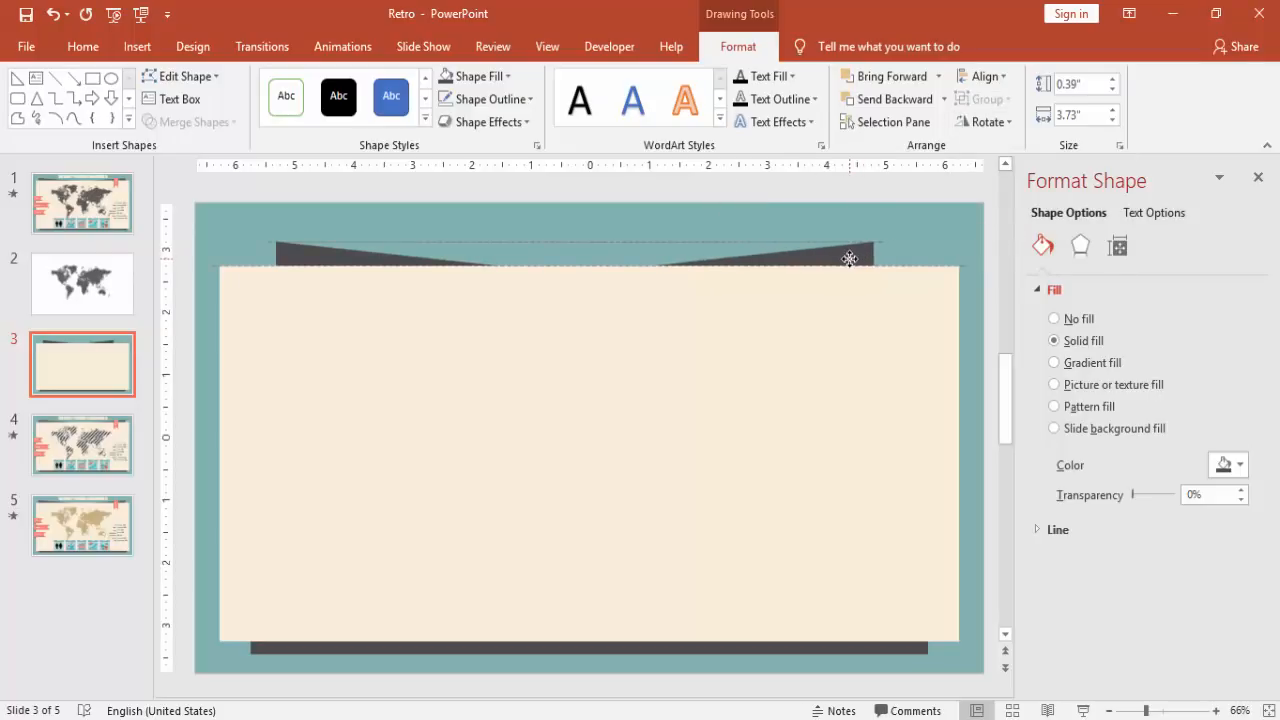
left_click(852, 258)
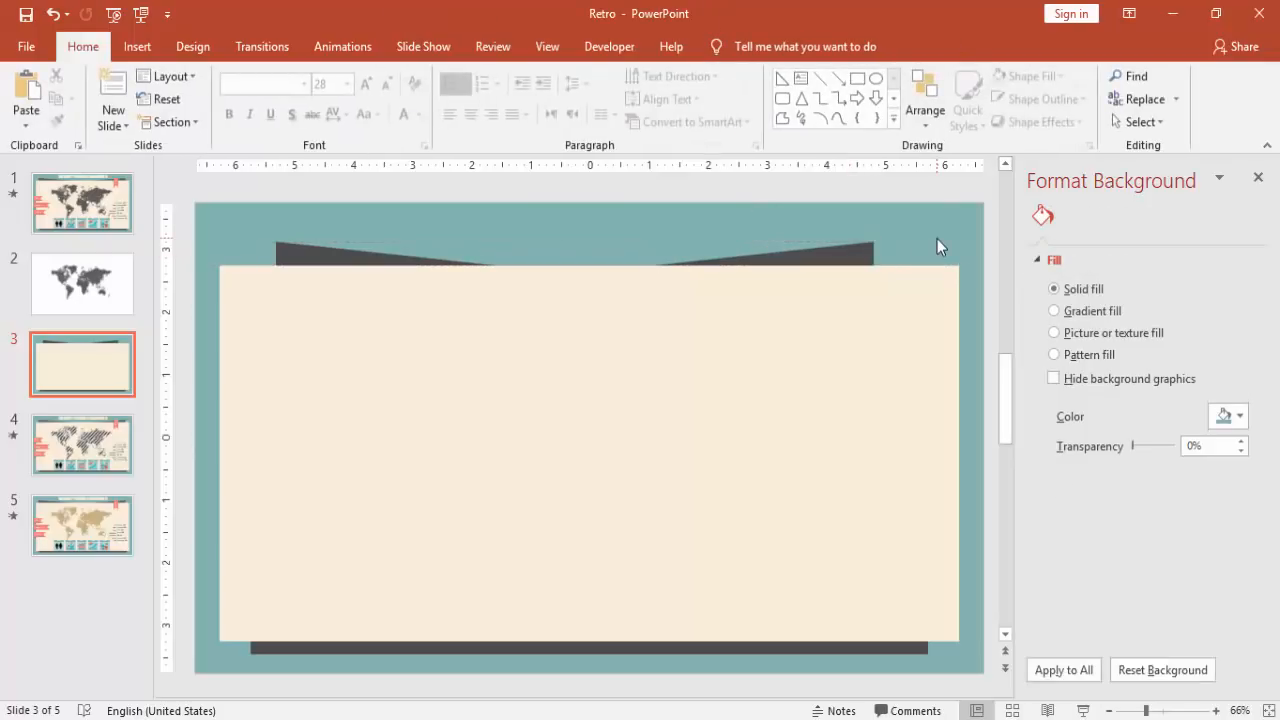
mouse_move(344, 244)
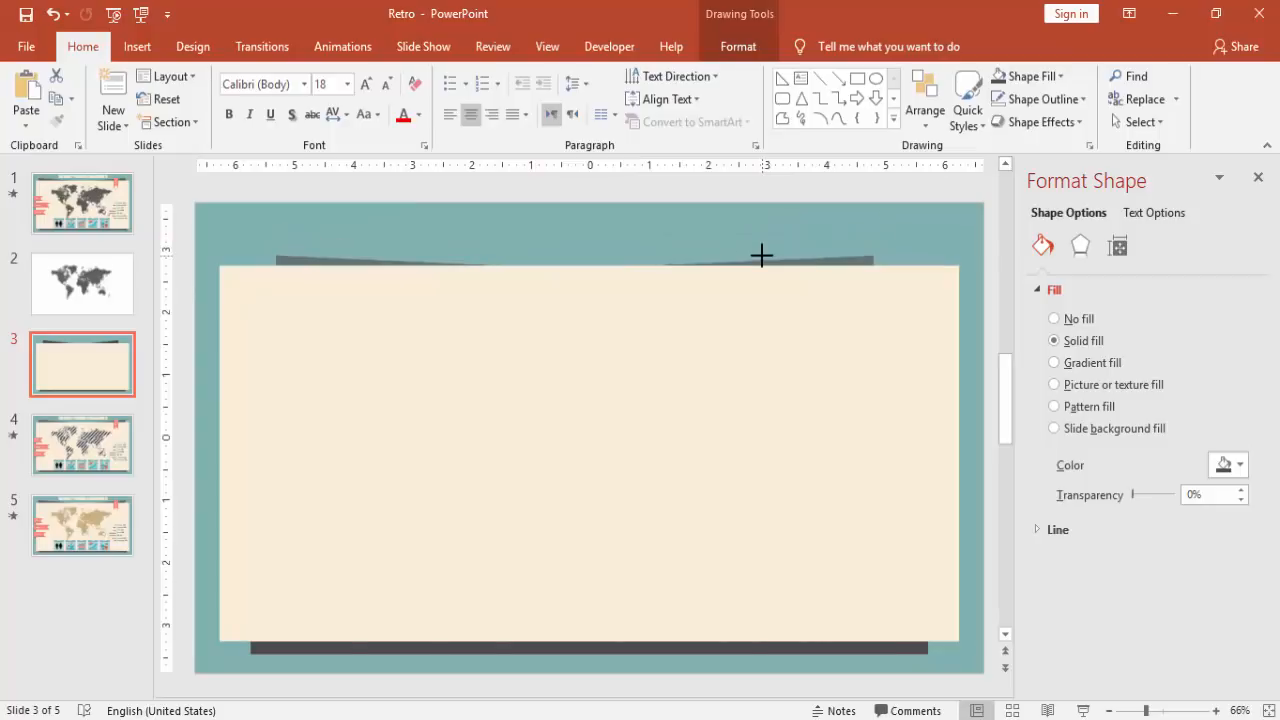
left_click(760, 258)
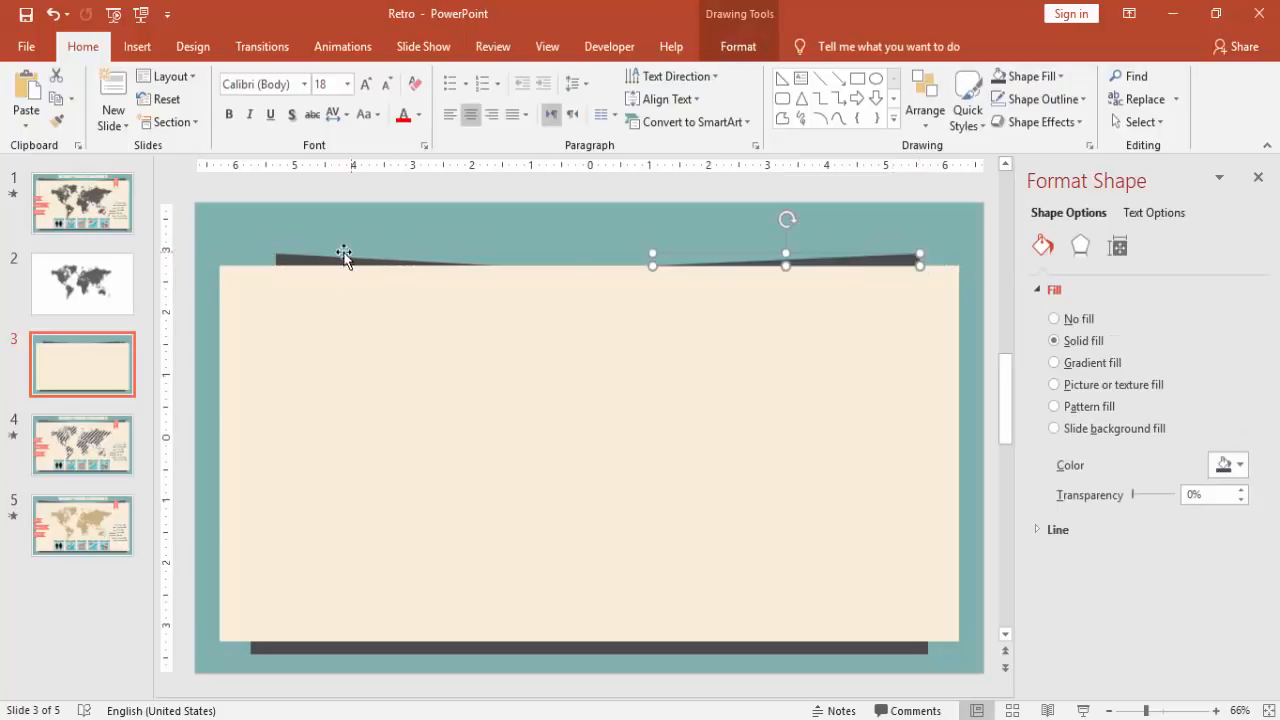
left_click_drag(918, 262, 496, 262)
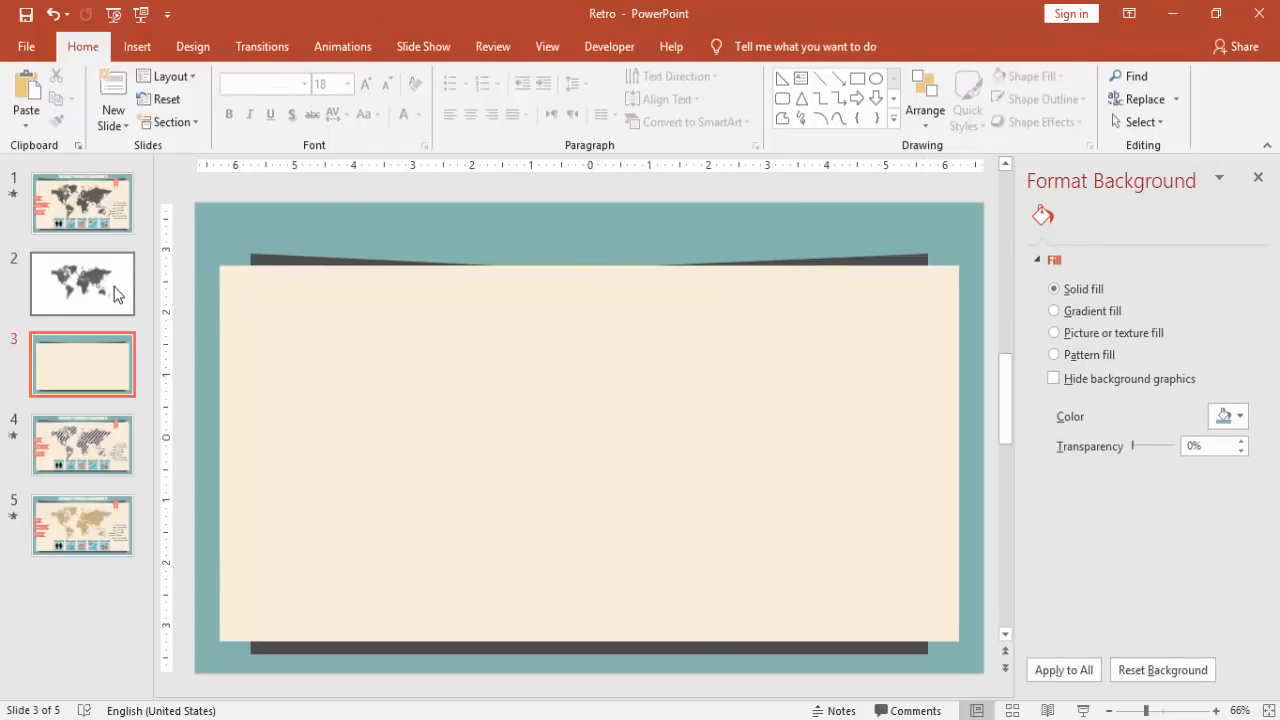
Step: On slide 2 give the world map a solid fill with 15% transparency
left_click(82, 284)
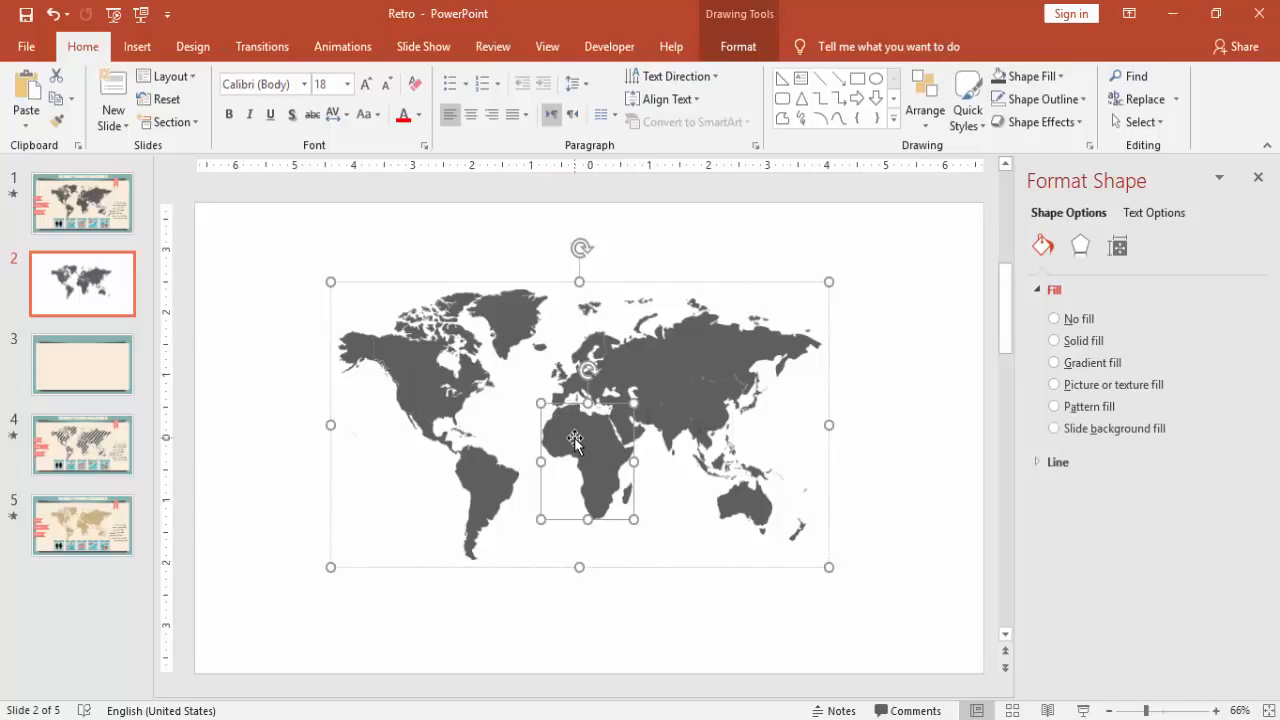
left_click(1054, 340)
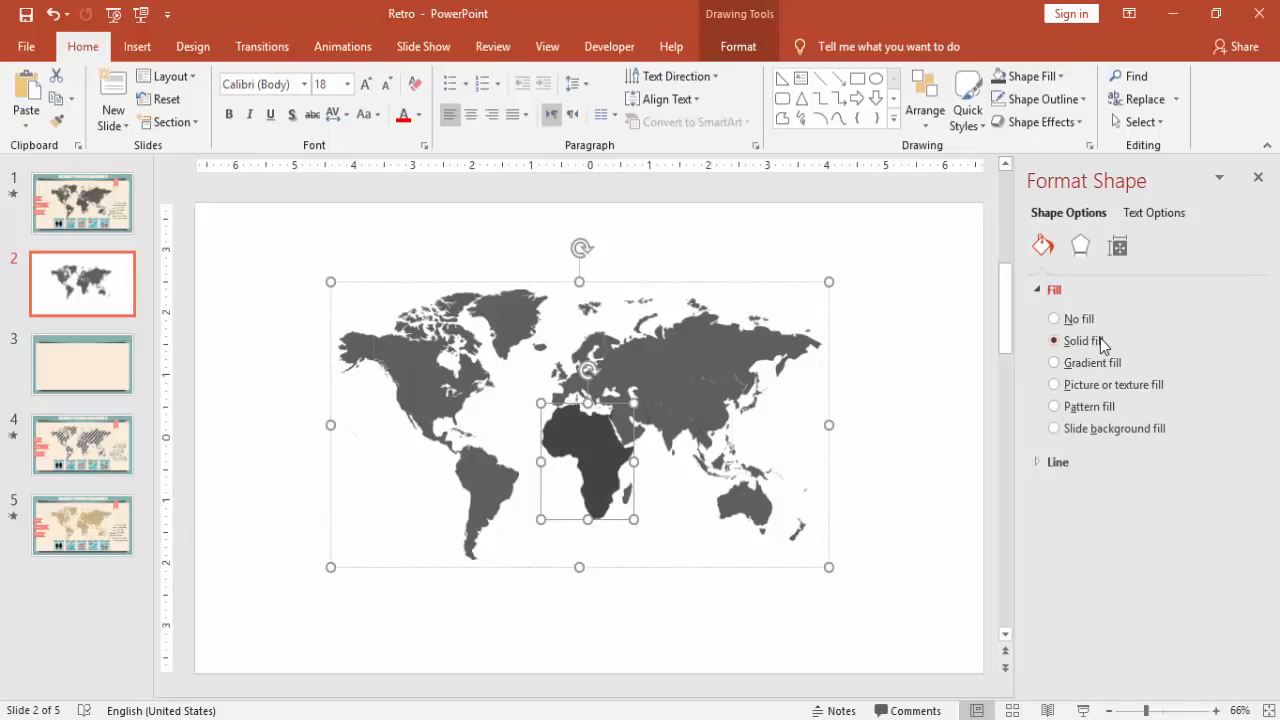
left_click(1238, 464)
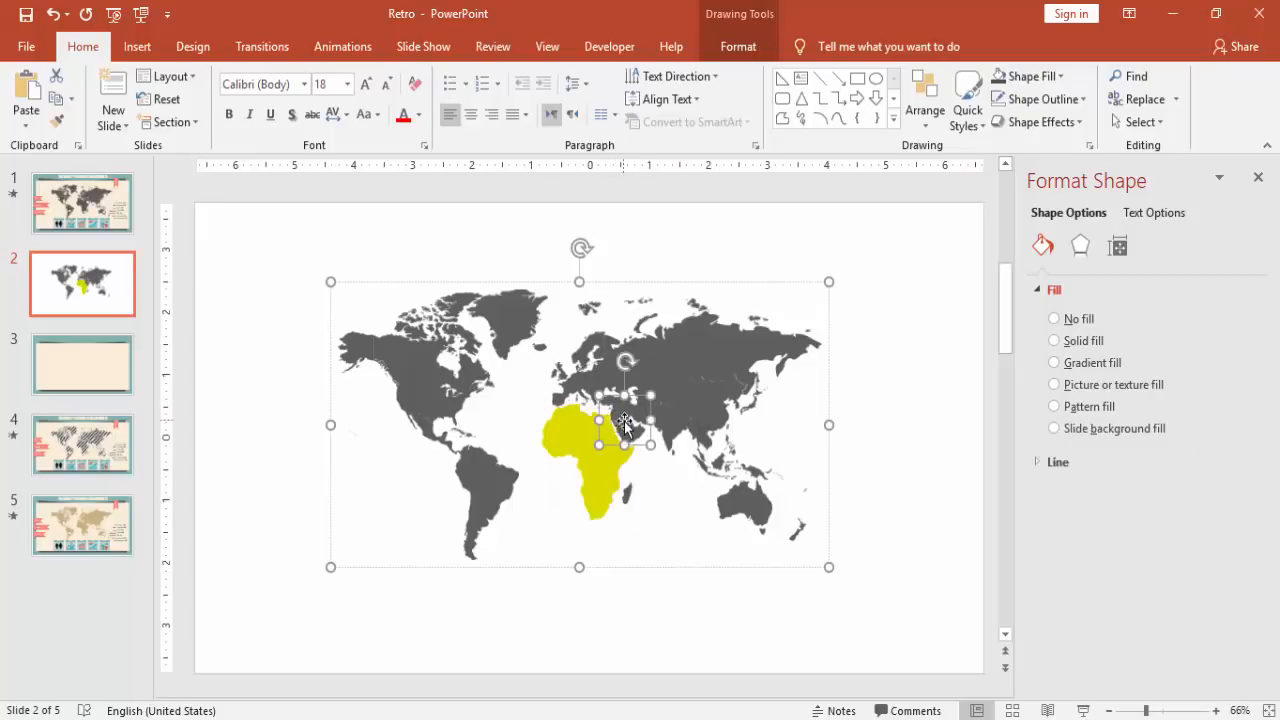
left_click(1054, 340)
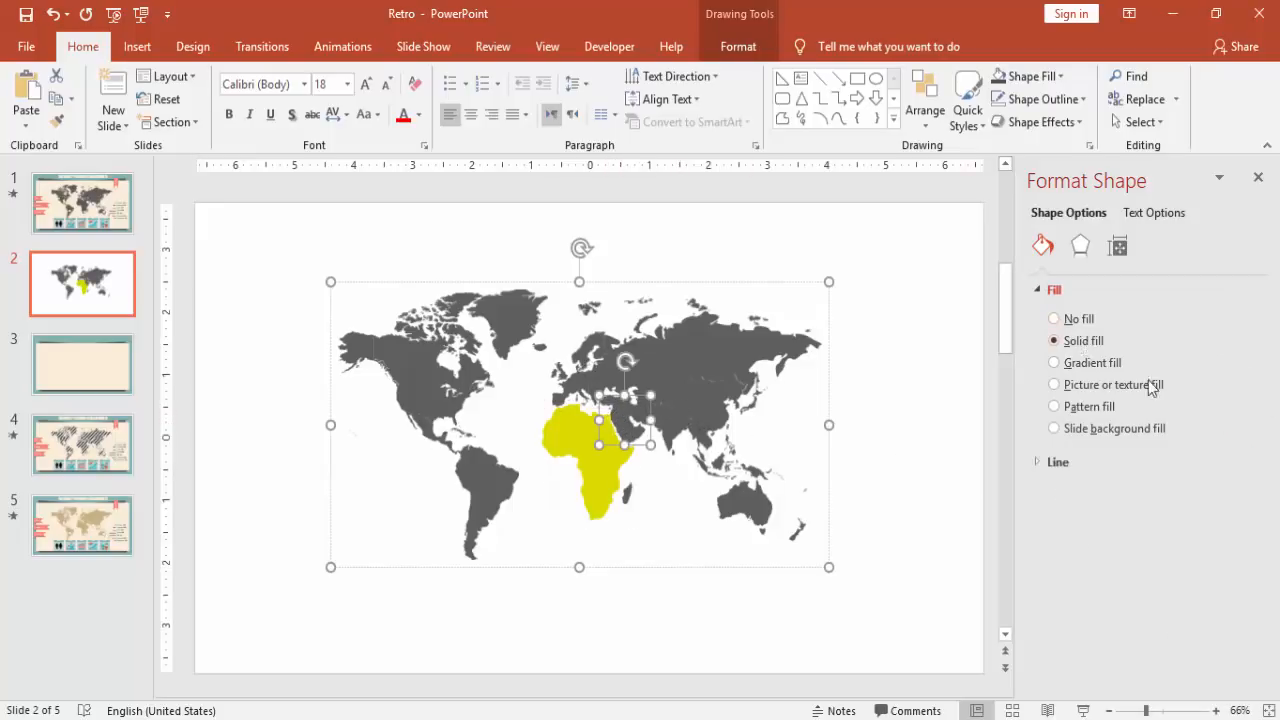
left_click(1236, 464)
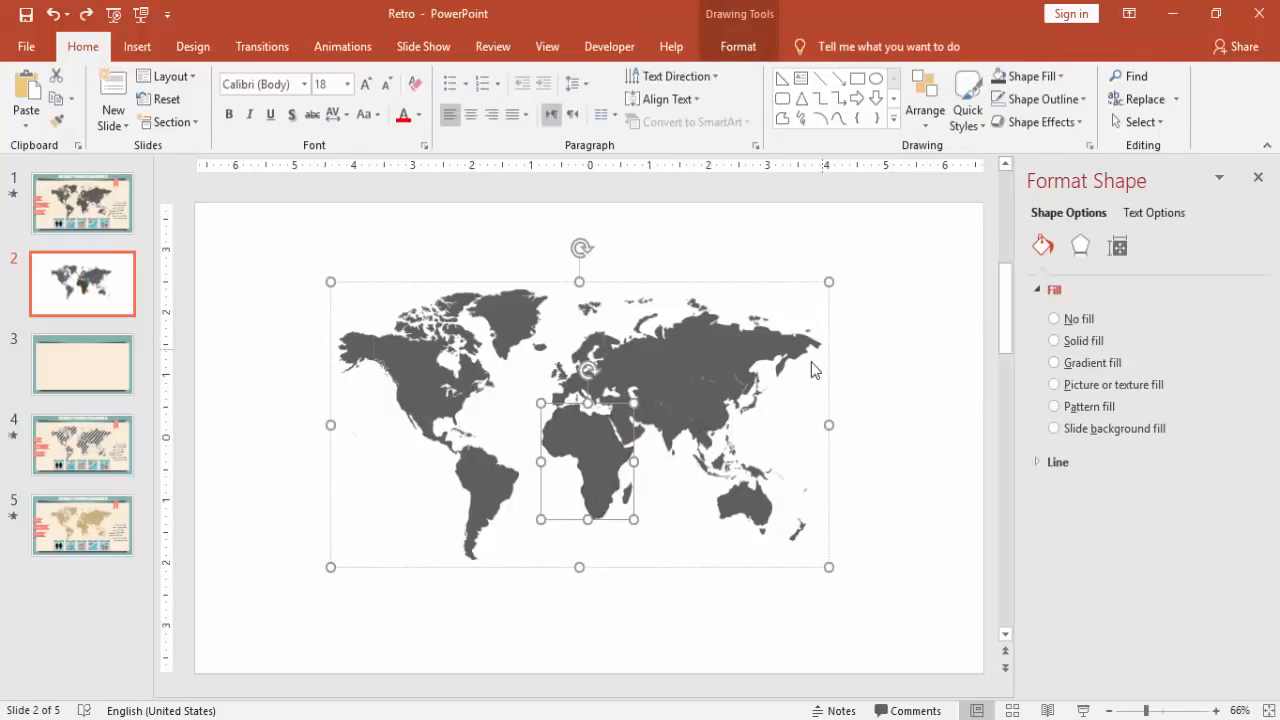
left_click(1054, 340)
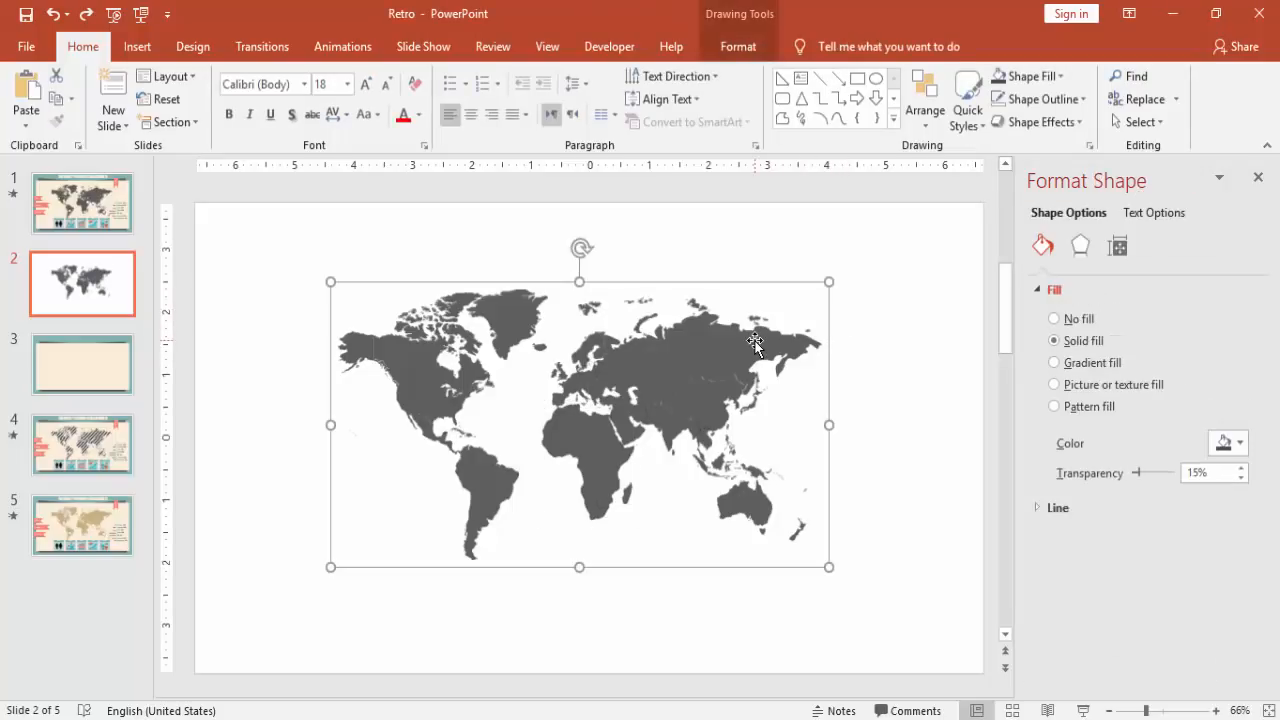
left_click(82, 364)
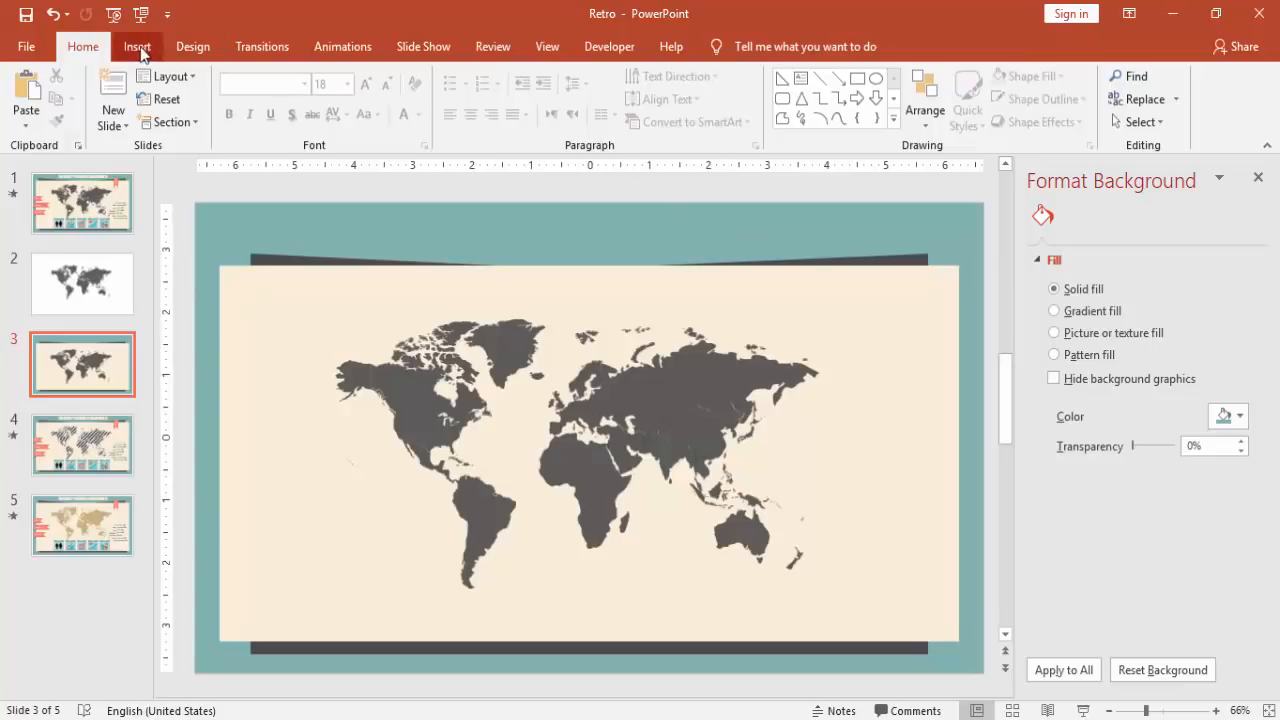
Step: Draw a small oval dot near the panel's top-left and set its fill and outline
left_click(136, 46)
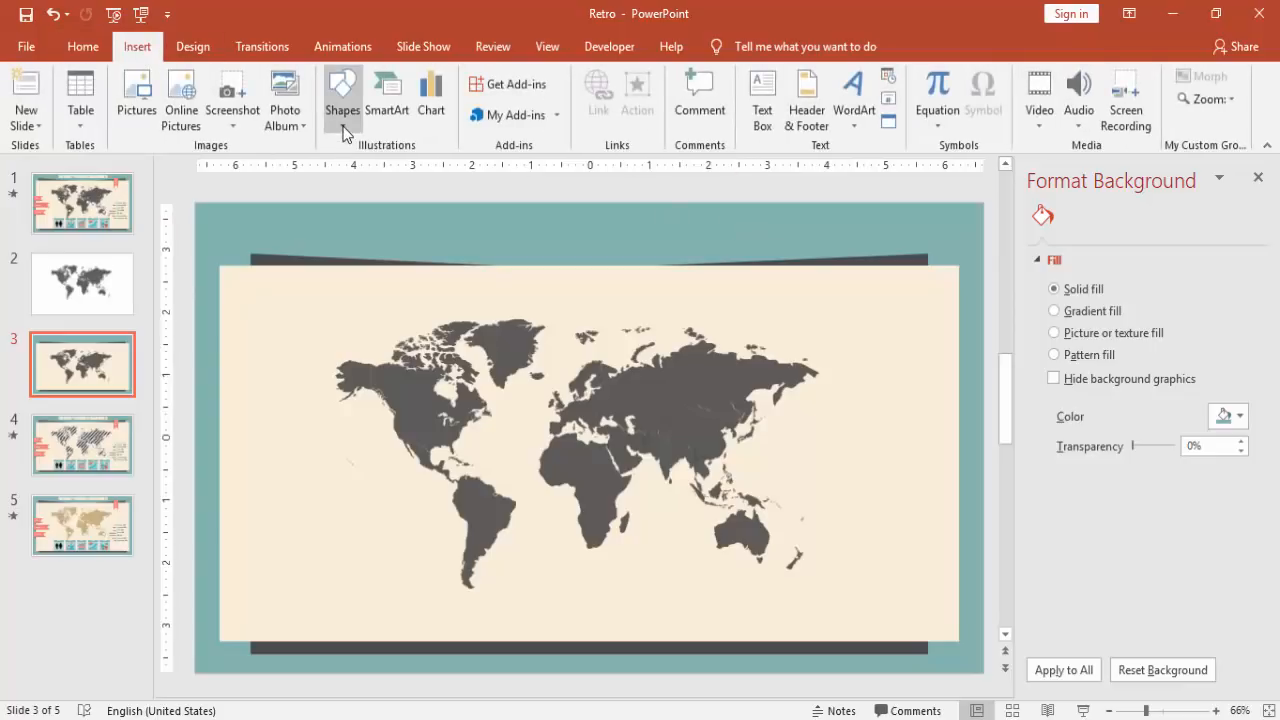
left_click(342, 96)
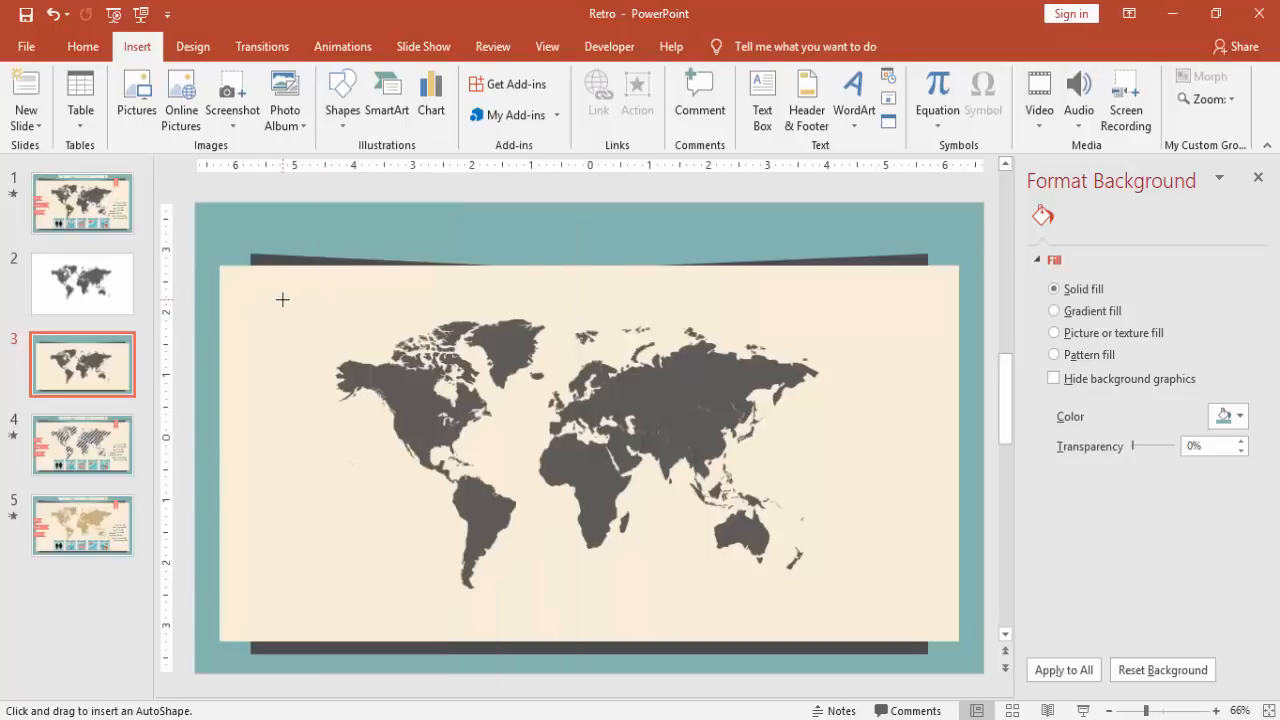
left_click_drag(284, 300, 340, 356)
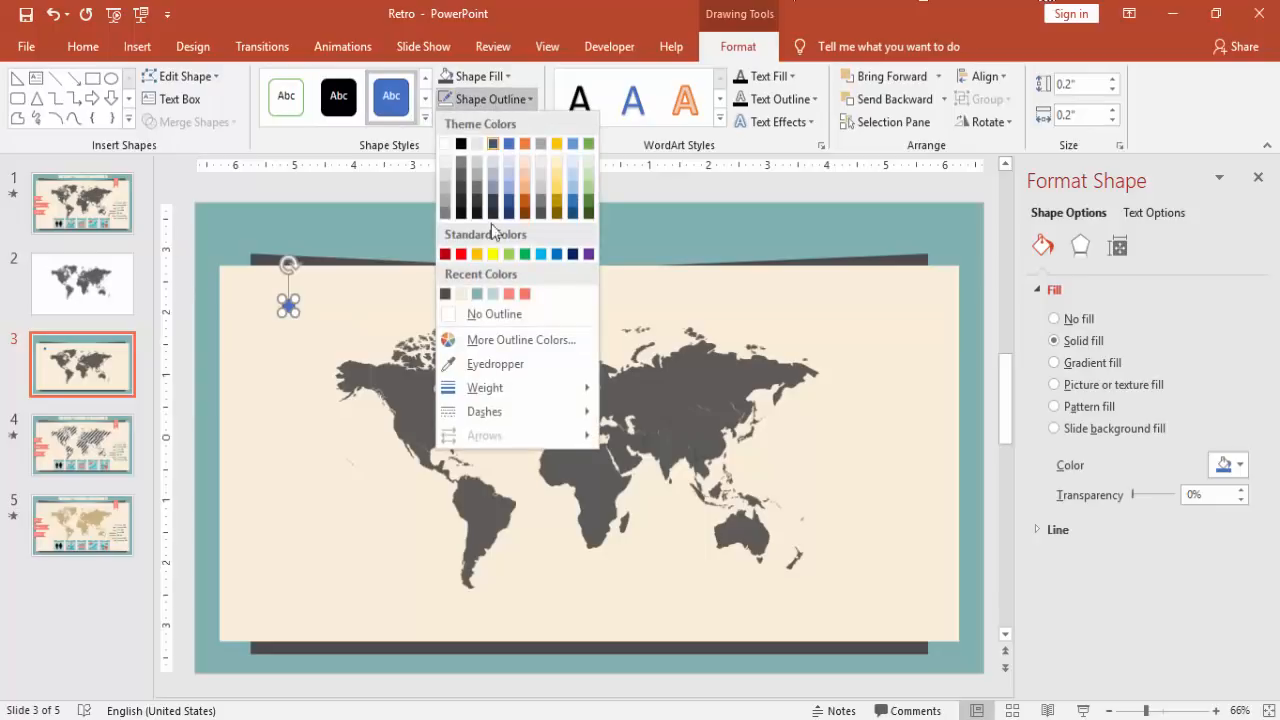
left_click(494, 312)
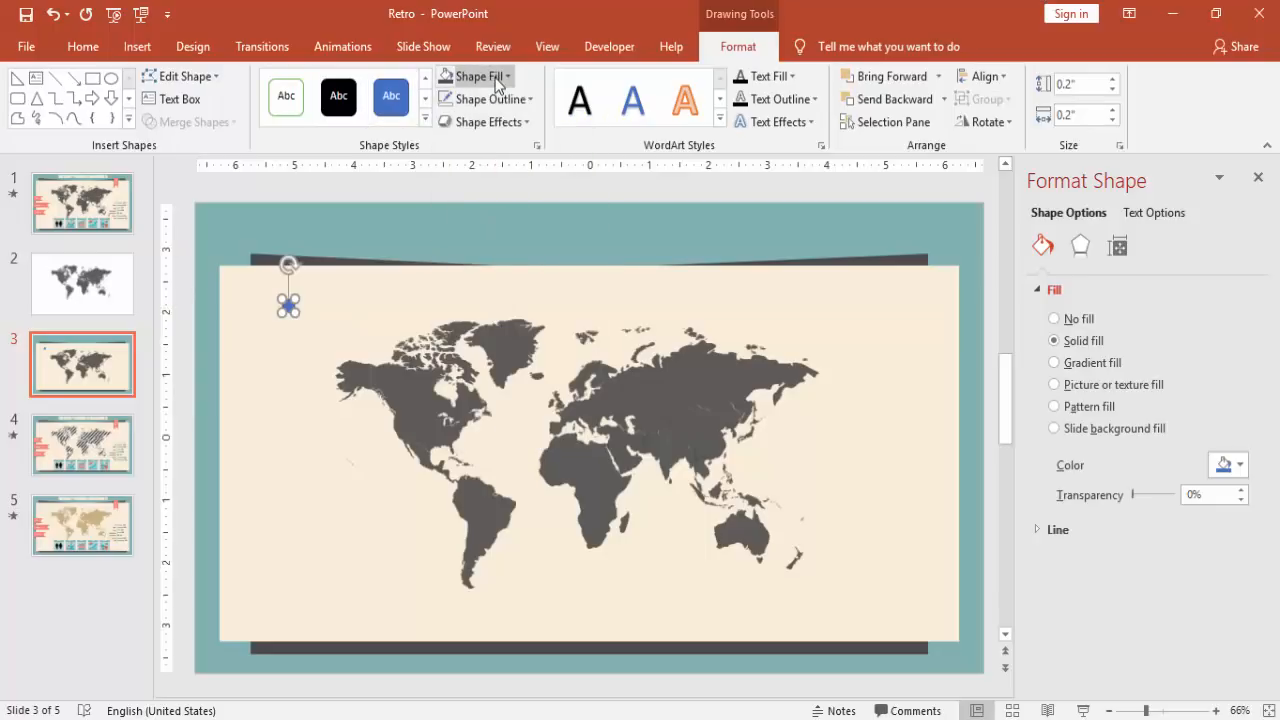
left_click(492, 76)
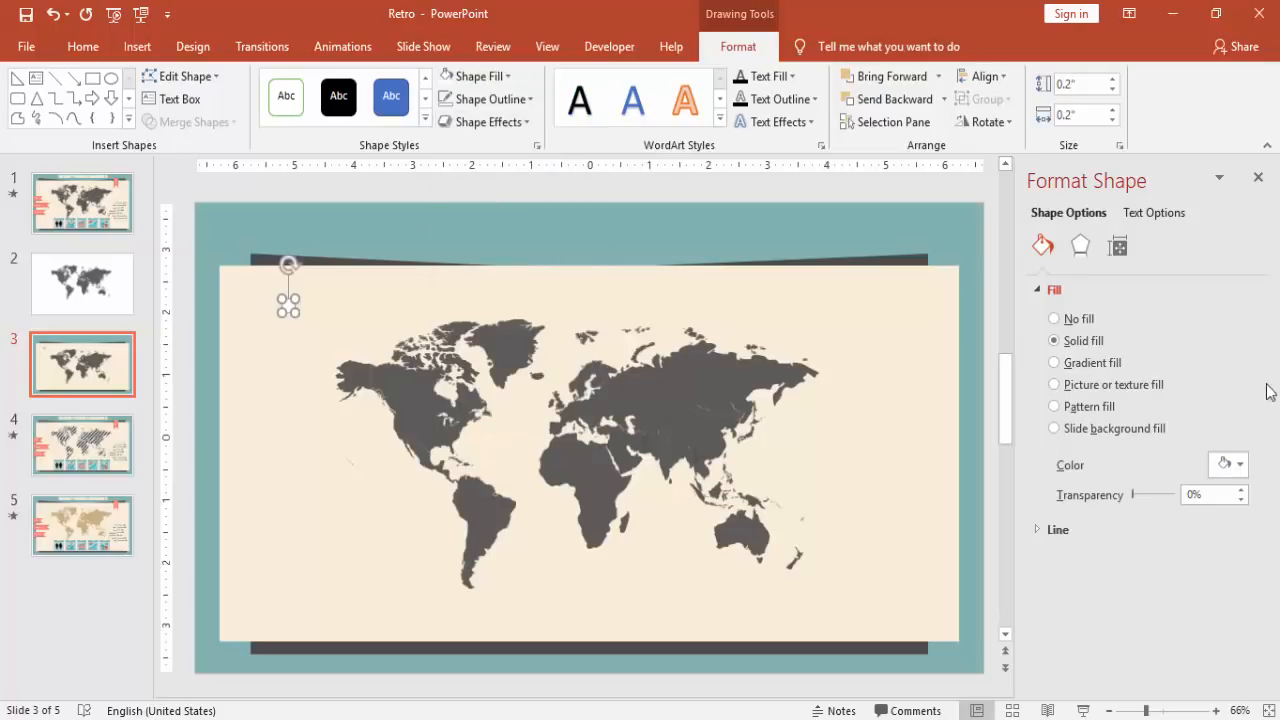
Step: Give the dot an 11 pt glow at 60% transparency in its effect settings
left_click(1080, 244)
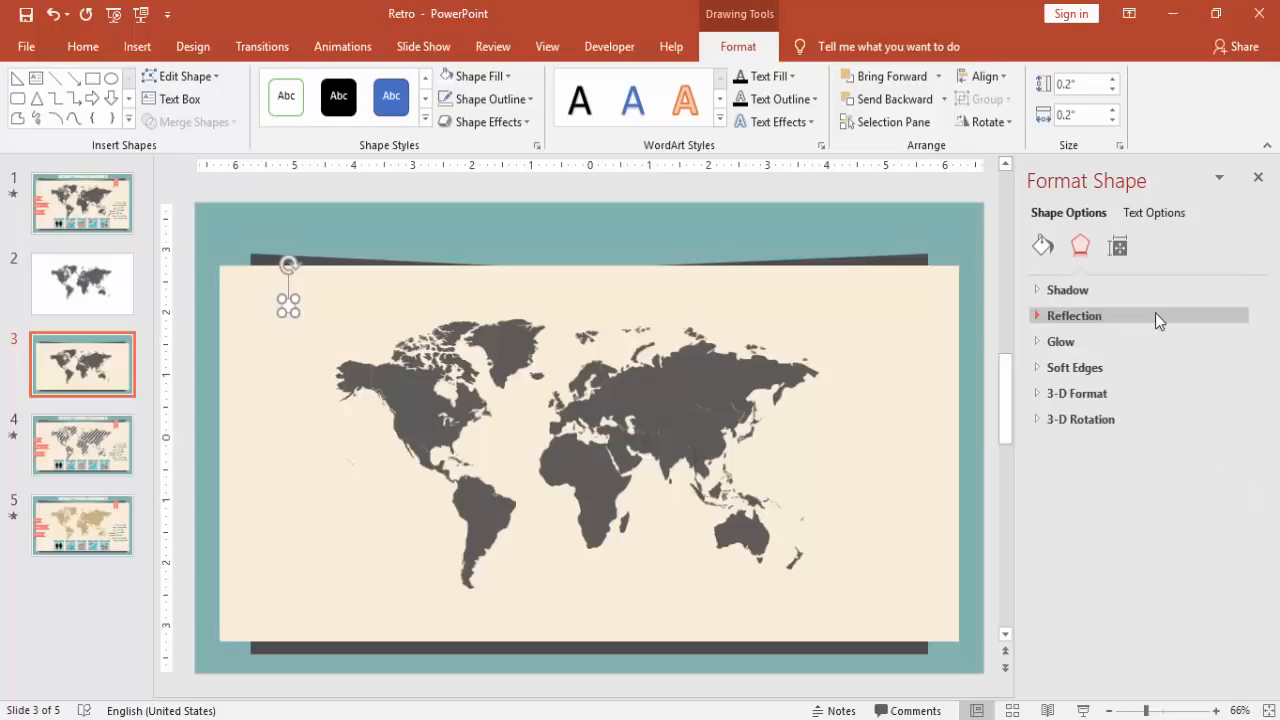
mouse_move(1156, 340)
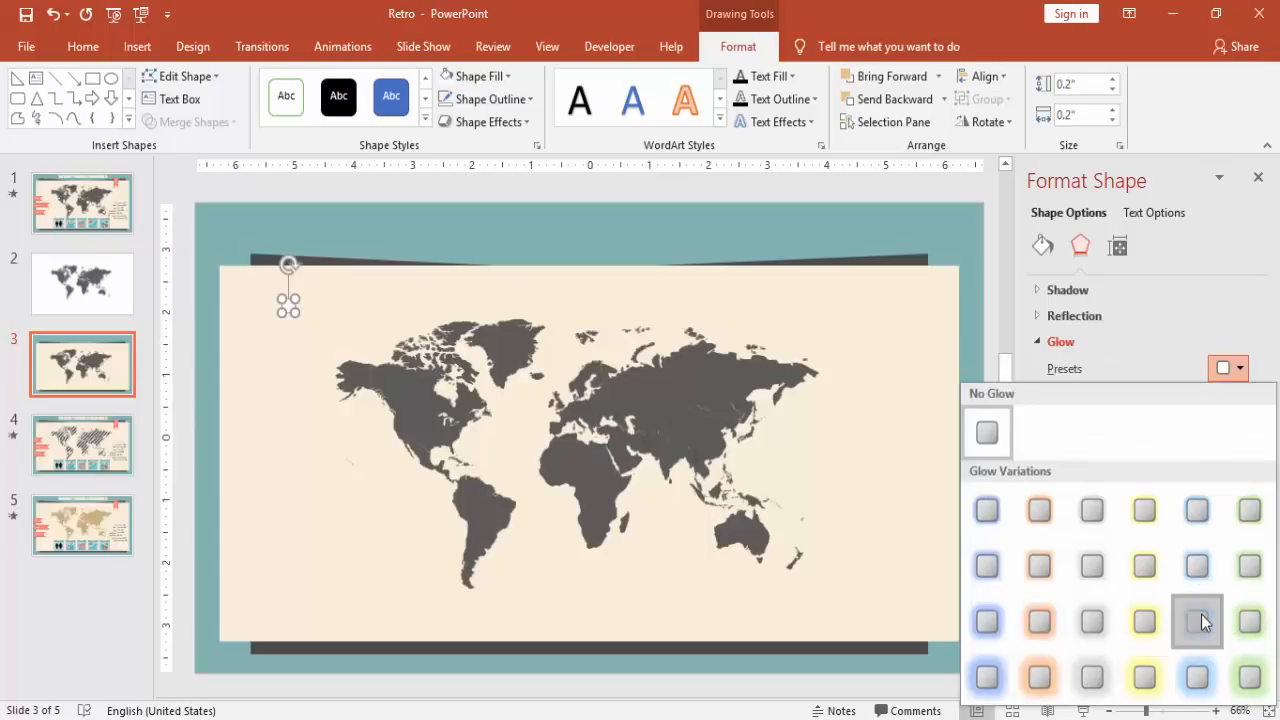
mouse_move(1208, 588)
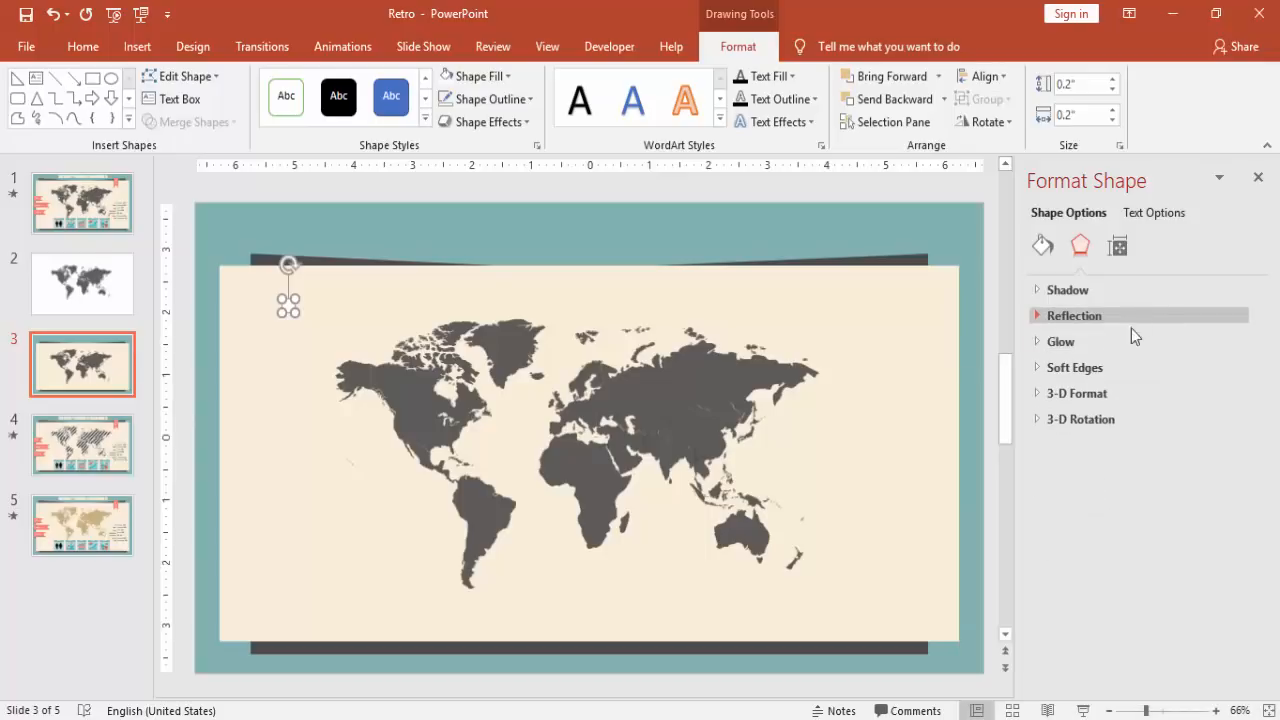
left_click(1060, 340)
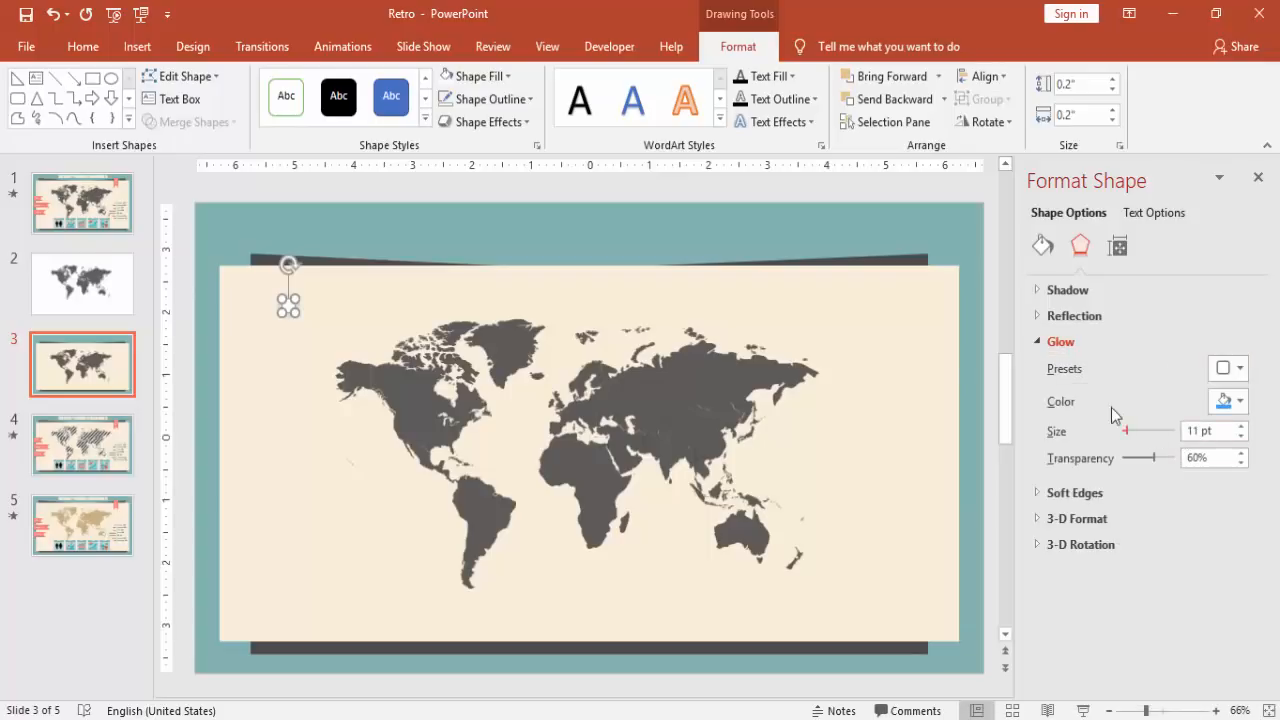
mouse_move(1110, 502)
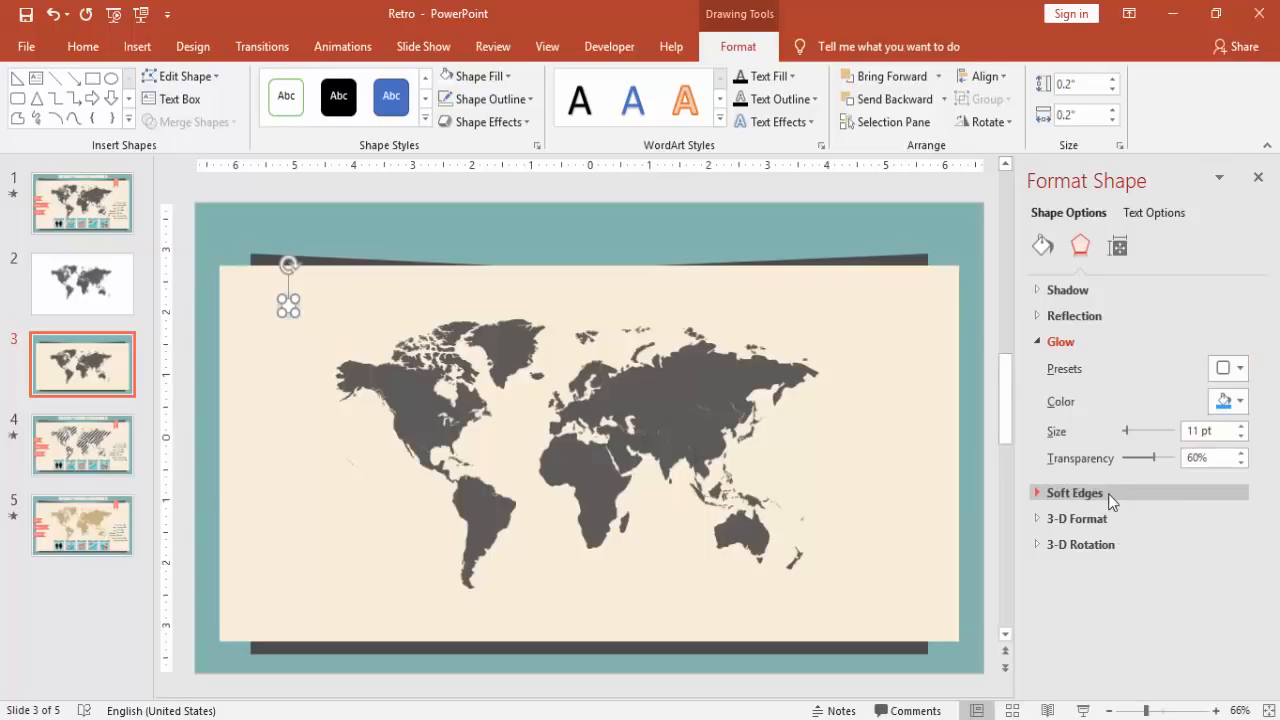
left_click(1074, 492)
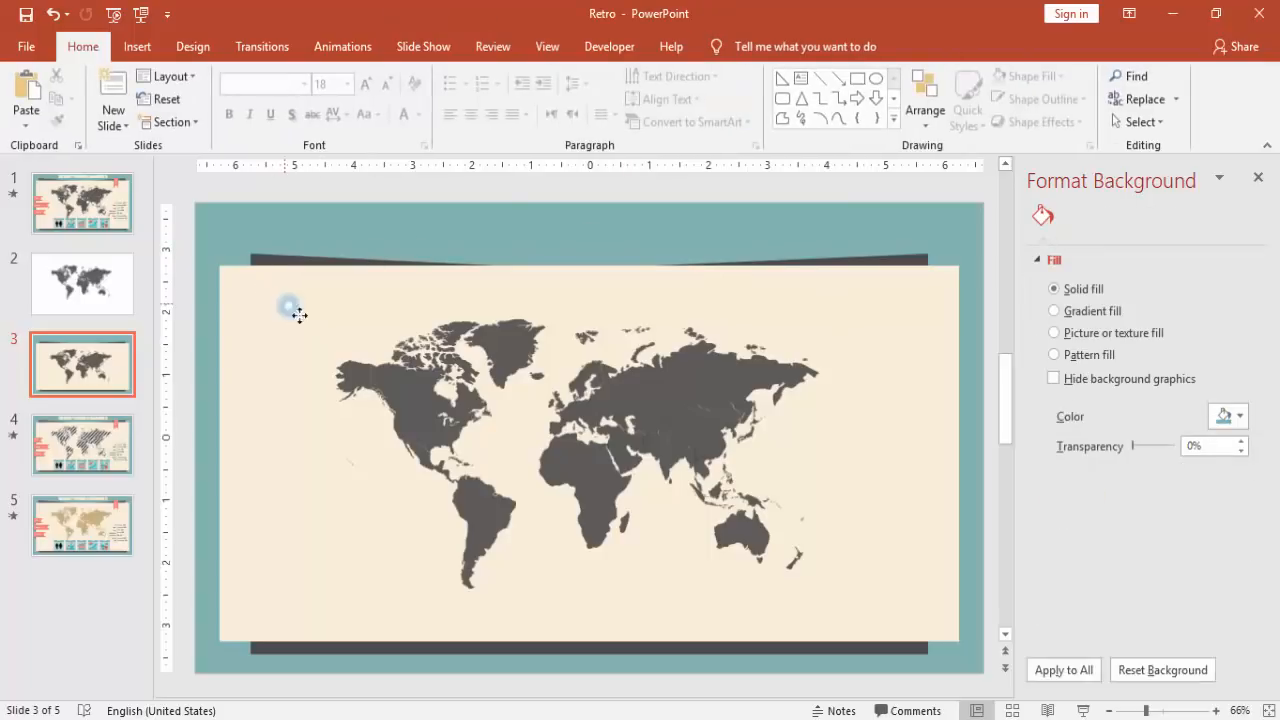
Step: Place the dot over North America and set its glow colour to white
left_click(412, 430)
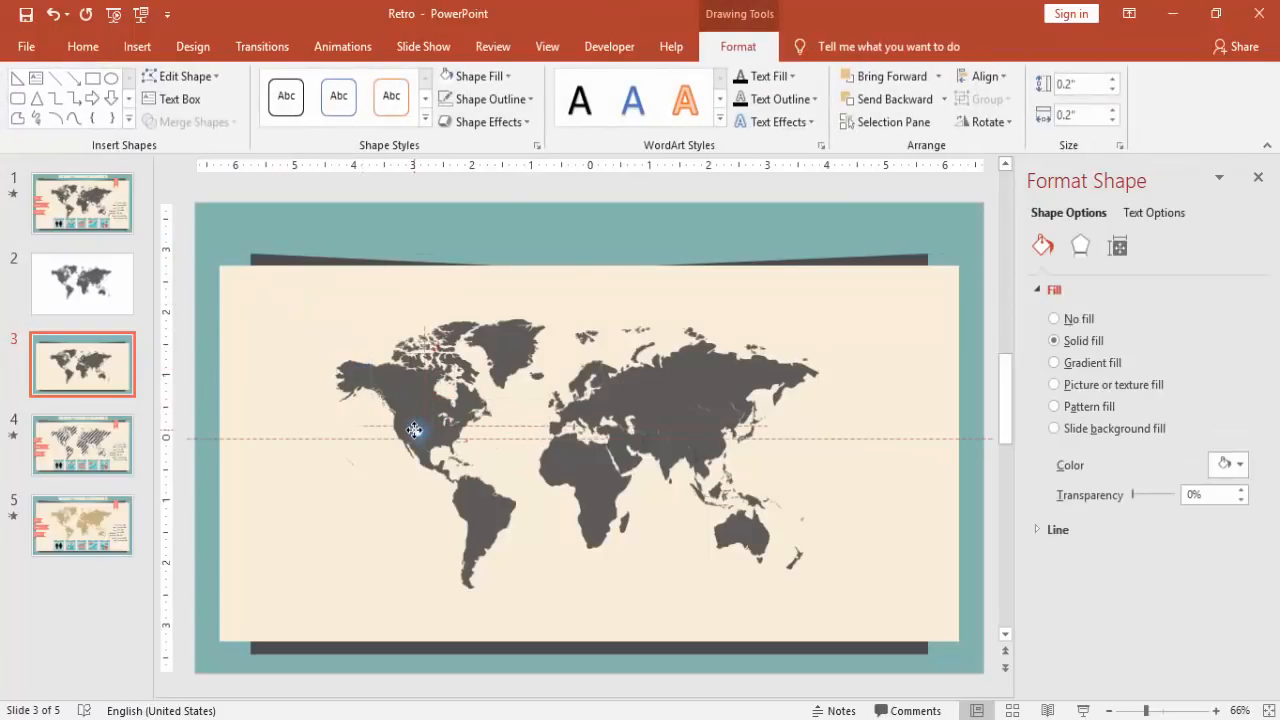
left_click(416, 430)
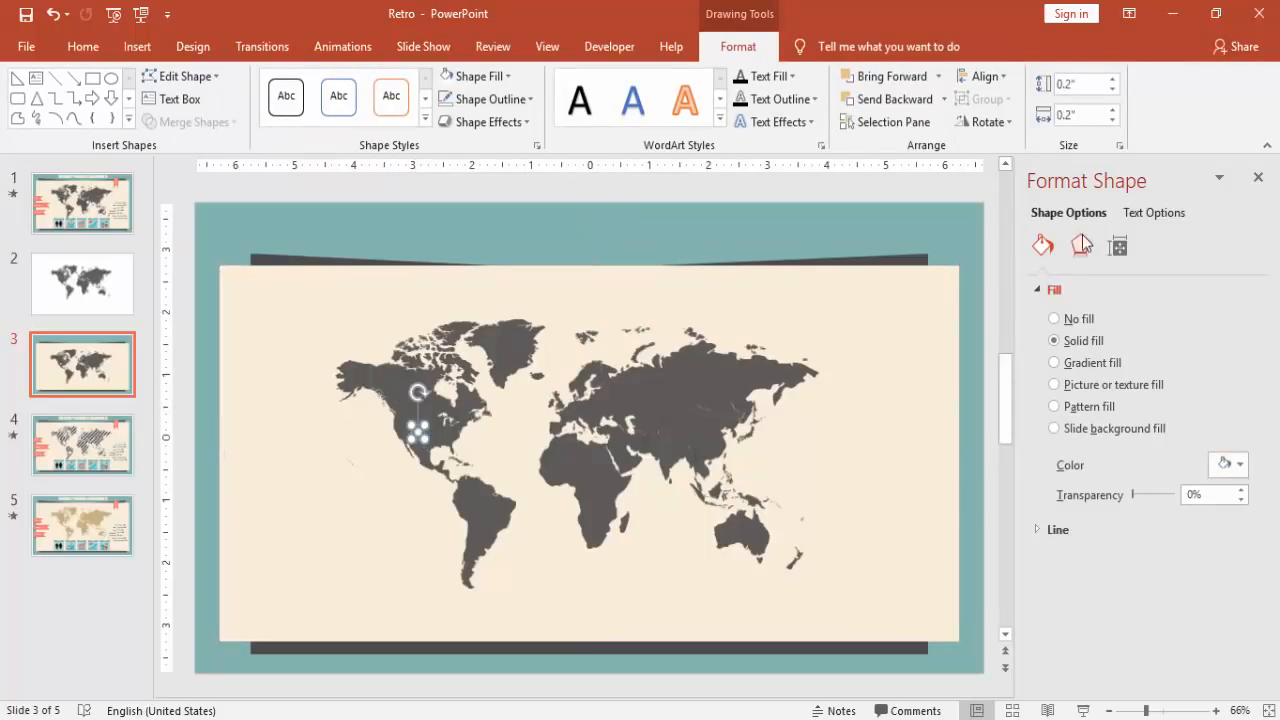
left_click(1080, 244)
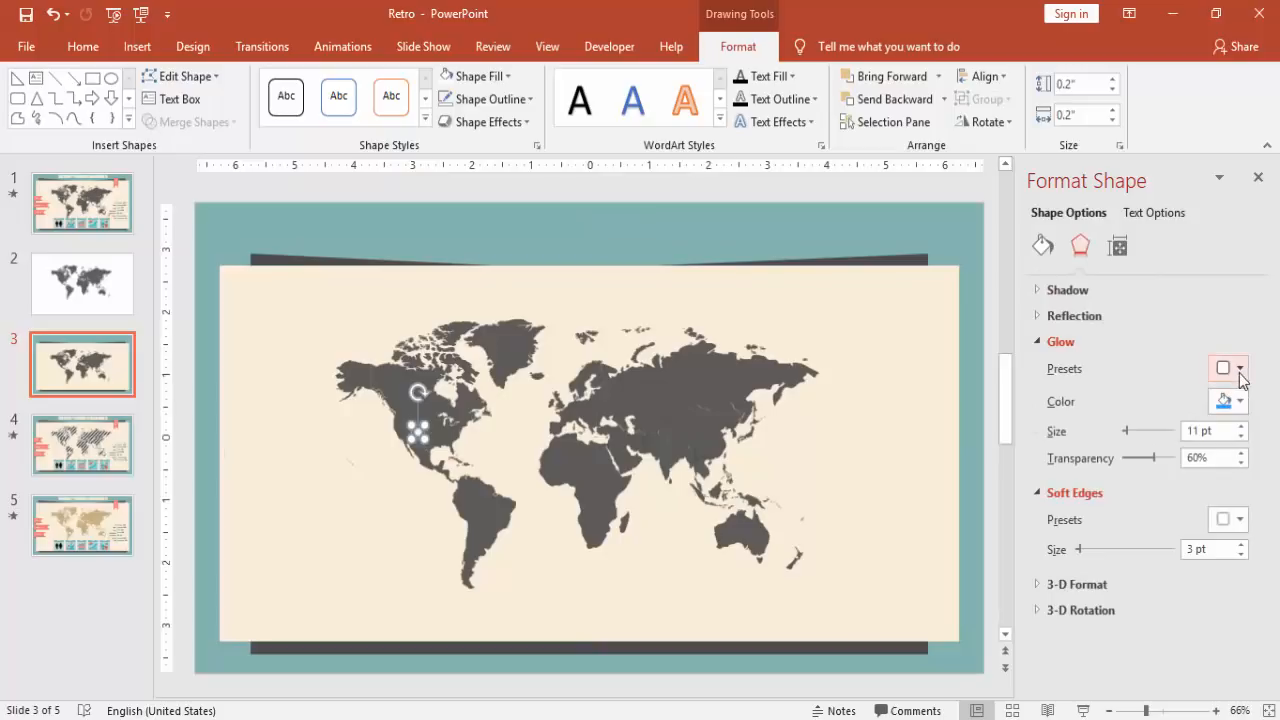
left_click(1238, 402)
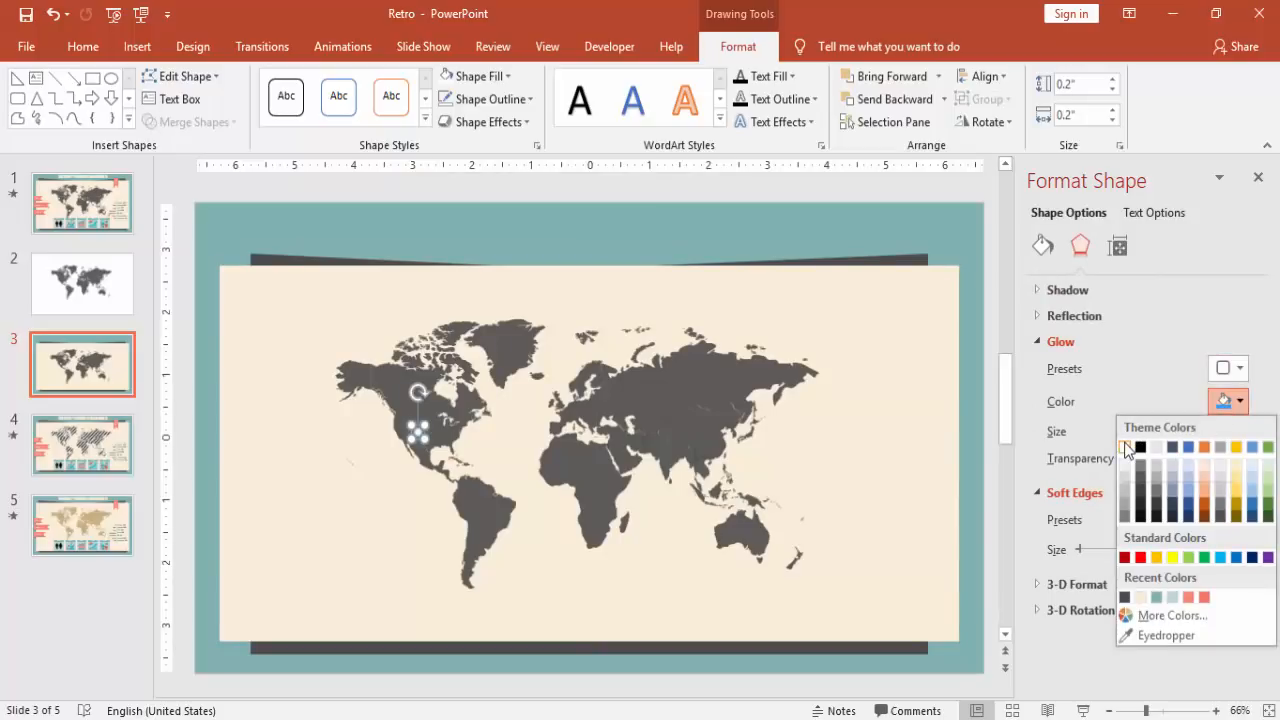
left_click(1126, 448)
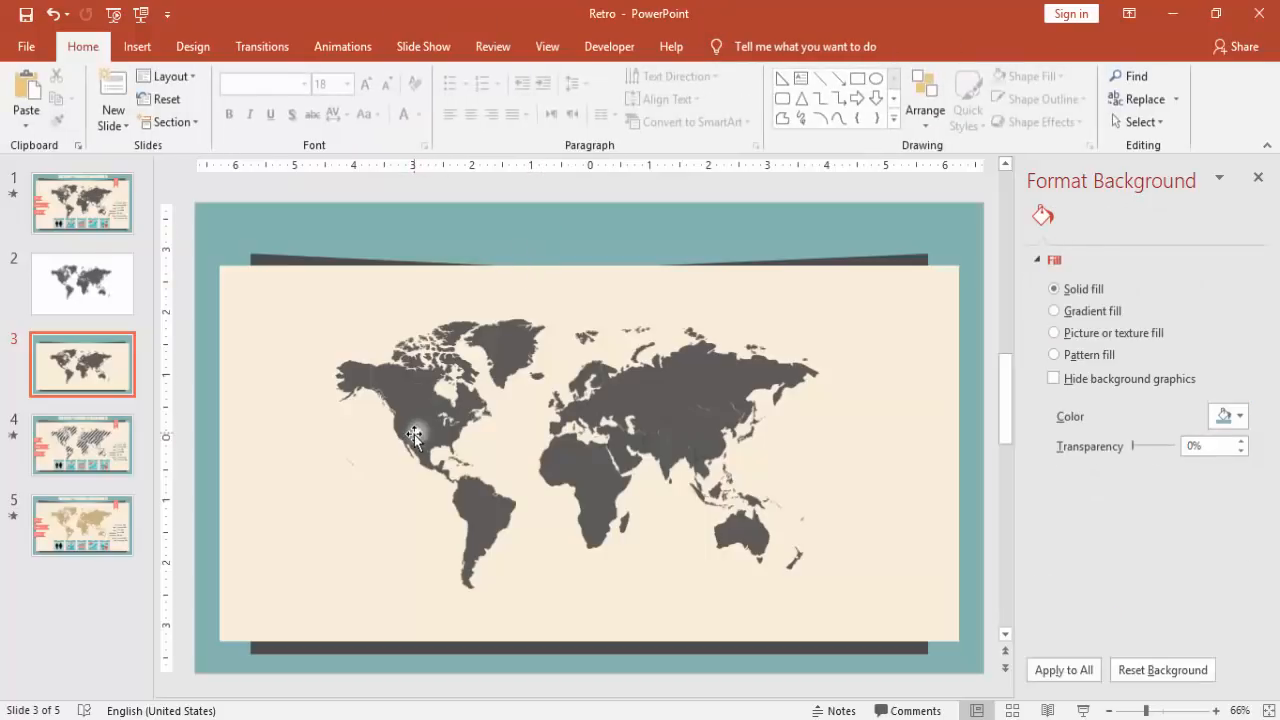
left_click(416, 438)
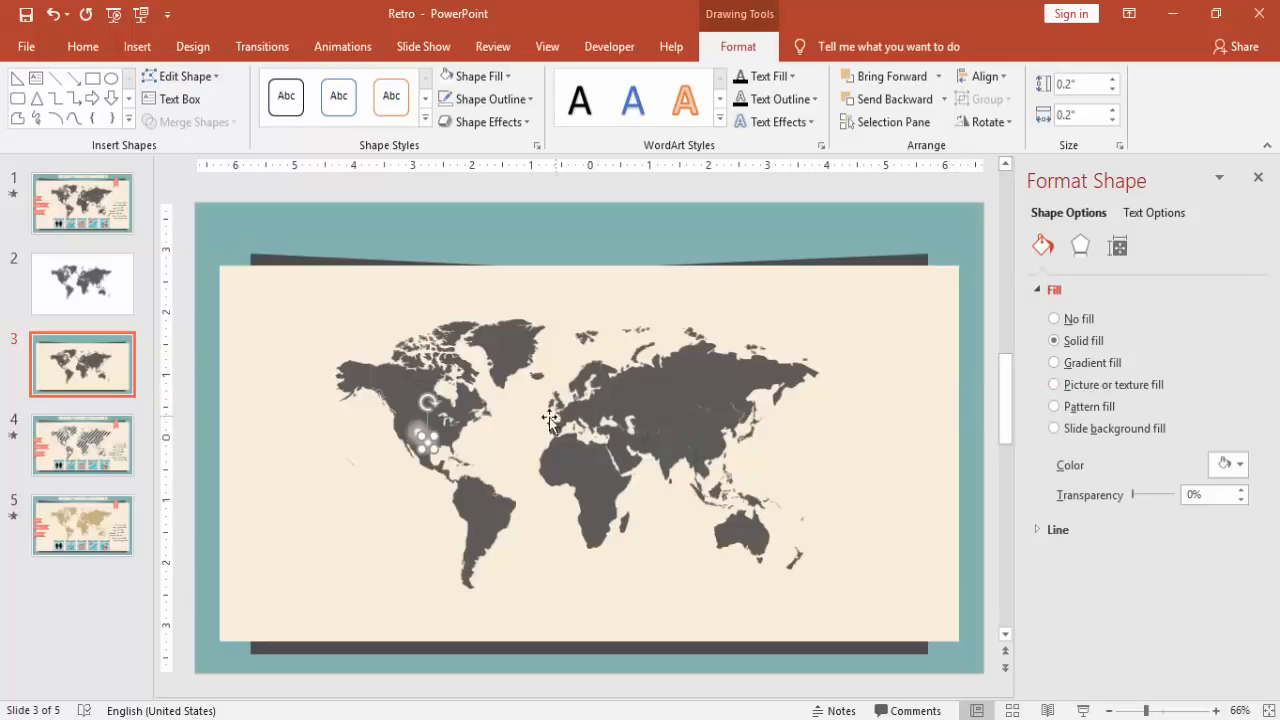
mouse_move(428, 458)
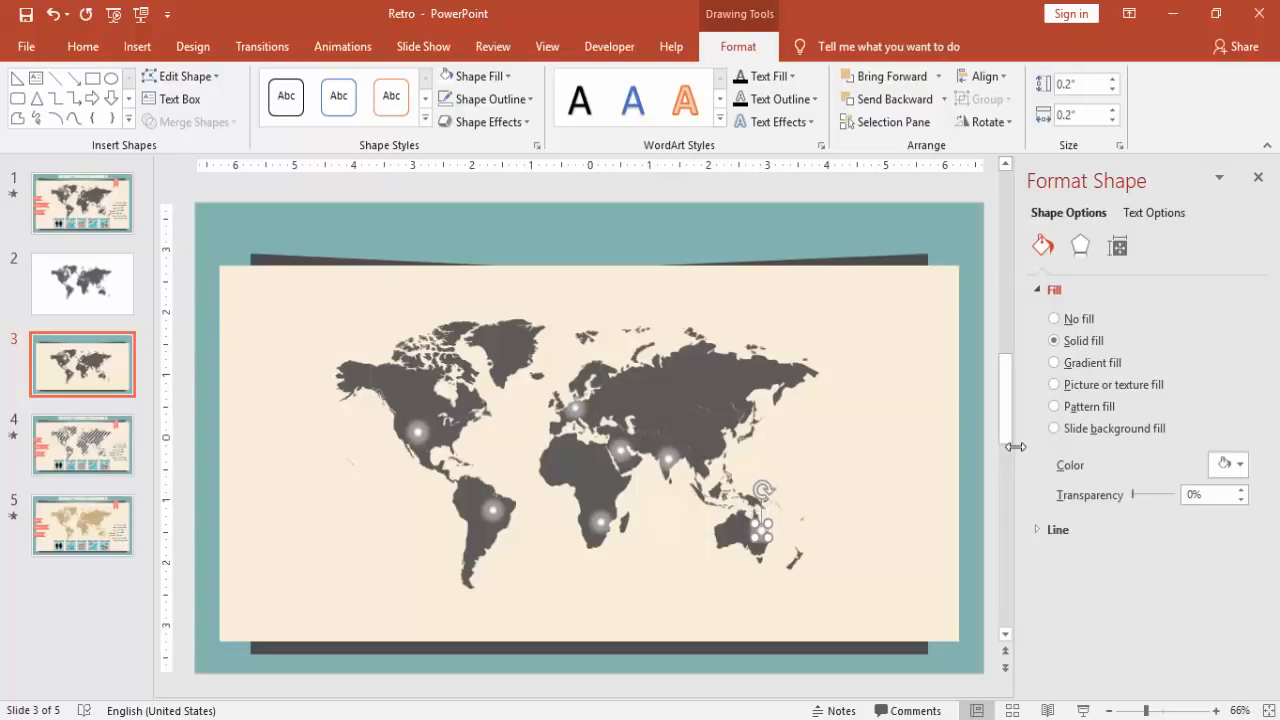
mouse_move(760, 488)
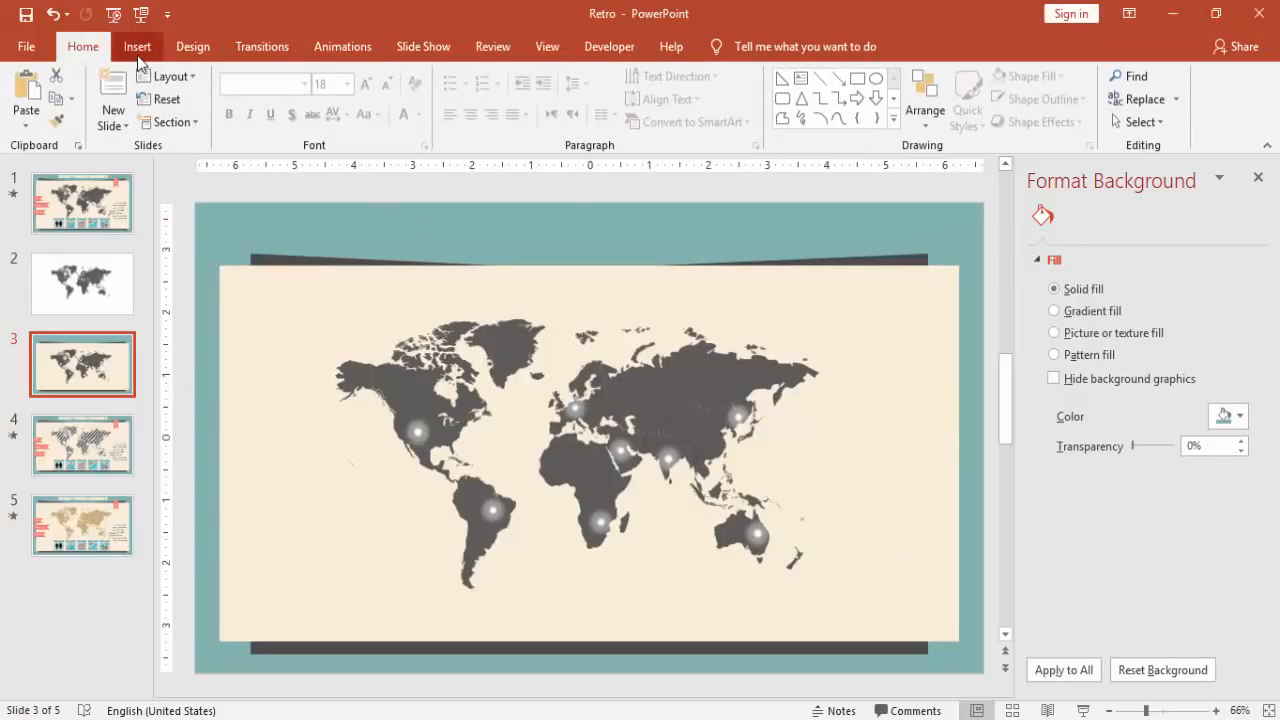
Step: Draw three stacked bars of different lengths at the map's left edge
left_click(342, 96)
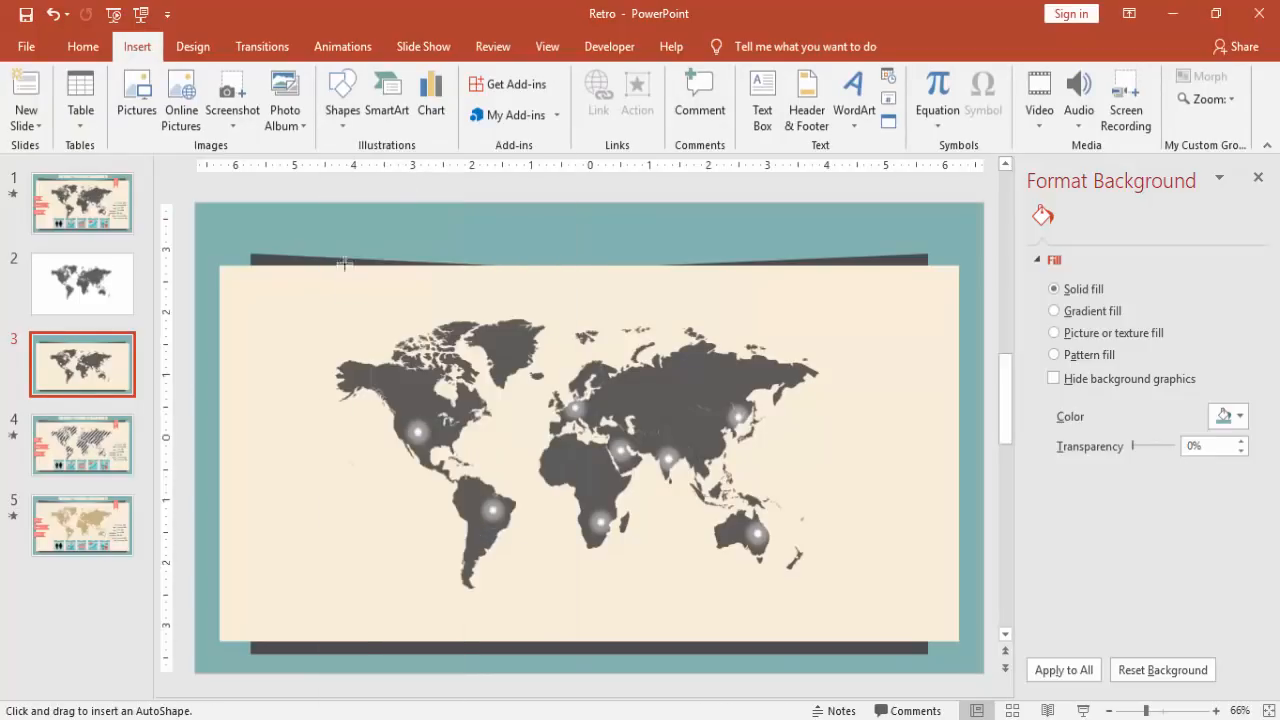
left_click_drag(208, 456, 268, 490)
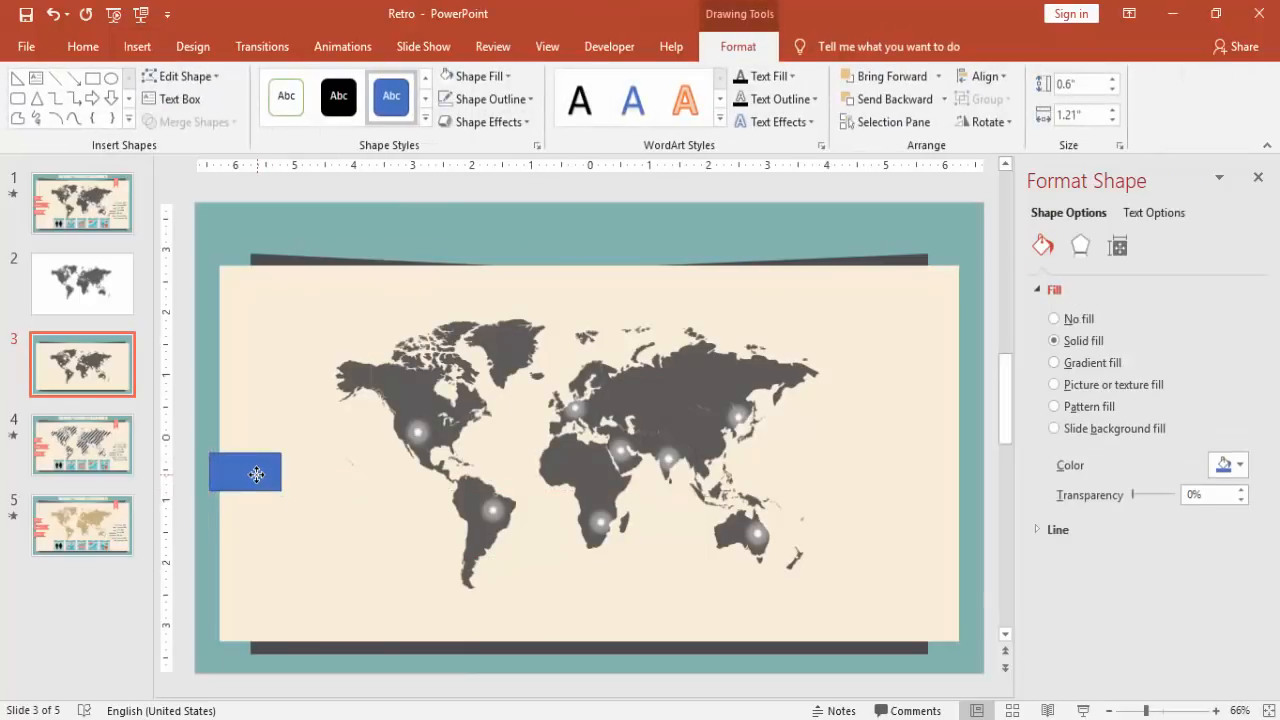
left_click(256, 474)
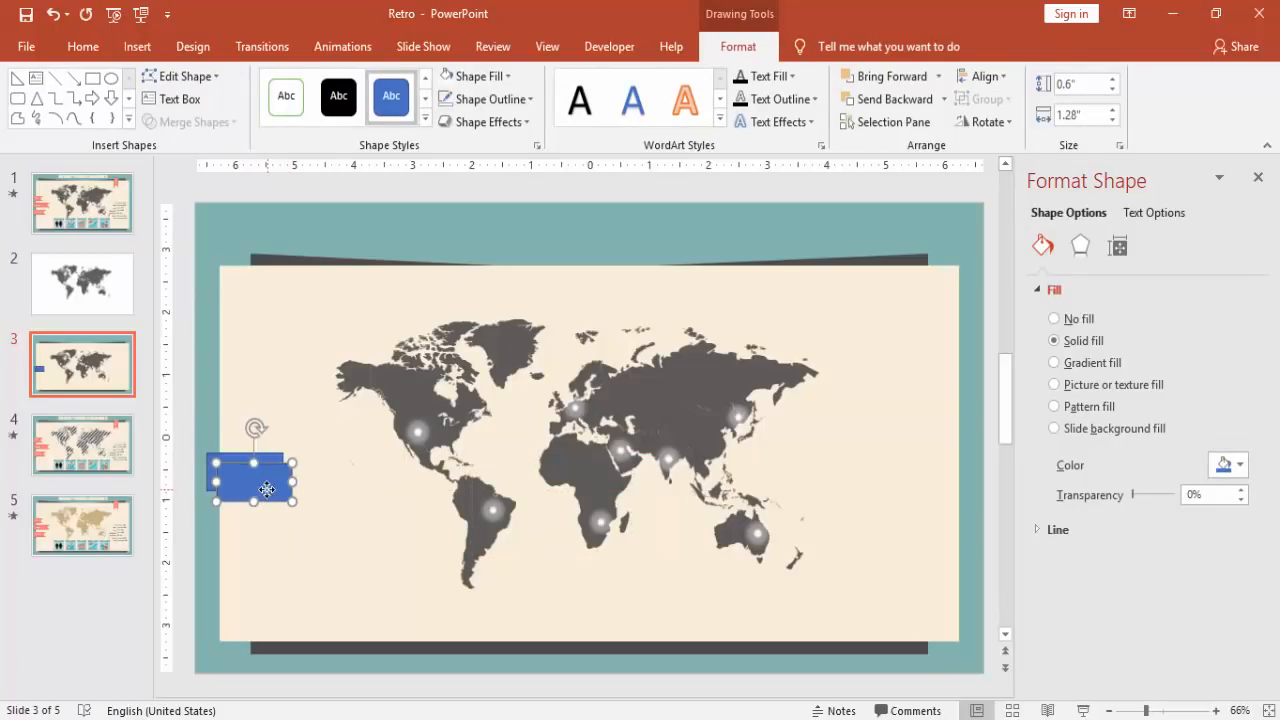
left_click_drag(268, 490, 256, 522)
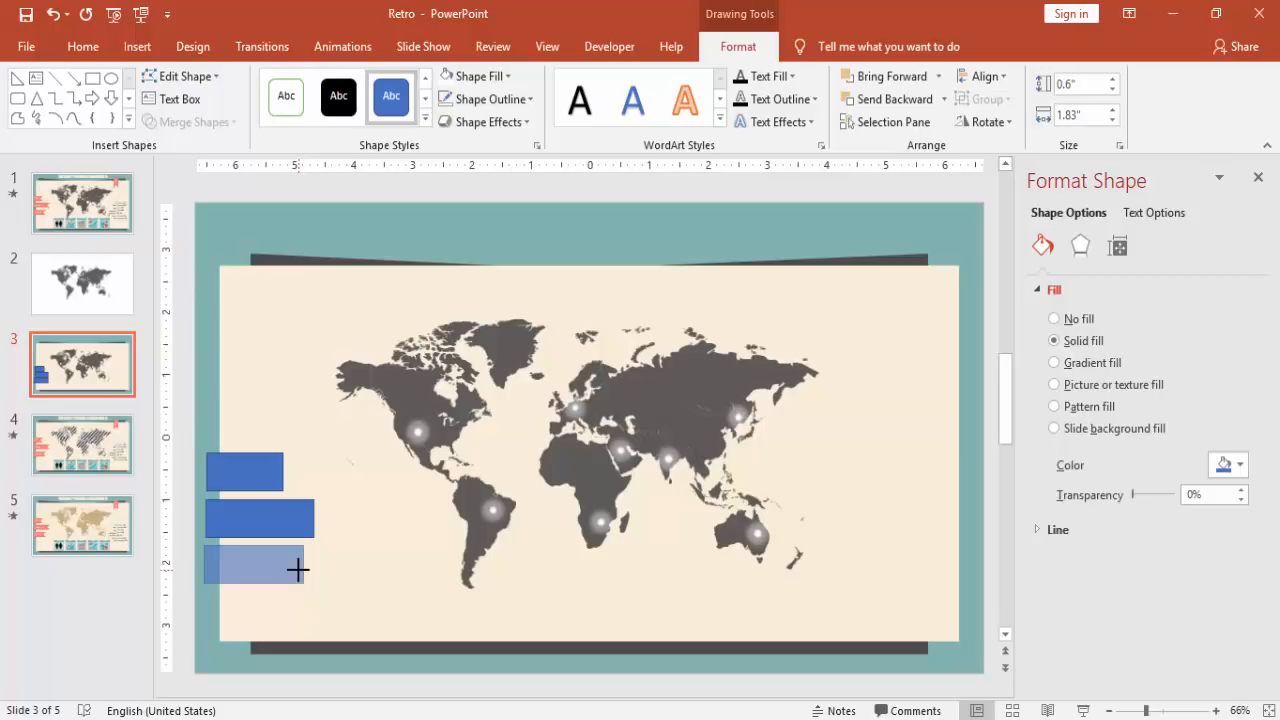
left_click(256, 568)
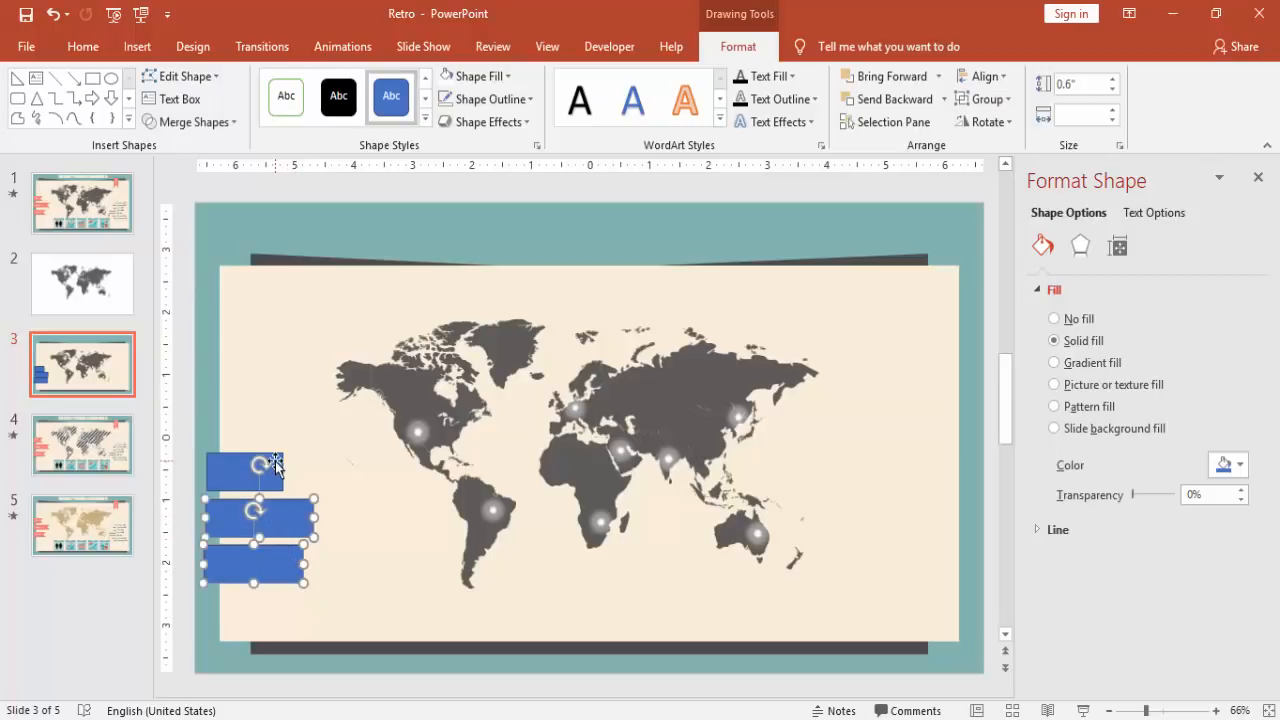
Step: Select all three bars and fill them rose
left_click(488, 100)
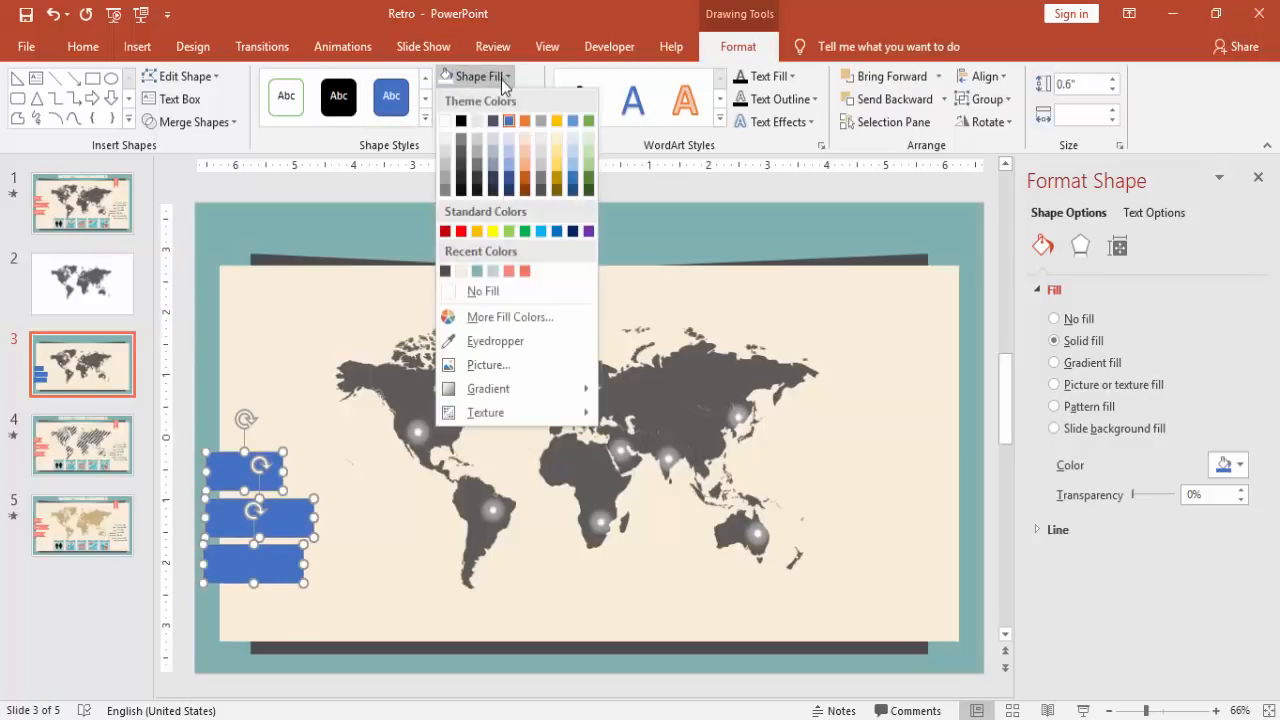
left_click(528, 272)
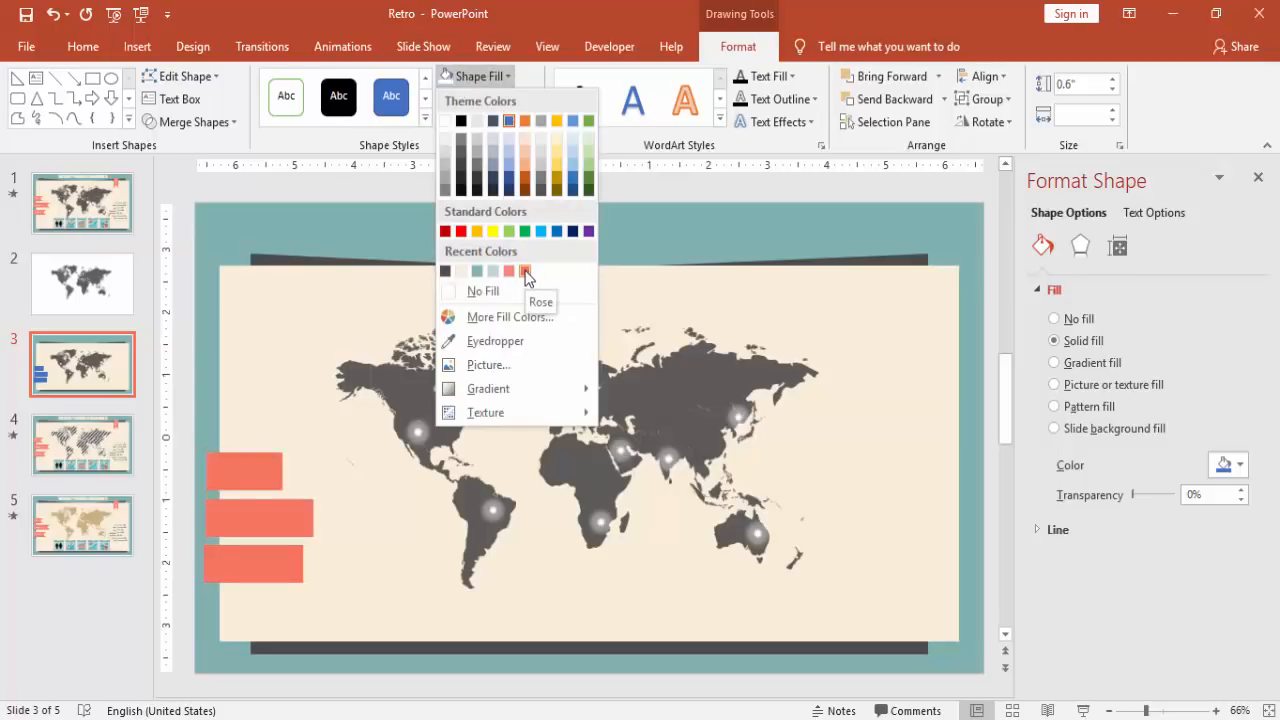
left_click(526, 272)
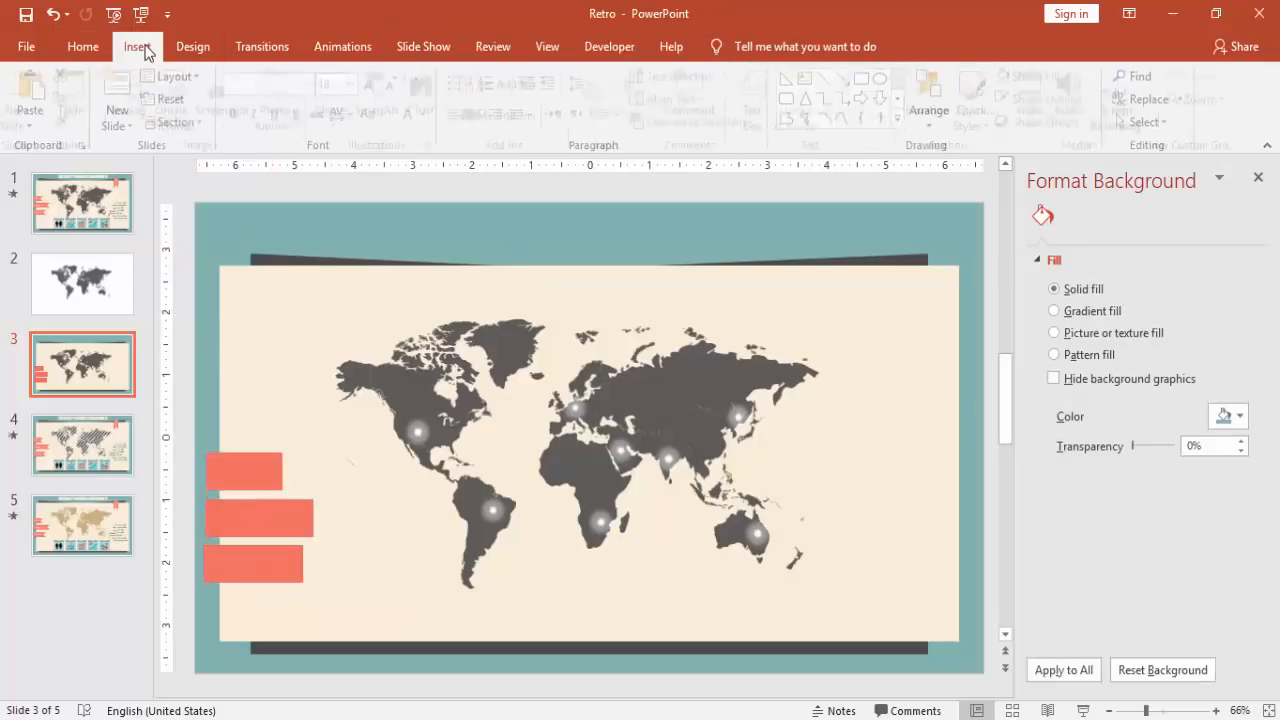
Step: Draw a small diamond and fit it at the right end of the top bar
left_click(342, 96)
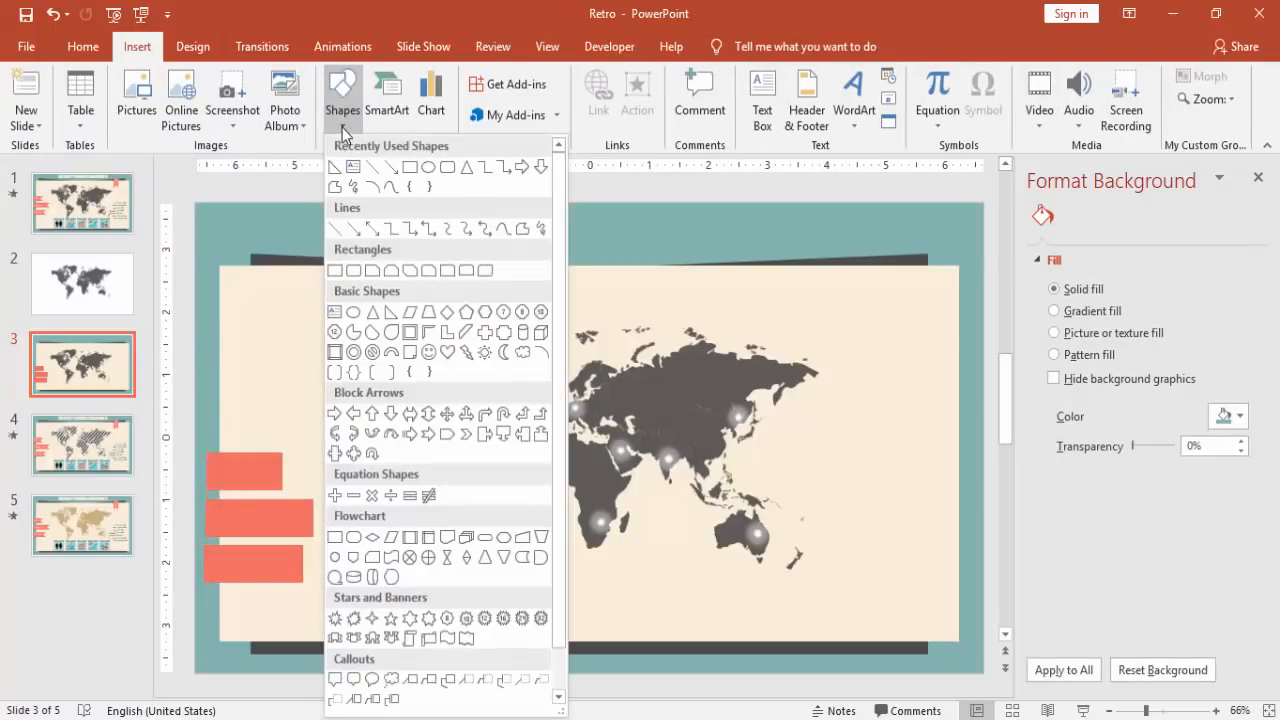
mouse_move(448, 312)
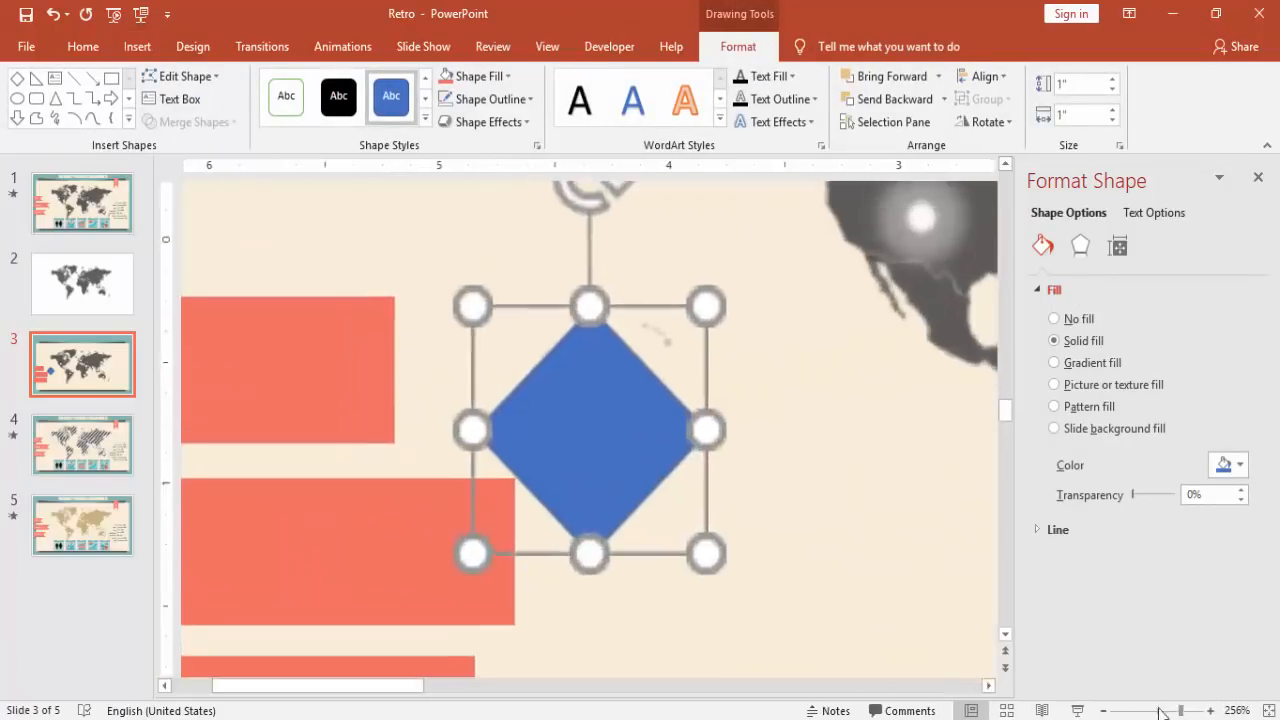
left_click_drag(590, 432, 430, 364)
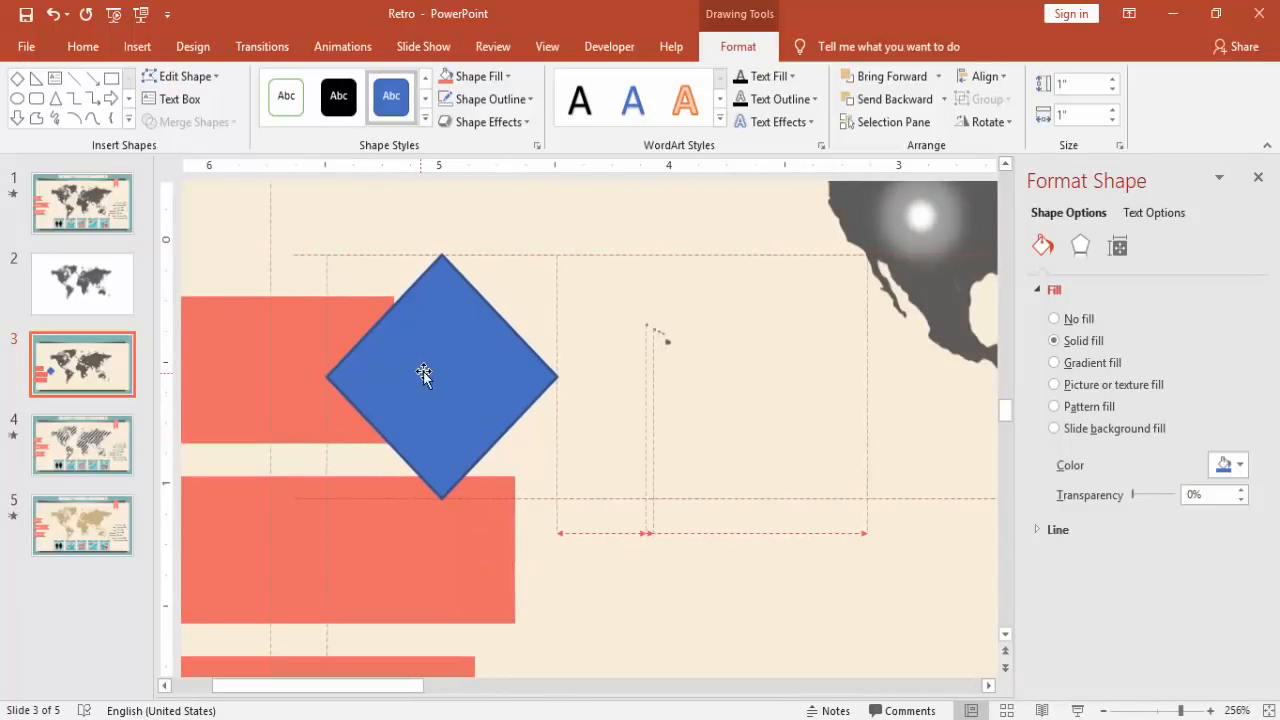
left_click(424, 376)
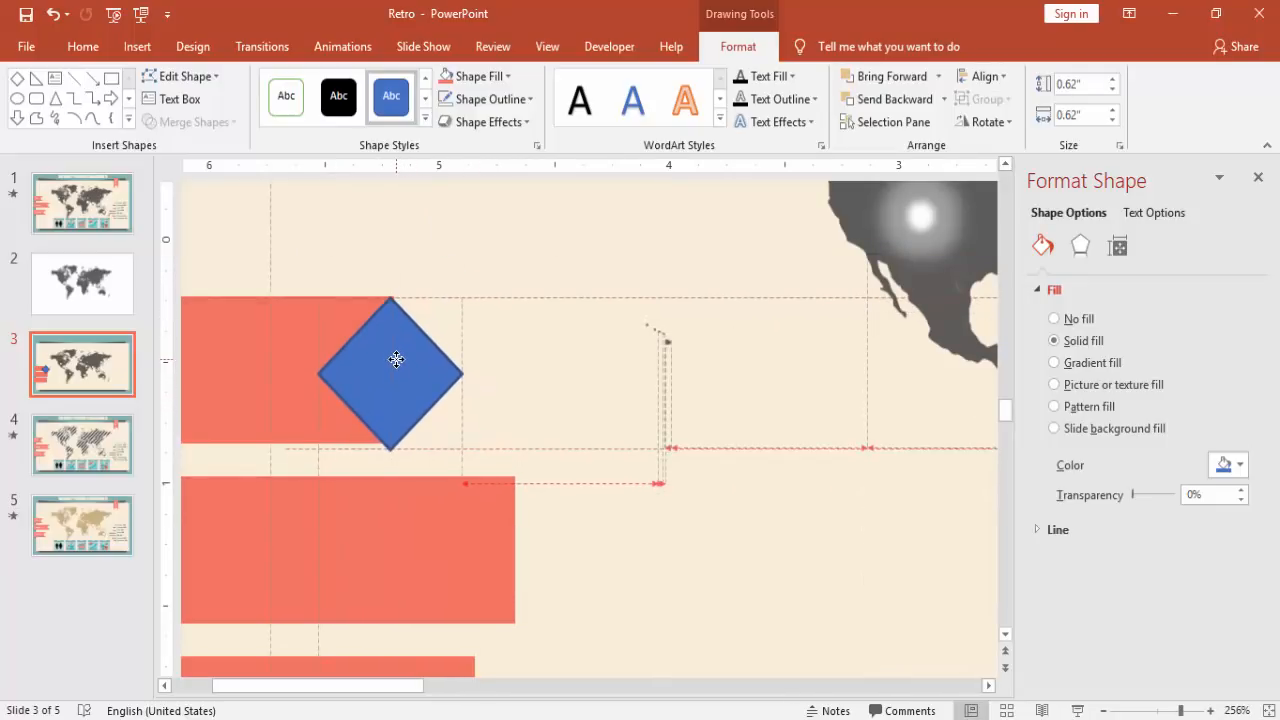
left_click(392, 360)
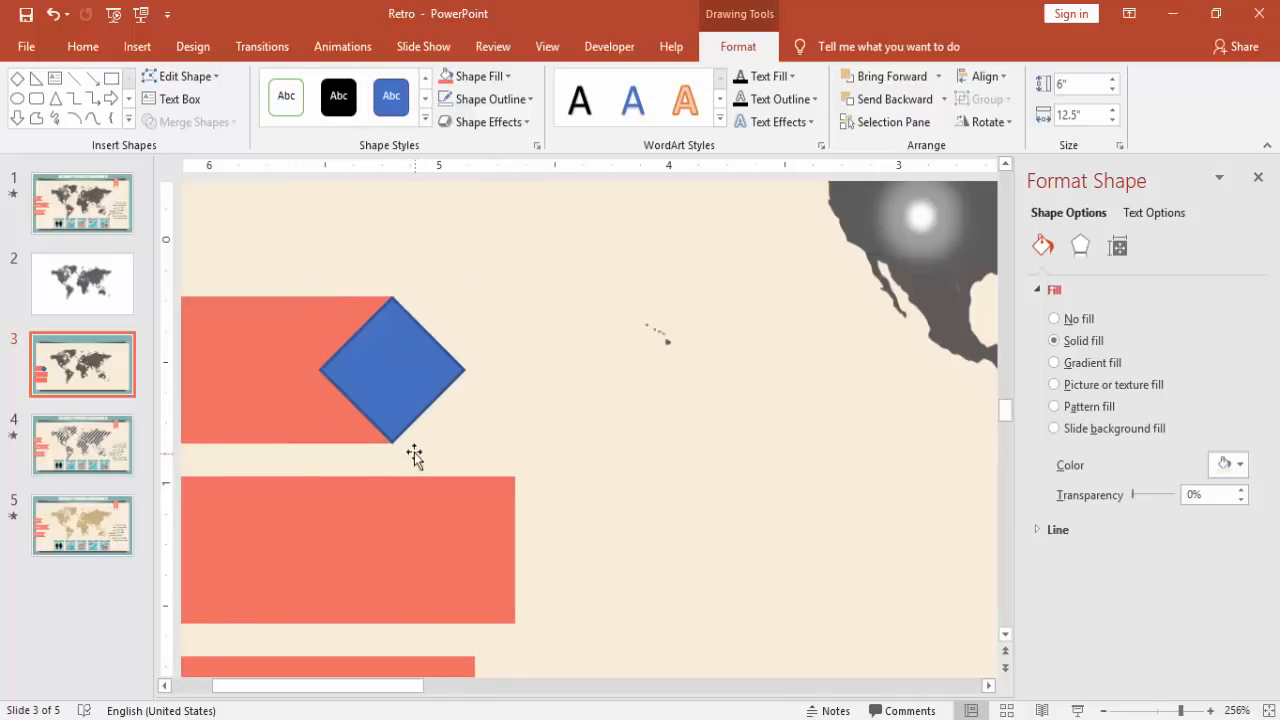
Step: Remove the diamond's outline
left_click(390, 368)
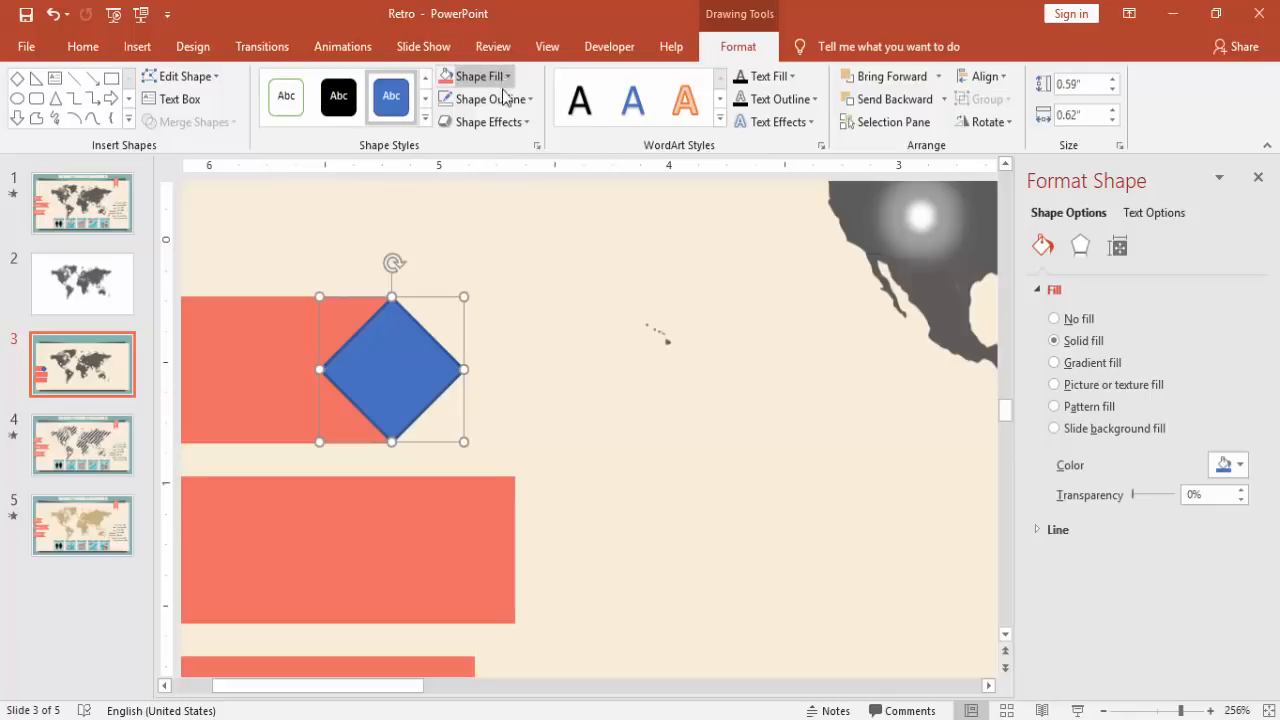
left_click(508, 320)
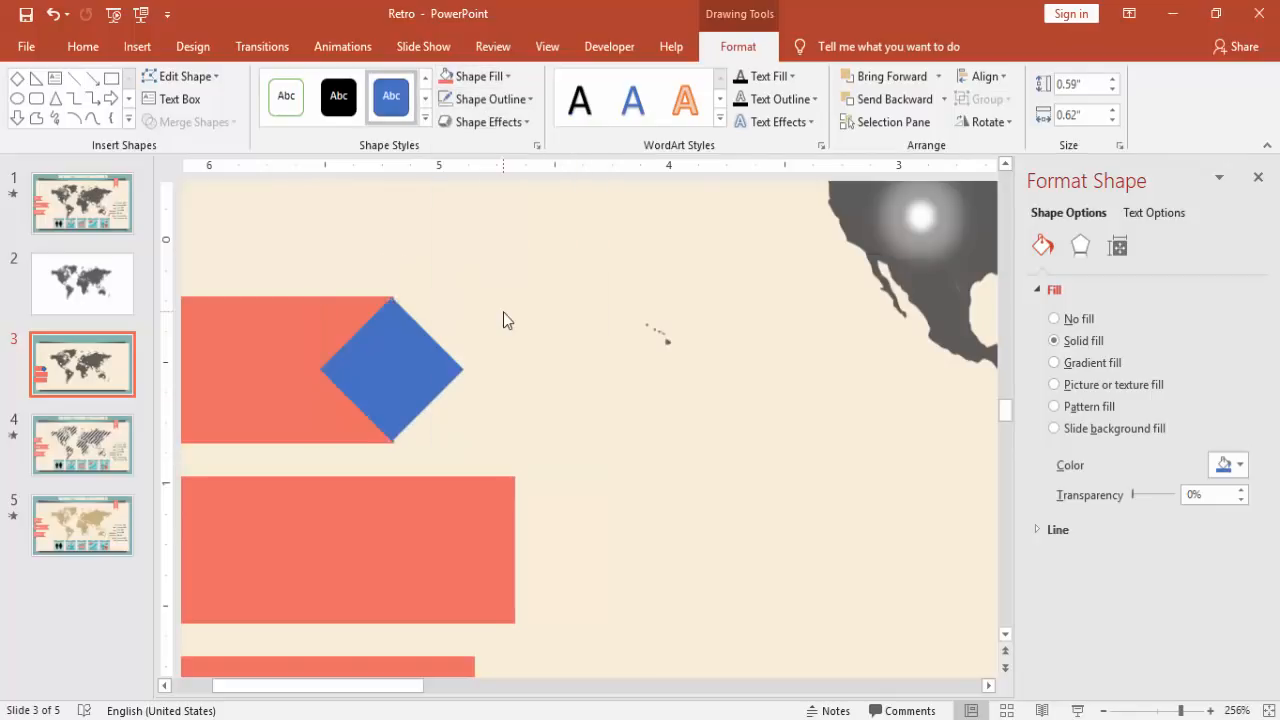
left_click(390, 370)
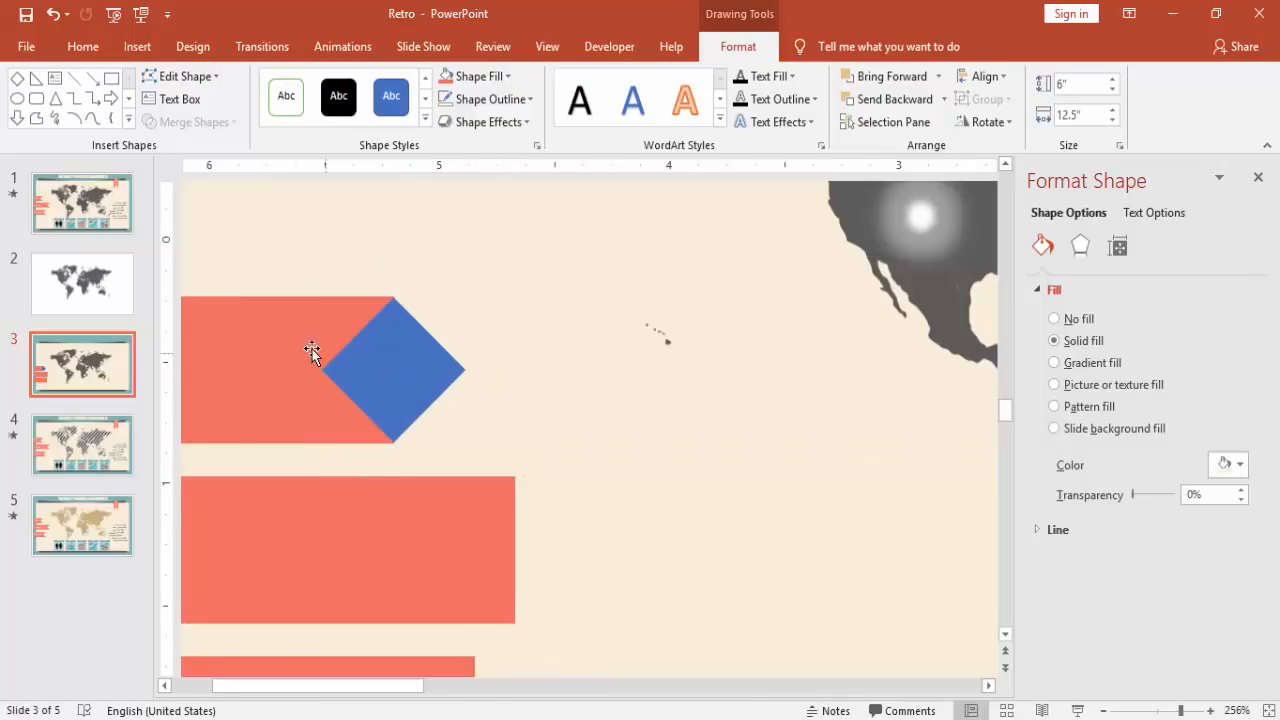
Step: Copy the blue diamond onto the right ends of the second and third bars
left_click_drag(312, 352, 432, 384)
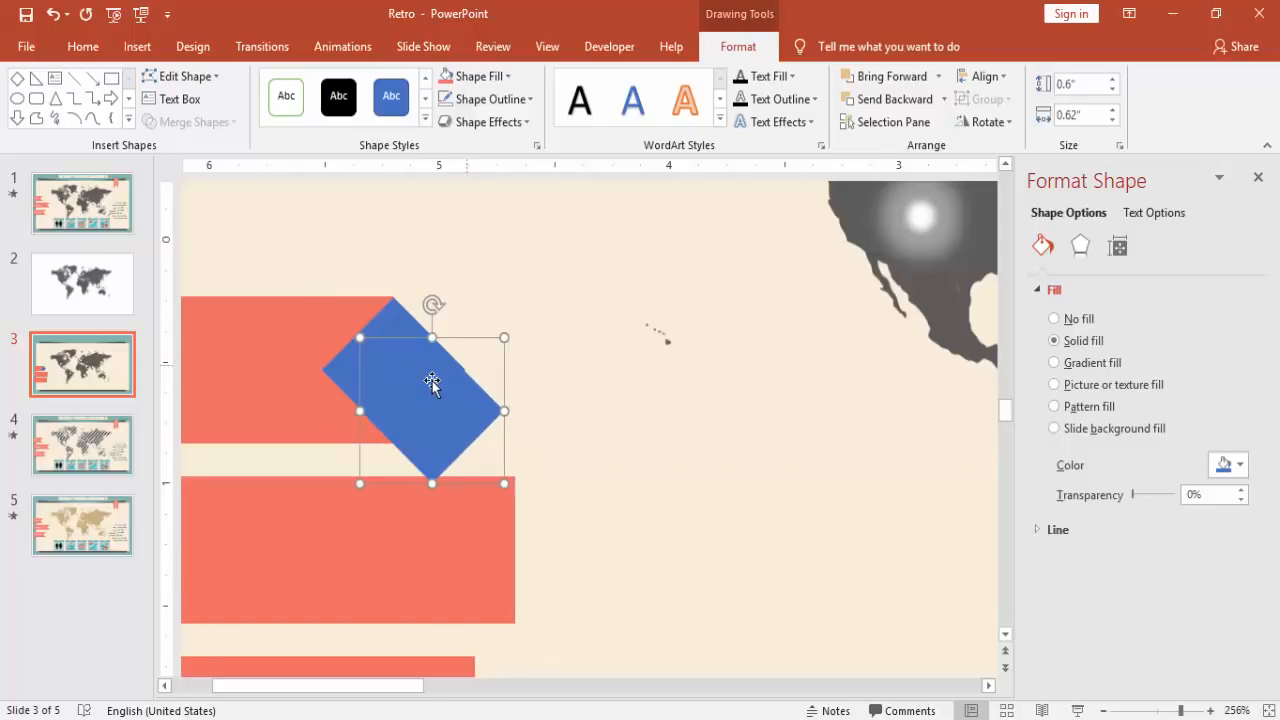
left_click_drag(432, 384, 512, 530)
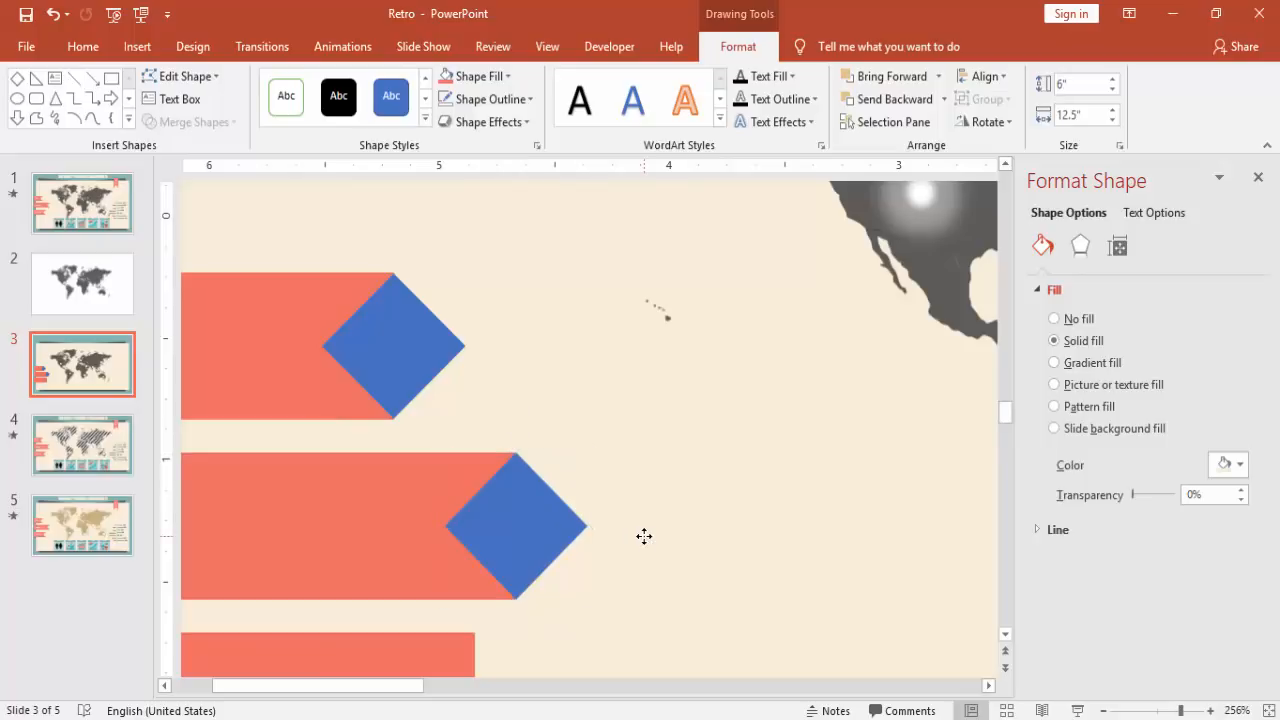
left_click(392, 344)
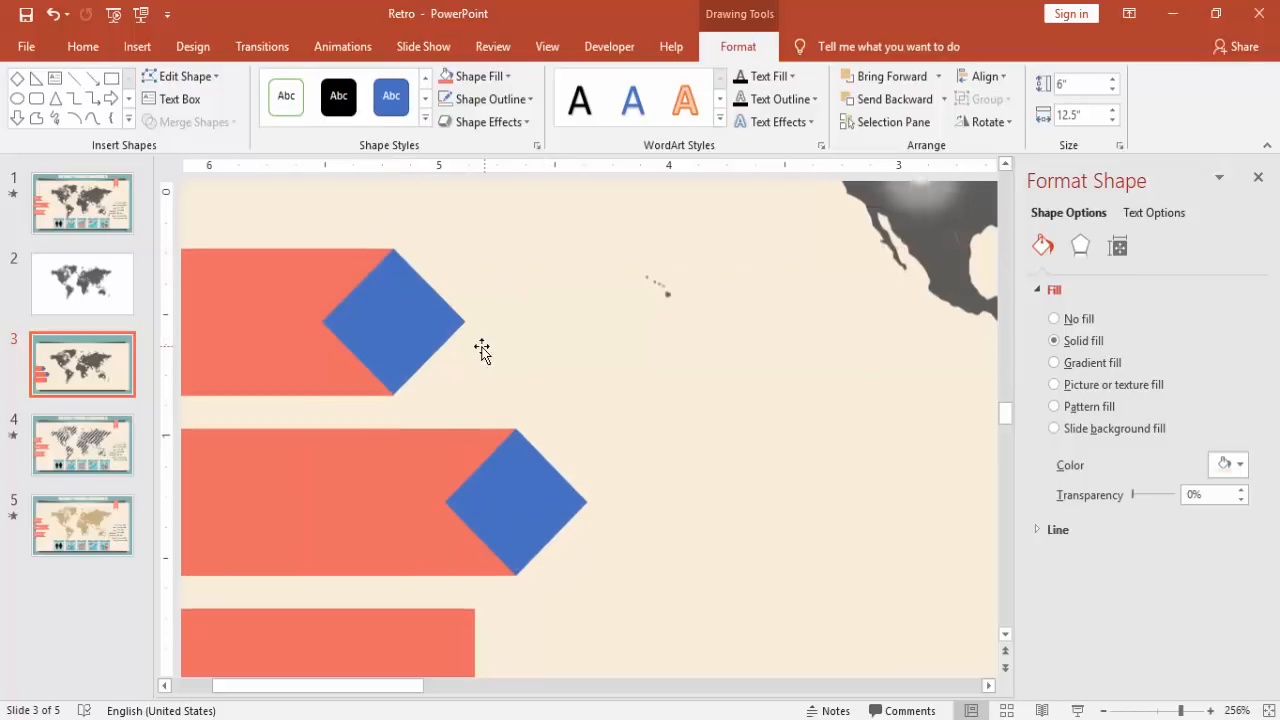
left_click(392, 320)
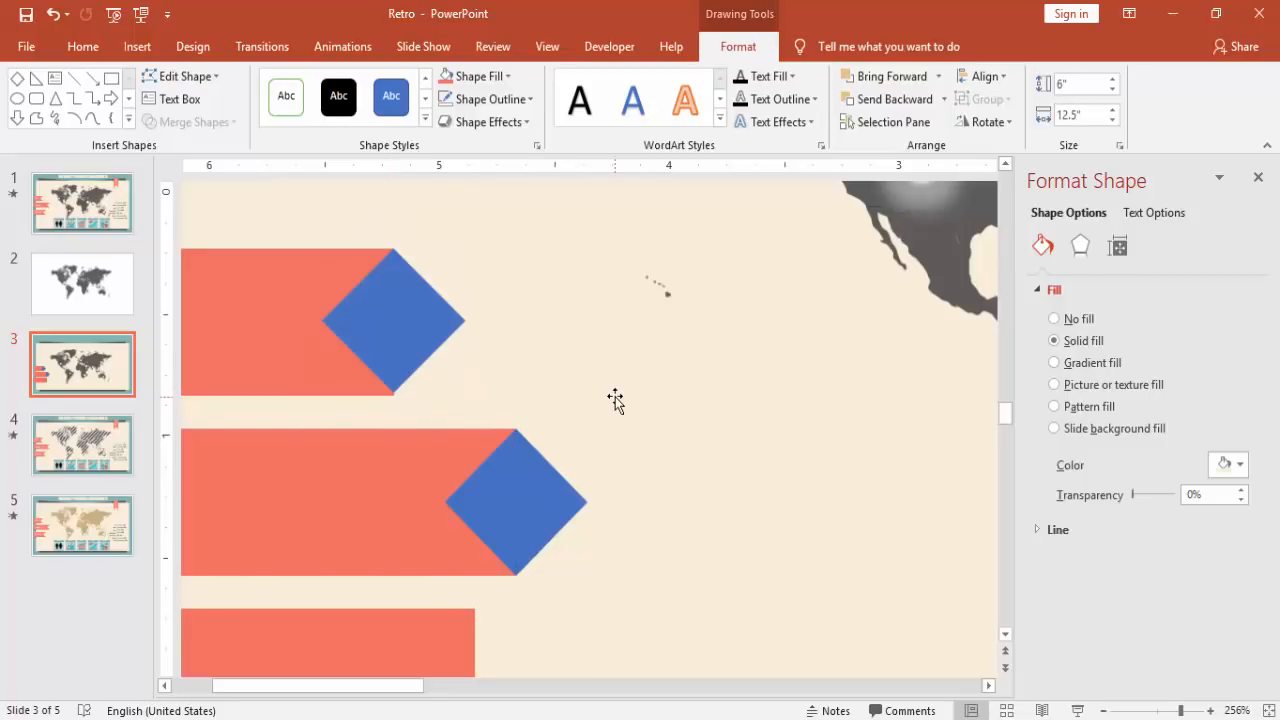
left_click(392, 320)
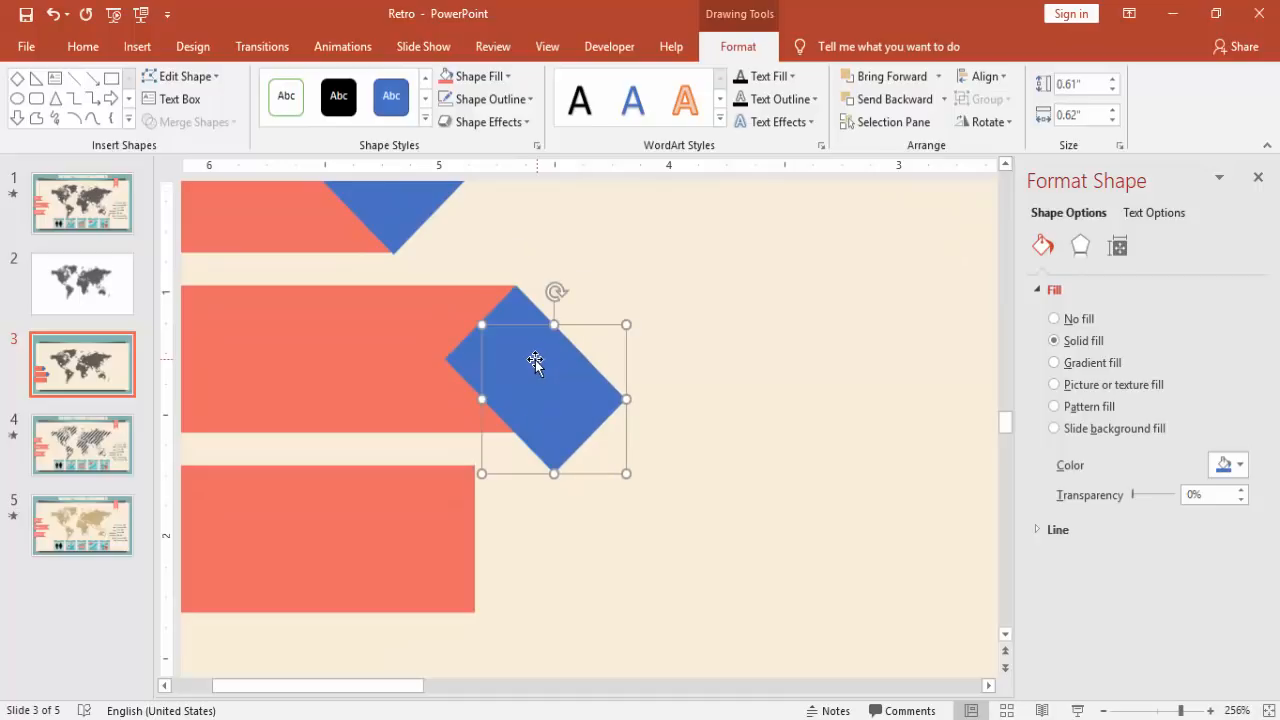
left_click_drag(536, 396, 472, 524)
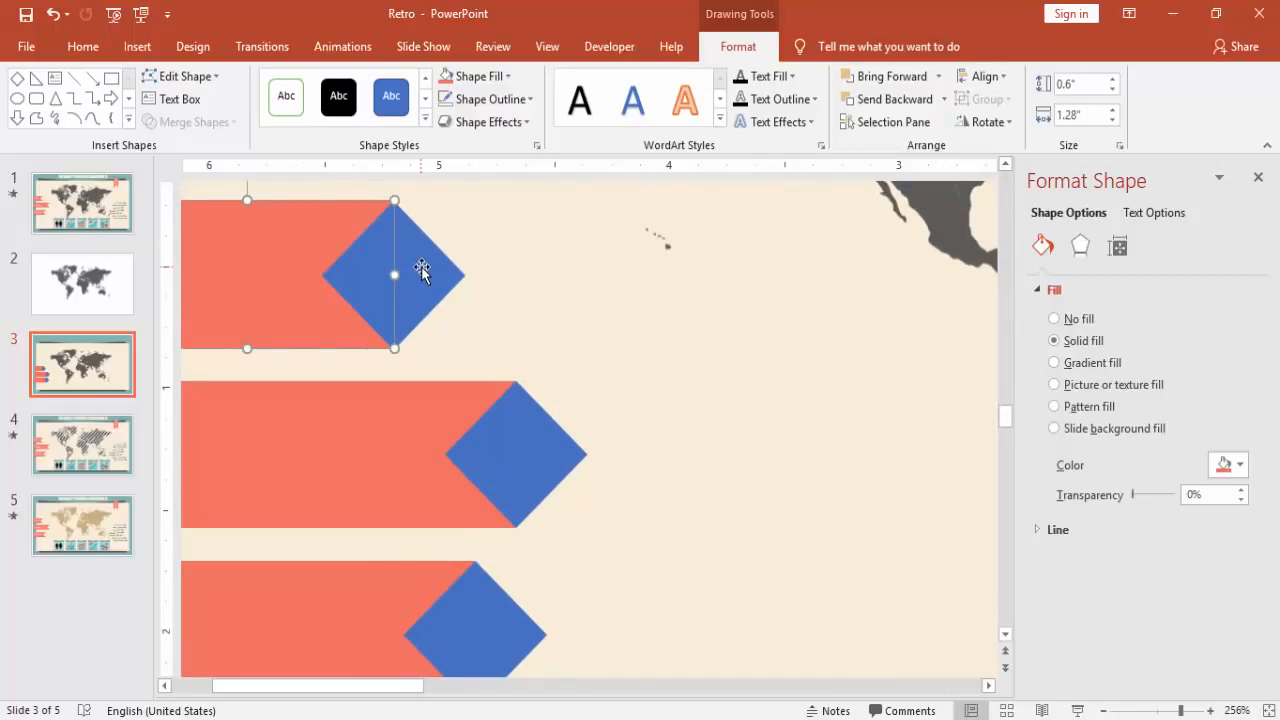
Step: Subtract the blue diamond from each of the three salmon ribbons via Merge Shapes > Subtract
left_click(196, 122)
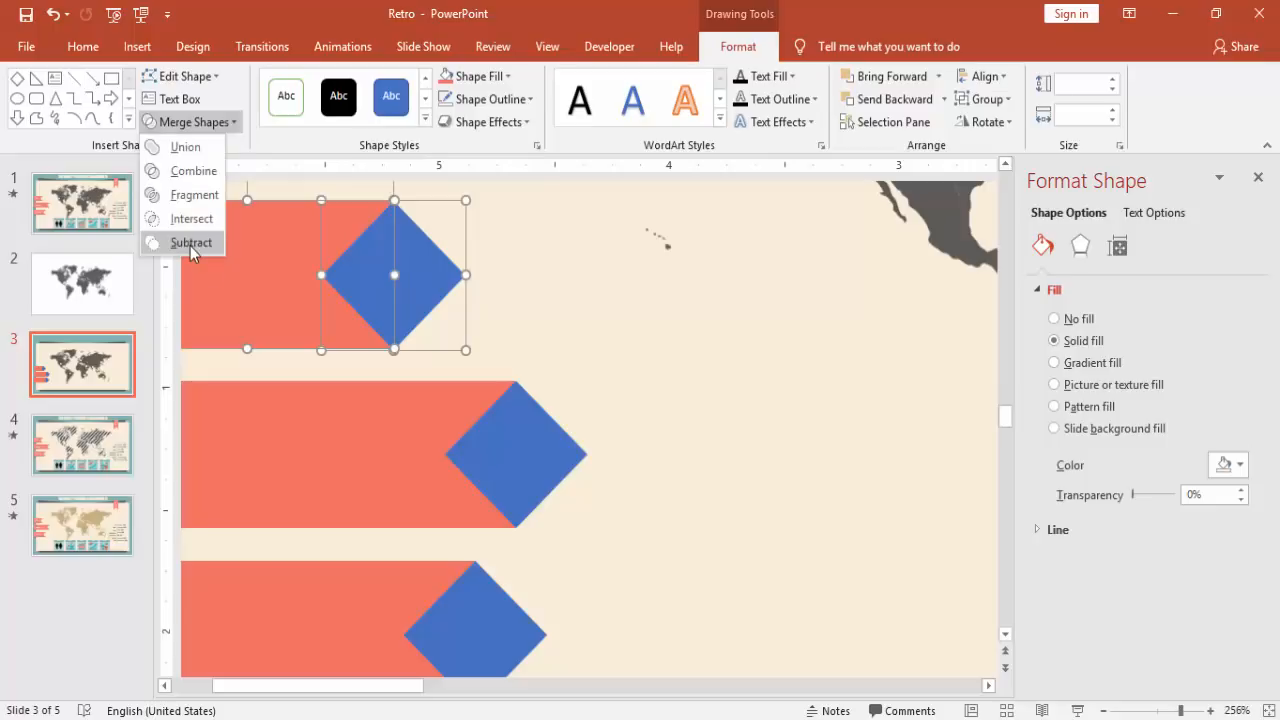
left_click(192, 242)
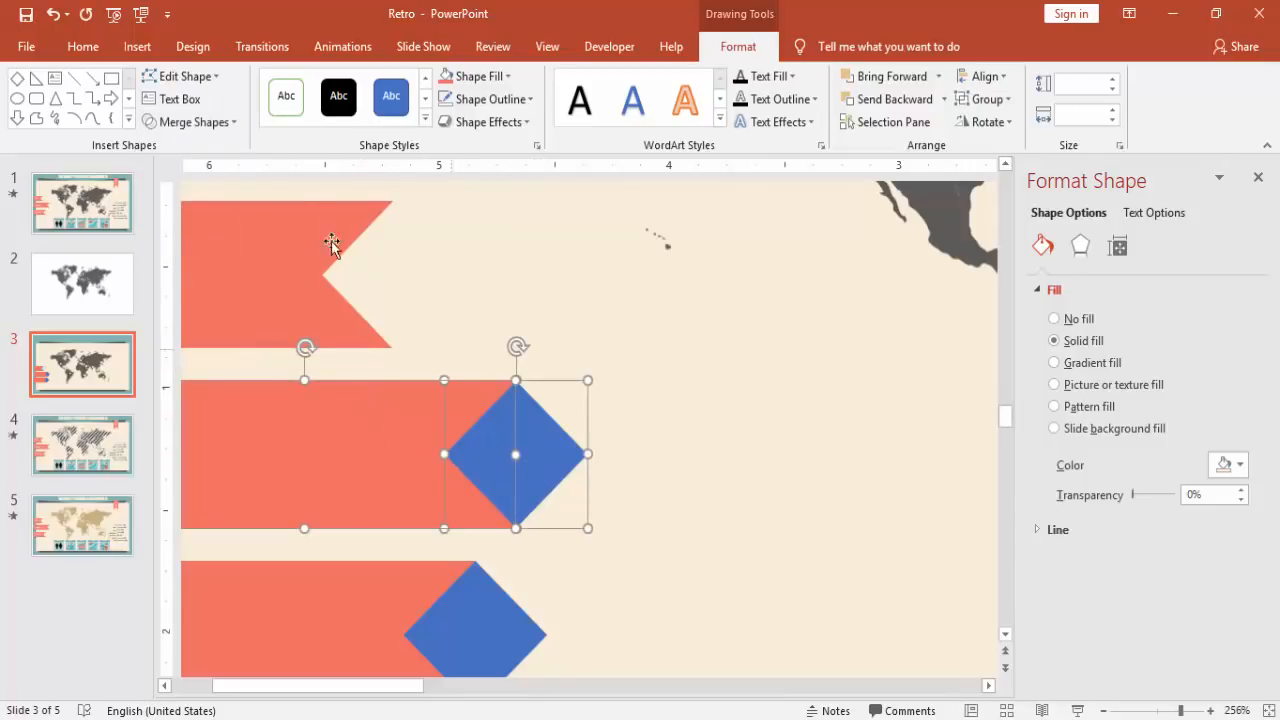
left_click(192, 122)
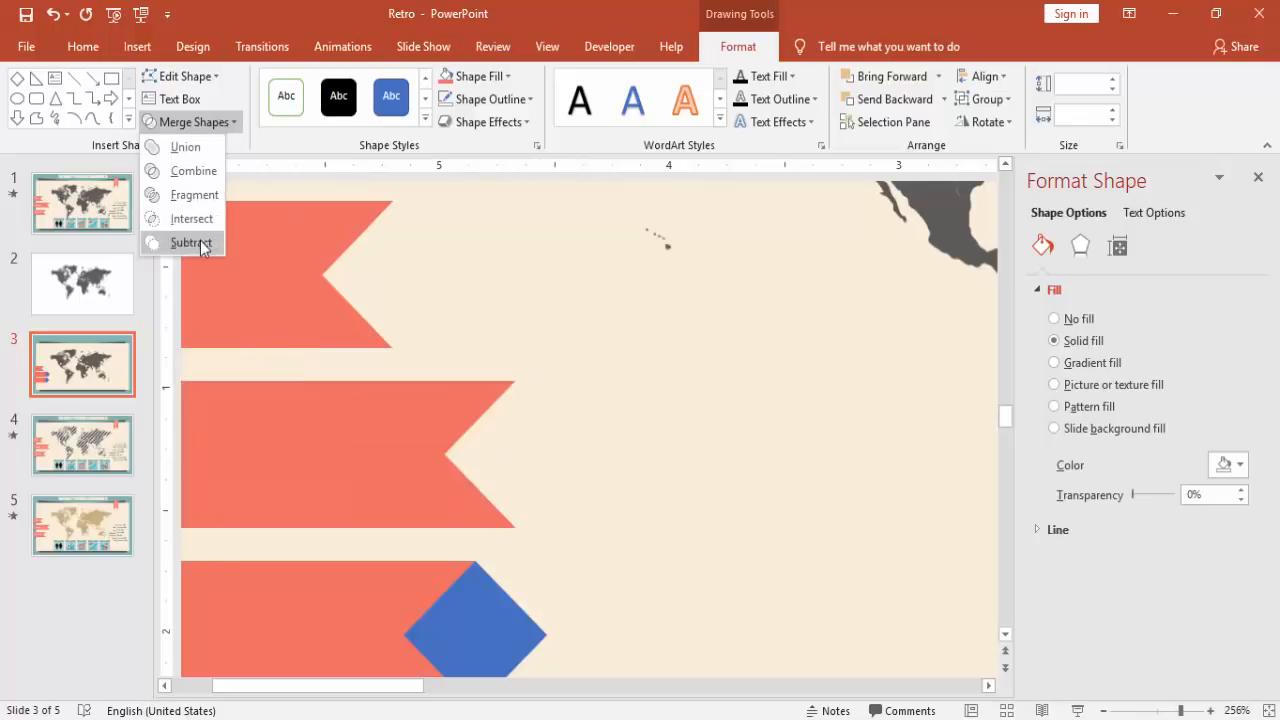
left_click(192, 242)
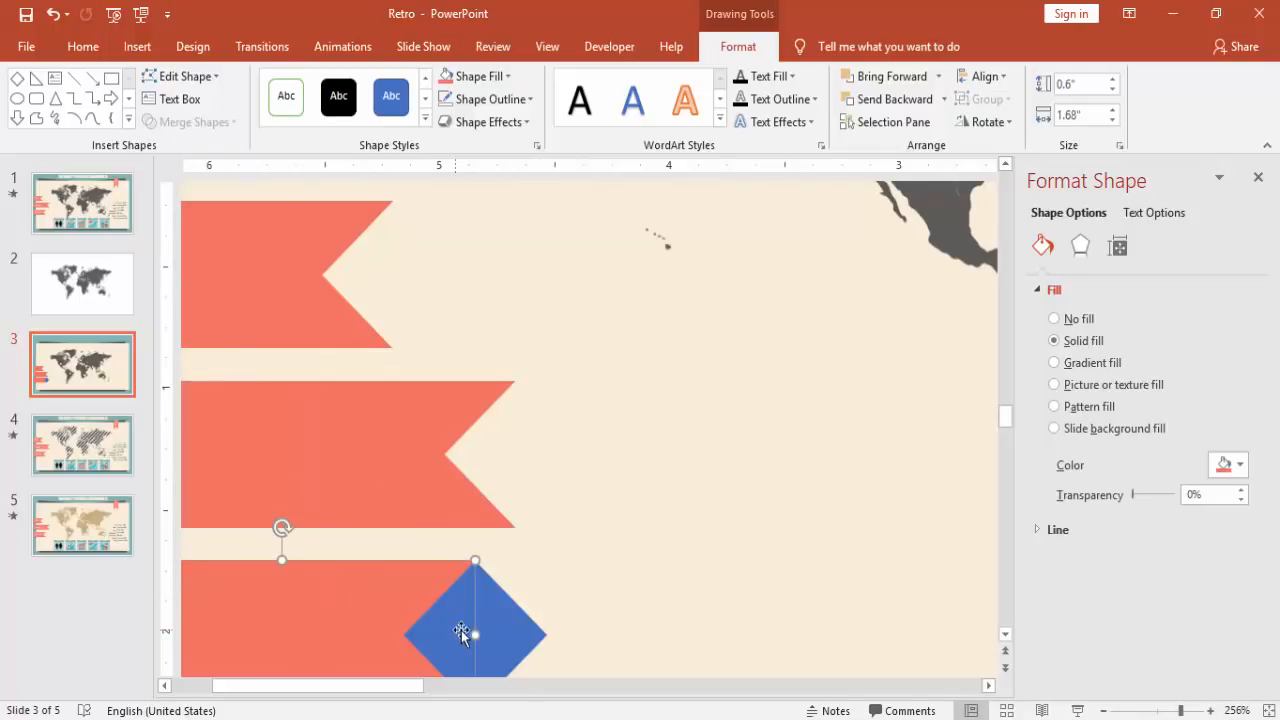
left_click(192, 122)
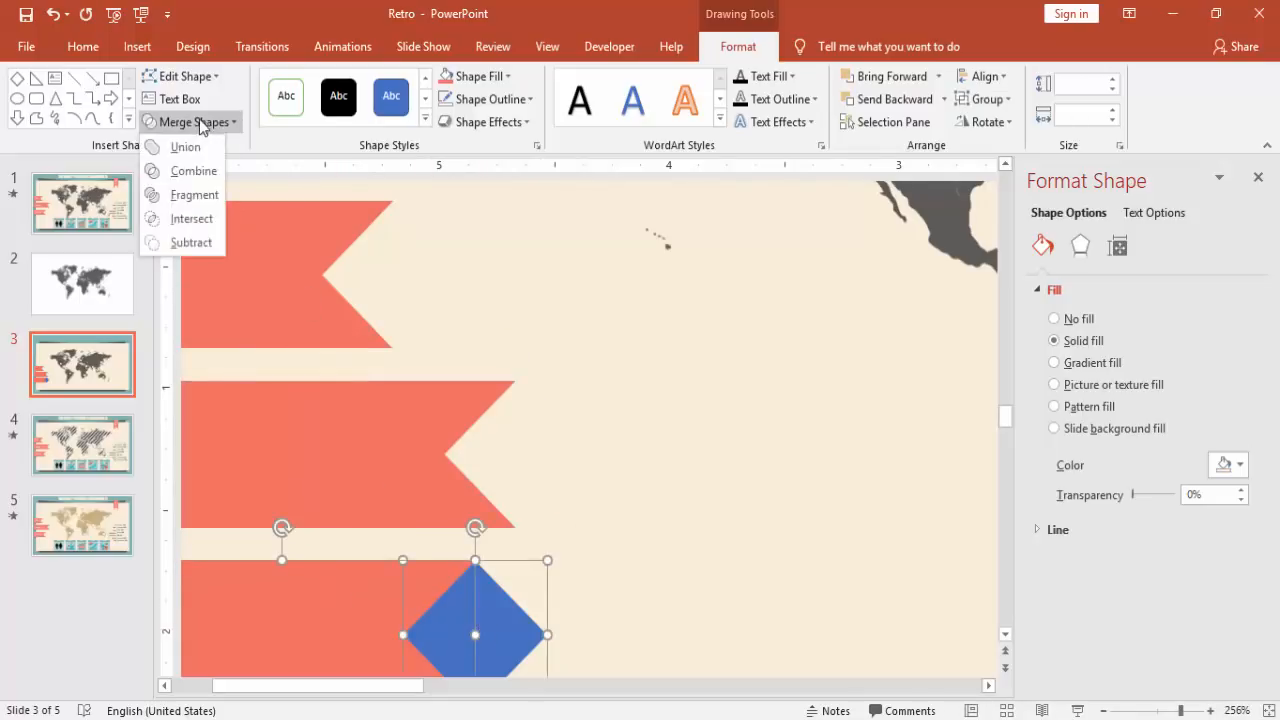
left_click(192, 242)
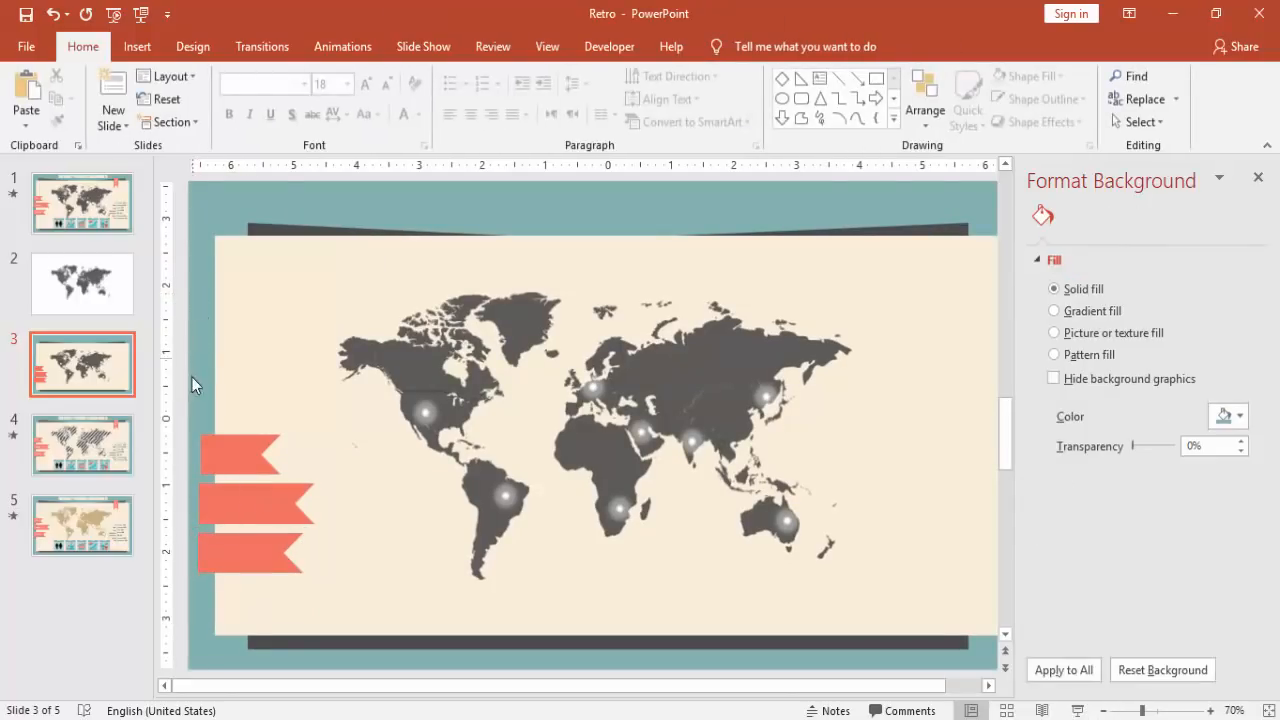
left_click(248, 450)
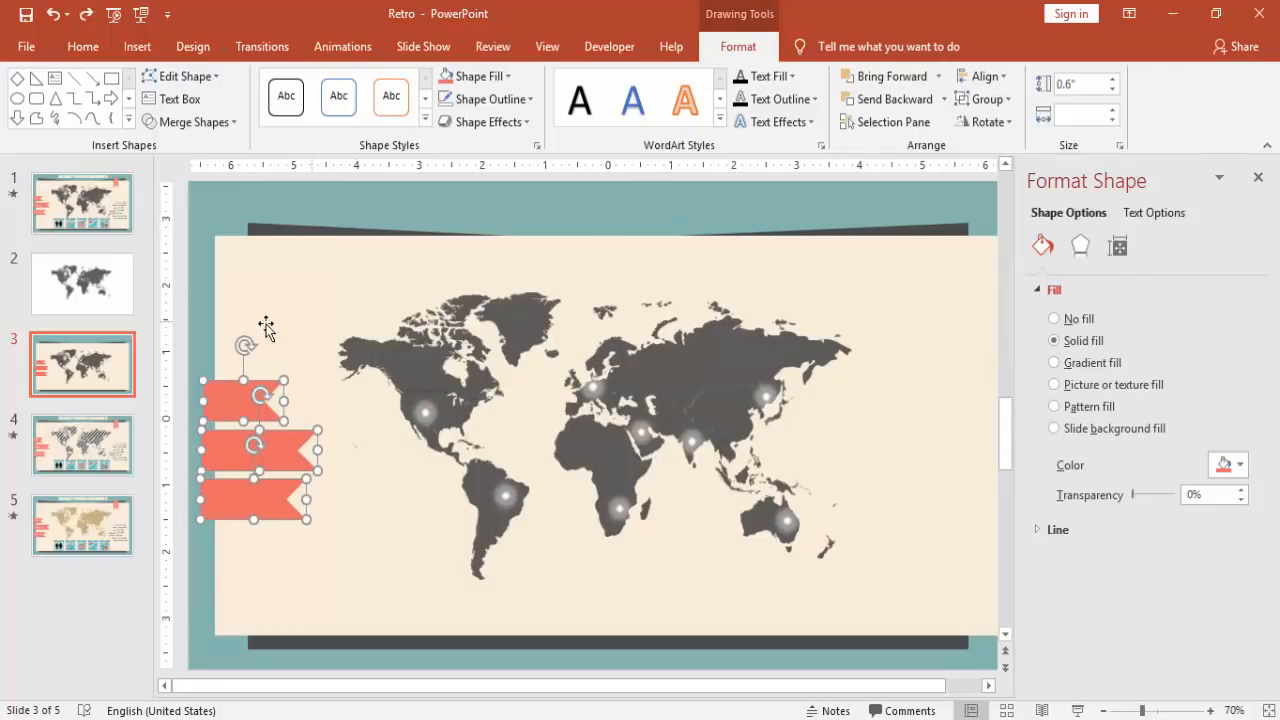
mouse_move(200, 256)
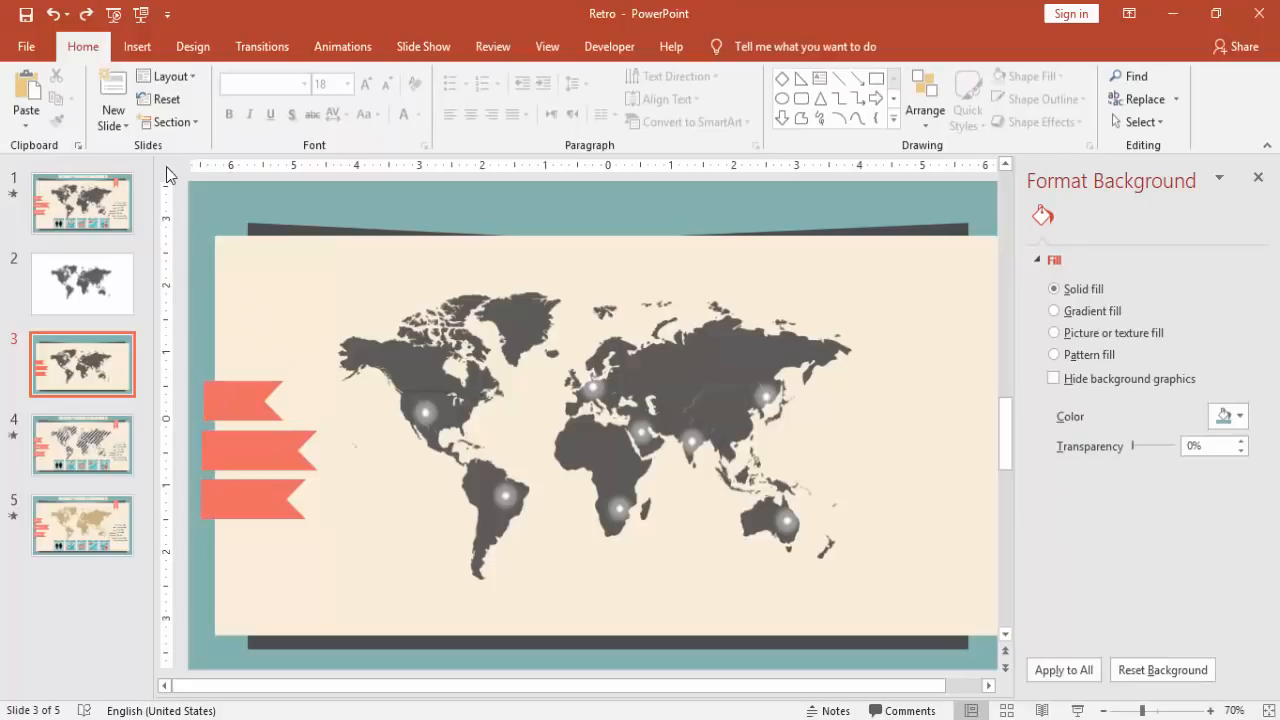
Step: Insert a small right triangle, shrink it, and flip it horizontally and vertically
left_click(136, 46)
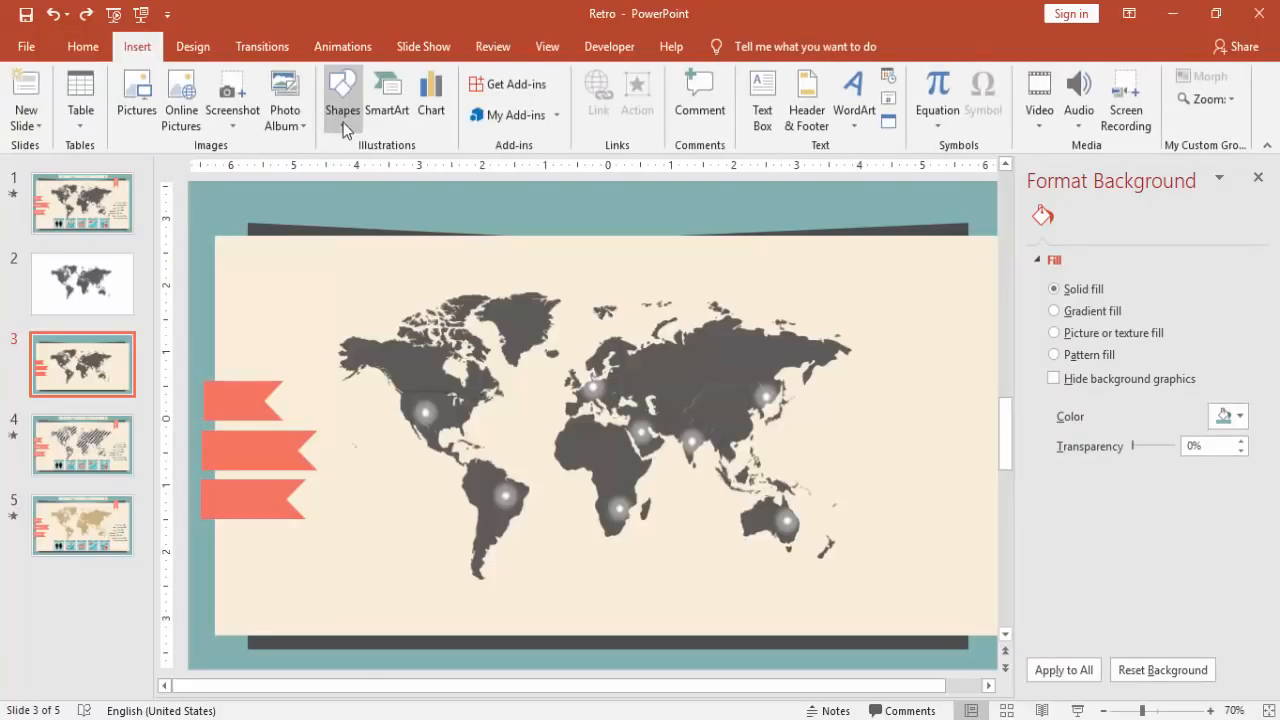
left_click(342, 98)
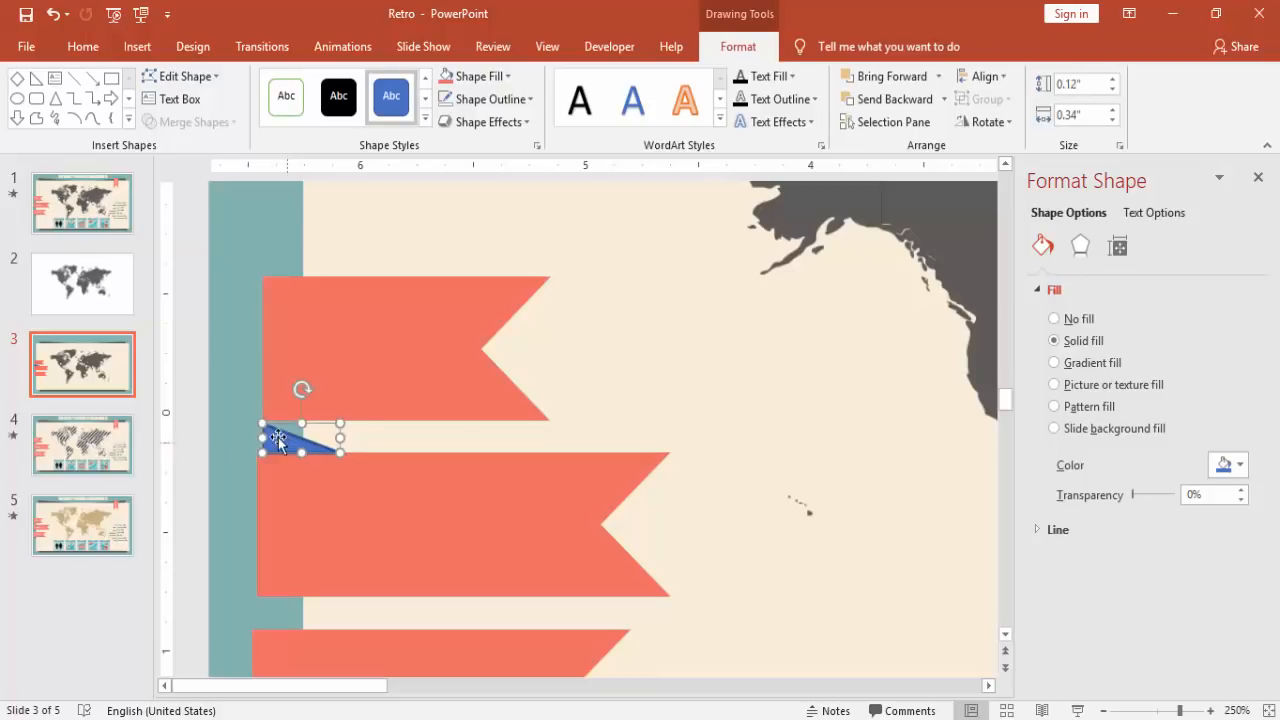
left_click_drag(340, 436, 300, 436)
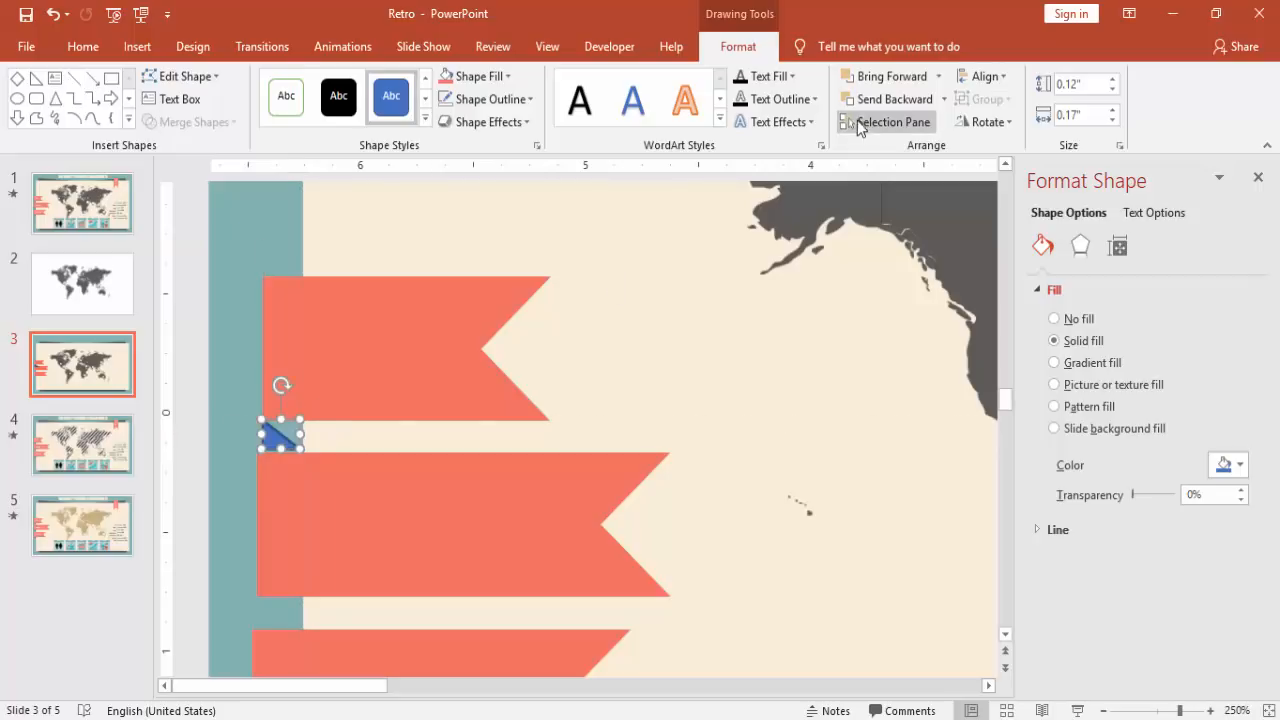
left_click(988, 122)
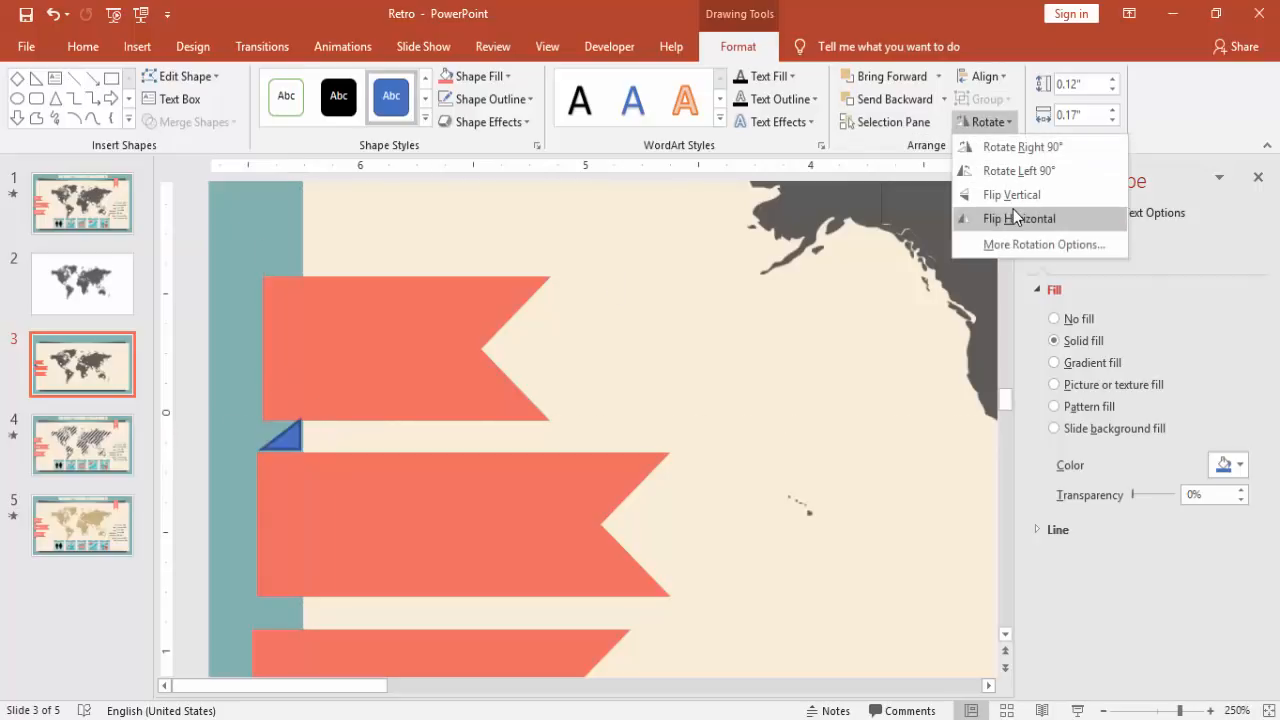
left_click(1018, 218)
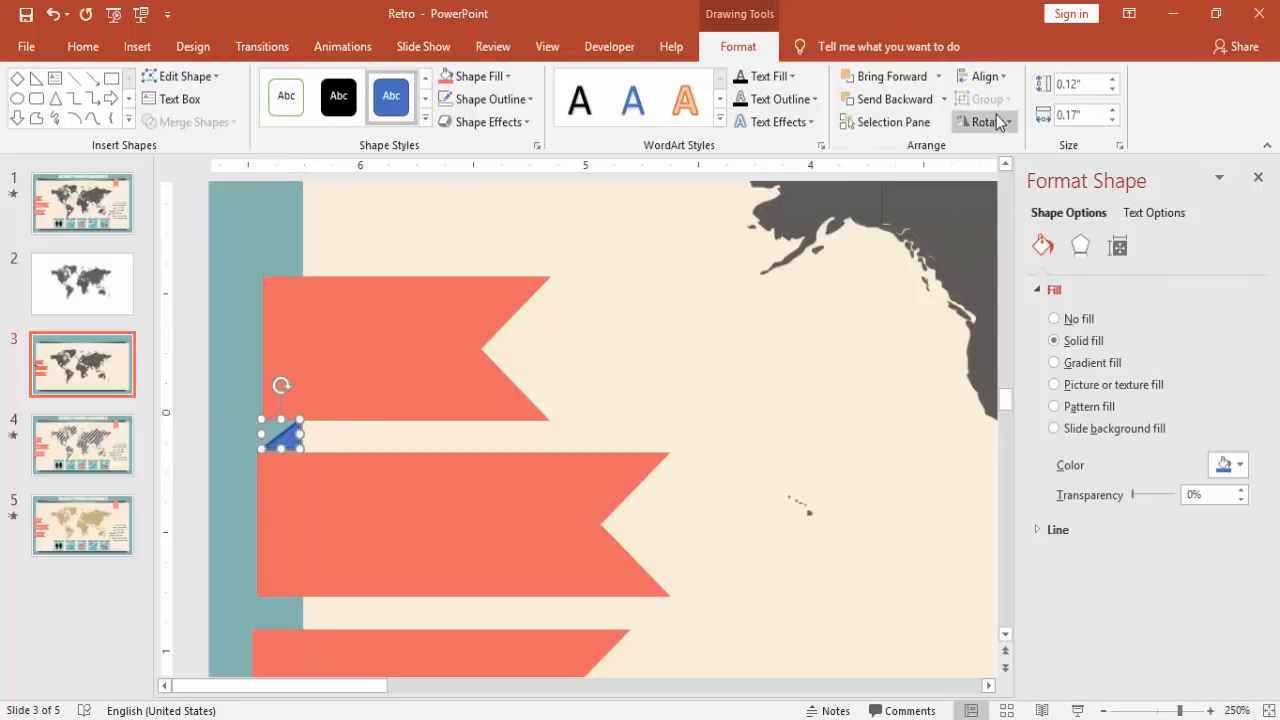
left_click(984, 122)
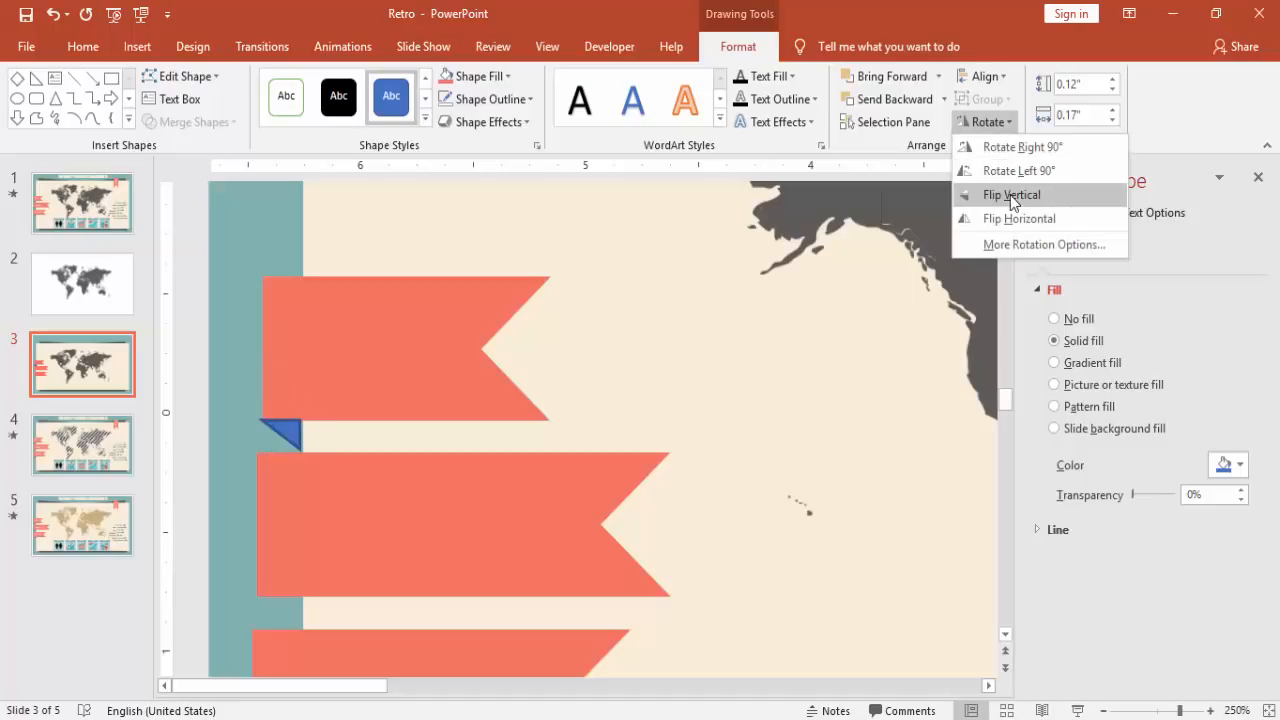
left_click(1010, 196)
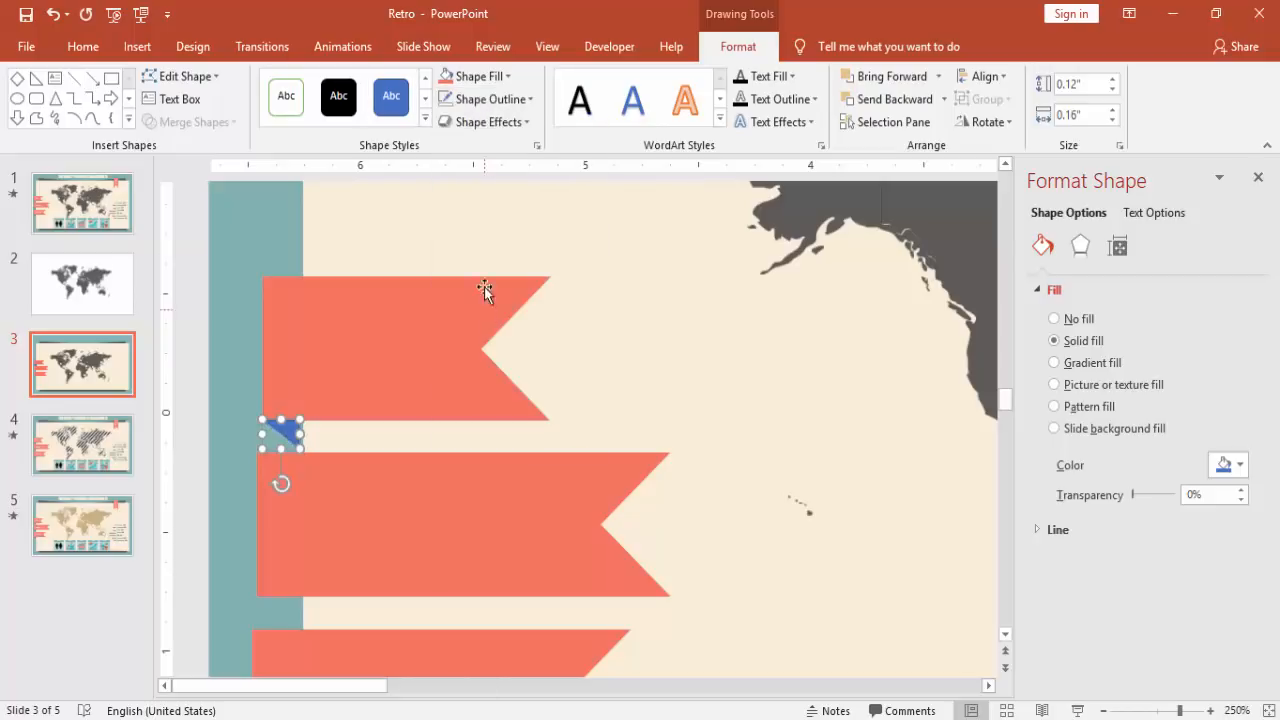
Step: Fill the triangle dark grey and place copies under the ribbons' left ends as folded corners
left_click(472, 76)
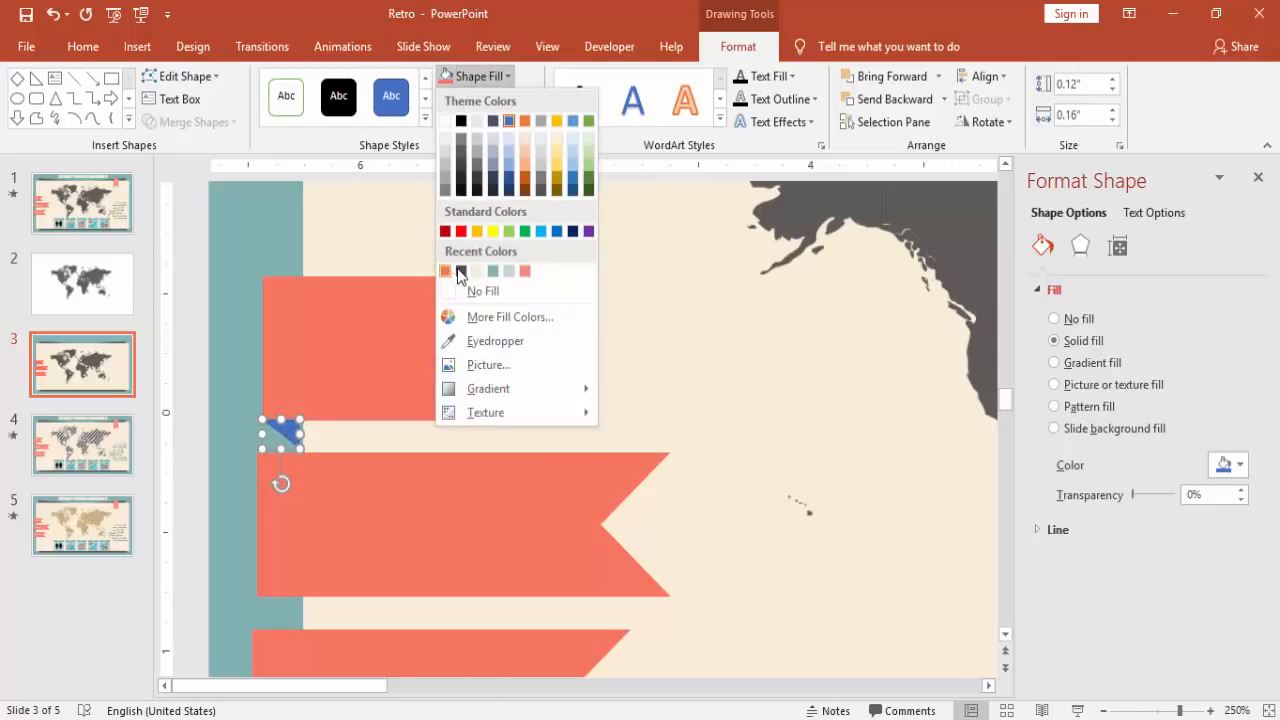
left_click(460, 272)
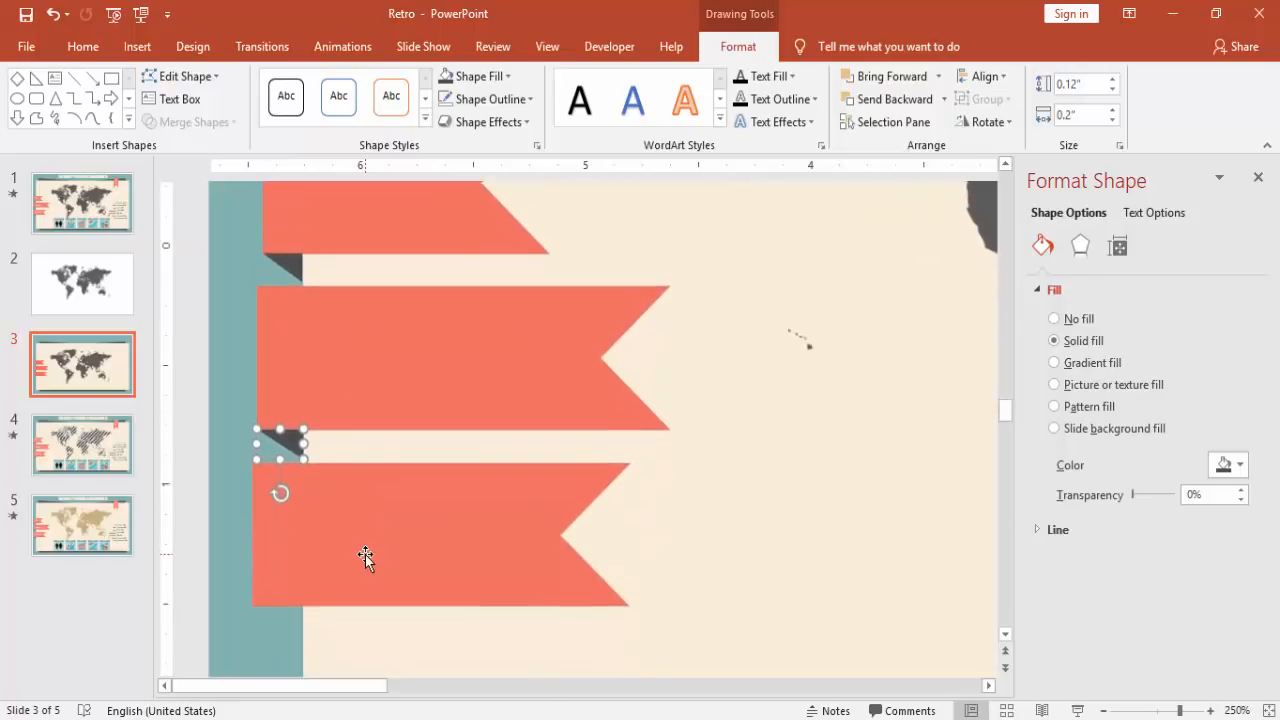
scroll("down", 3)
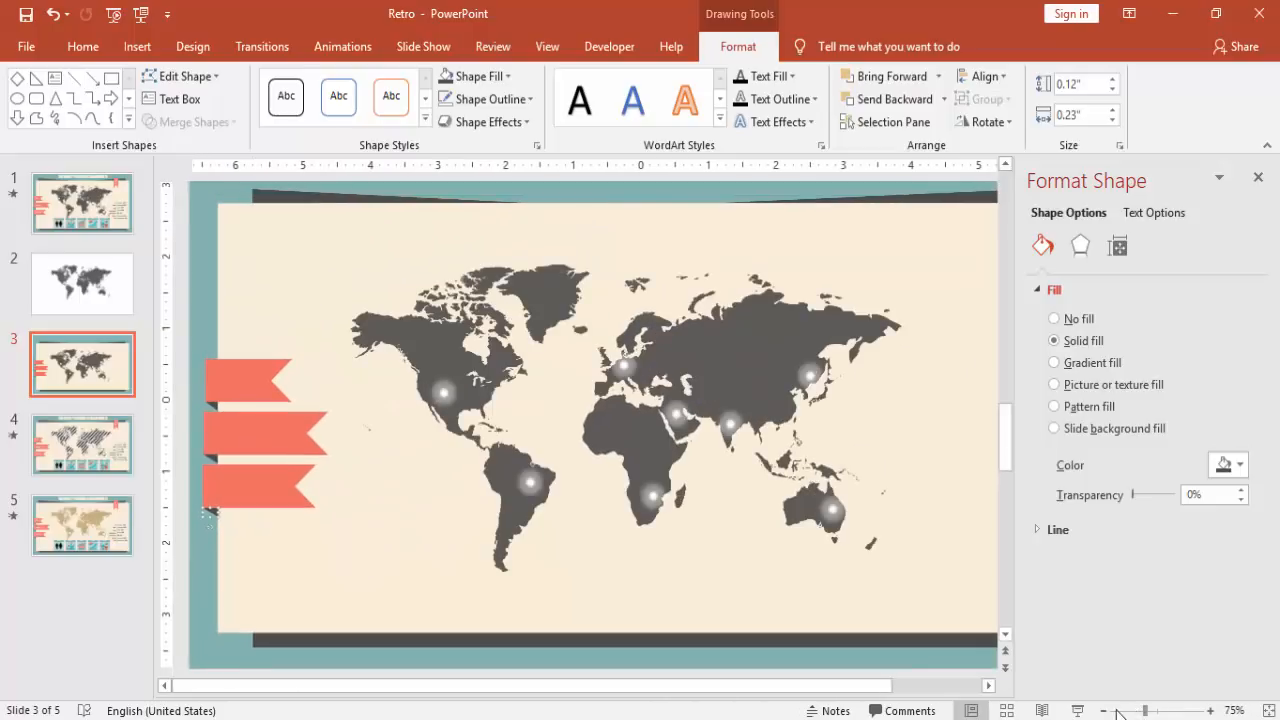
Step: Ctrl-drag a copy of a left ribbon to the card's top right and rotate it 90° to hang downward
left_click(1106, 708)
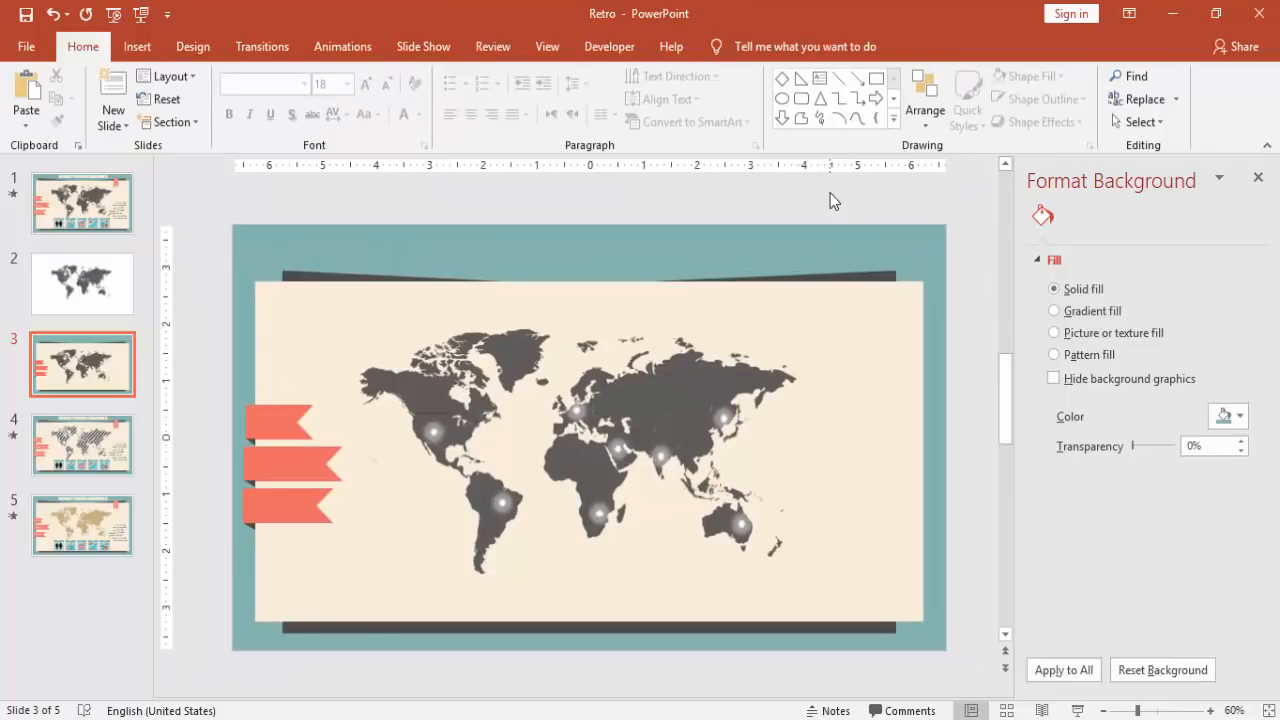
mouse_move(204, 444)
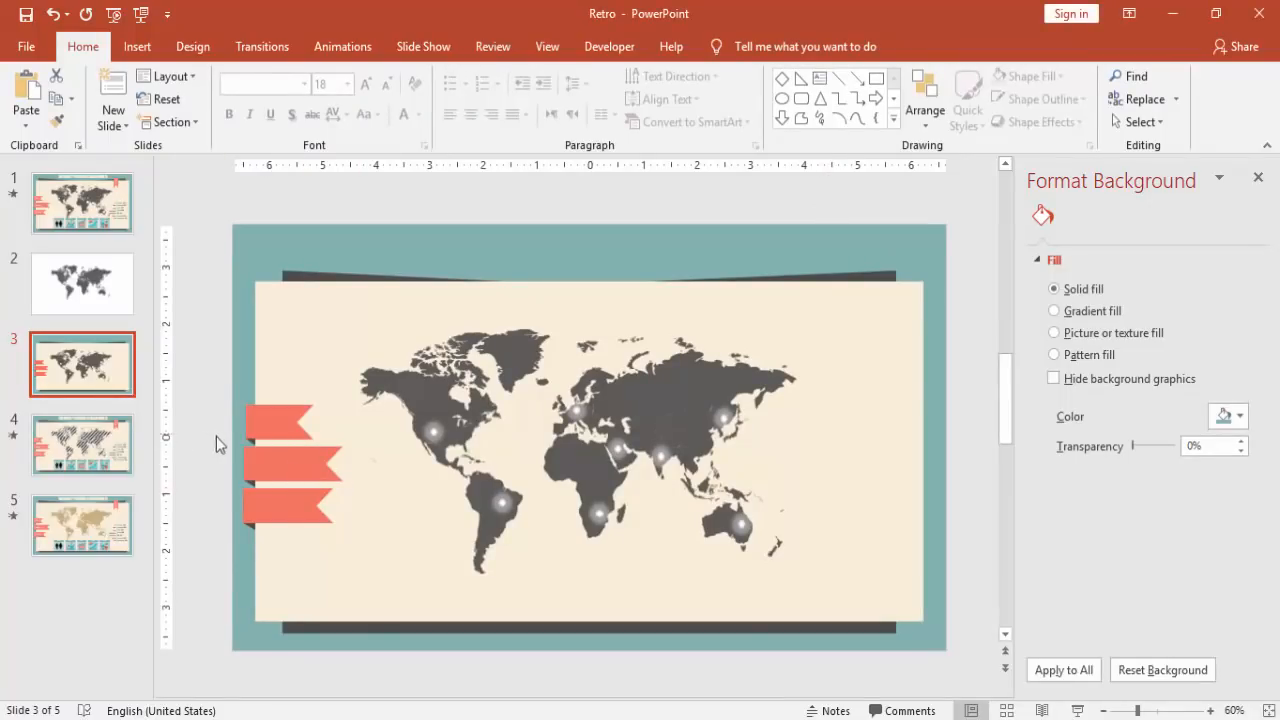
left_click(290, 460)
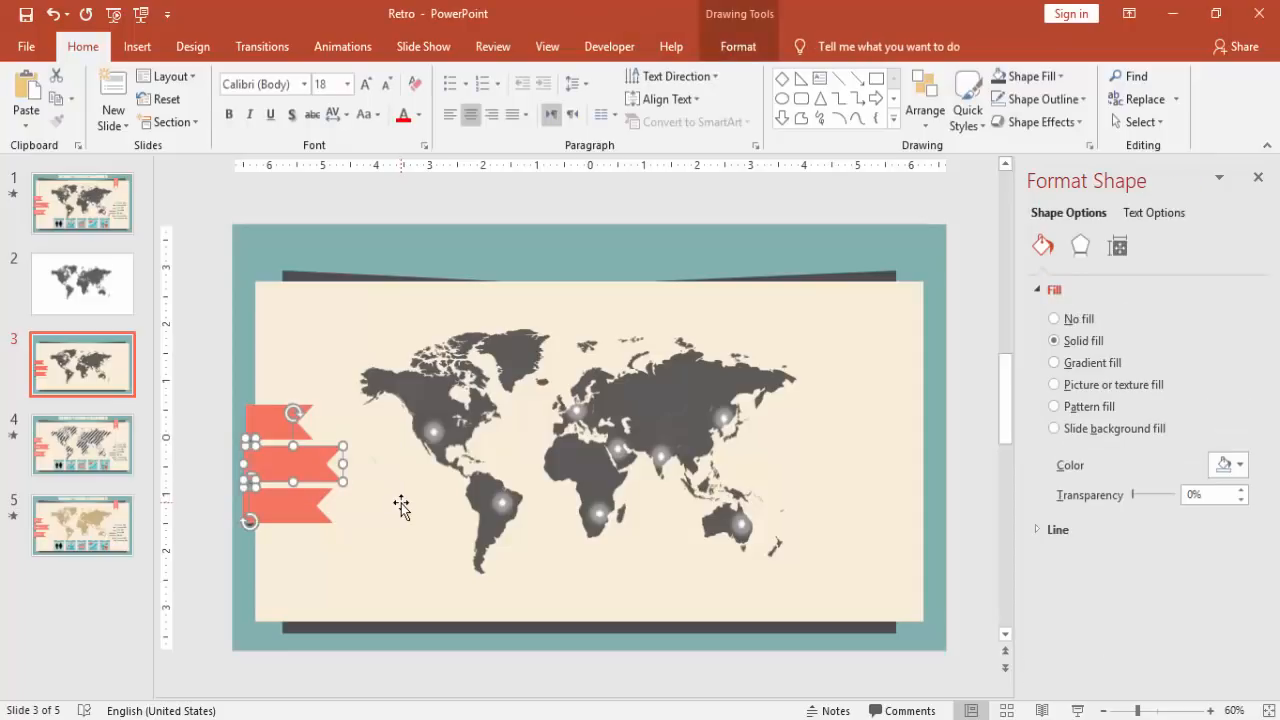
left_click(1054, 318)
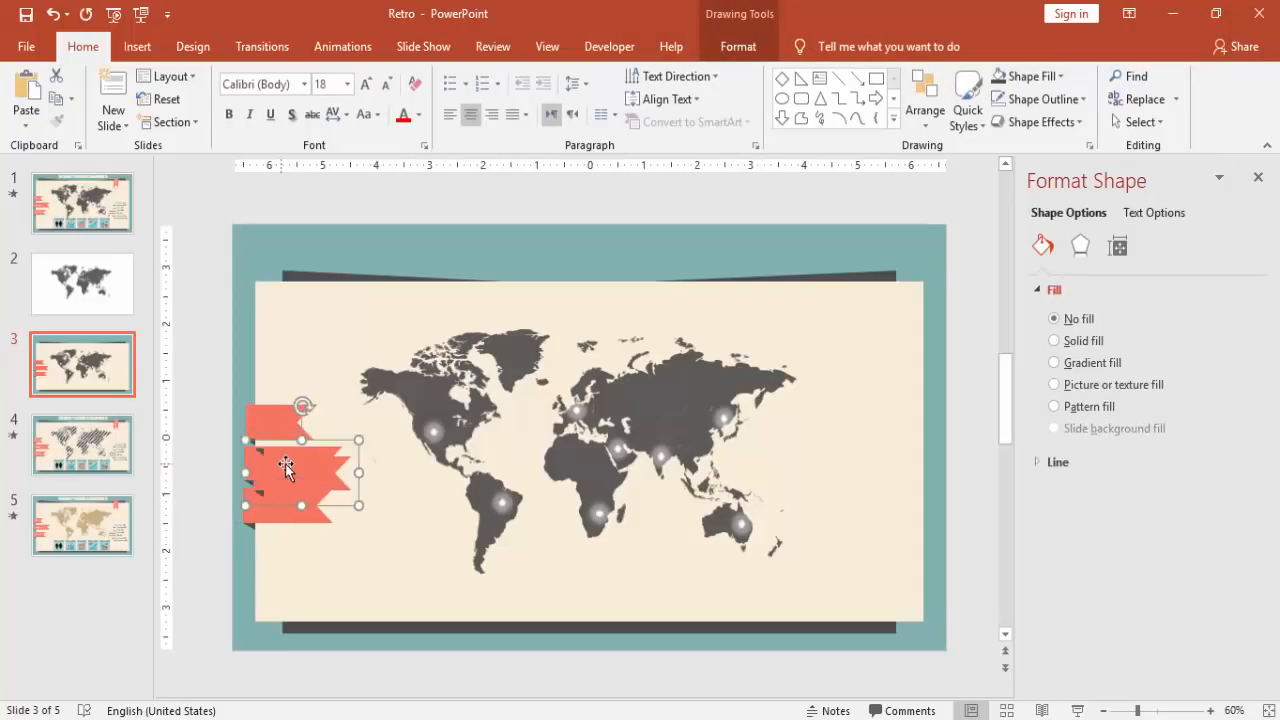
left_click_drag(300, 470, 840, 310)
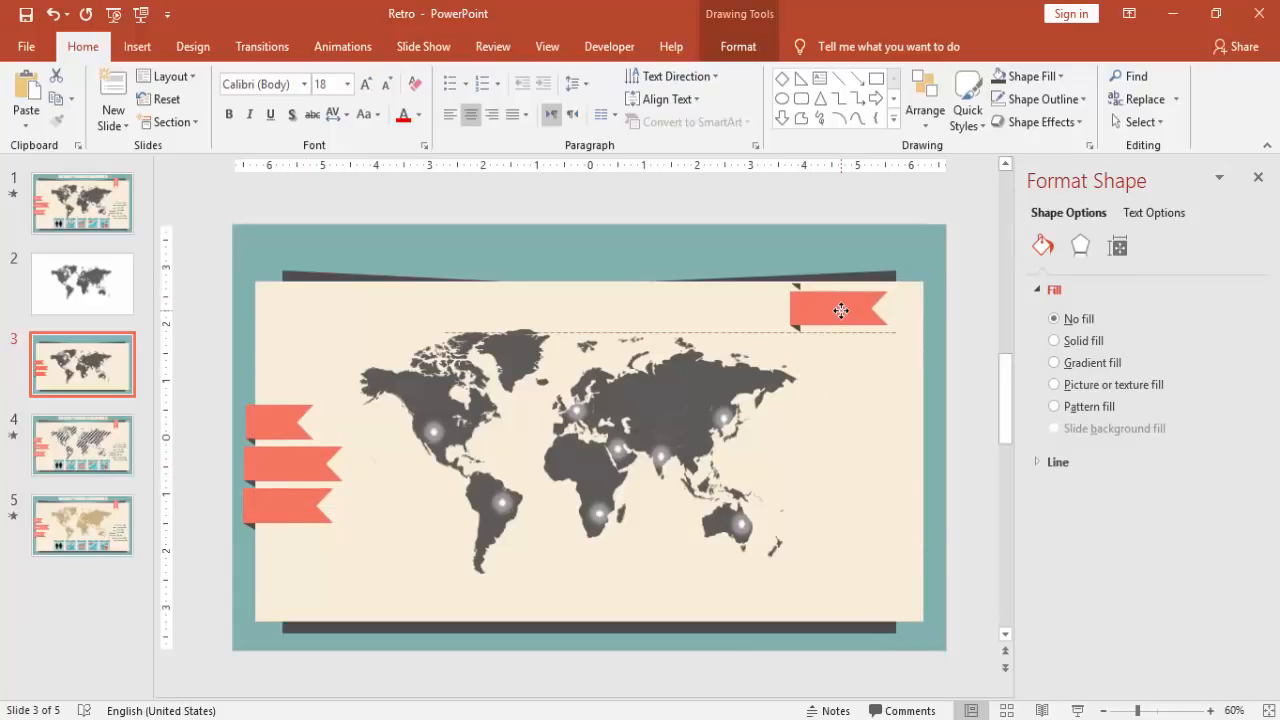
left_click(1054, 340)
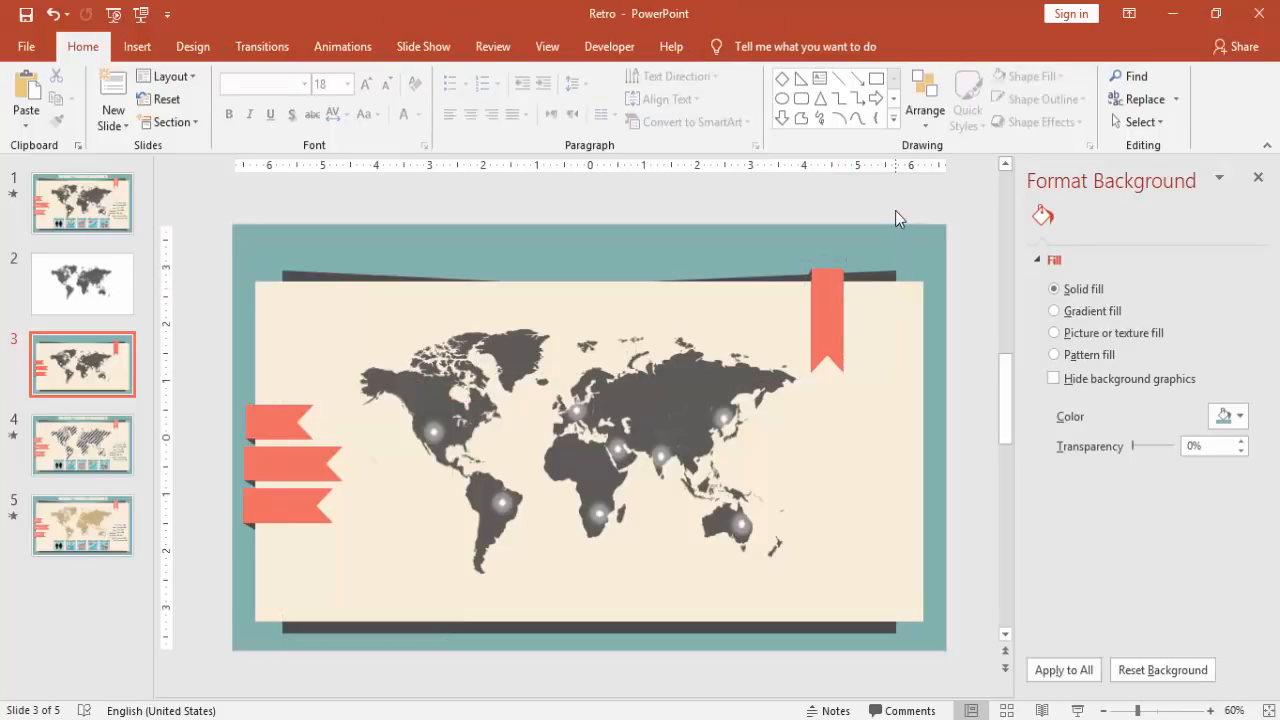
Step: Add a 'TITLE' text box on the hanging ribbon and set its text direction to run vertically
left_click(136, 46)
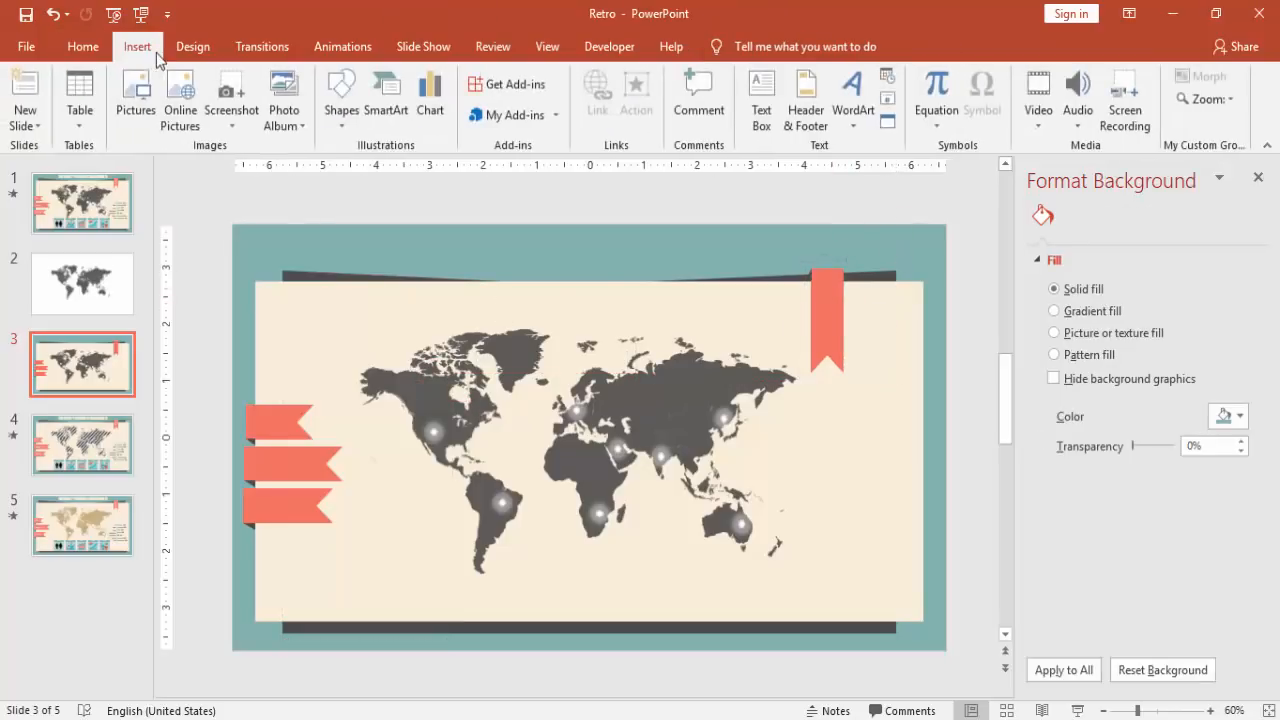
left_click(760, 90)
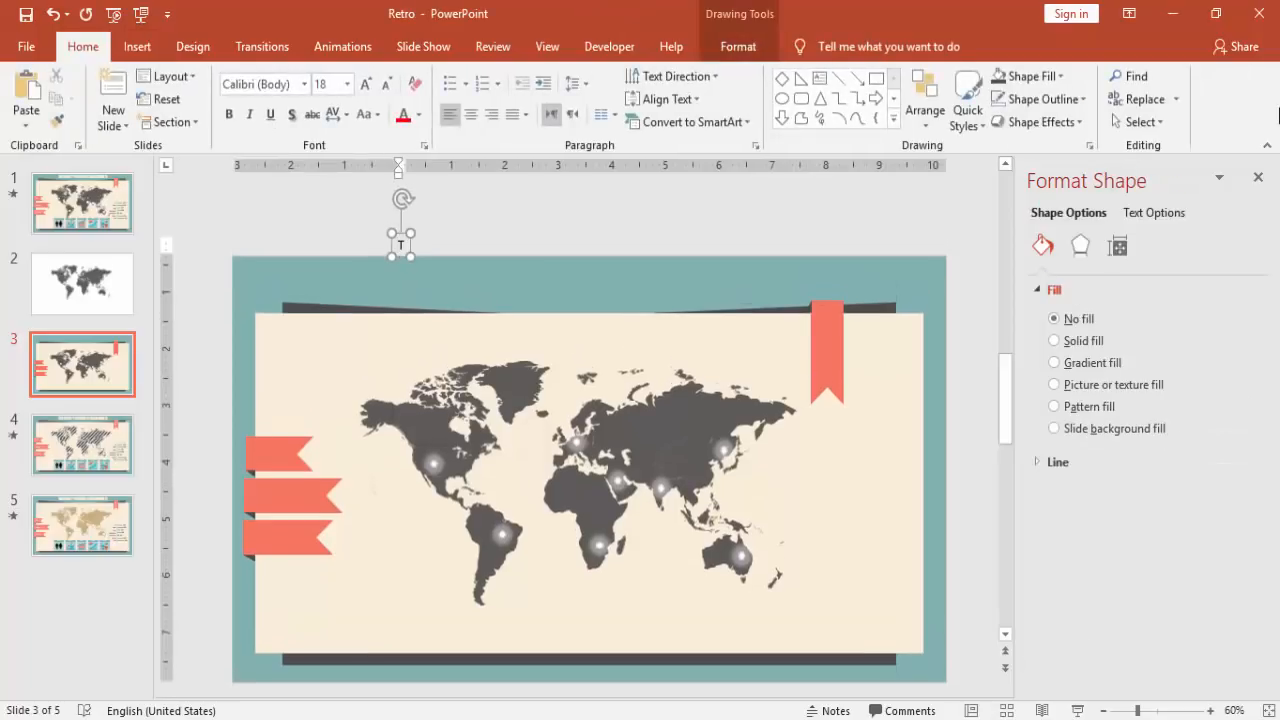
type("TITLE")
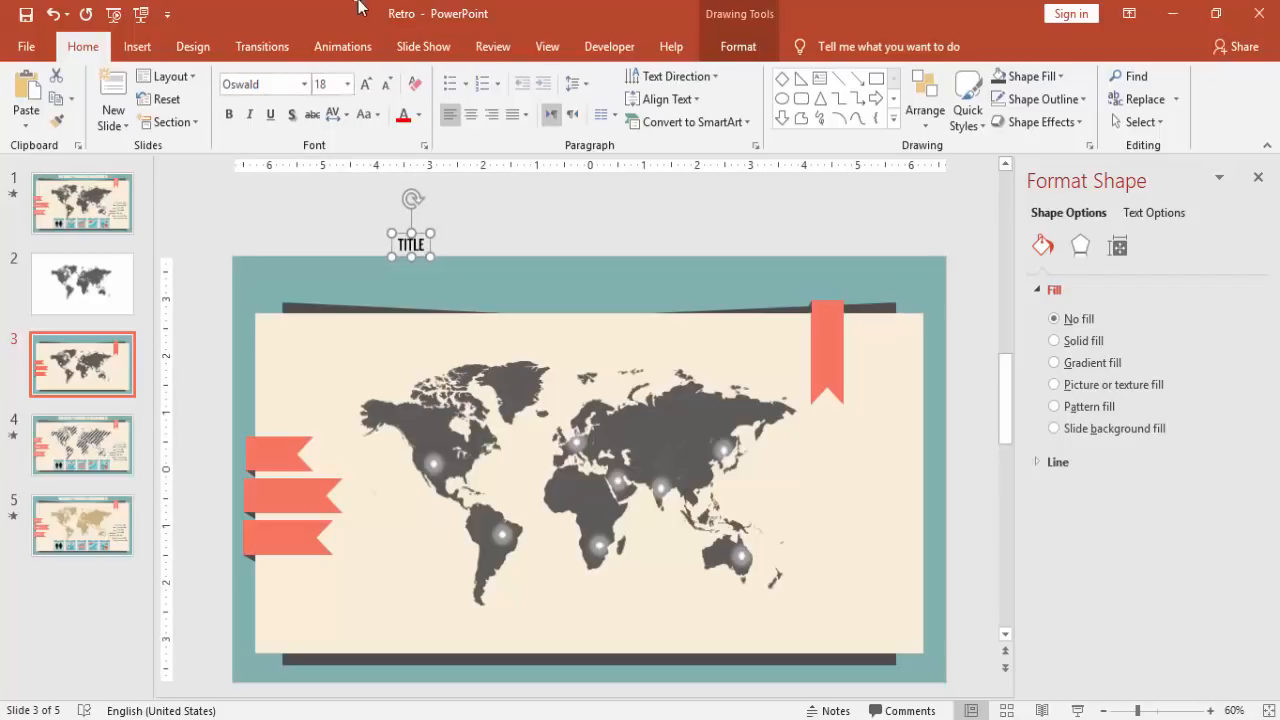
mouse_move(408, 170)
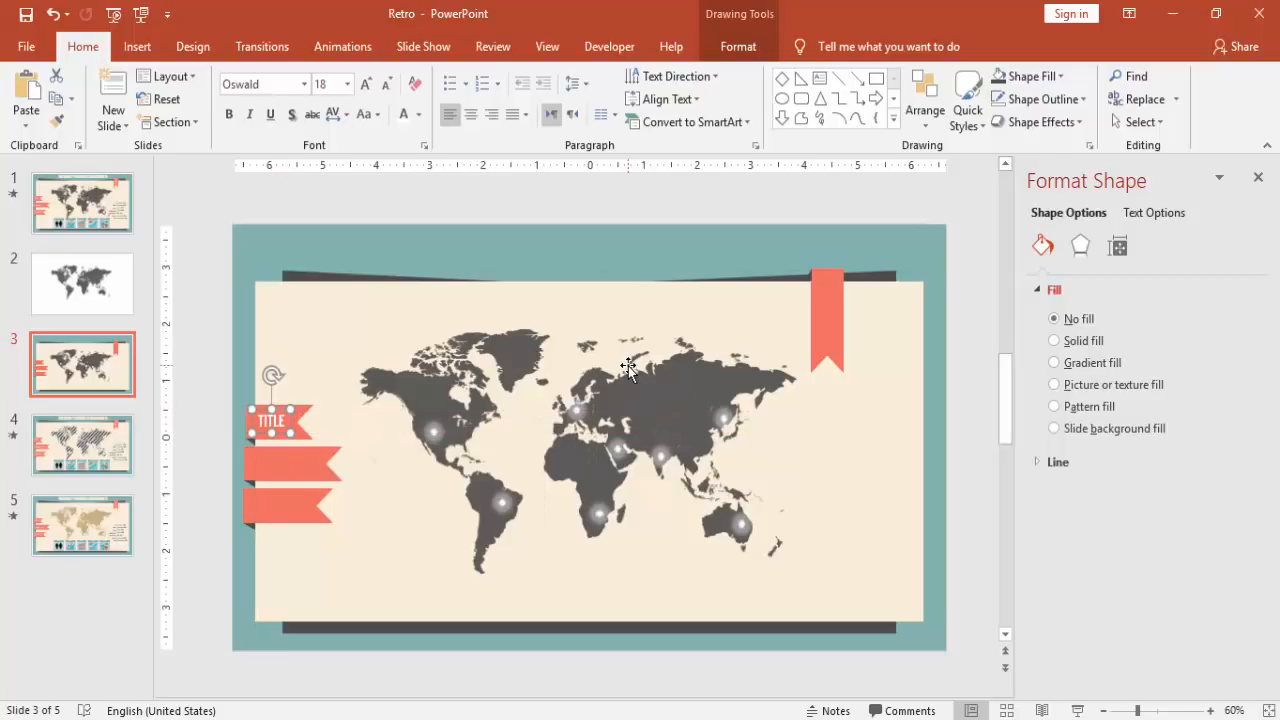
left_click(280, 424)
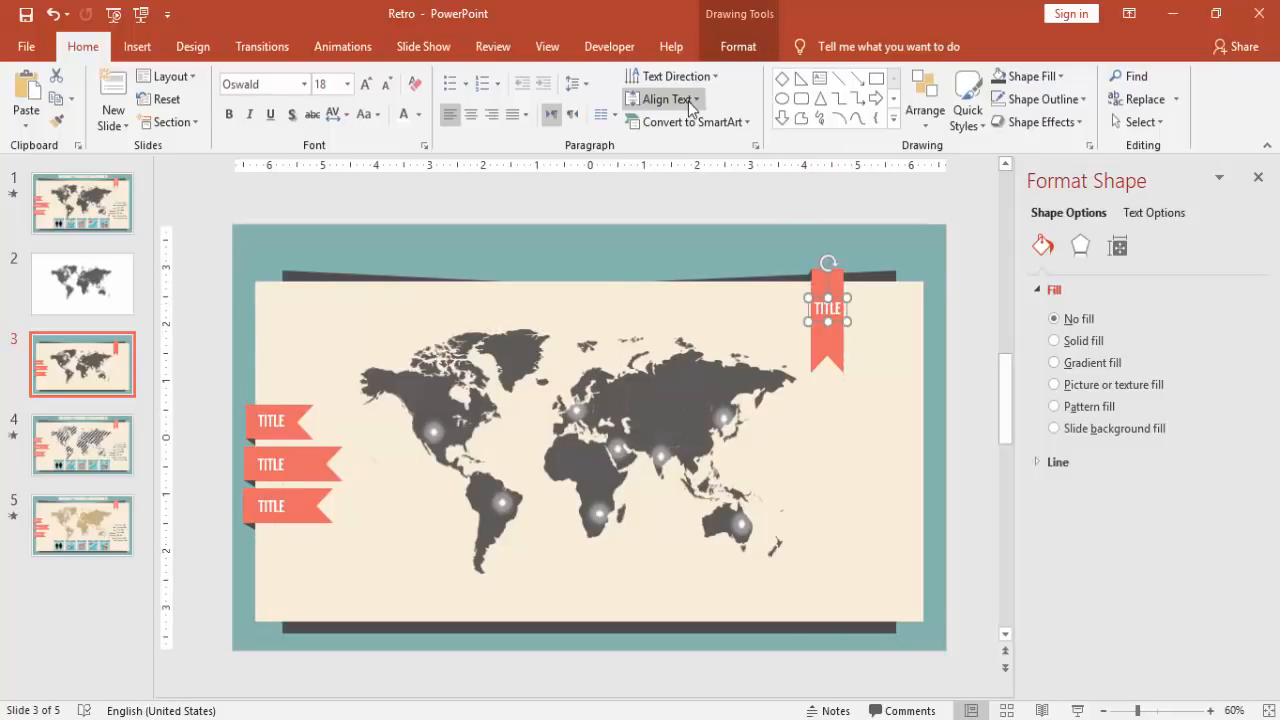
mouse_move(678, 76)
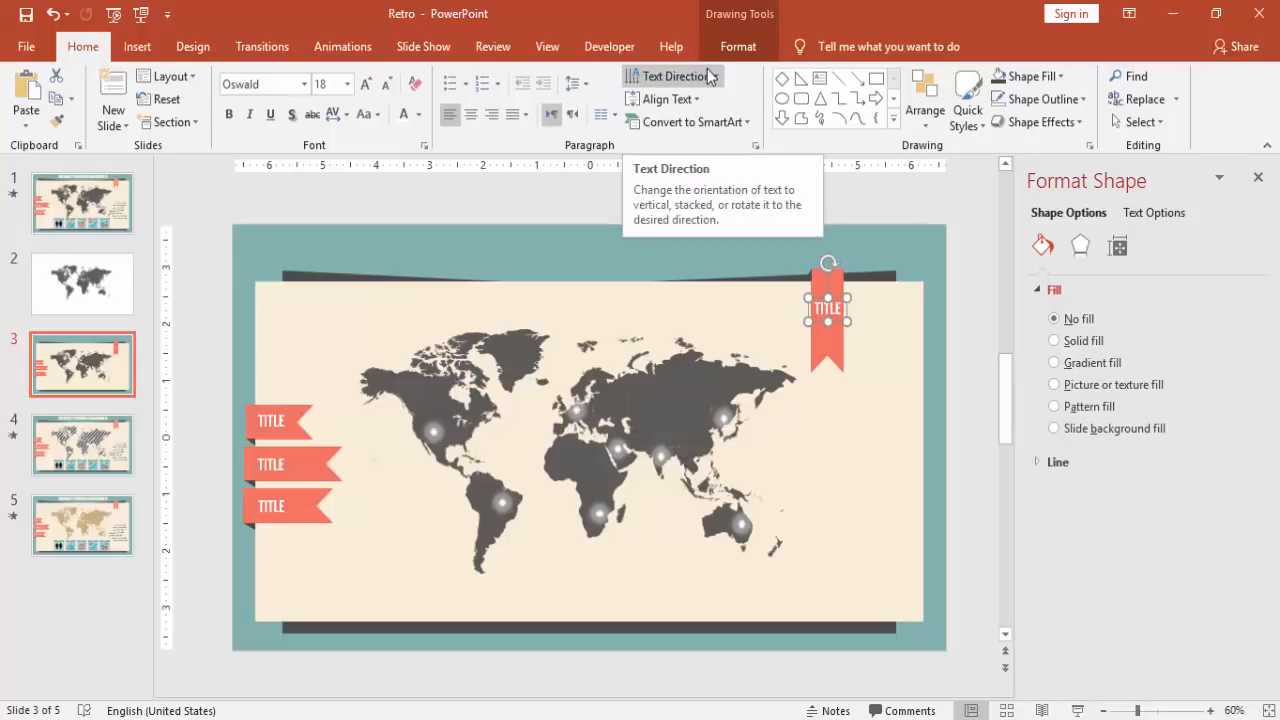
left_click(676, 76)
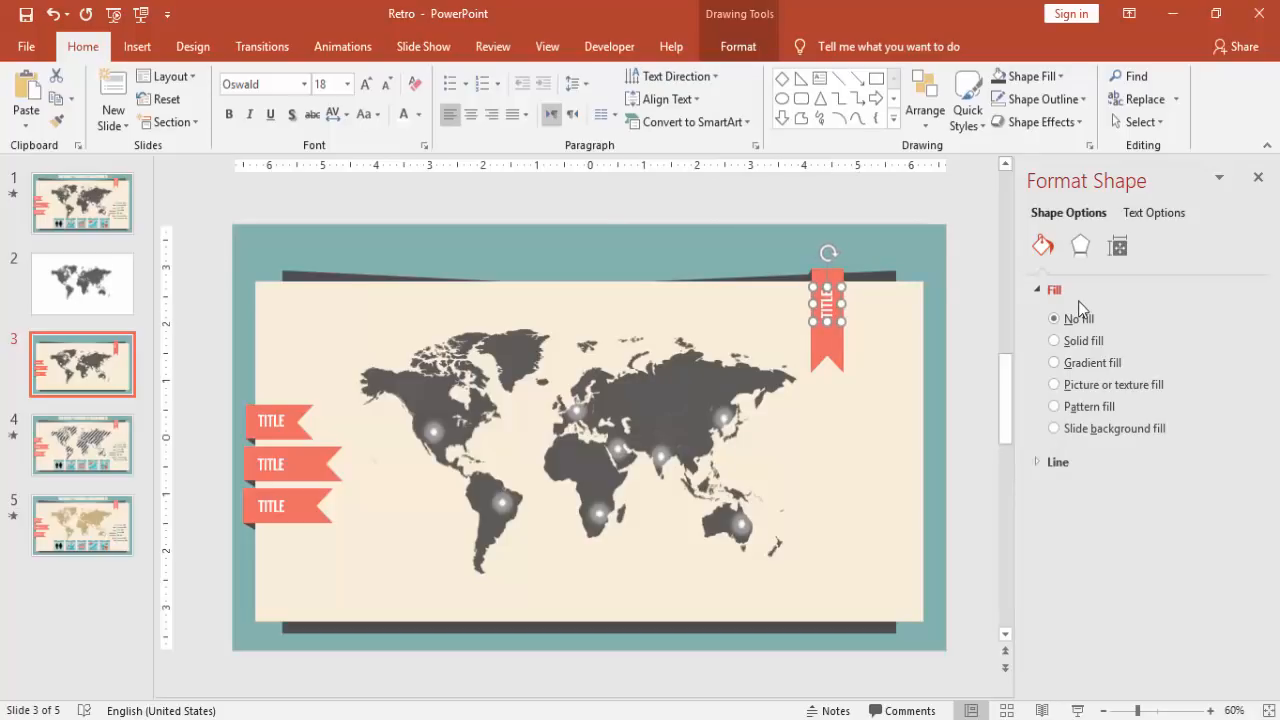
mouse_move(922, 300)
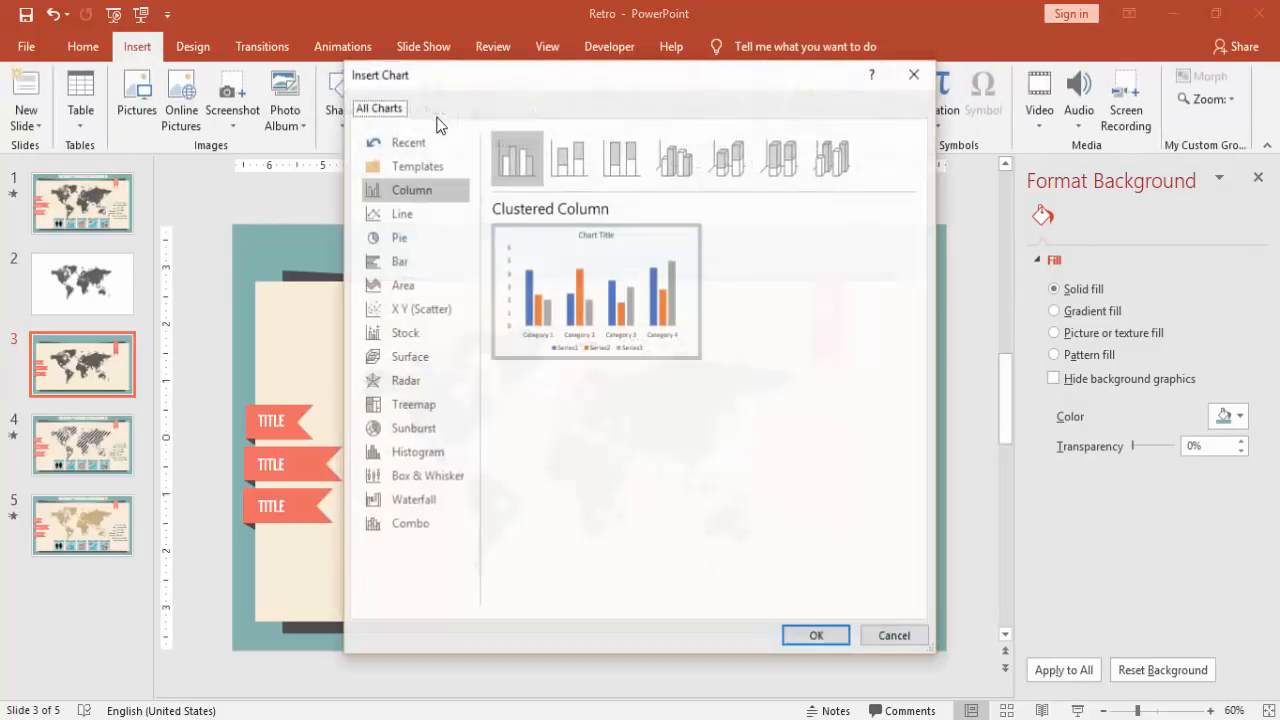
Step: Insert a Clustered Bar chart onto the world-map slide
left_click(398, 260)
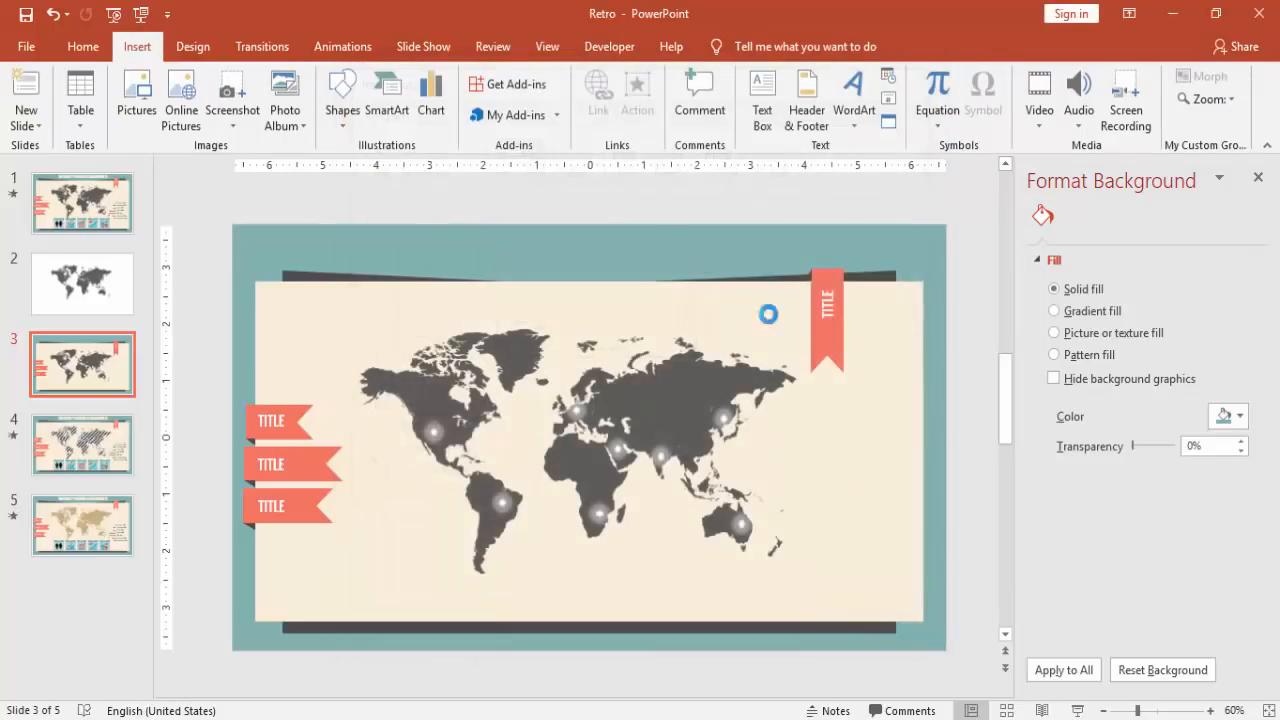
left_click(432, 96)
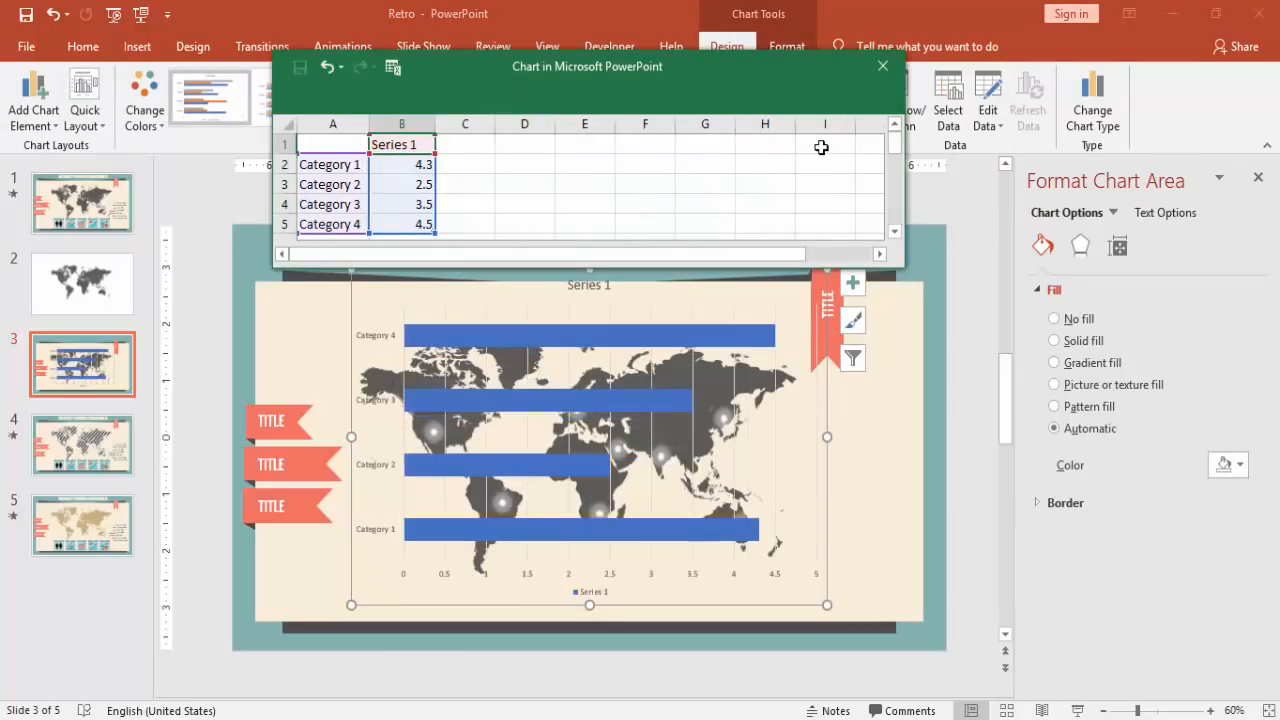
Step: Relabel the chart data sheet as Sales with categories USA, UK, CHINA and BRAZIL
type("Sales")
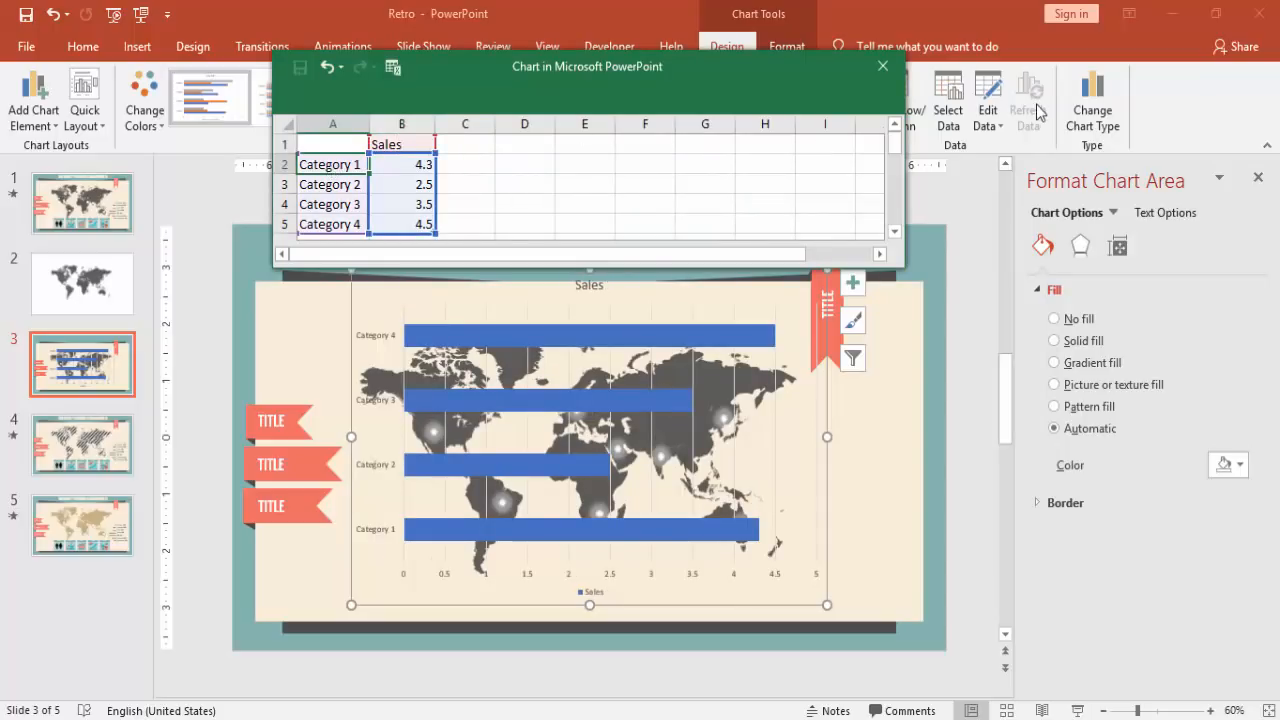
type("USA")
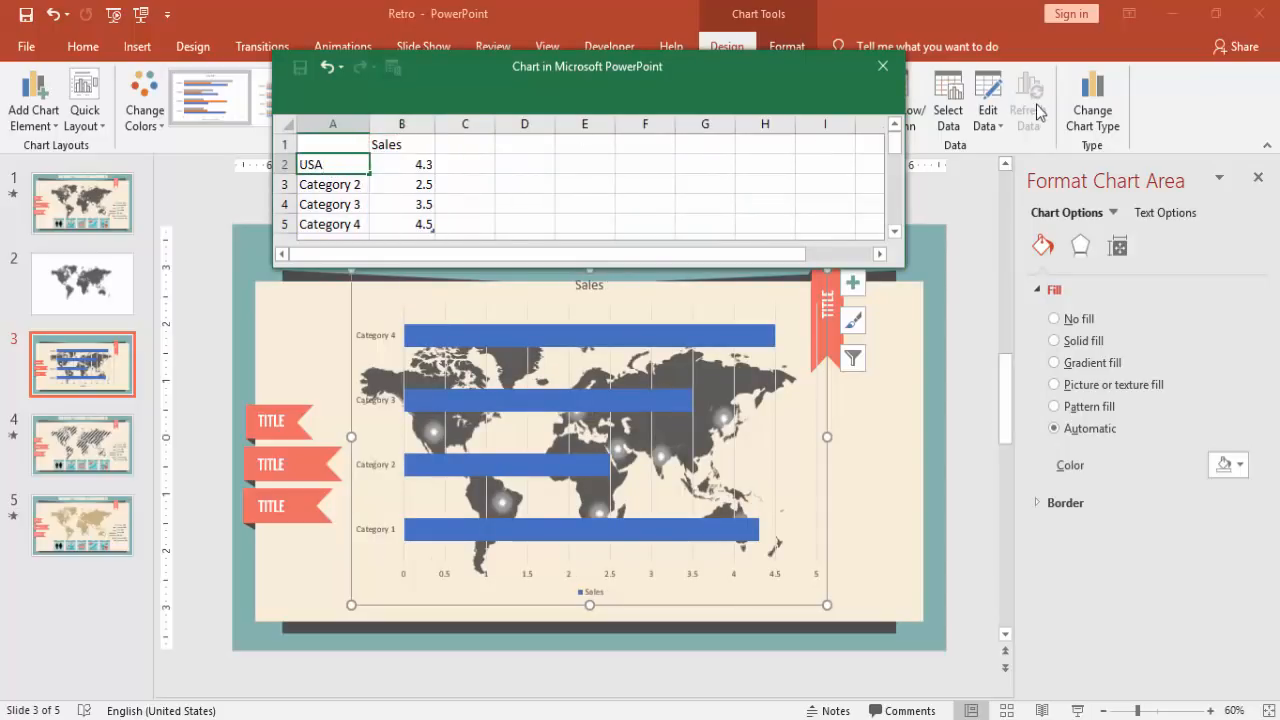
type("UK")
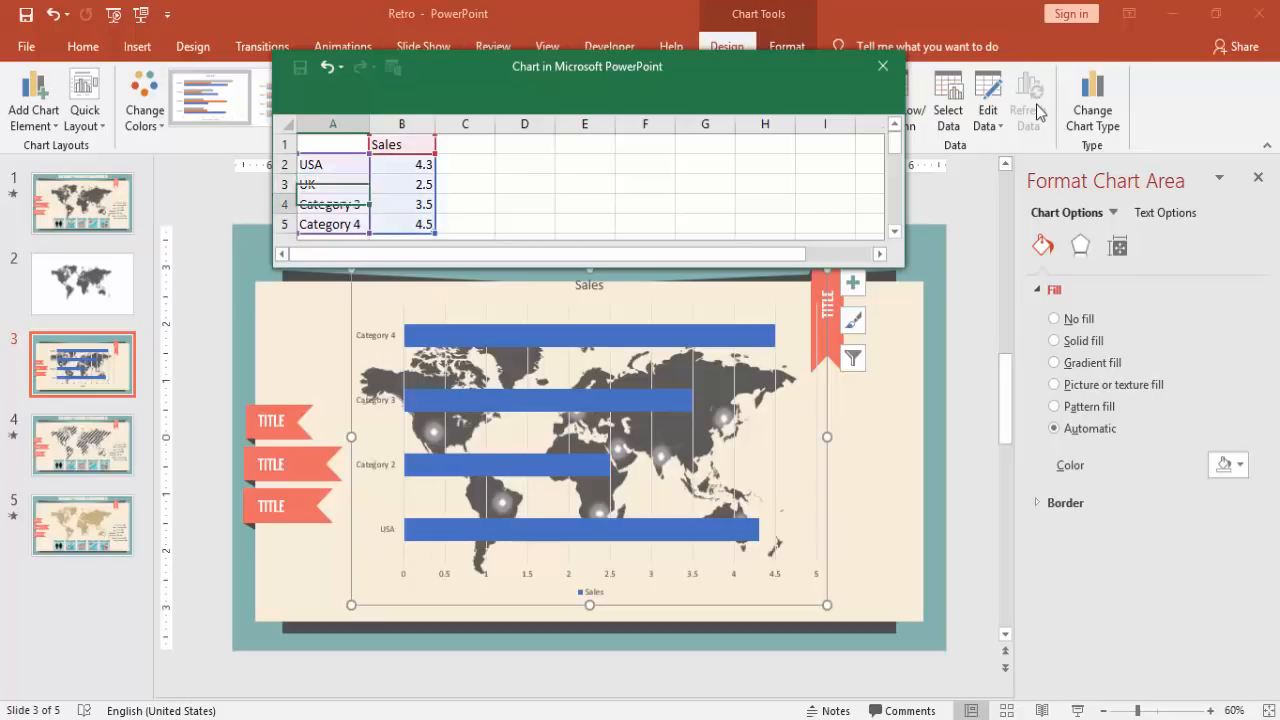
type("CHINA")
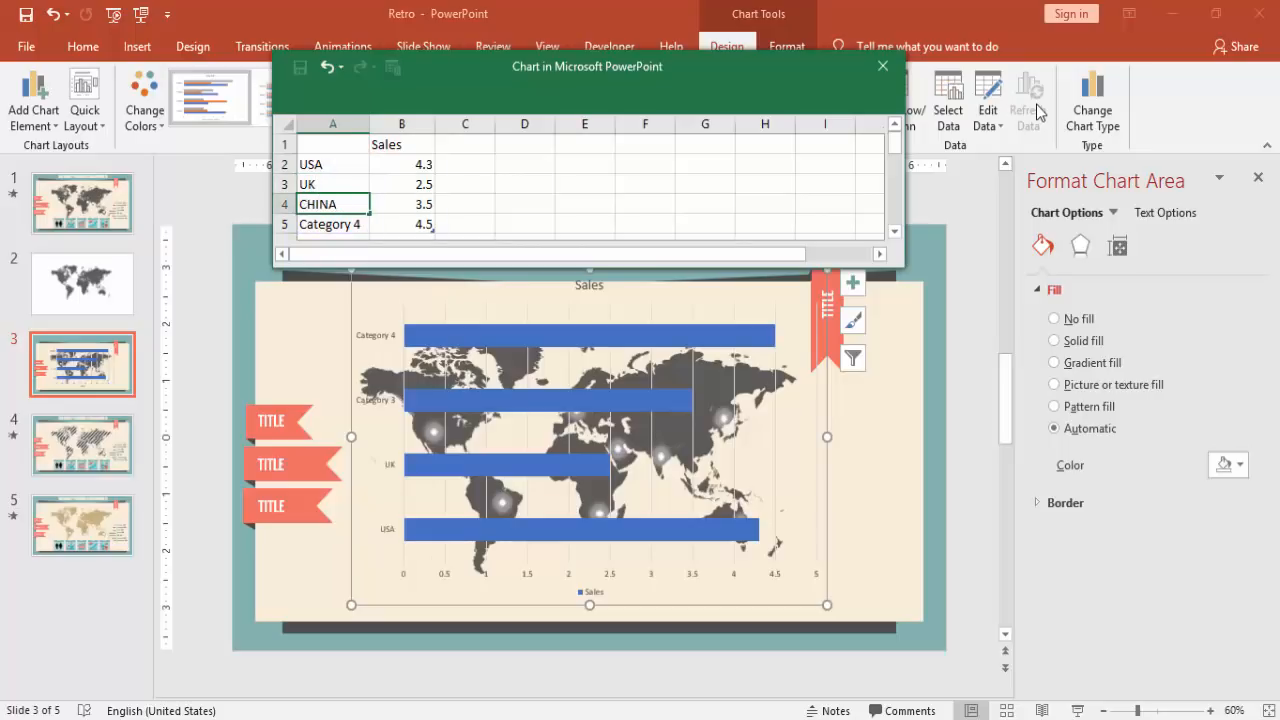
type("B")
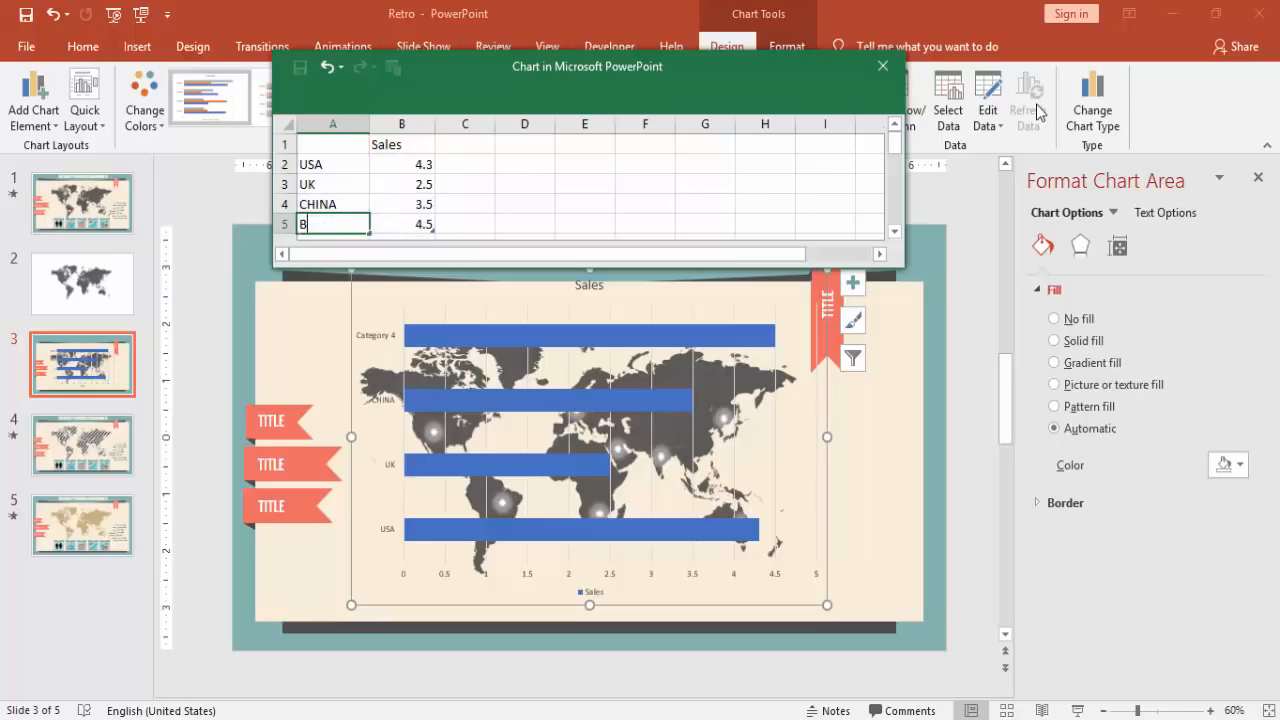
type("RA")
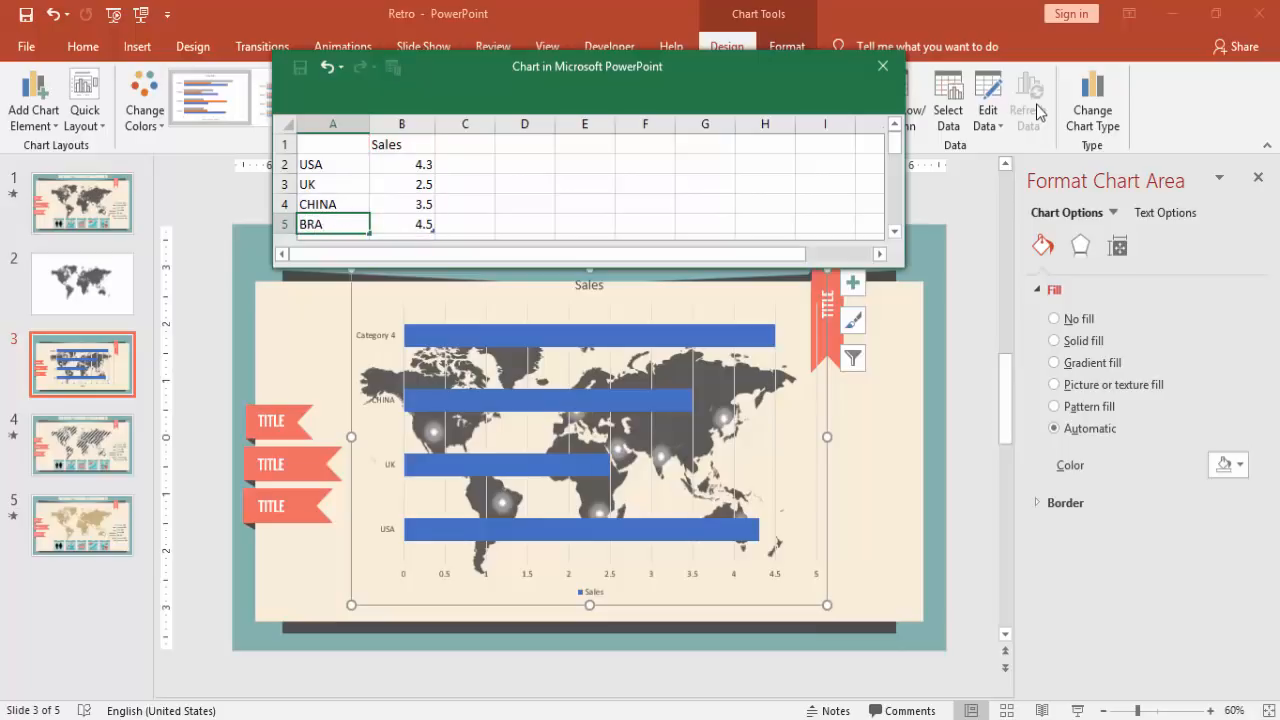
type("BRAZIL")
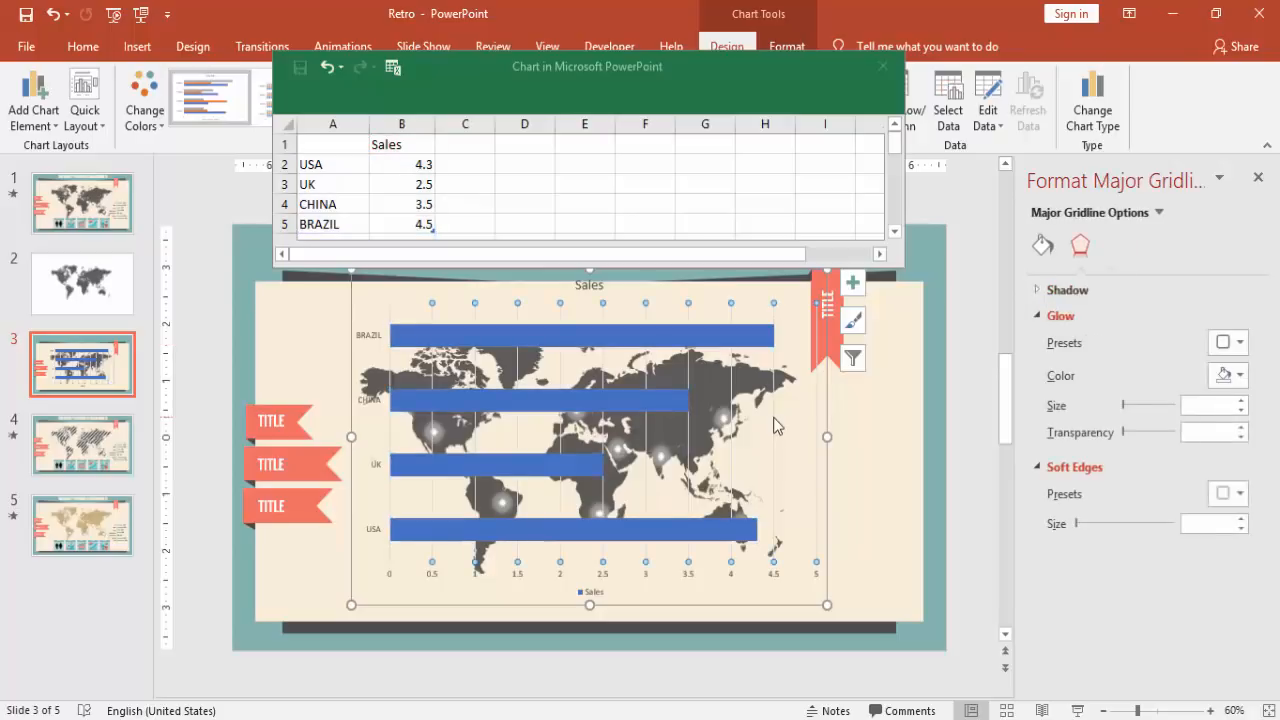
mouse_move(944, 492)
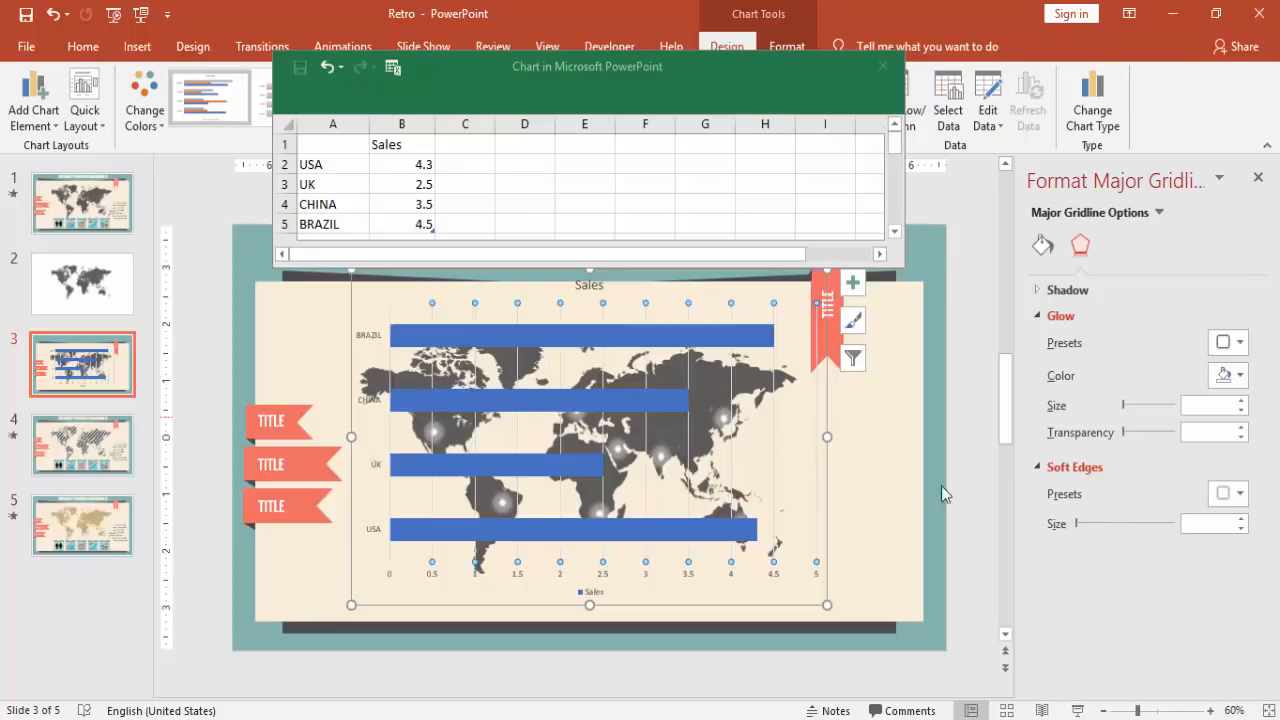
mouse_move(780, 472)
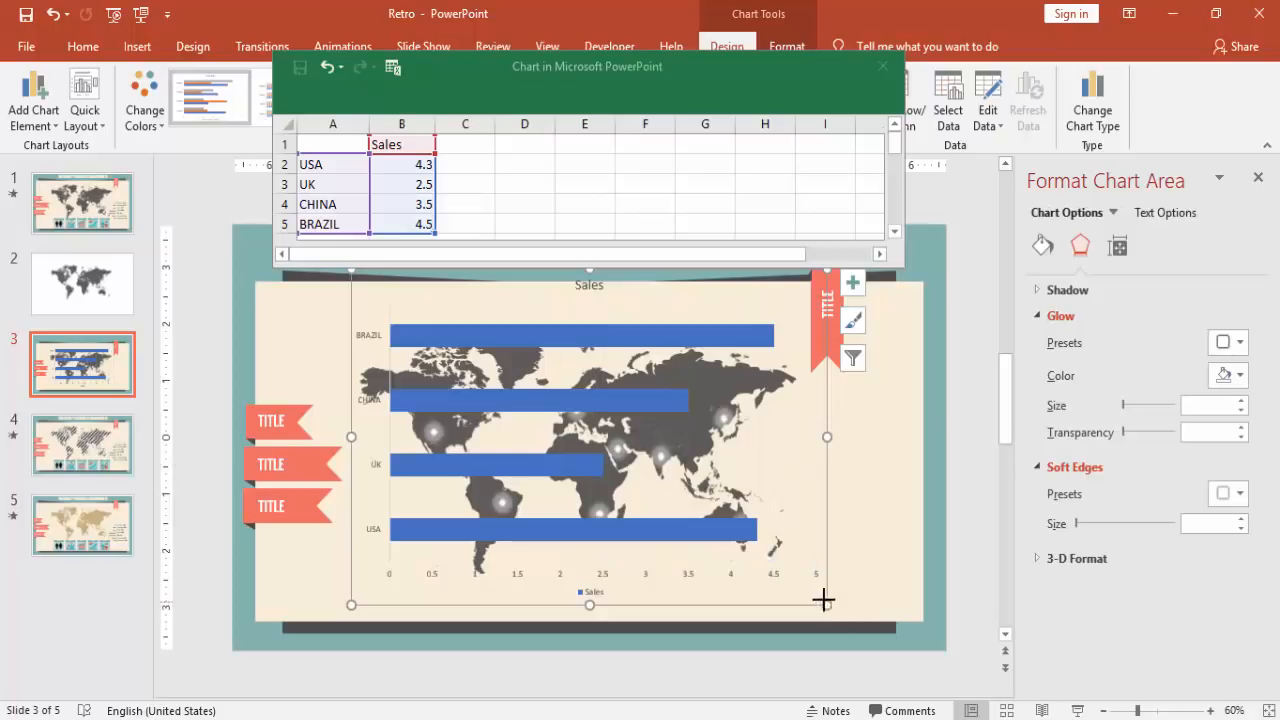
Step: Shrink the chart and settle it into the map's lower right
left_click_drag(828, 604, 572, 466)
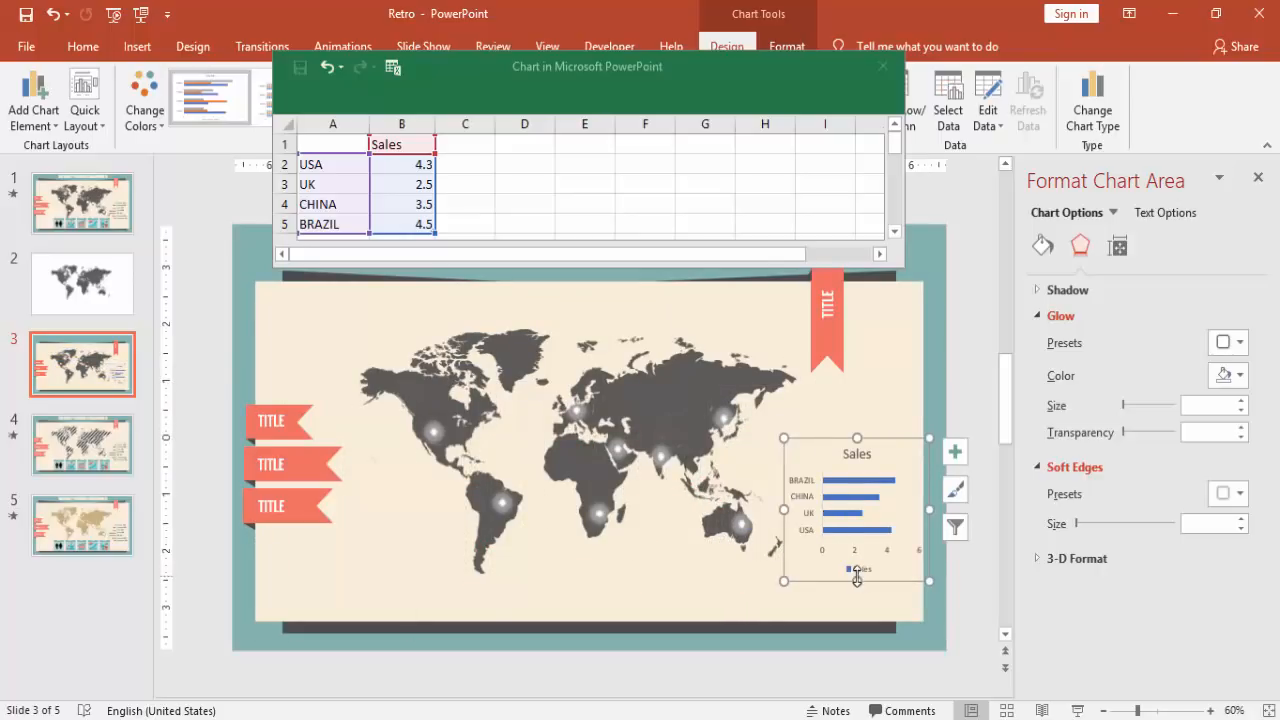
left_click(856, 568)
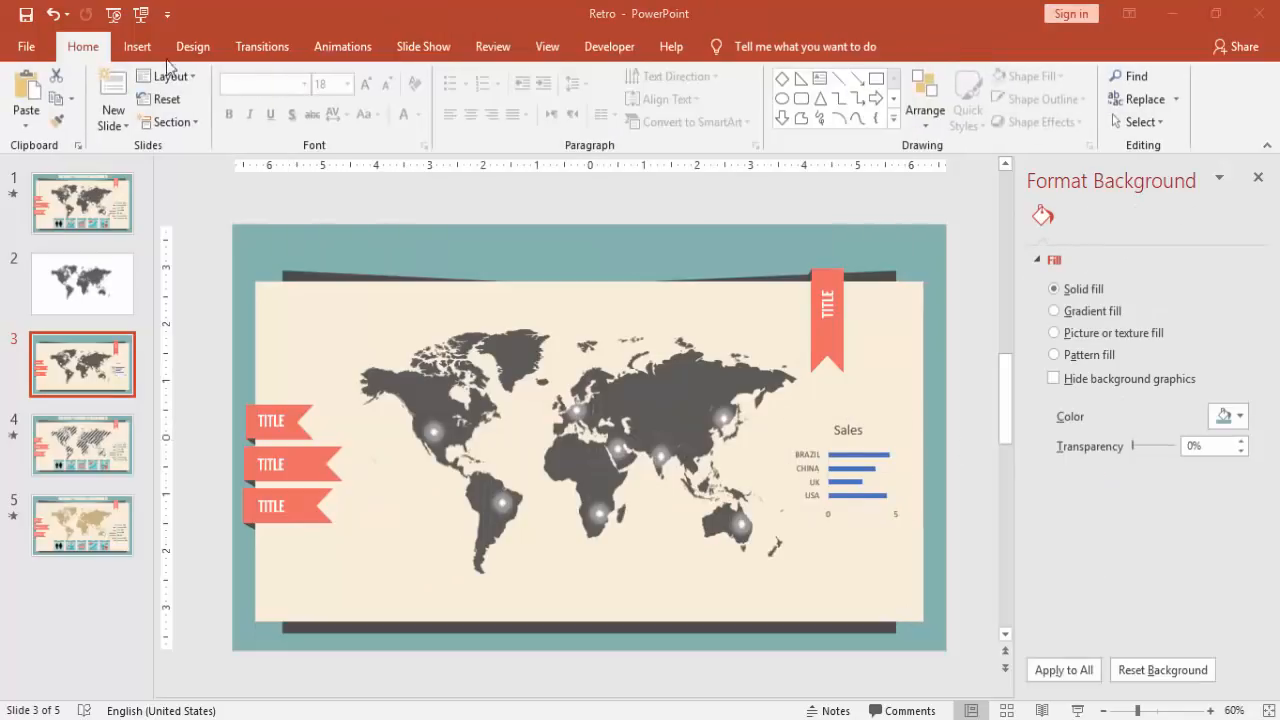
Step: Draw a rectangle at the bottom of the slide and fill it pale blue-grey
left_click(136, 46)
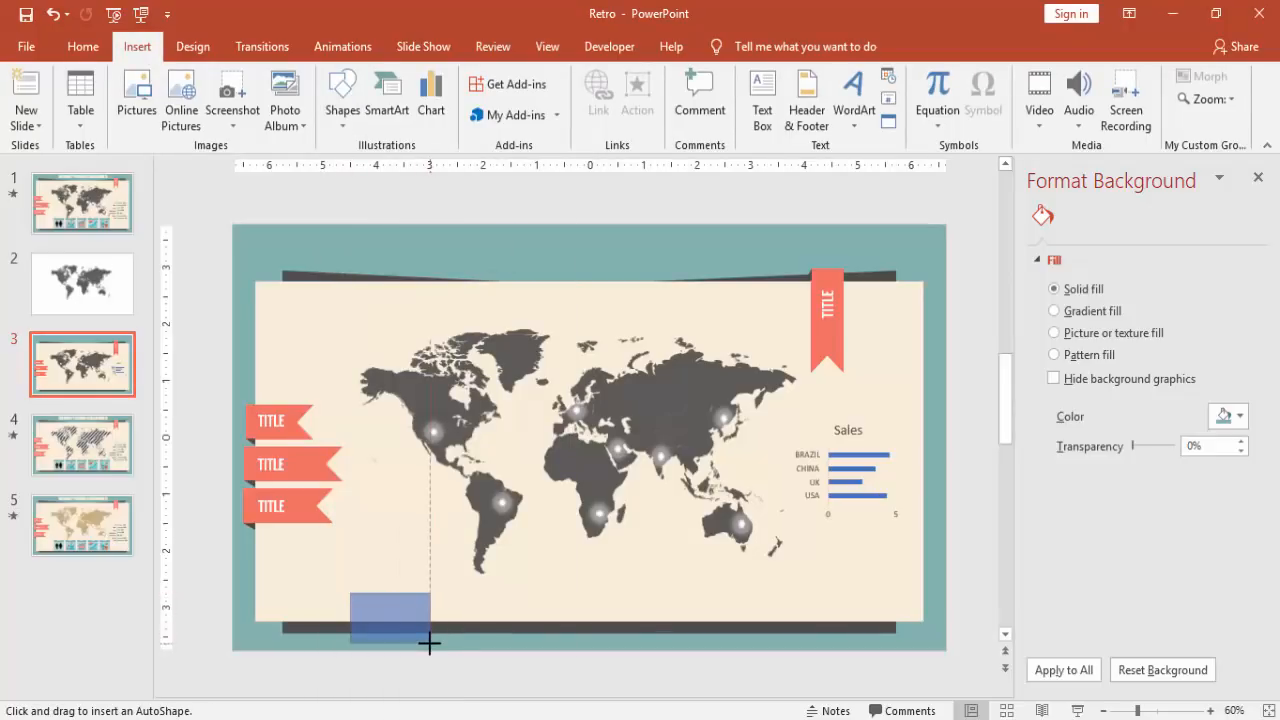
left_click_drag(350, 578, 430, 644)
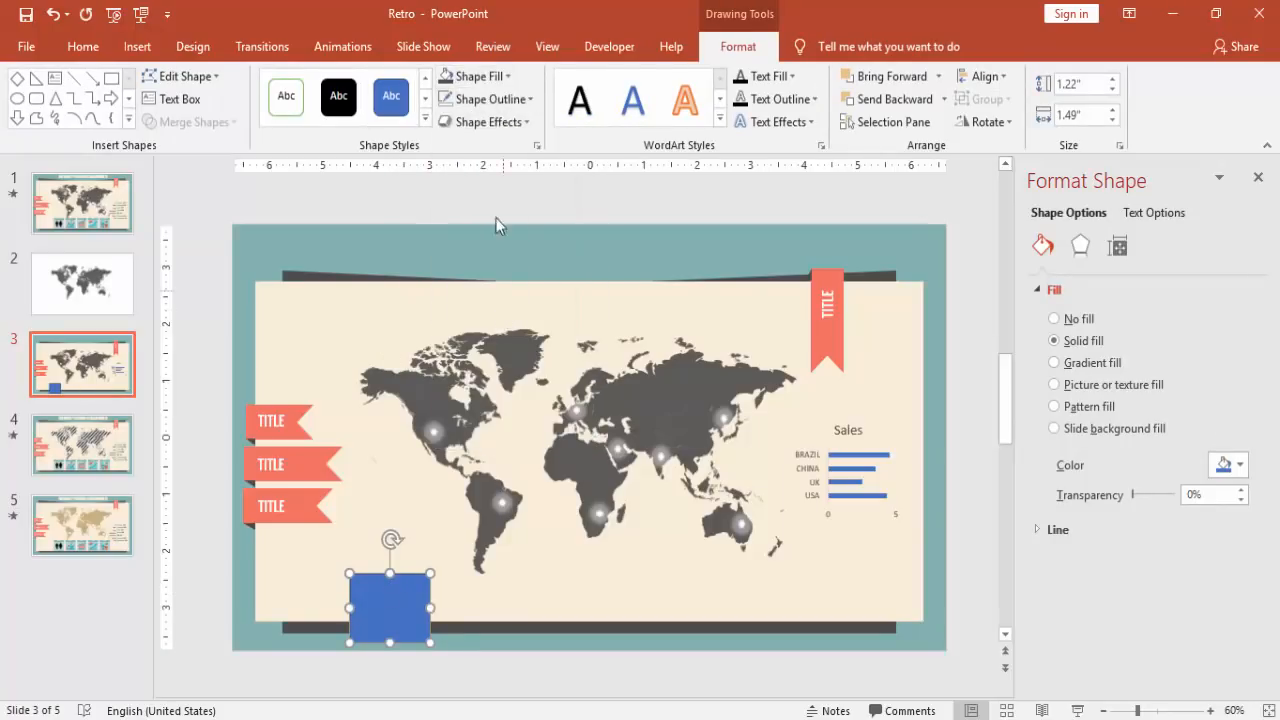
left_click(472, 76)
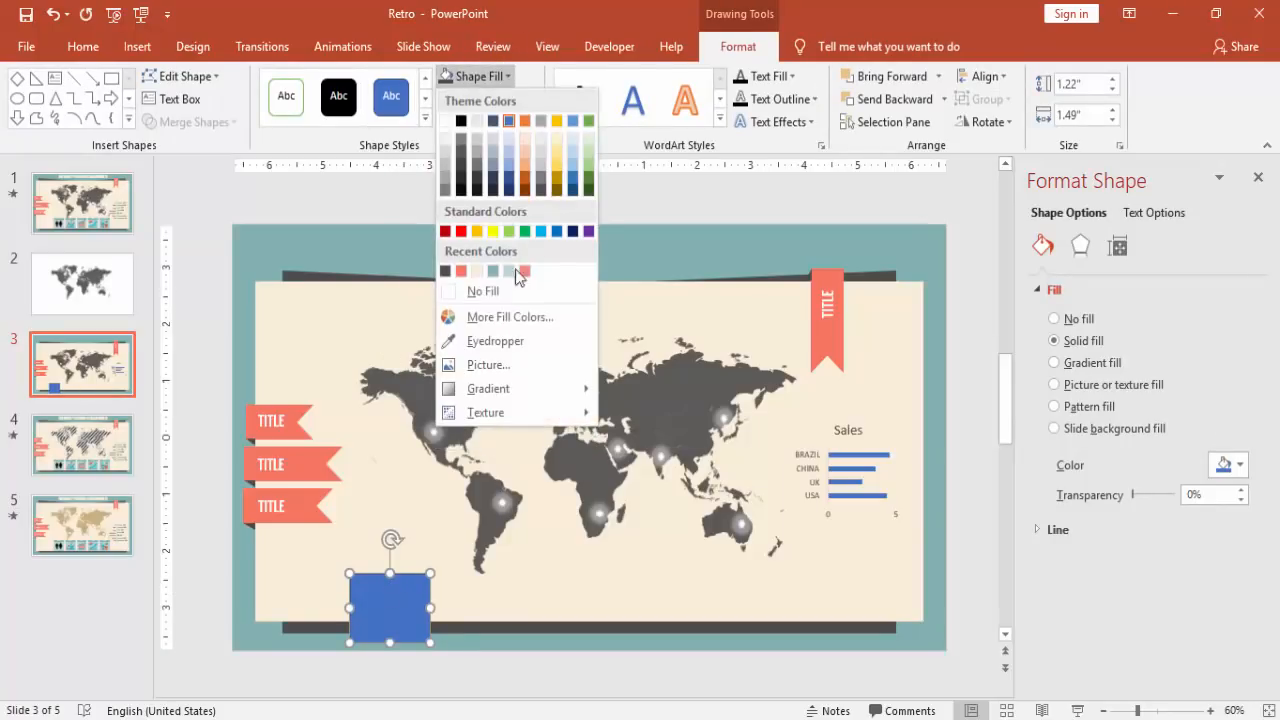
left_click(488, 272)
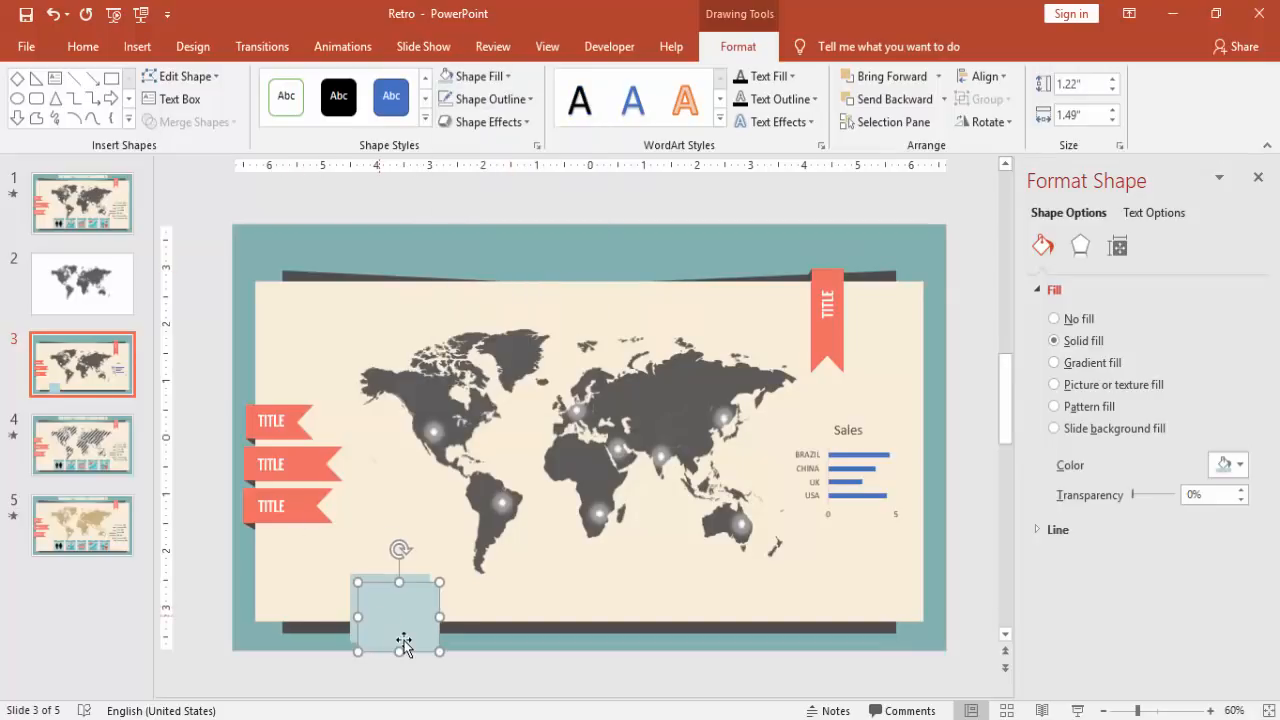
Step: Add a darker teal-grey strip along the box's top, group it with the box and Ctrl-drag copies to the right
left_click_drag(400, 610, 392, 600)
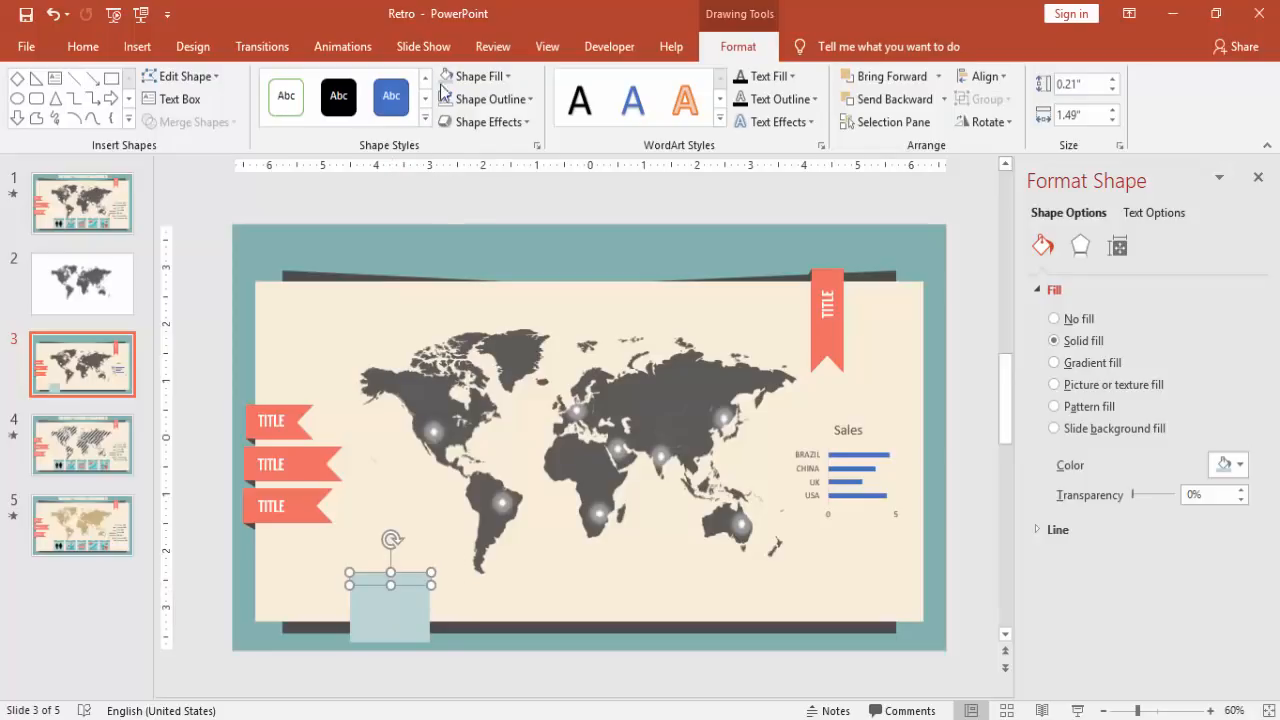
left_click(496, 76)
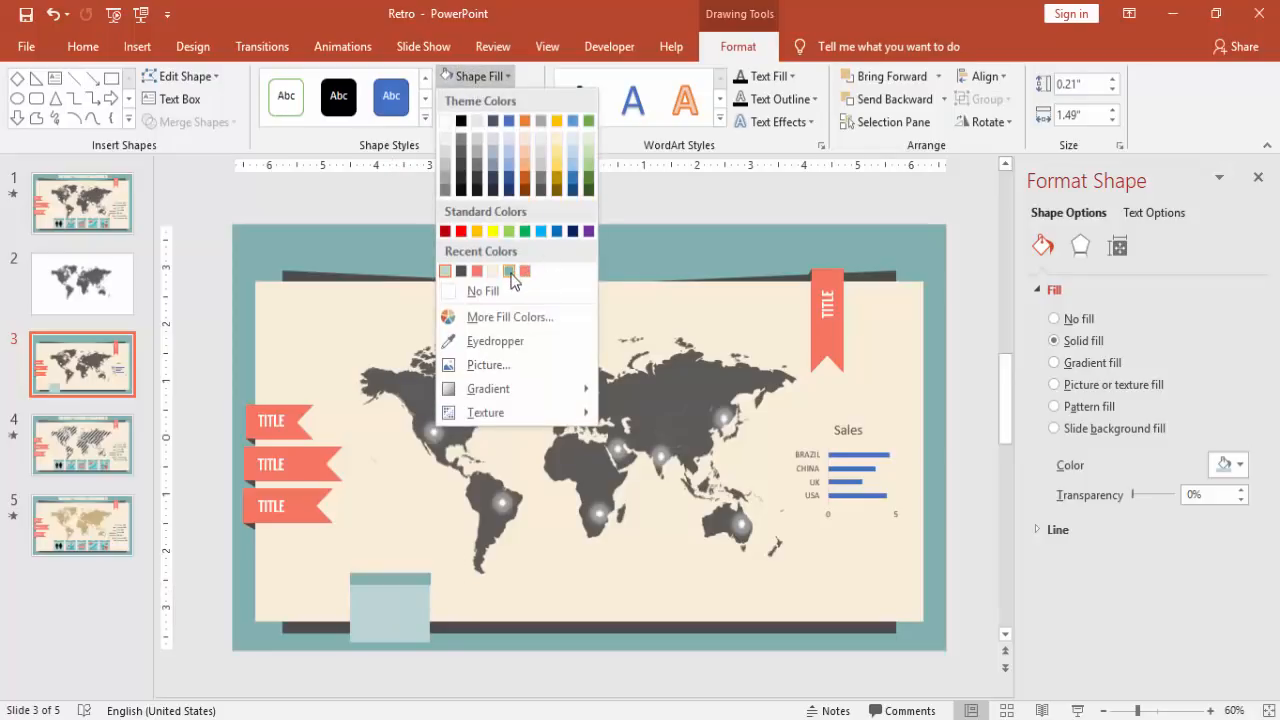
left_click(514, 272)
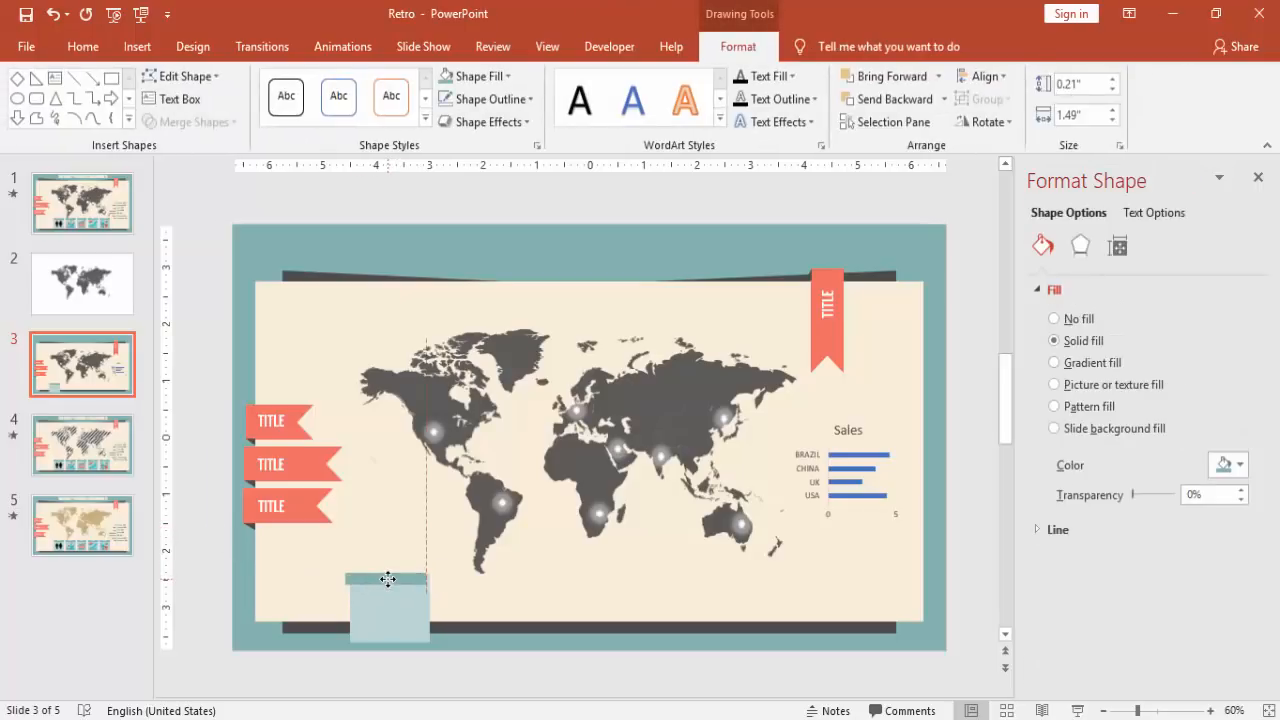
left_click(388, 610)
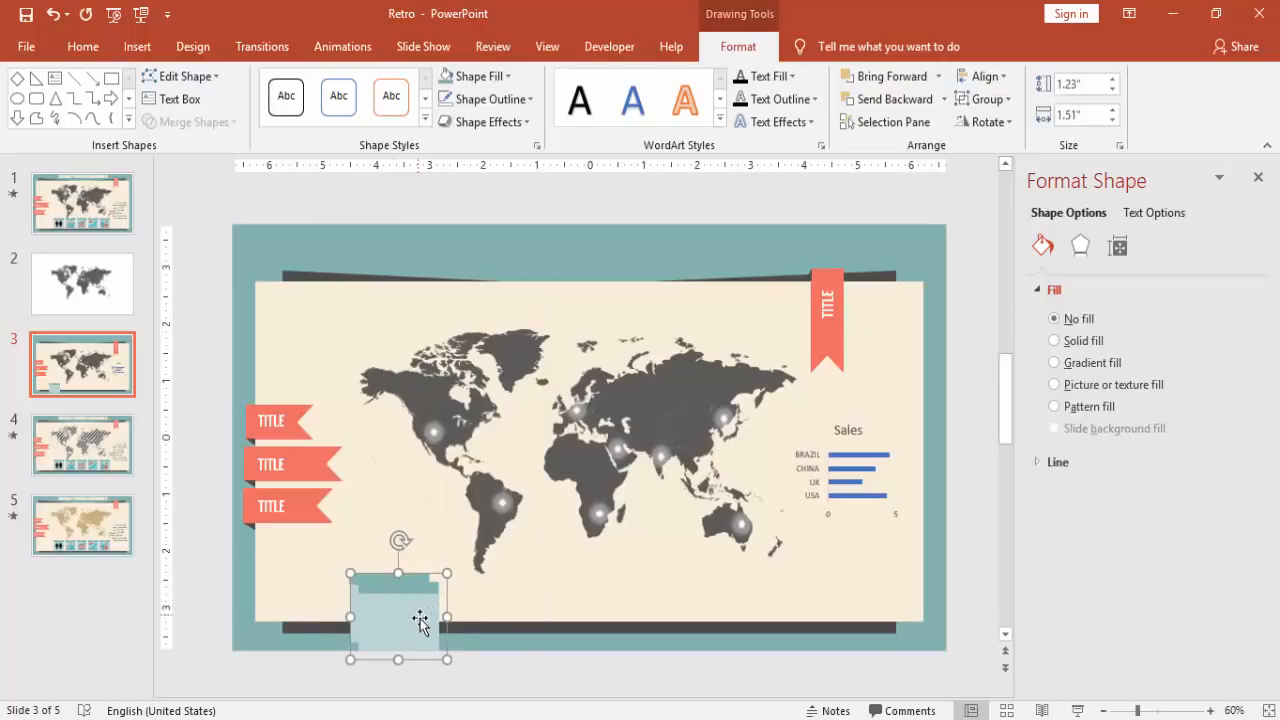
left_click_drag(420, 616, 528, 608)
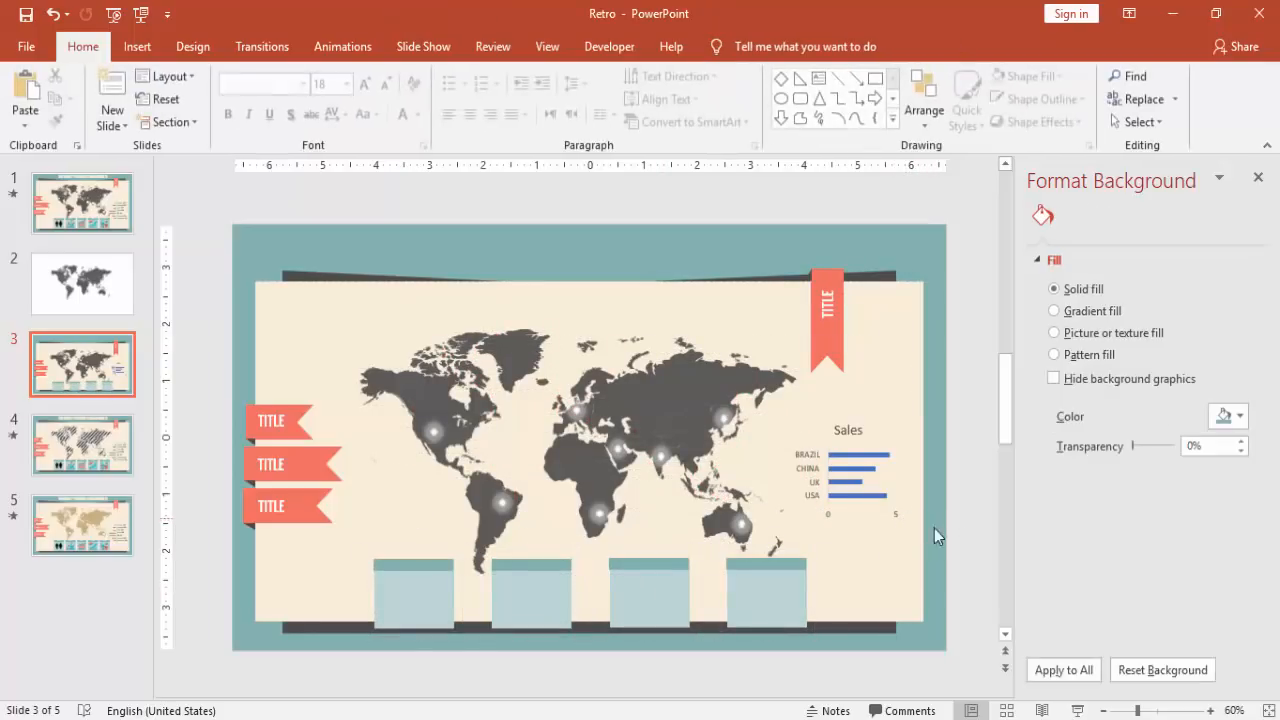
left_click(82, 204)
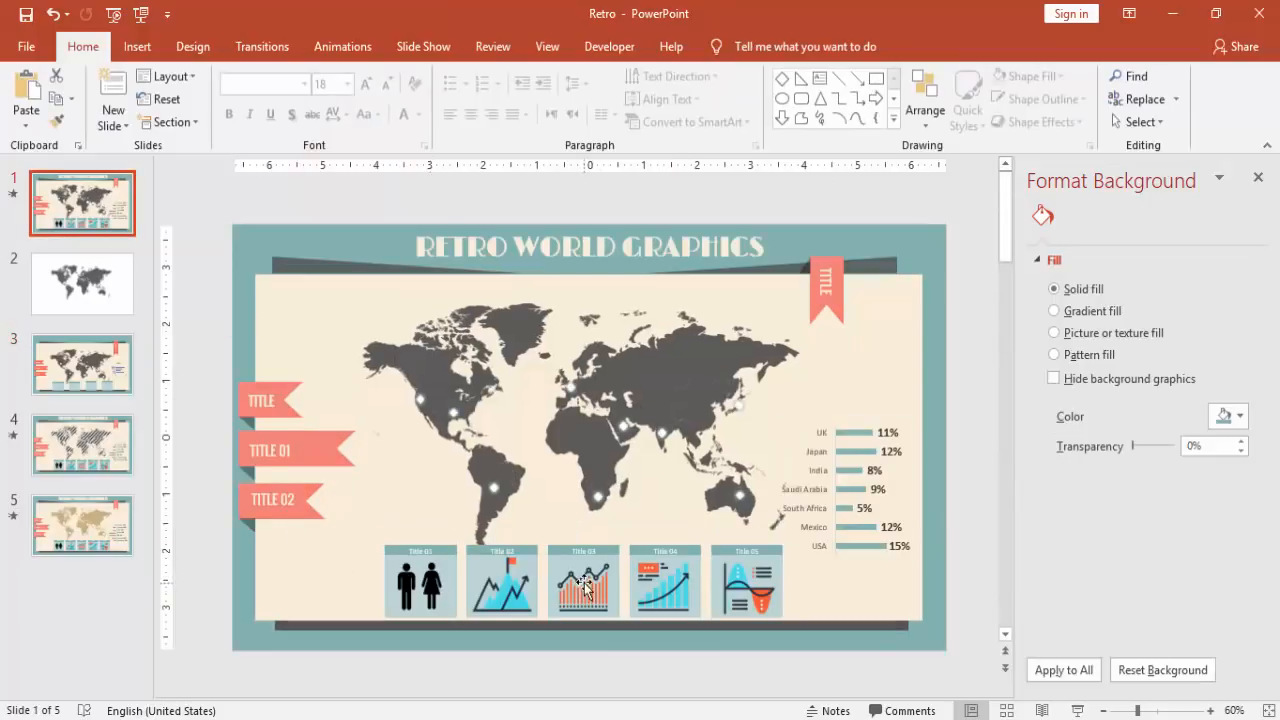
mouse_move(672, 590)
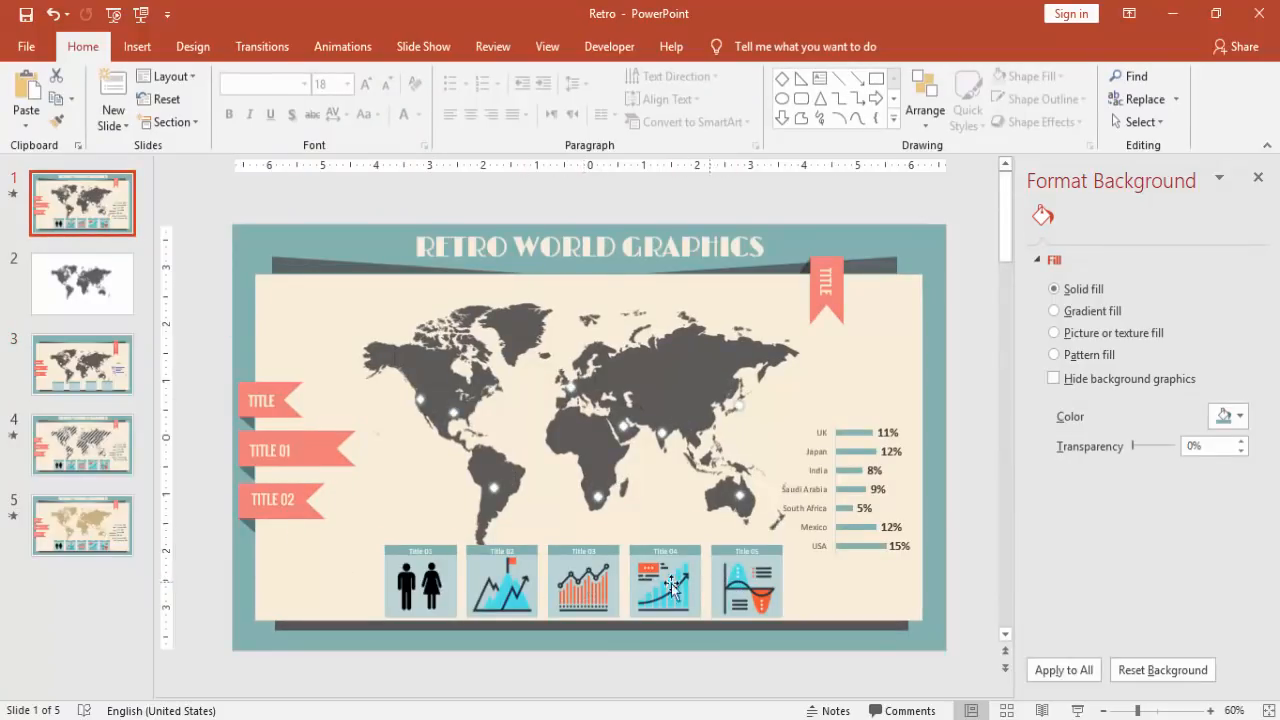
left_click(82, 364)
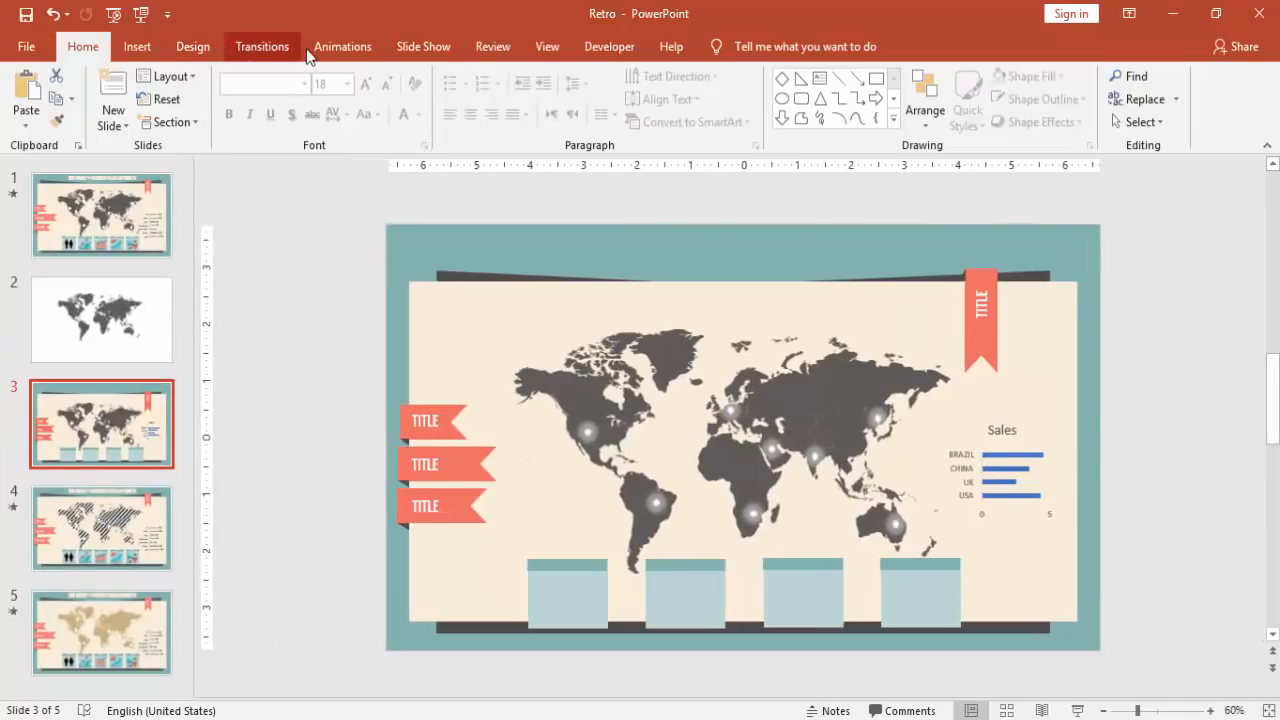
Step: Apply the Blink emphasis animation to one glowing map dot
left_click(726, 76)
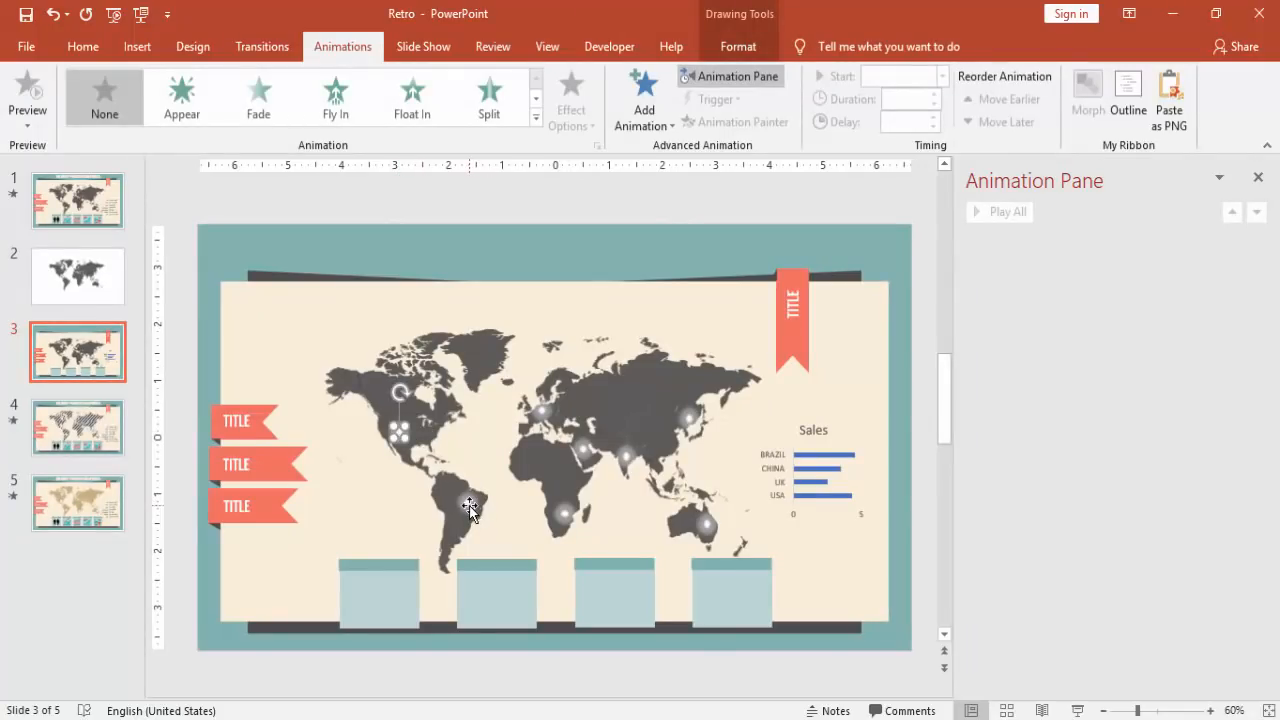
mouse_move(624, 244)
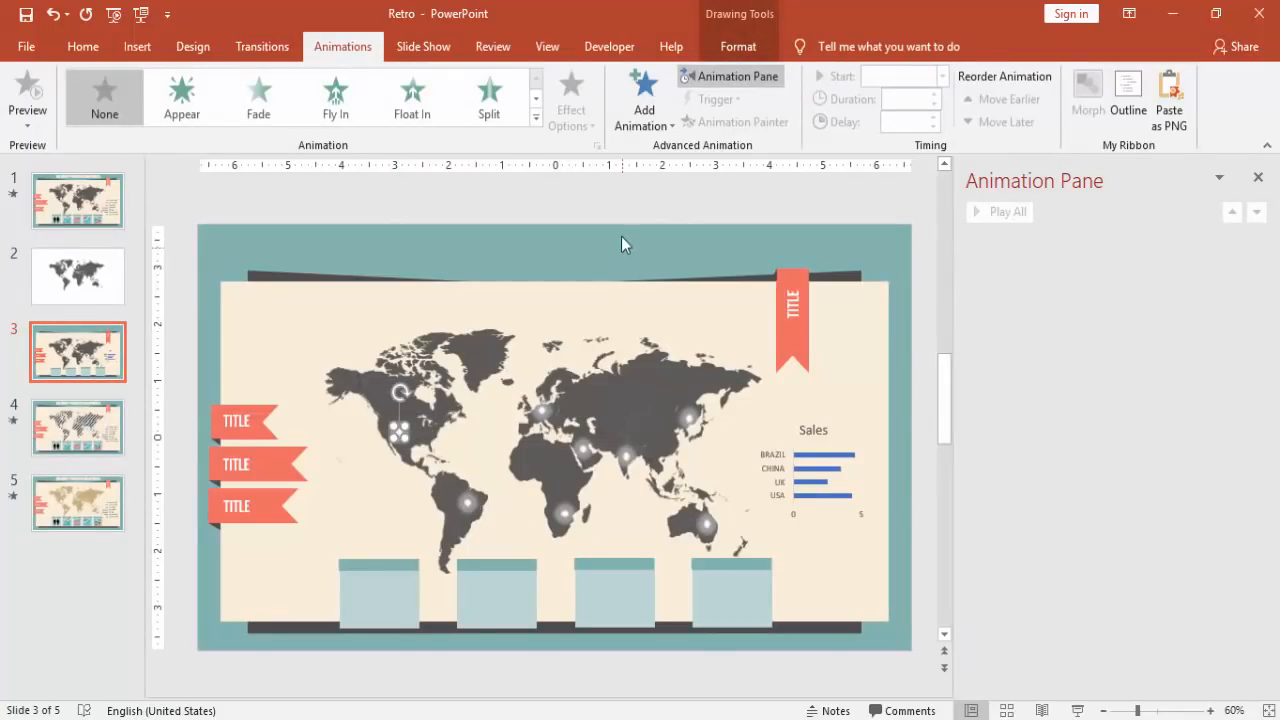
left_click(536, 98)
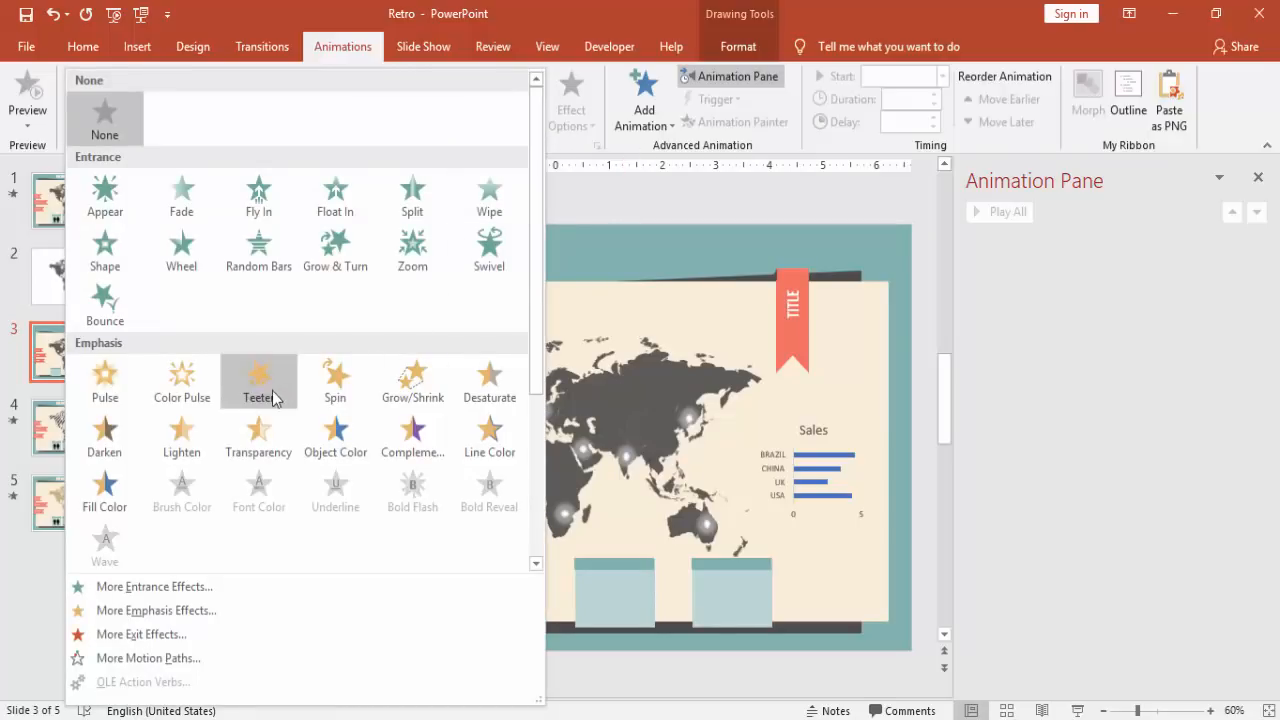
mouse_move(316, 482)
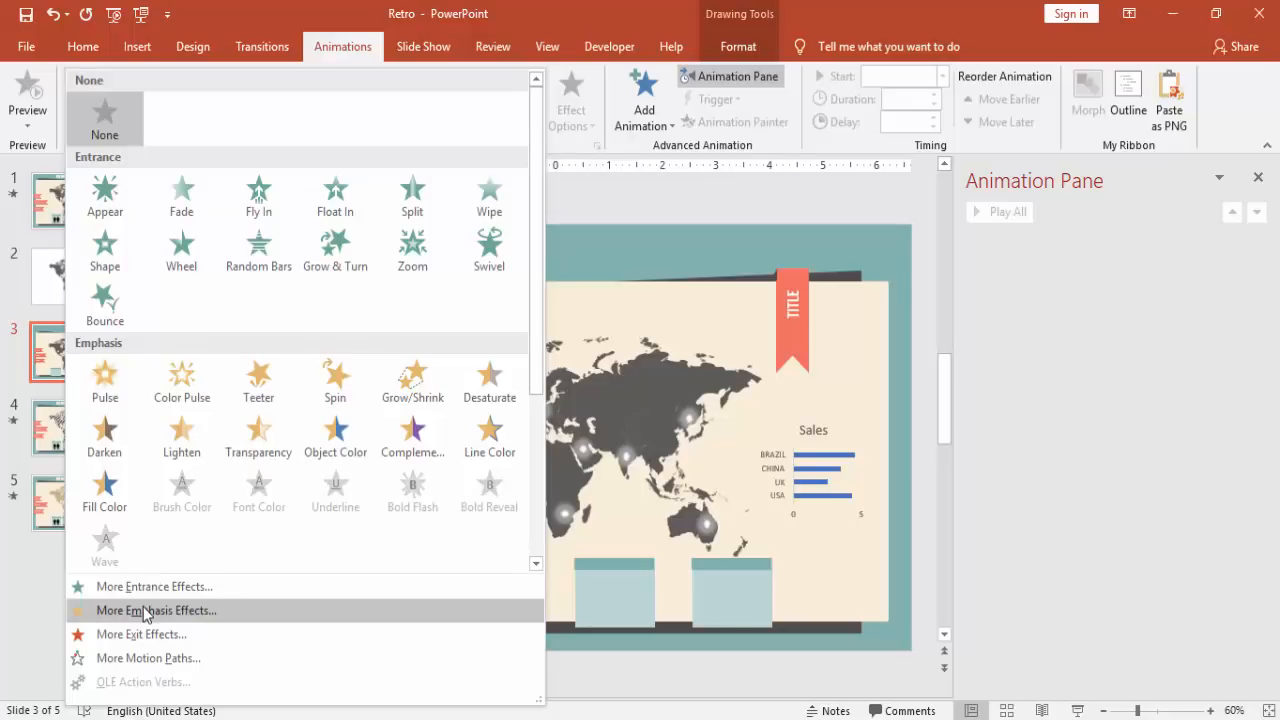
left_click(154, 612)
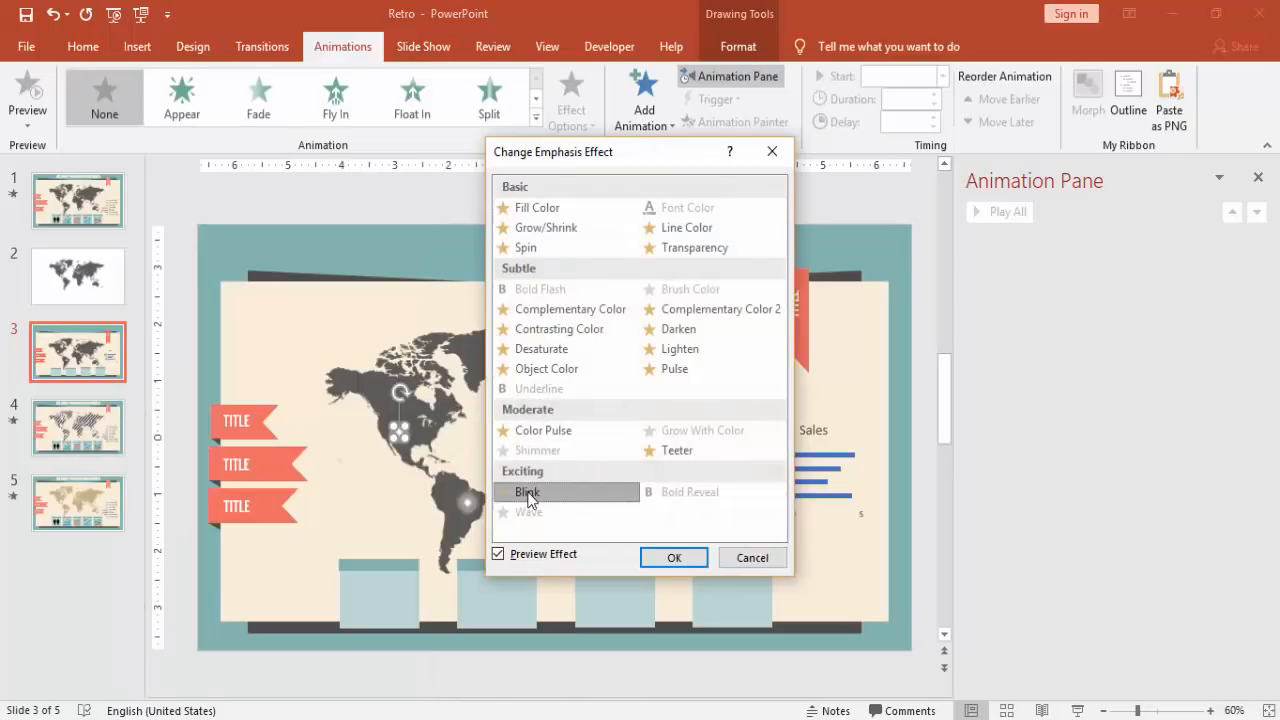
left_click(674, 556)
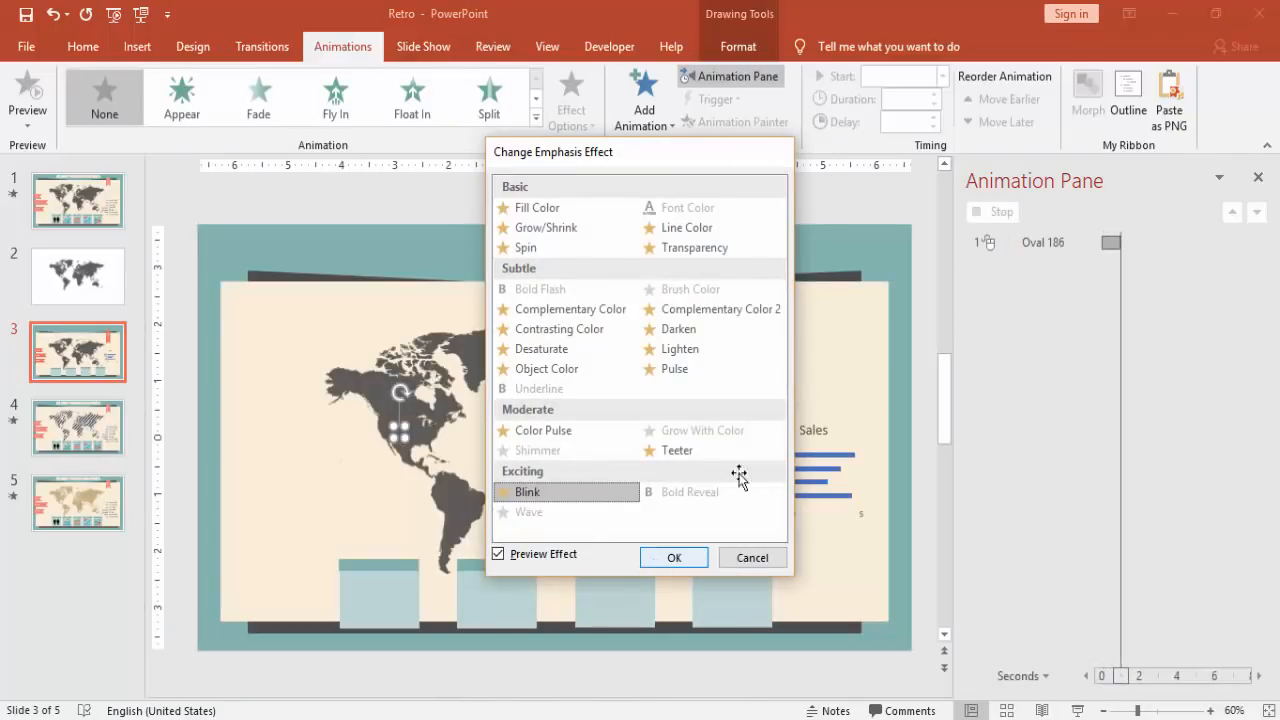
left_click(674, 556)
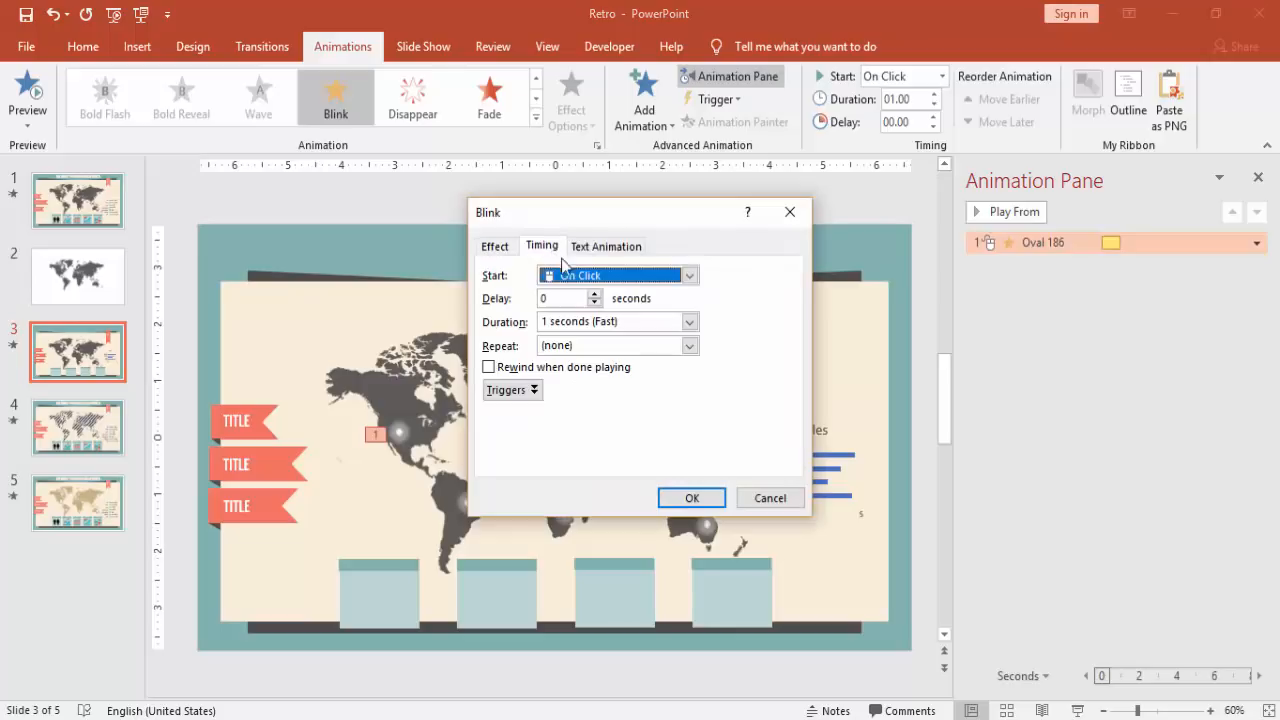
Step: Set the blink duration to 2 seconds, repeating until end of slide
left_click(688, 320)
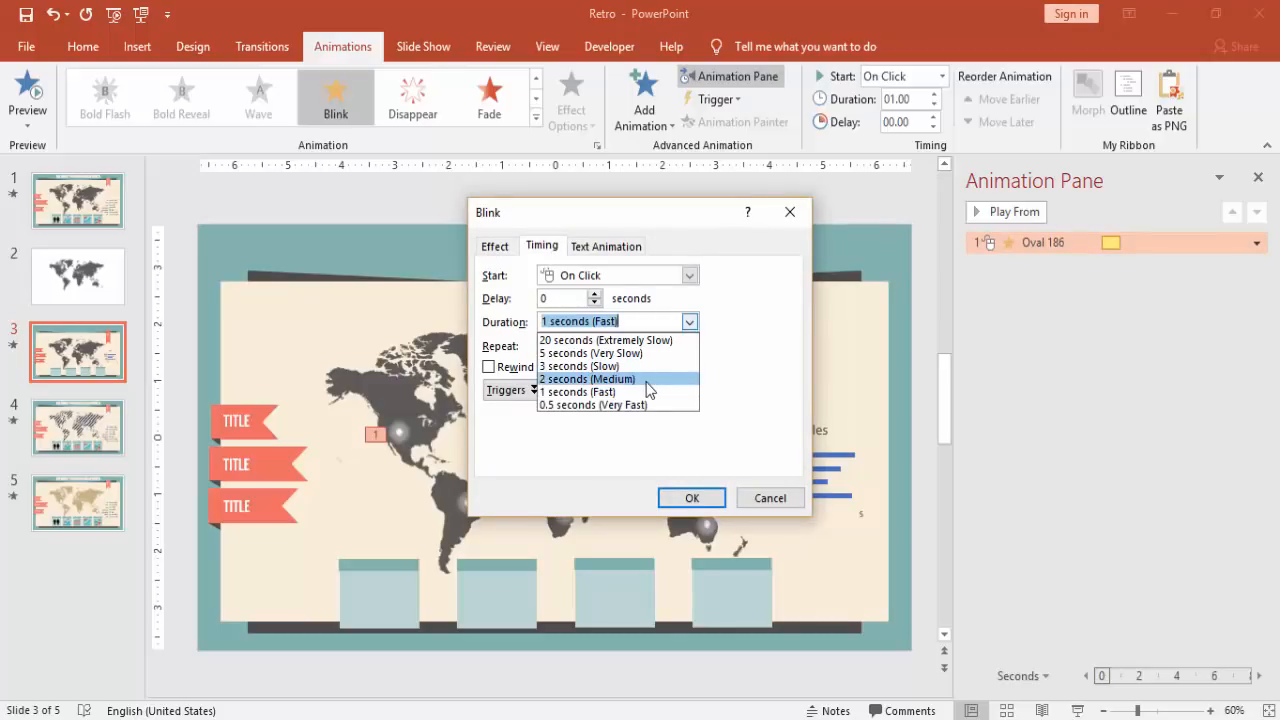
left_click(588, 378)
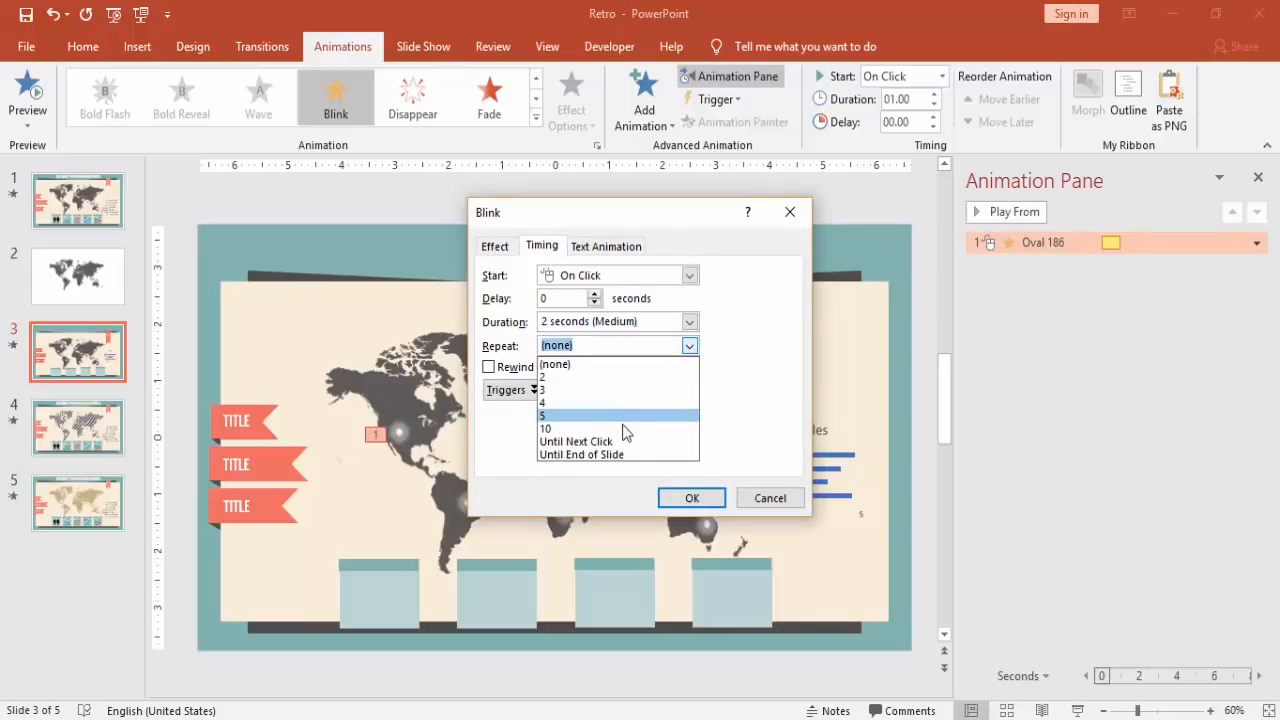
left_click(600, 454)
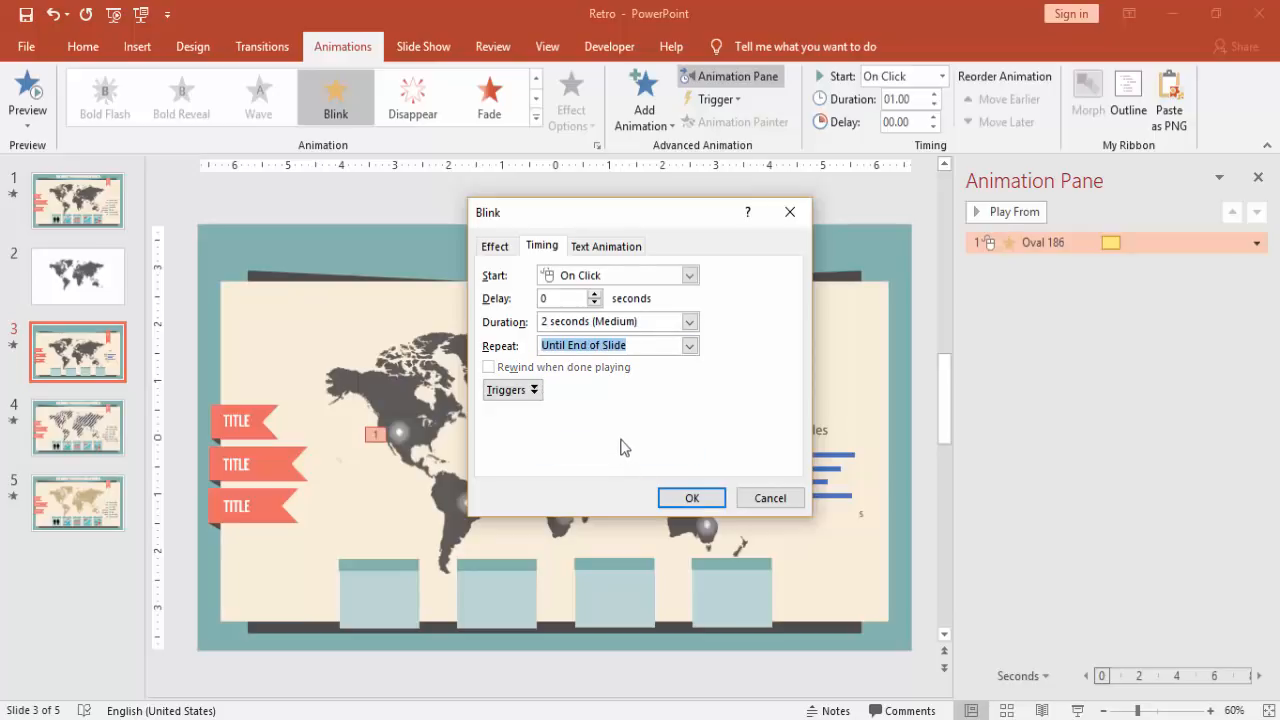
left_click(692, 498)
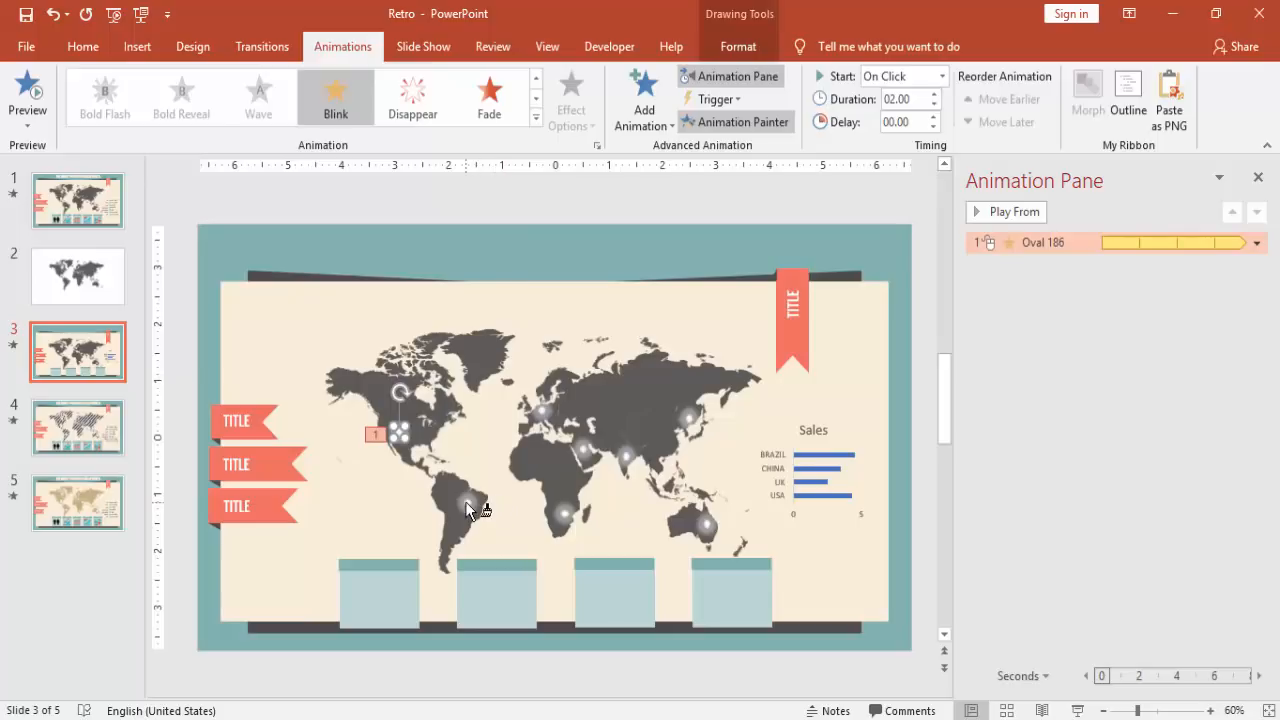
Step: Use Animation Painter to copy the blink onto the remaining seven dots, then turn the painter off
left_click(1004, 212)
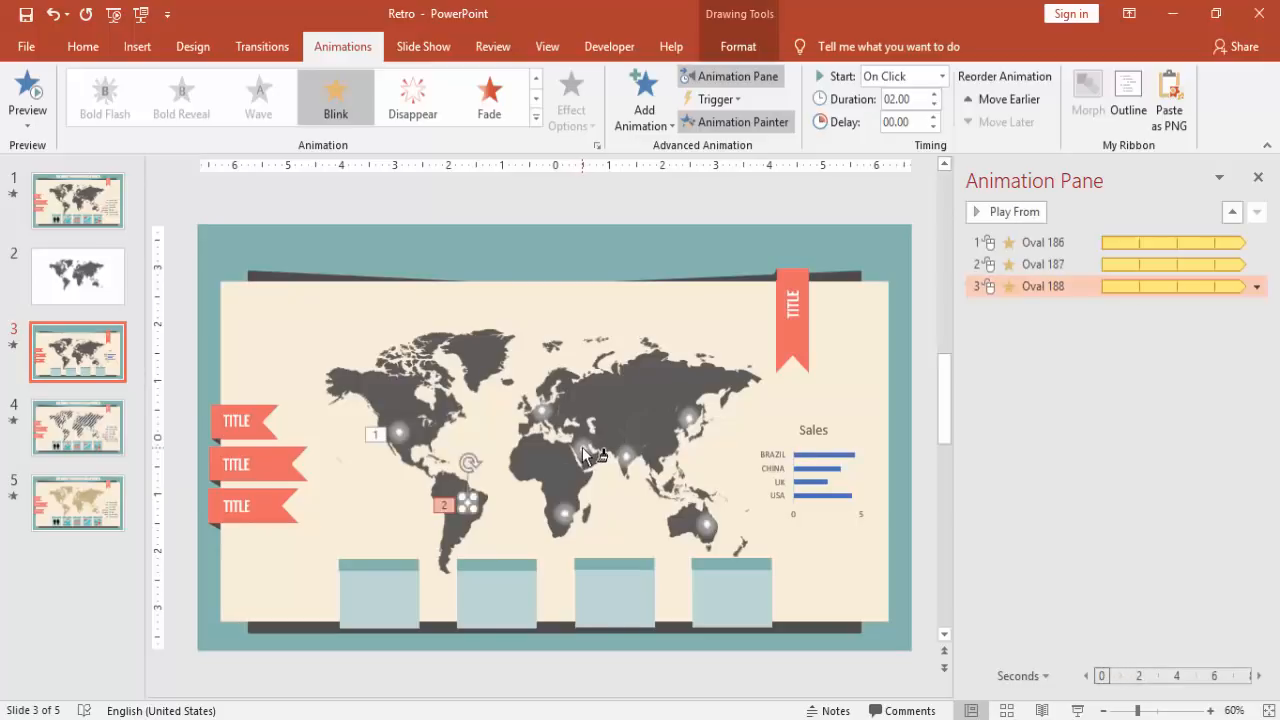
left_click(1004, 212)
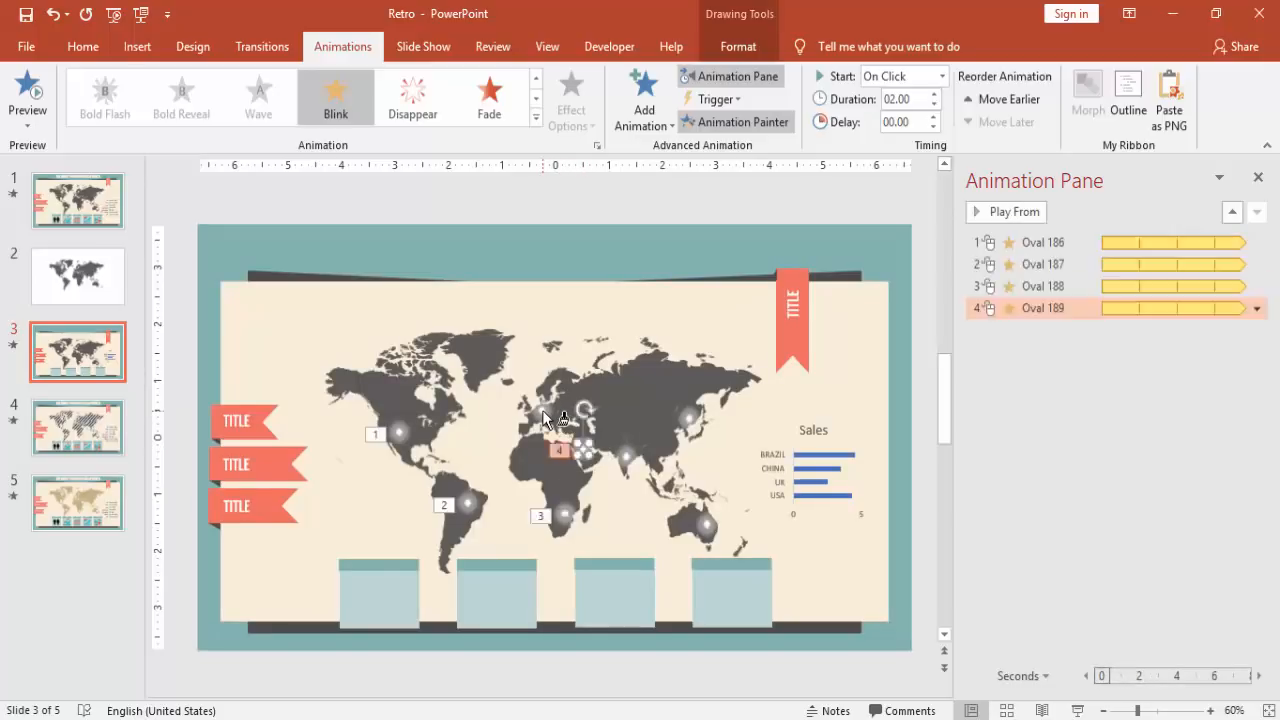
left_click(1004, 212)
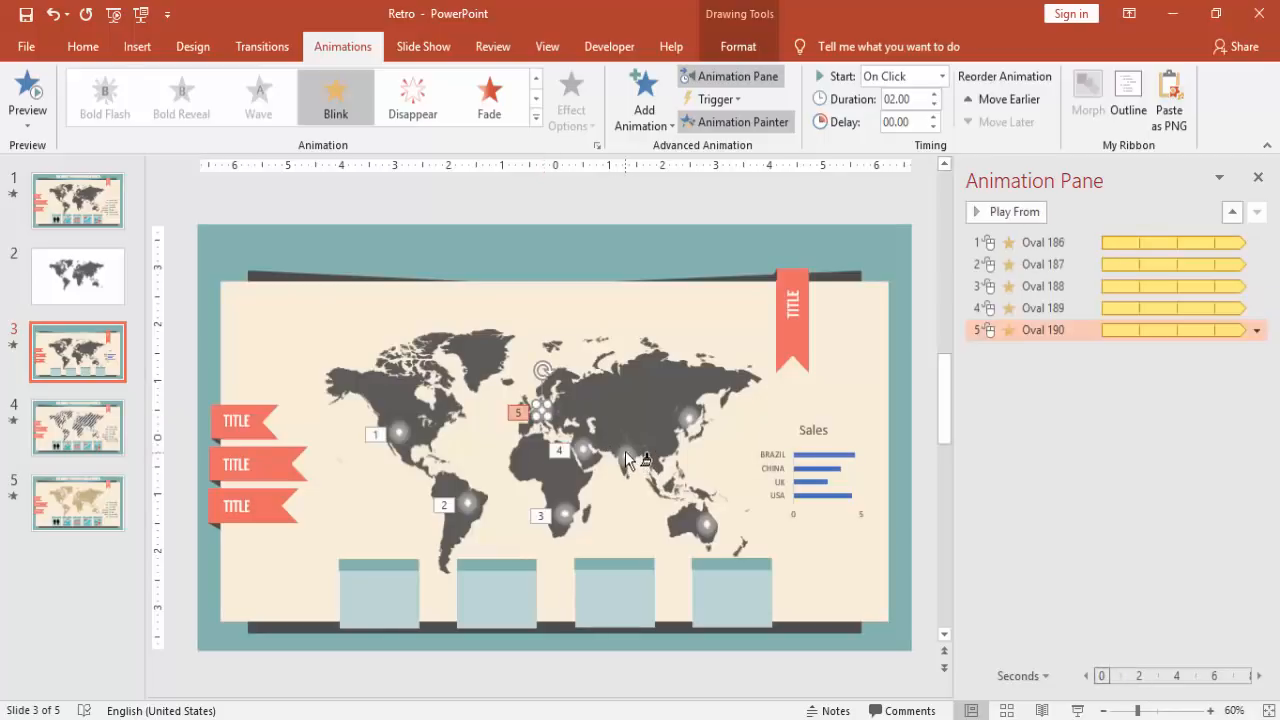
left_click(1004, 212)
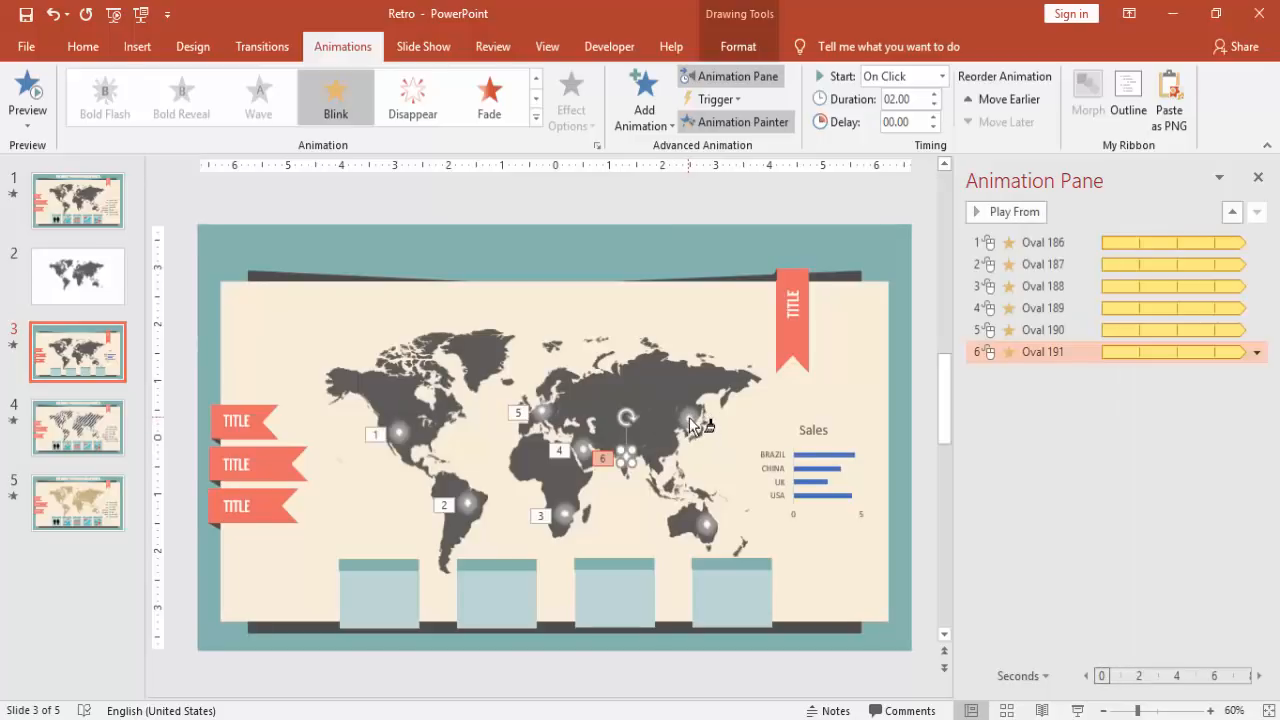
left_click(1004, 212)
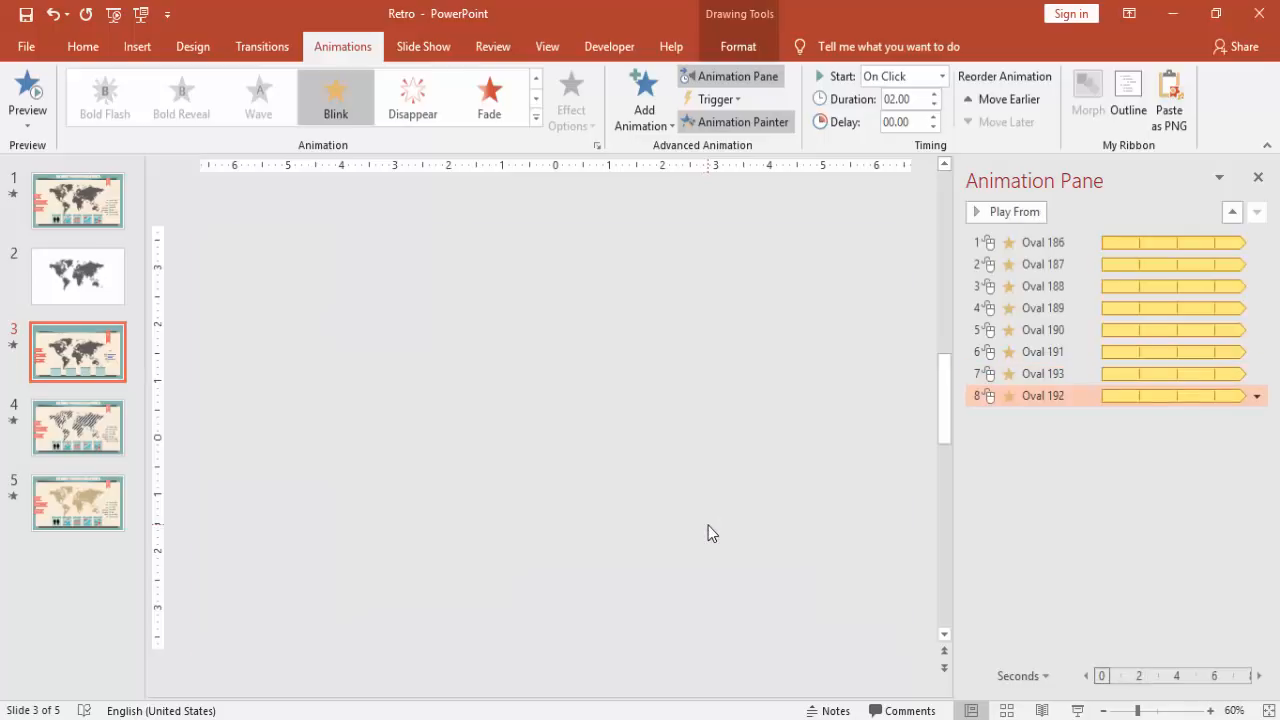
left_click(1006, 212)
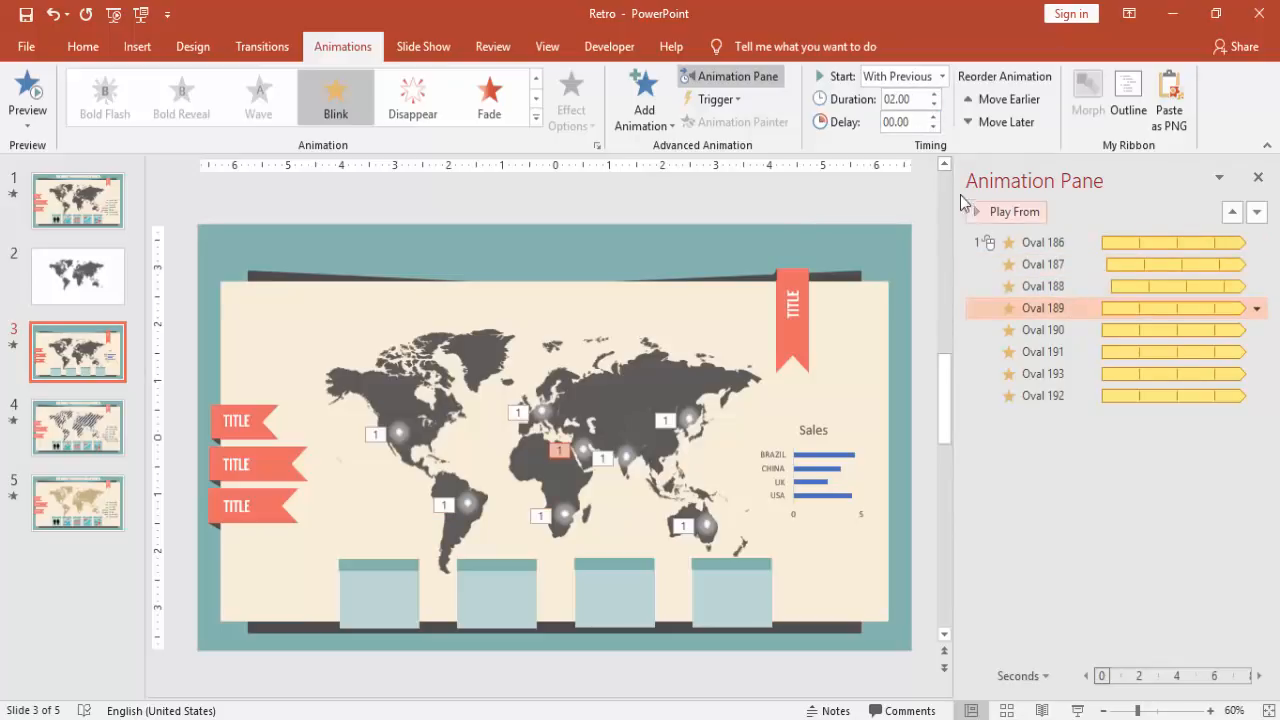
Step: Stagger each dot's blink with a small start delay using the Delay spinner
left_click(936, 116)
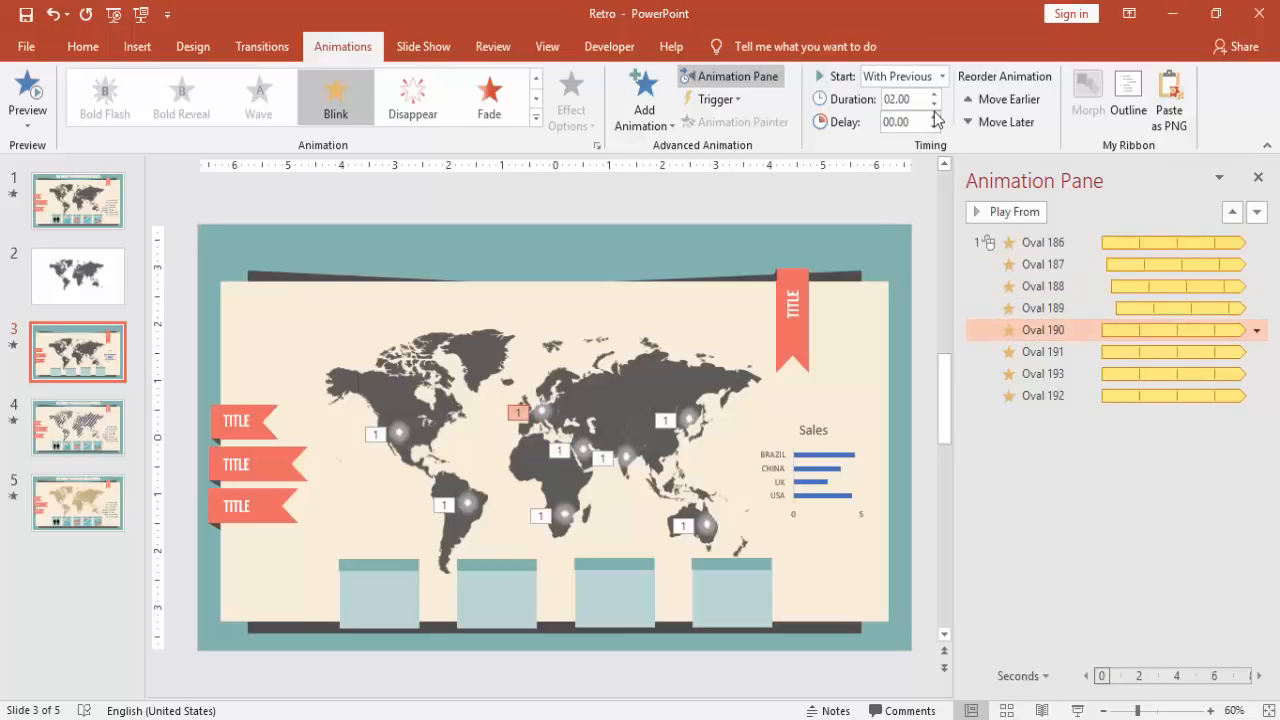
left_click(936, 116)
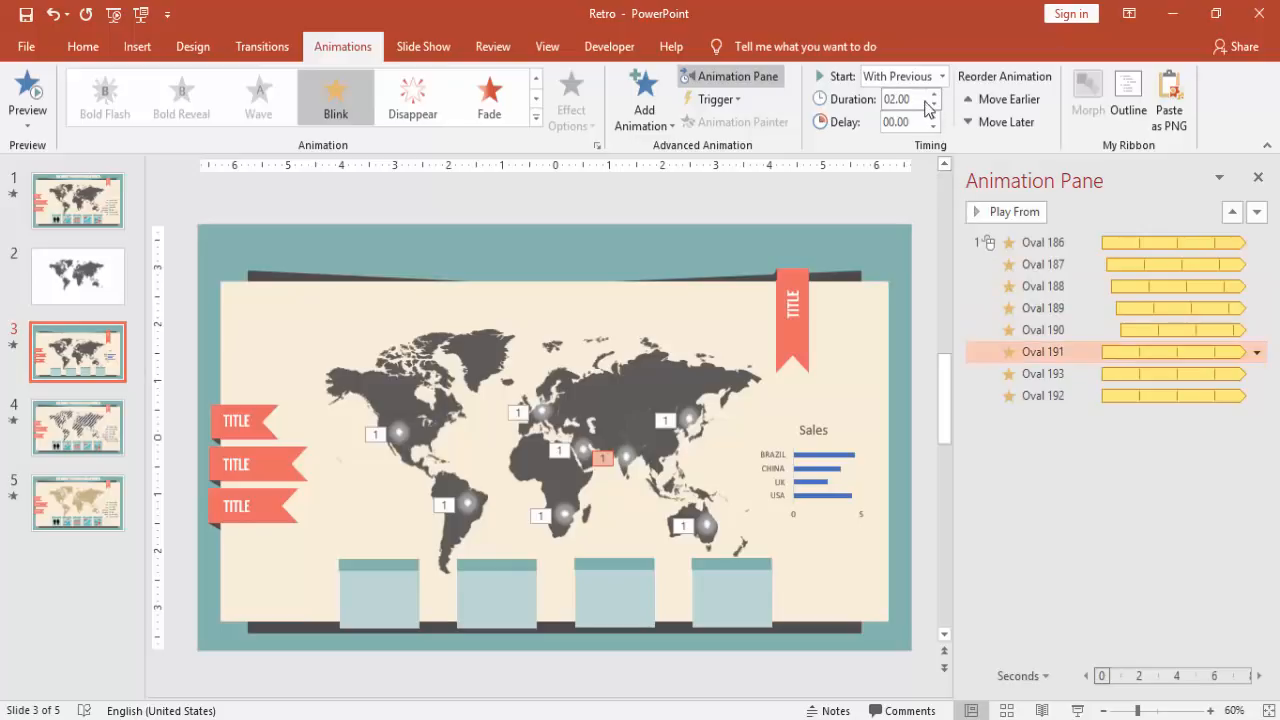
left_click(932, 116)
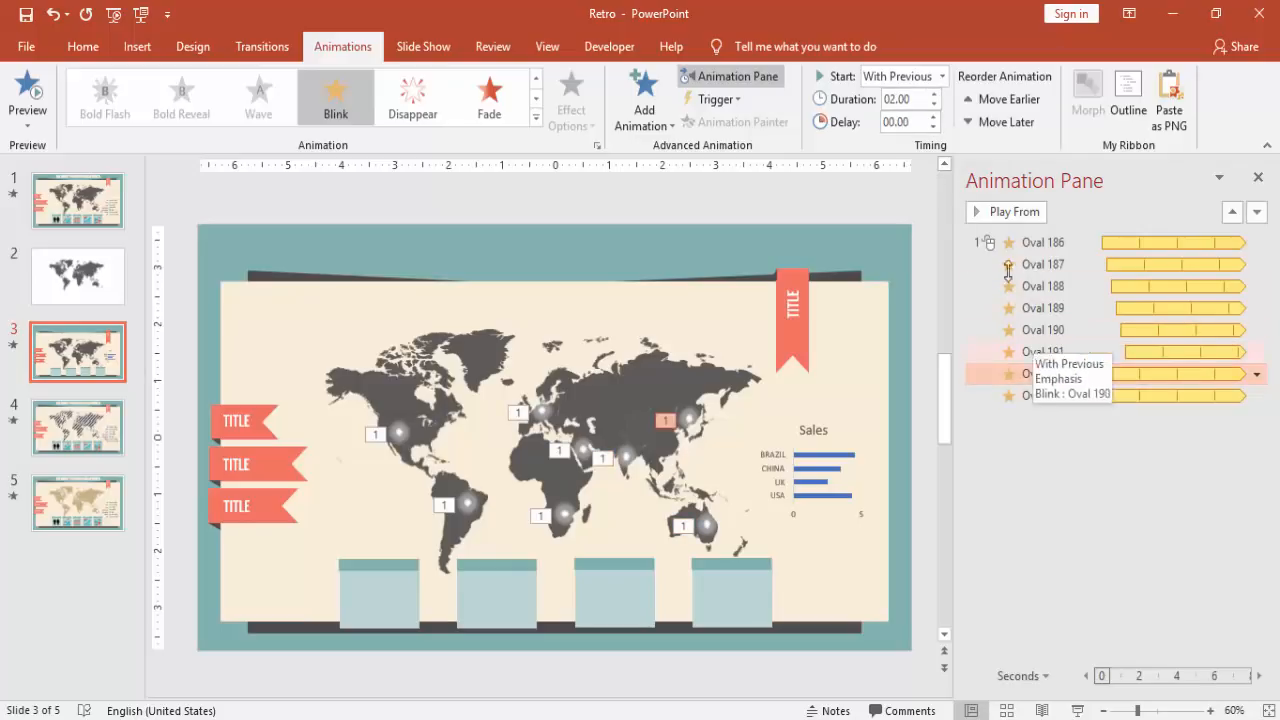
left_click(932, 116)
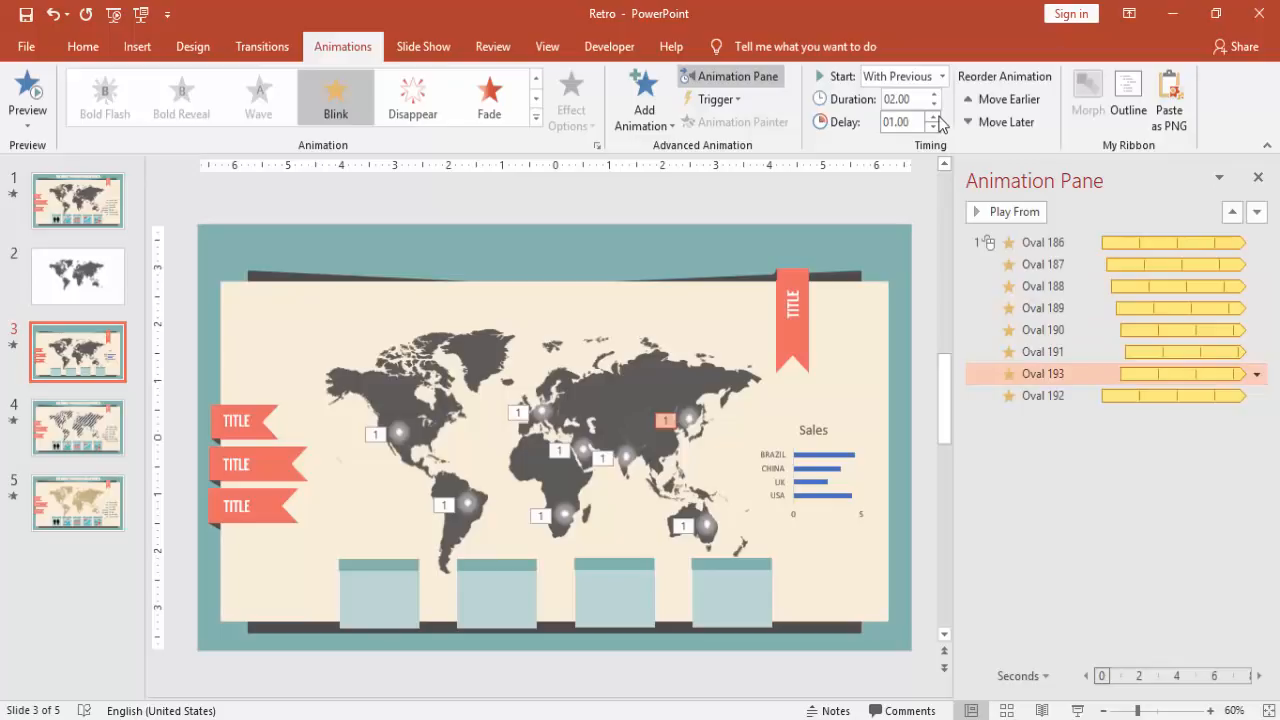
left_click(936, 116)
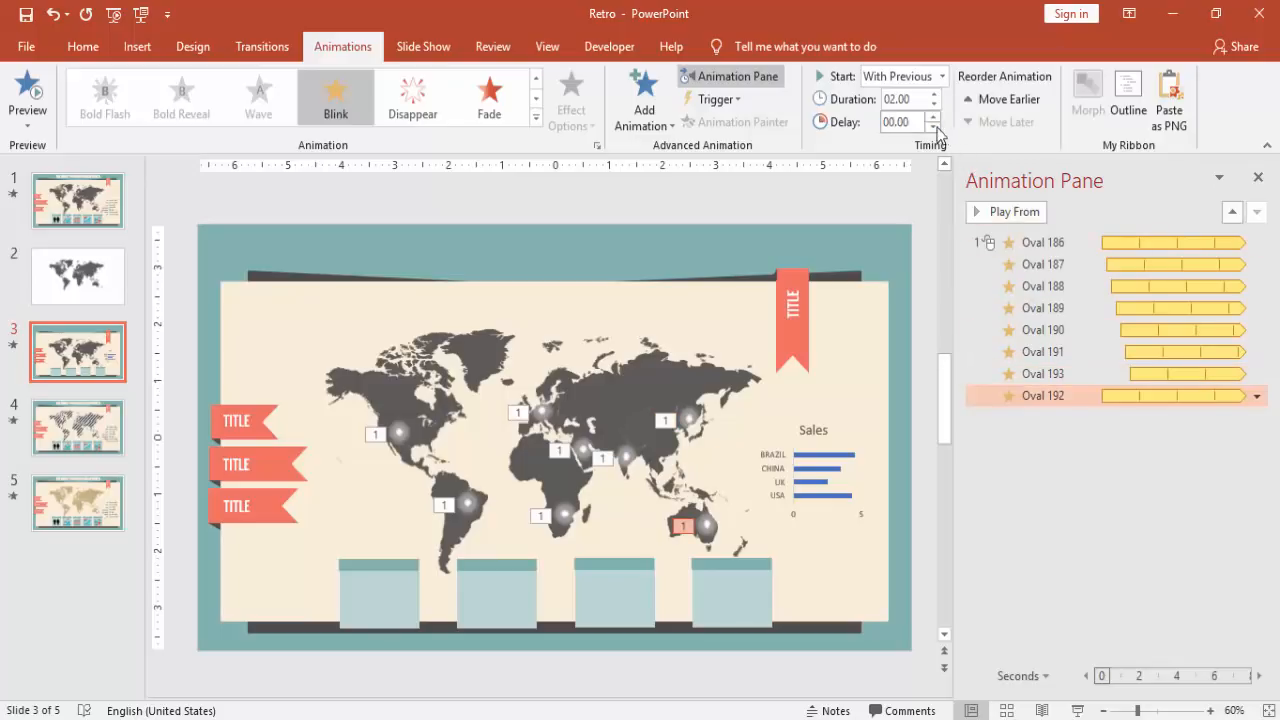
left_click(936, 116)
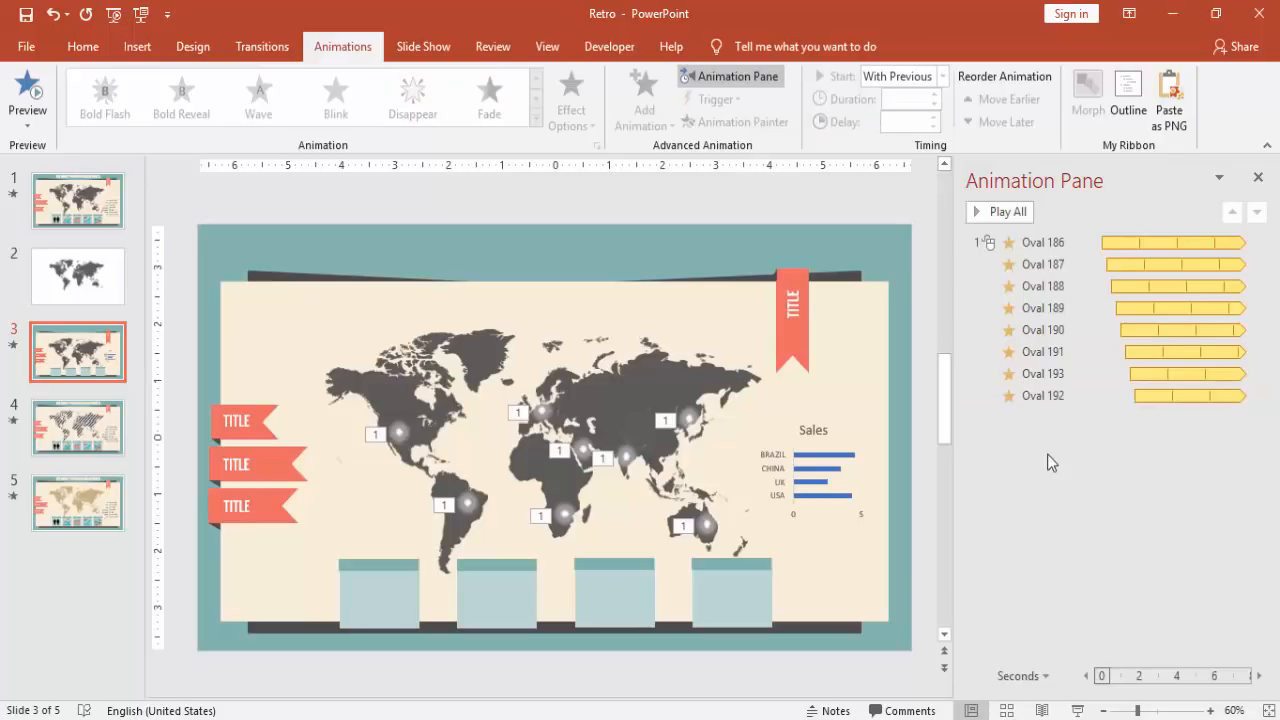
mouse_move(1070, 674)
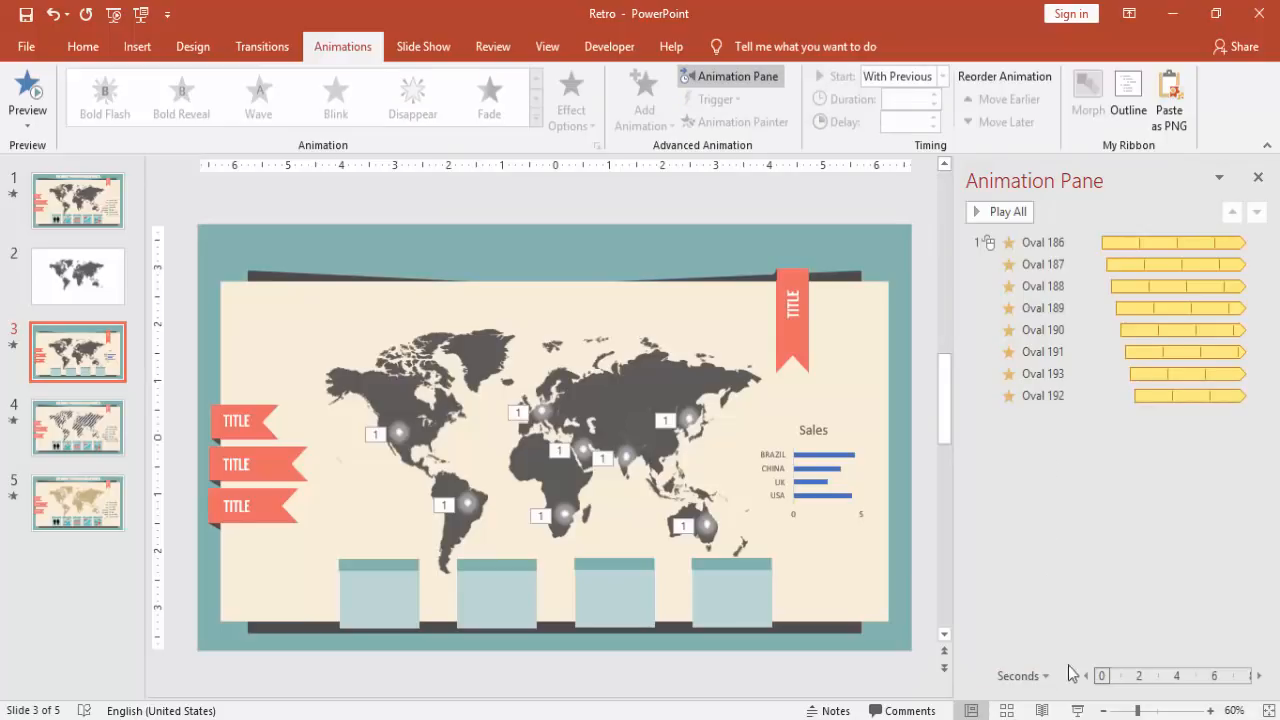